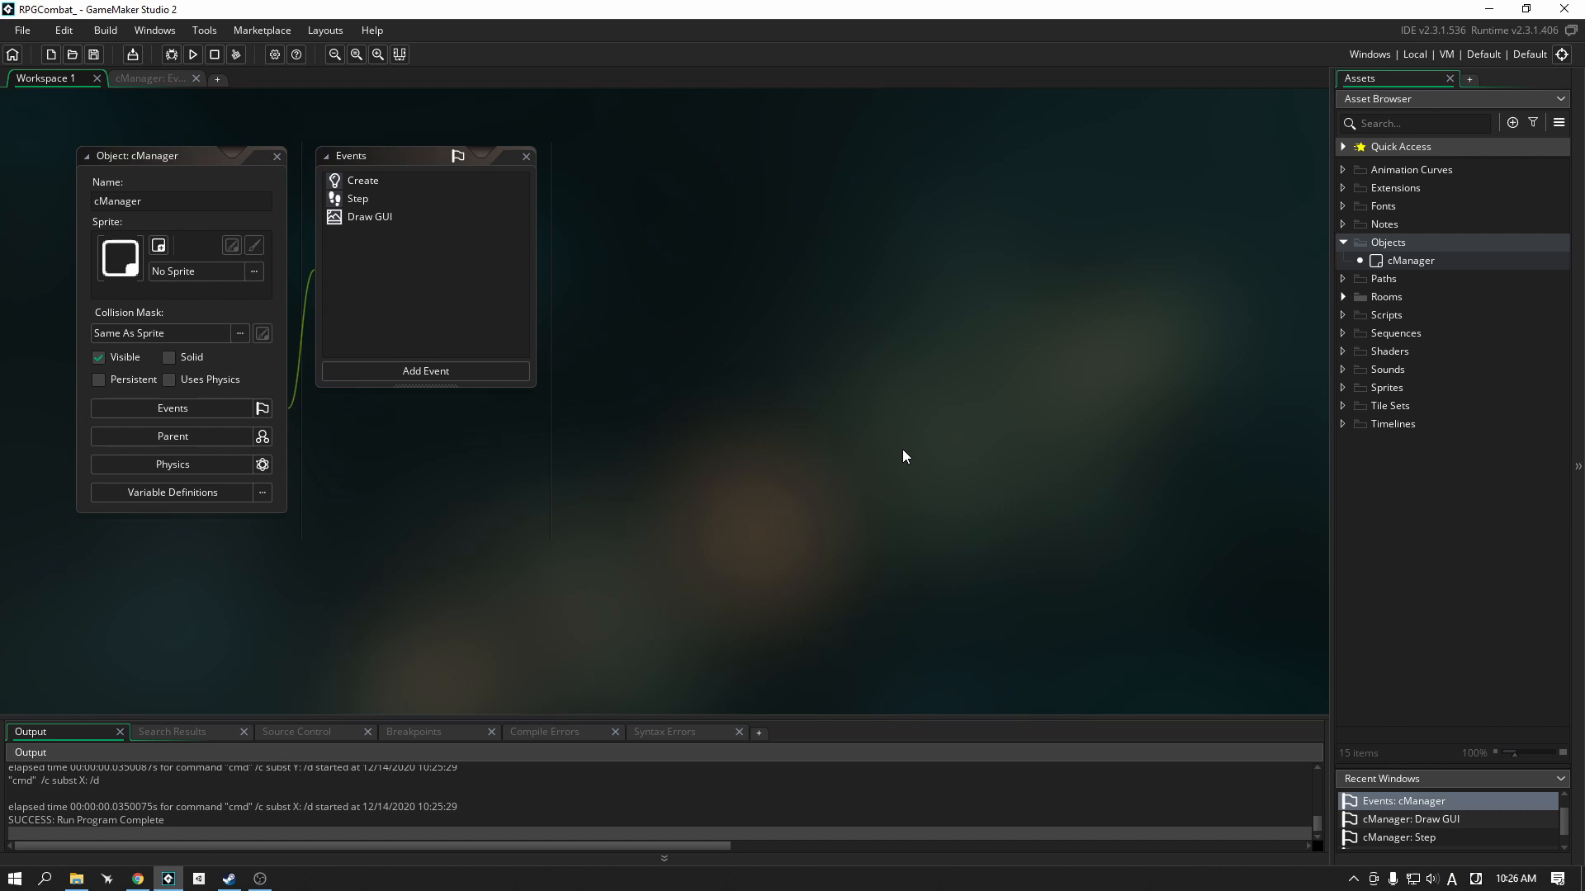
pyautogui.moveTo(1025, 394)
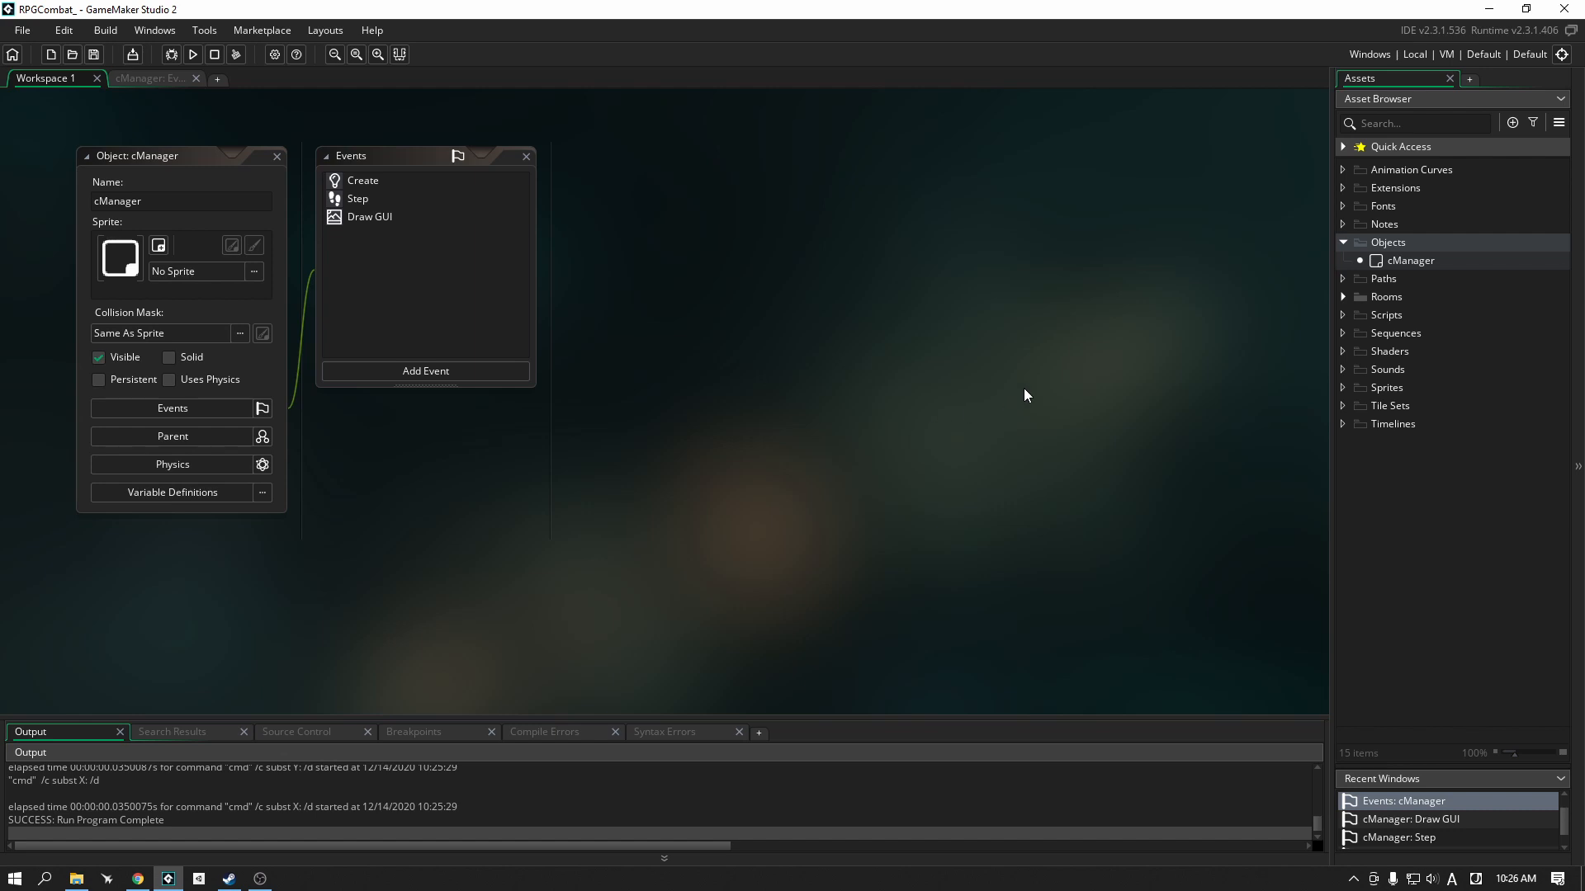
# Step: Create two new objects from the Objects folder, naming them cSpawn and pUnit
pyautogui.rightClick(1388, 241)
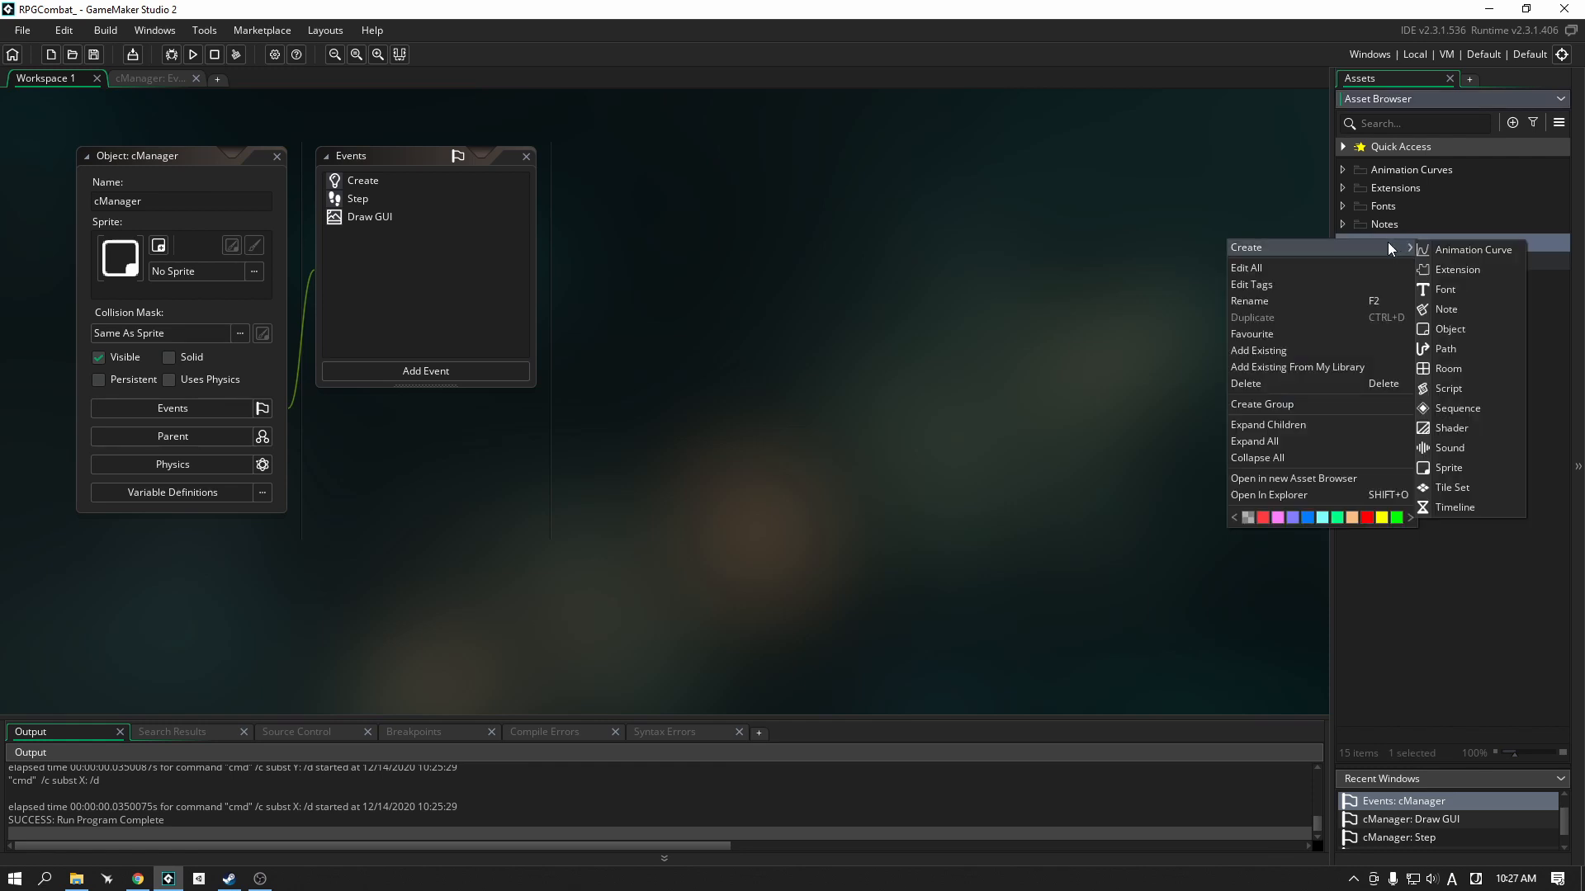
pyautogui.click(1449, 328)
pyautogui.write('c')
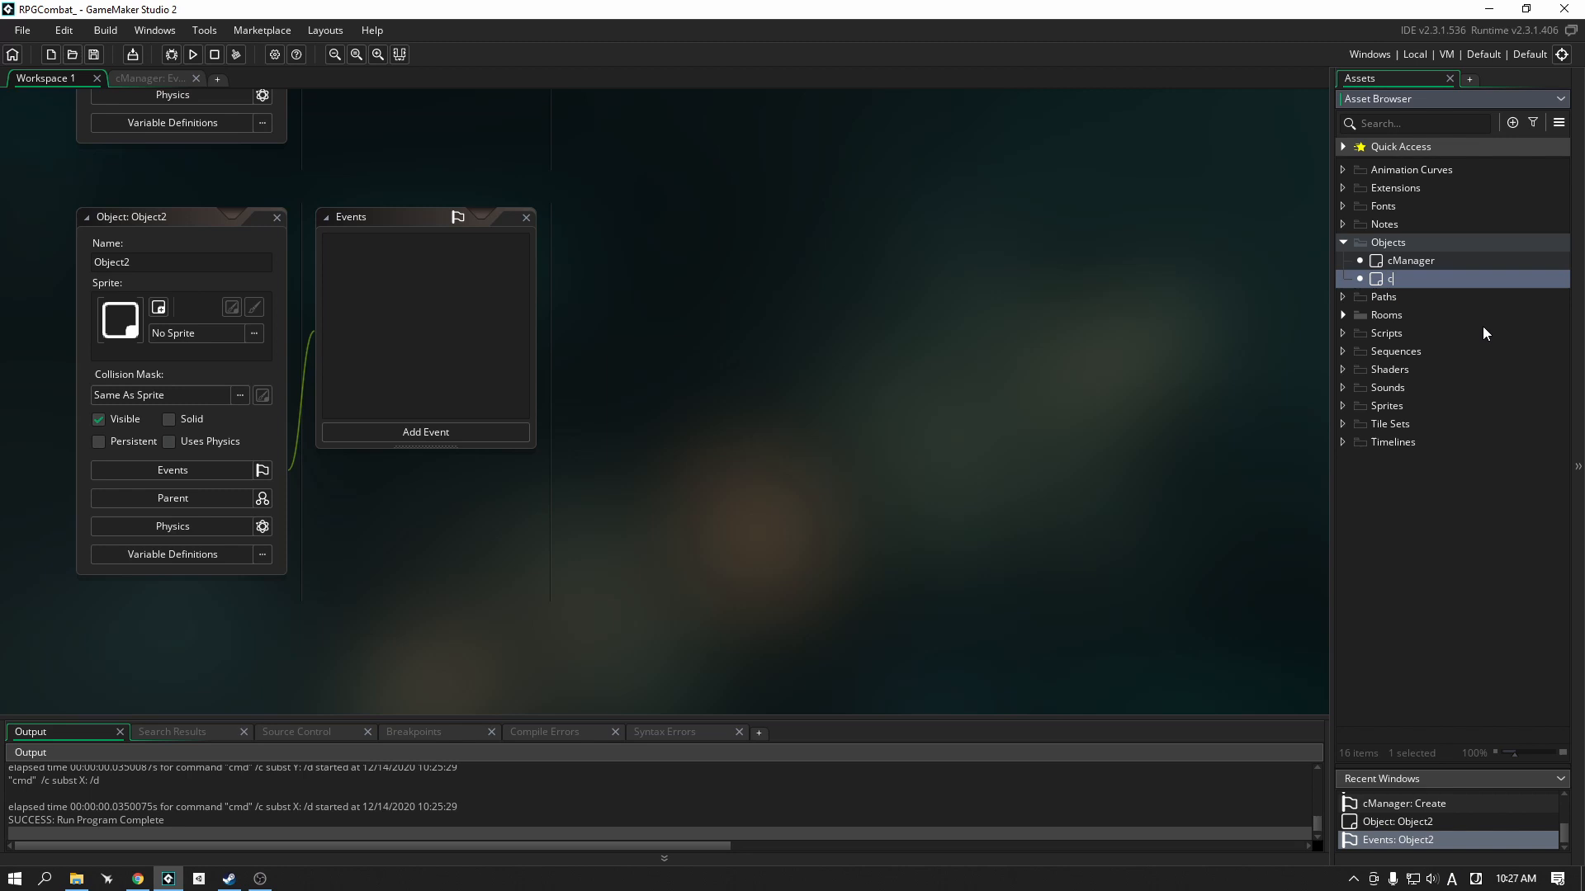
pyautogui.write('Spawn')
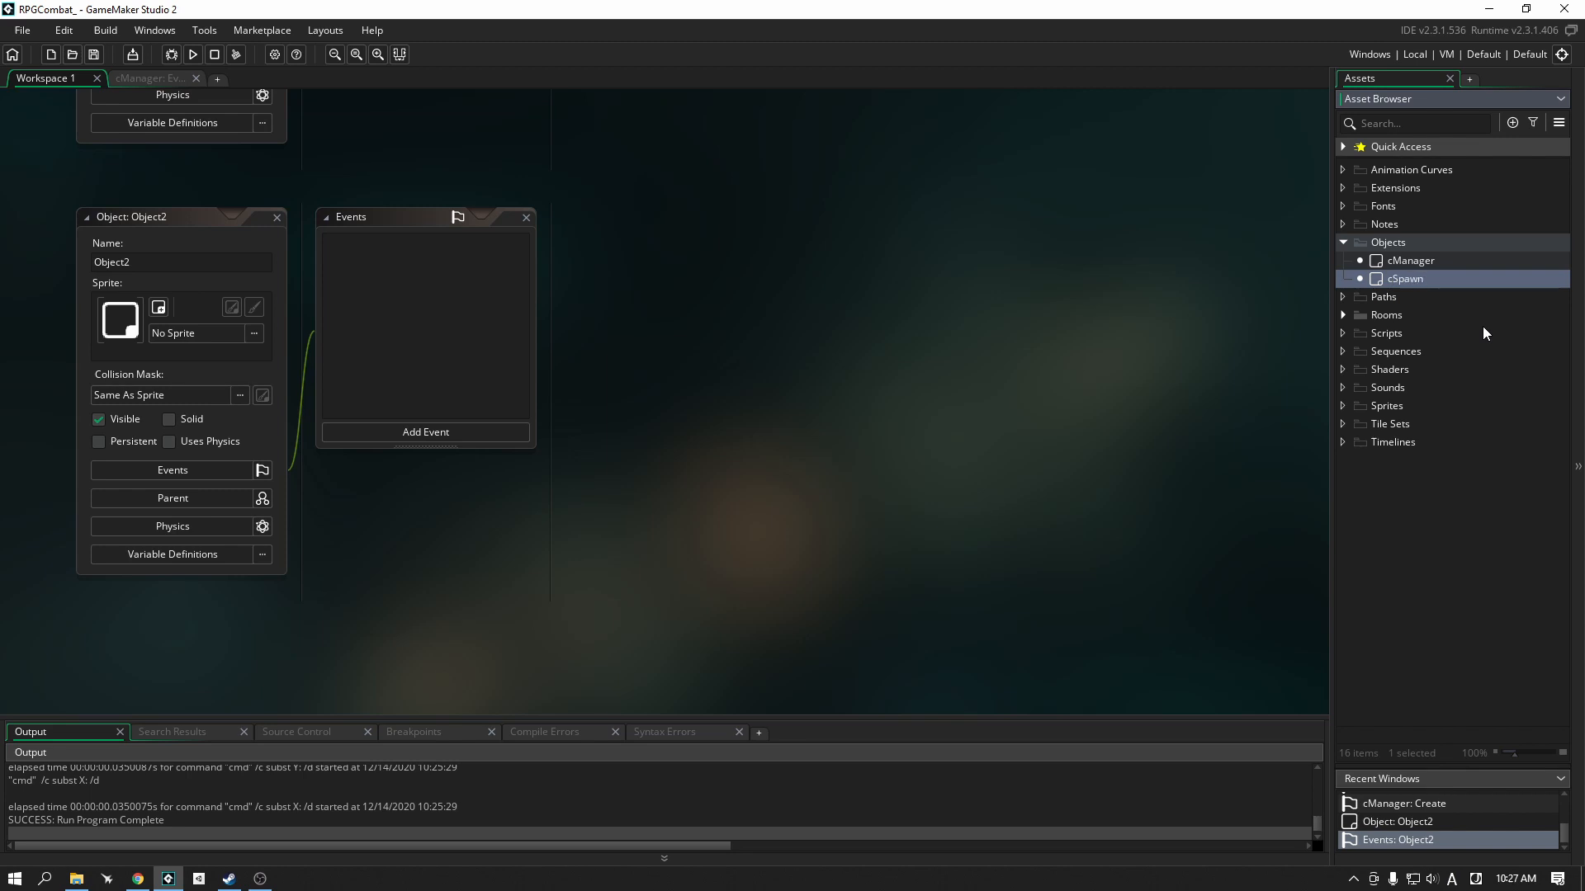
pyautogui.click(1403, 277)
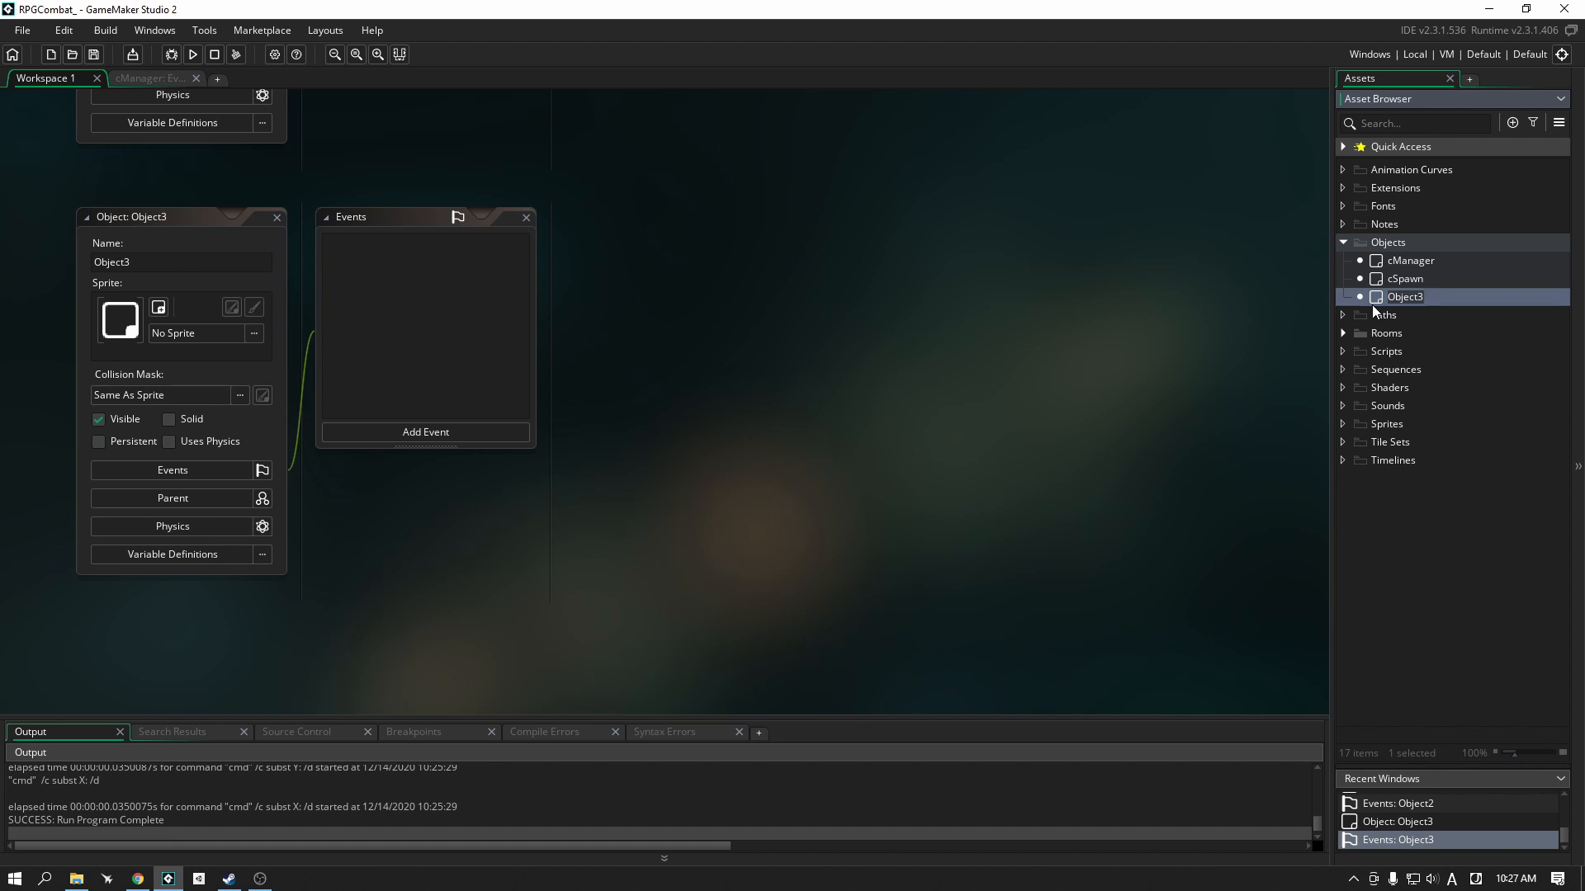
pyautogui.write('pUnit')
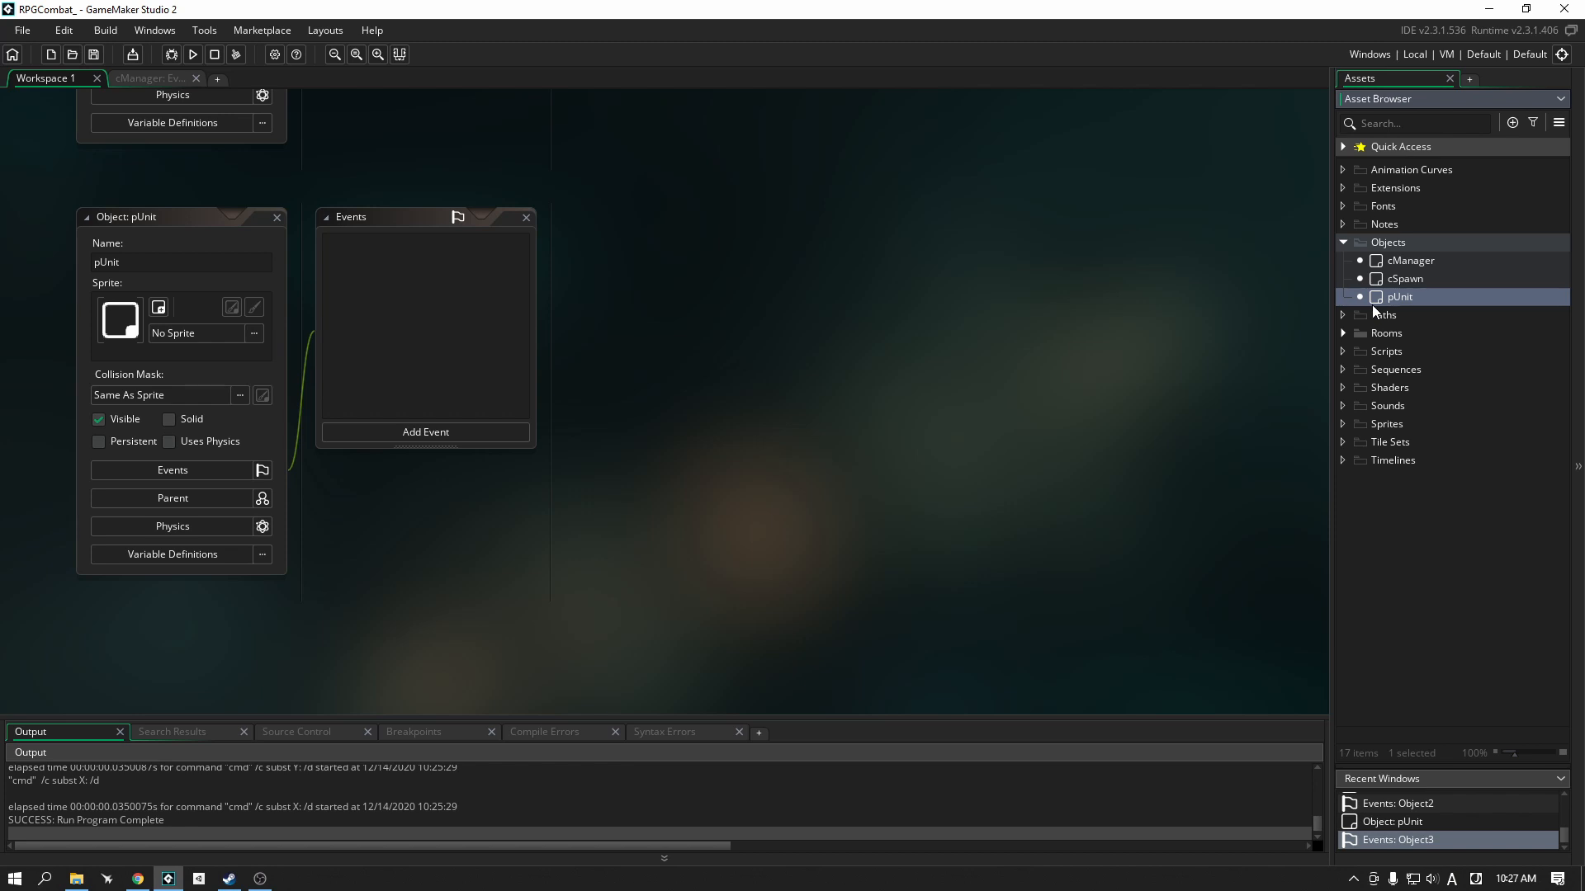
pyautogui.moveTo(1387, 429)
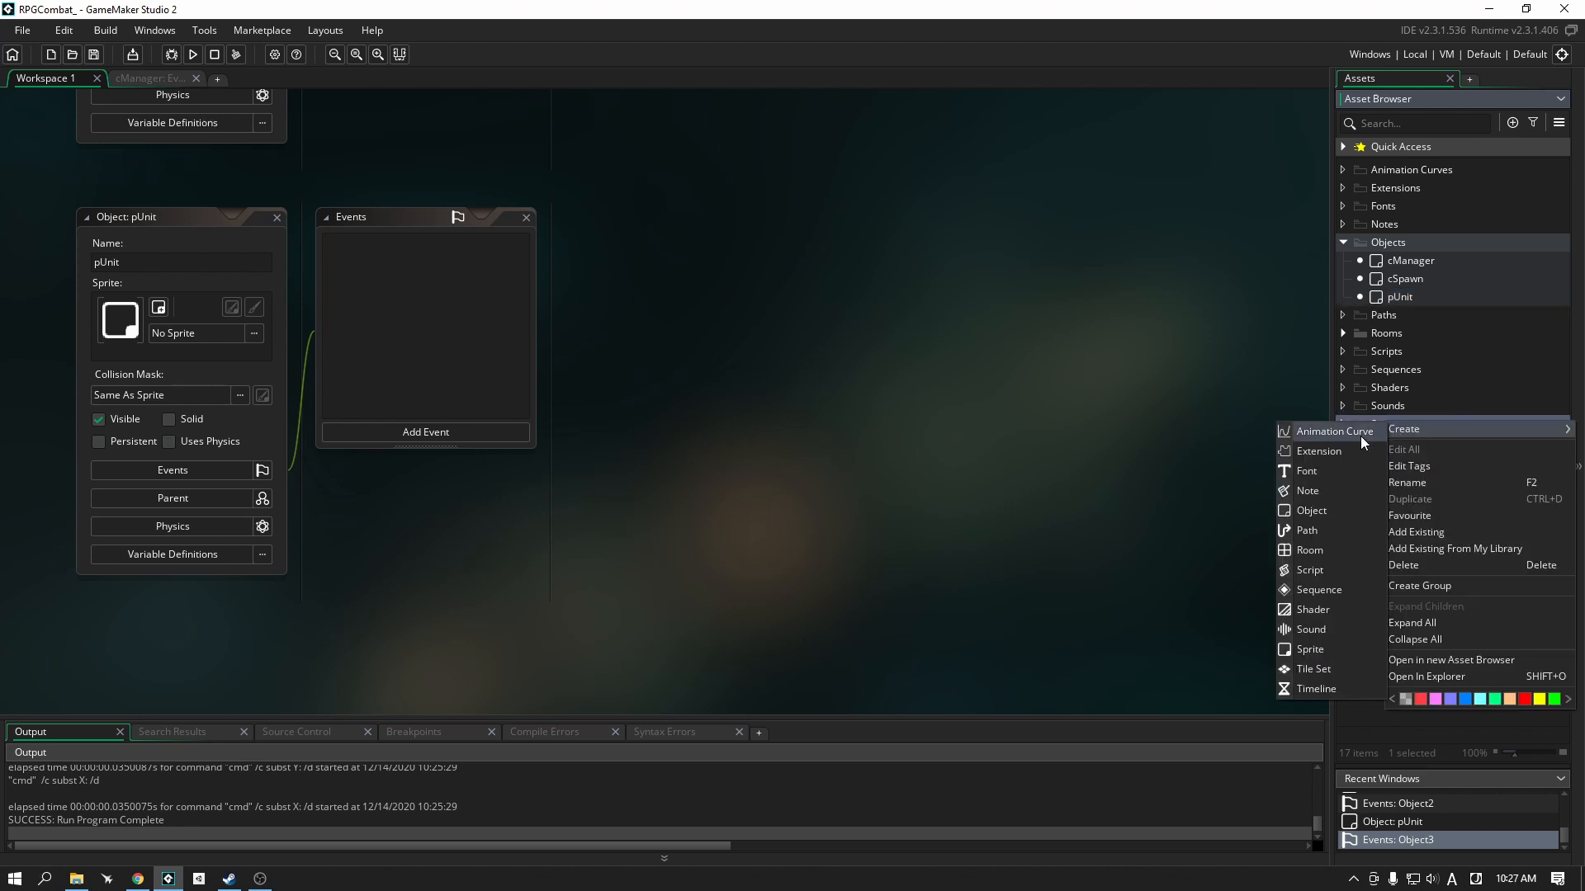
pyautogui.moveTo(1309, 649)
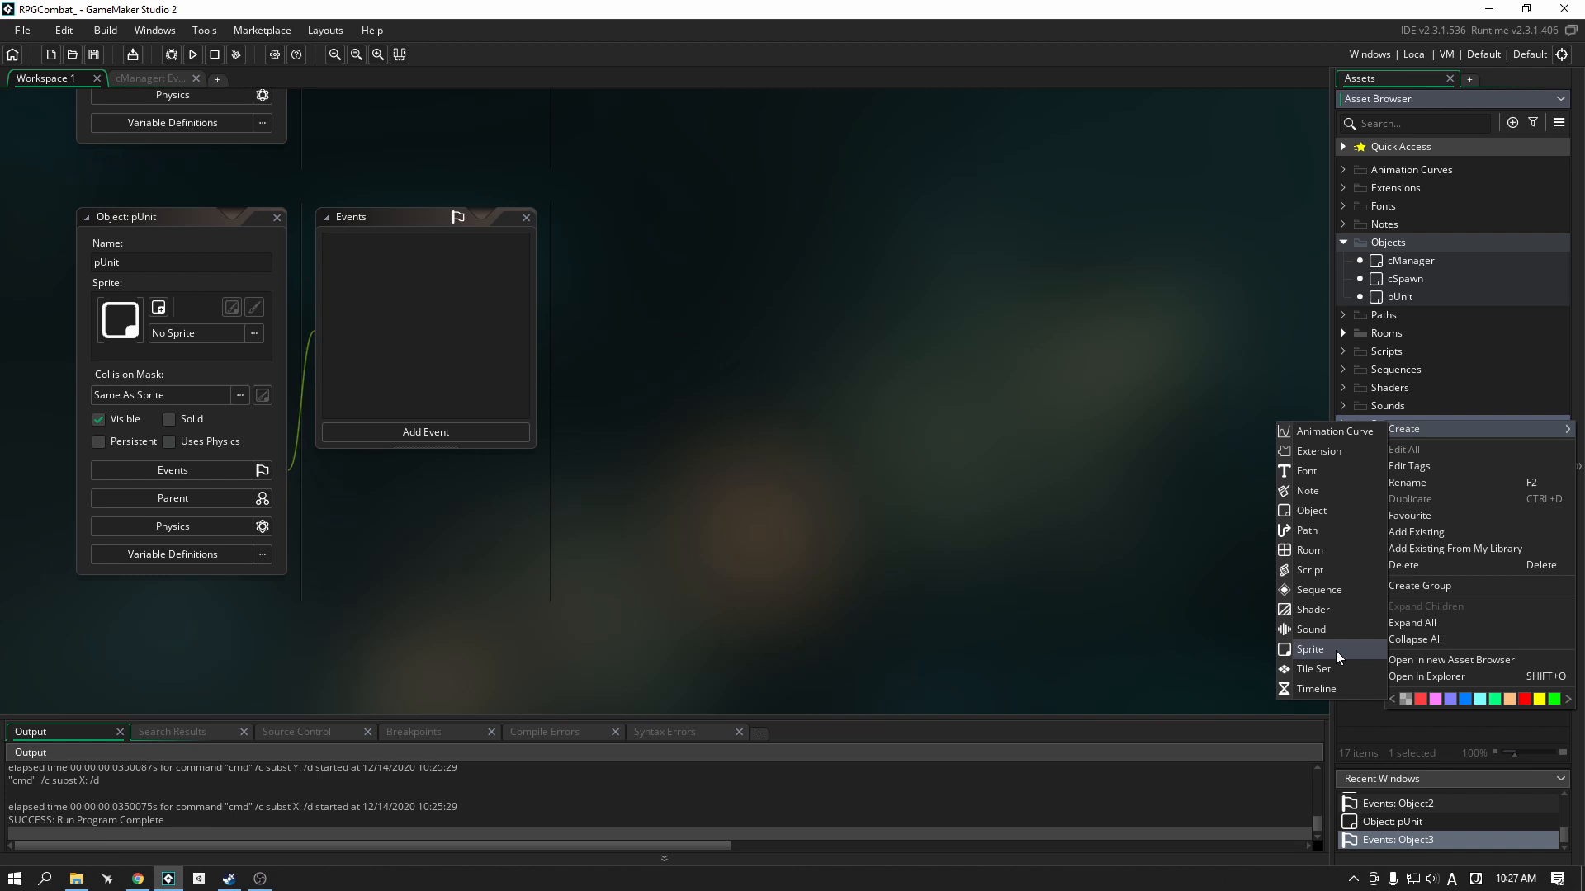
# Step: Create Sprite1, fill its 64×64 canvas solid orange, and assign it to pUnit
pyautogui.click(1309, 648)
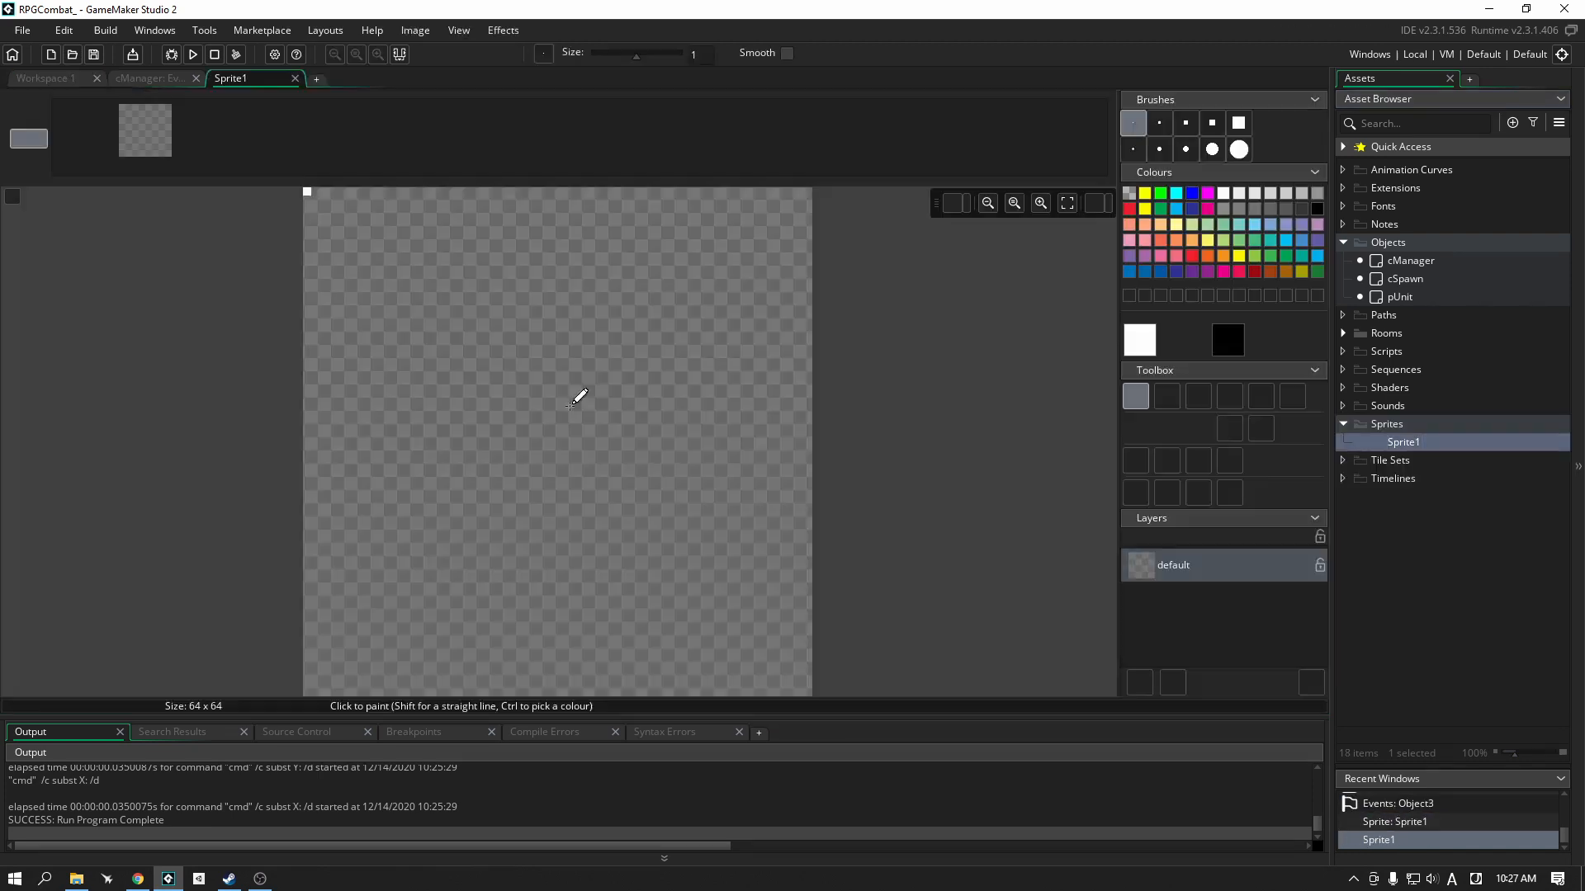
pyautogui.click(1198, 396)
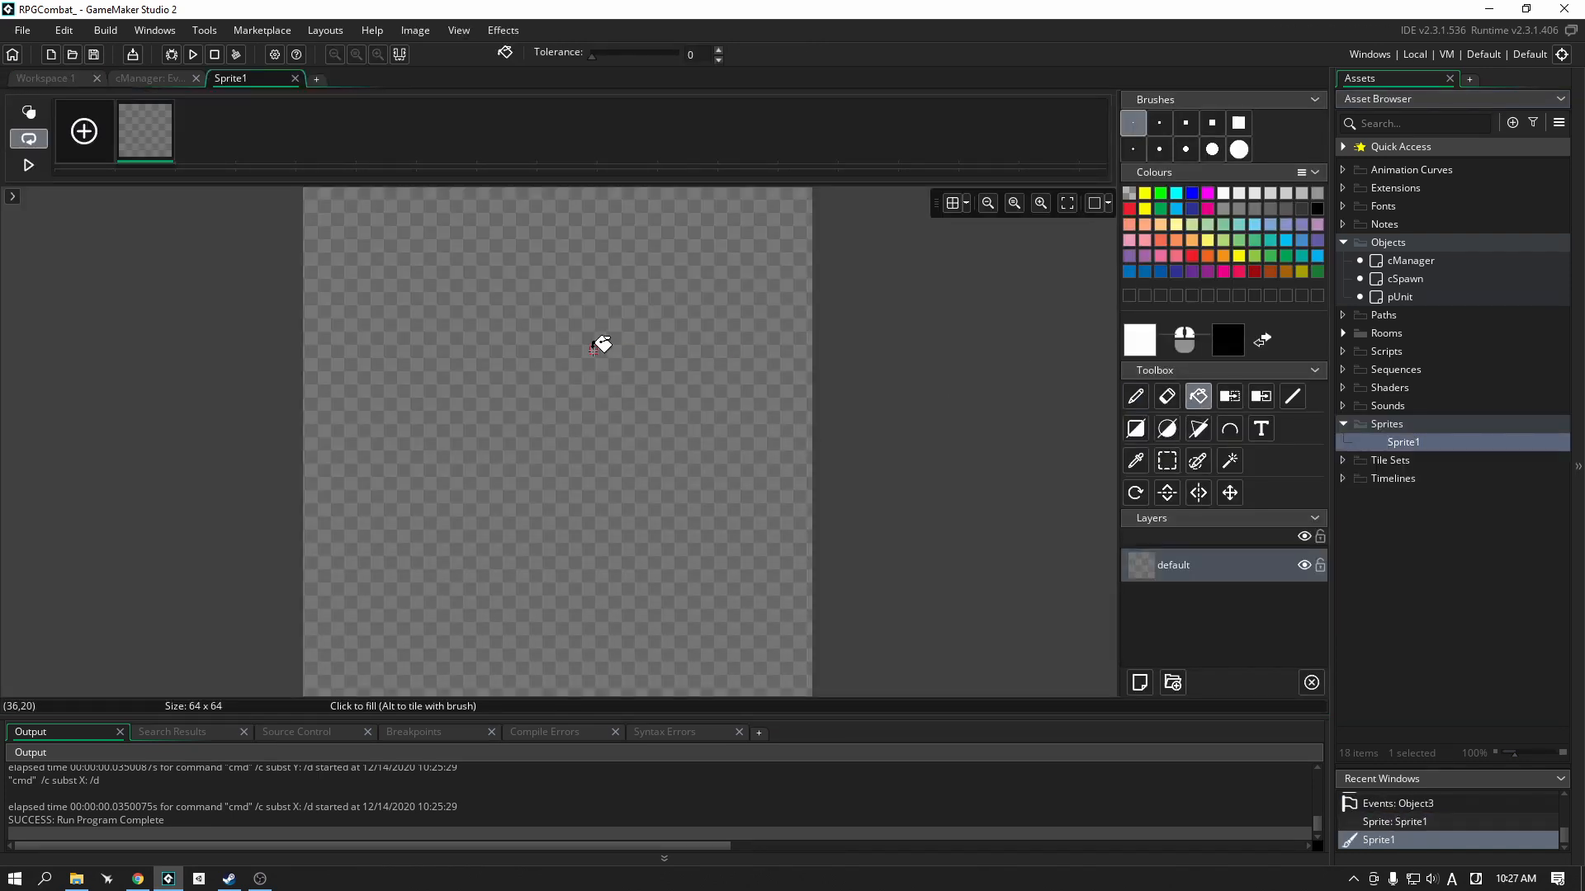
pyautogui.click(601, 344)
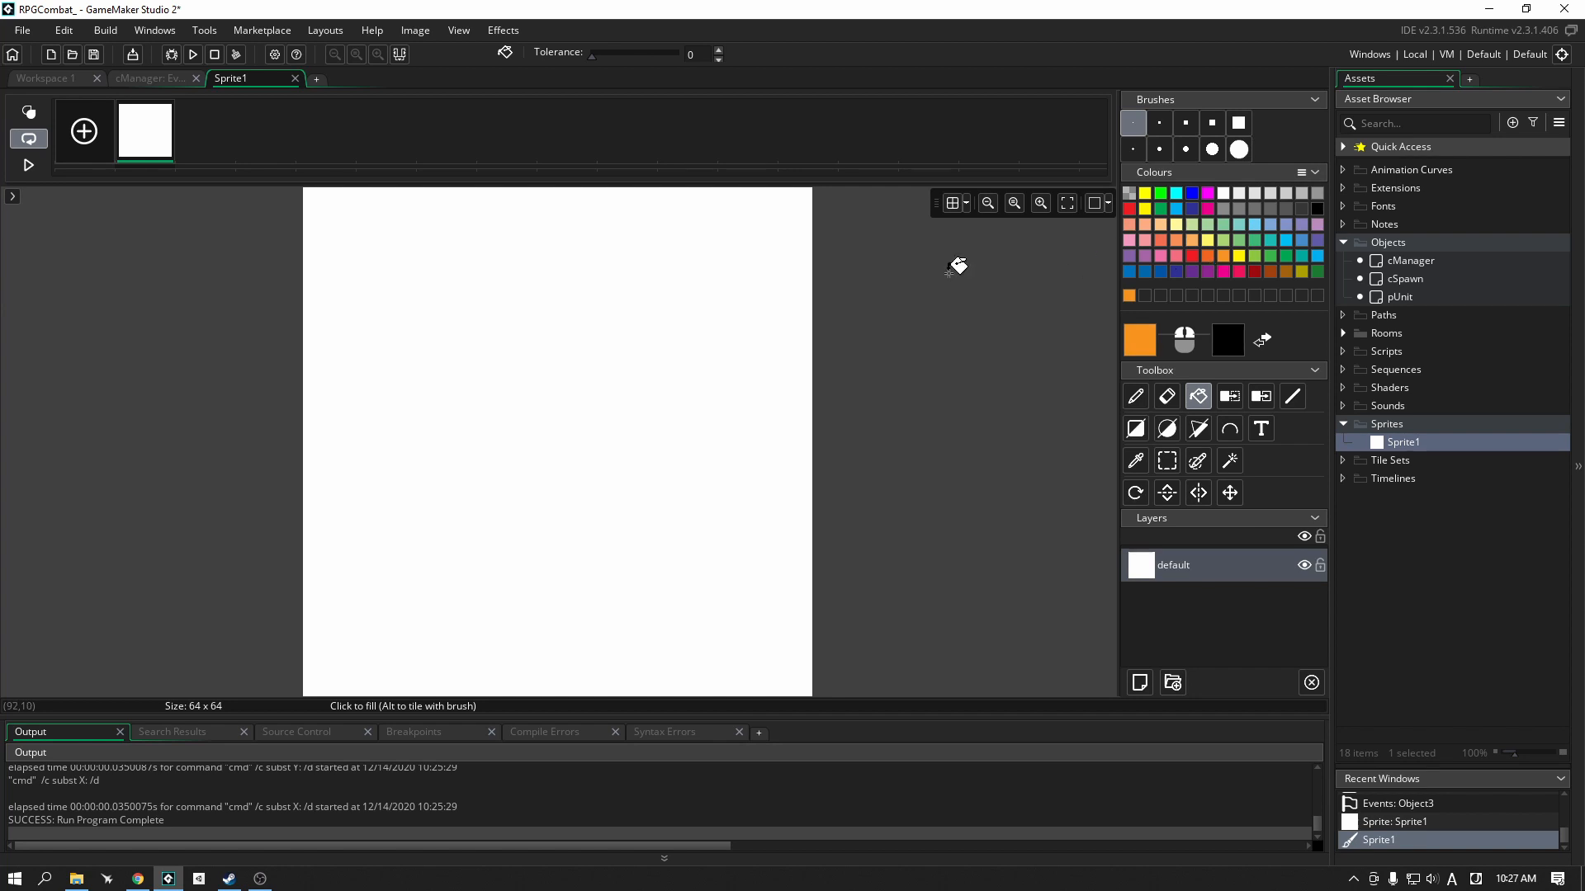
pyautogui.click(557, 444)
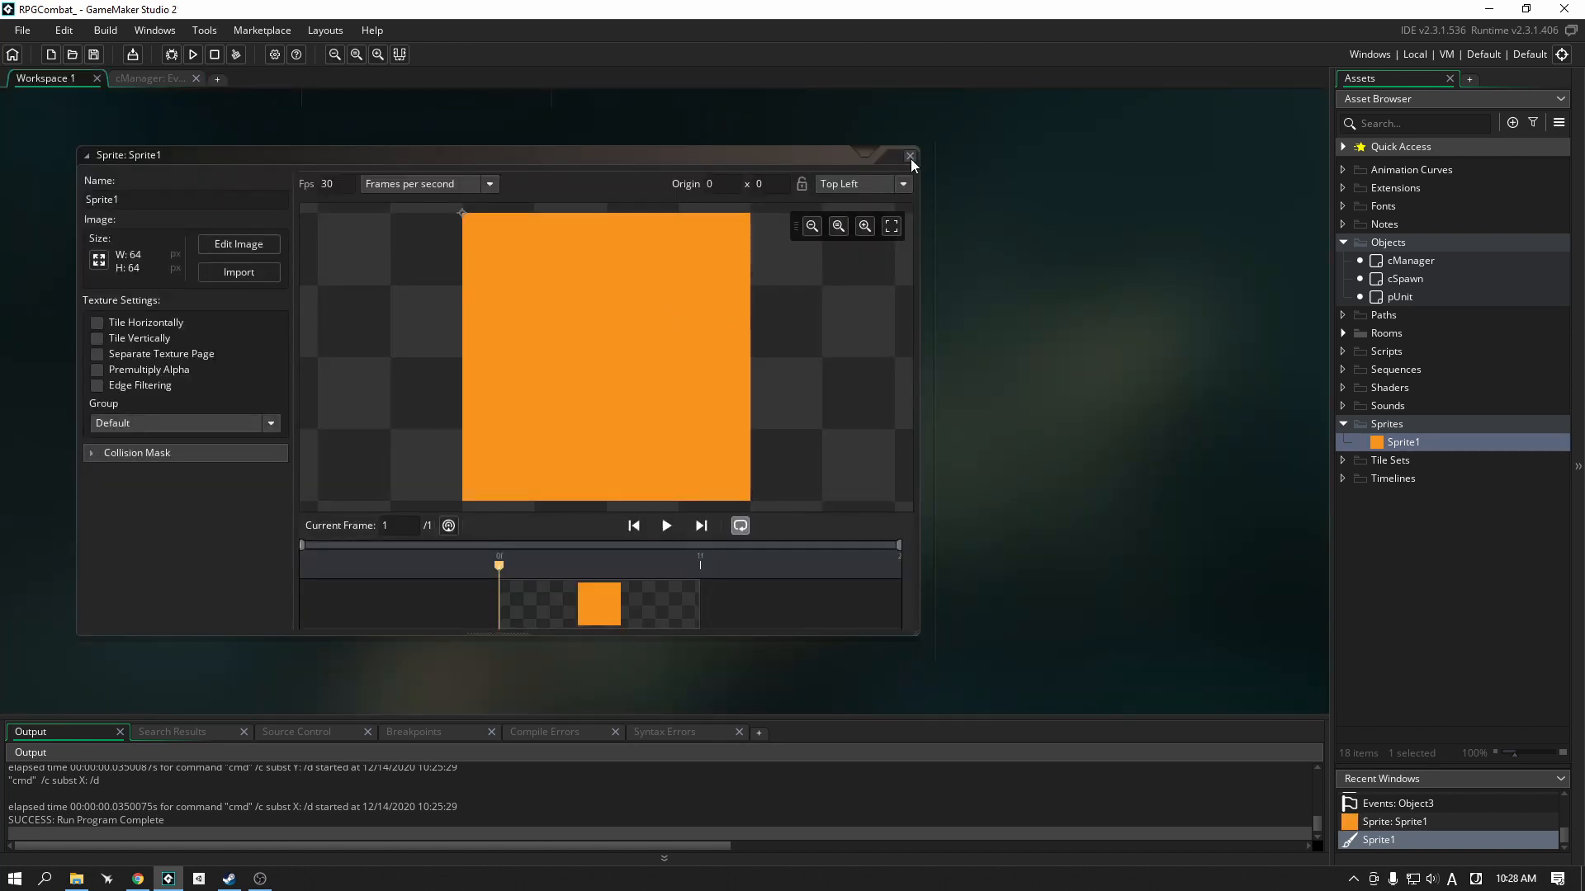
pyautogui.click(908, 155)
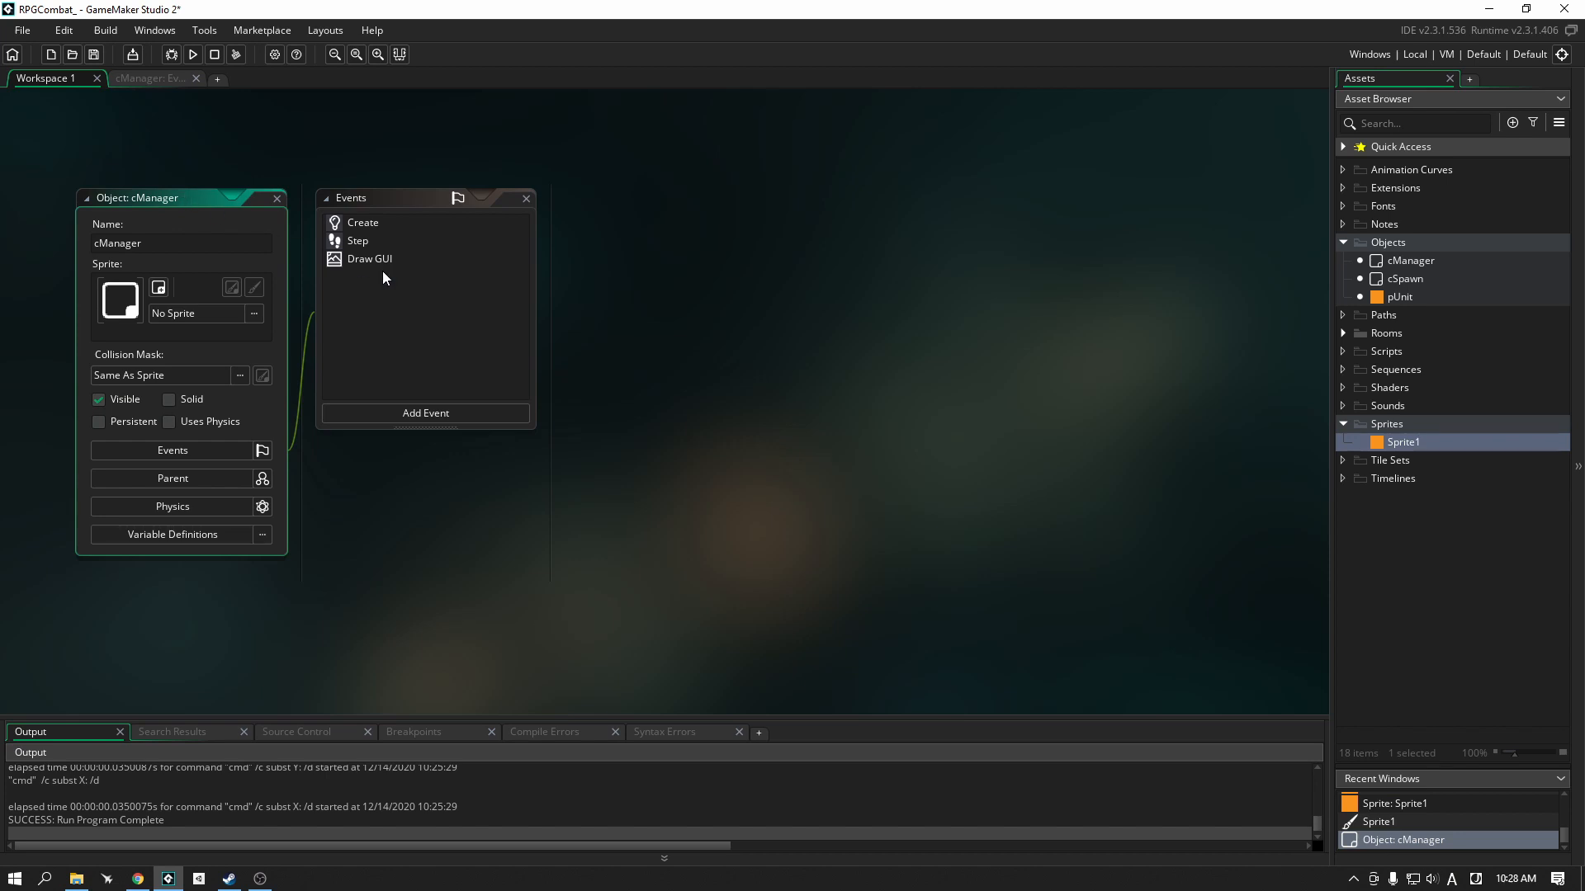
pyautogui.moveTo(426, 413)
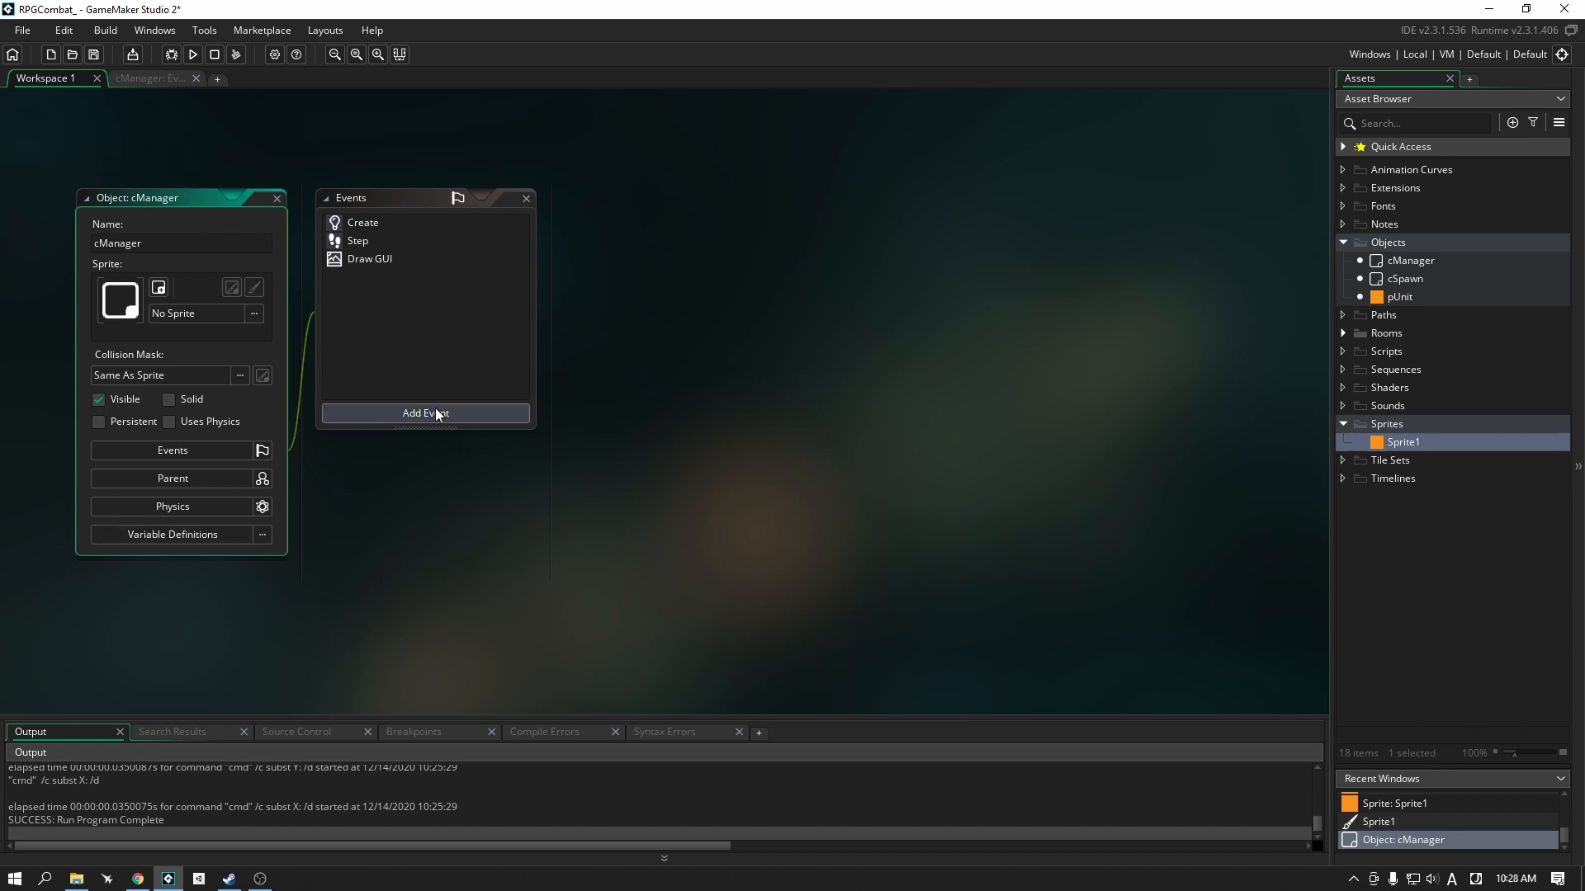
# Step: Add a Clean Up event to cManager and review its Create and Clean Up code tabs
pyautogui.click(424, 413)
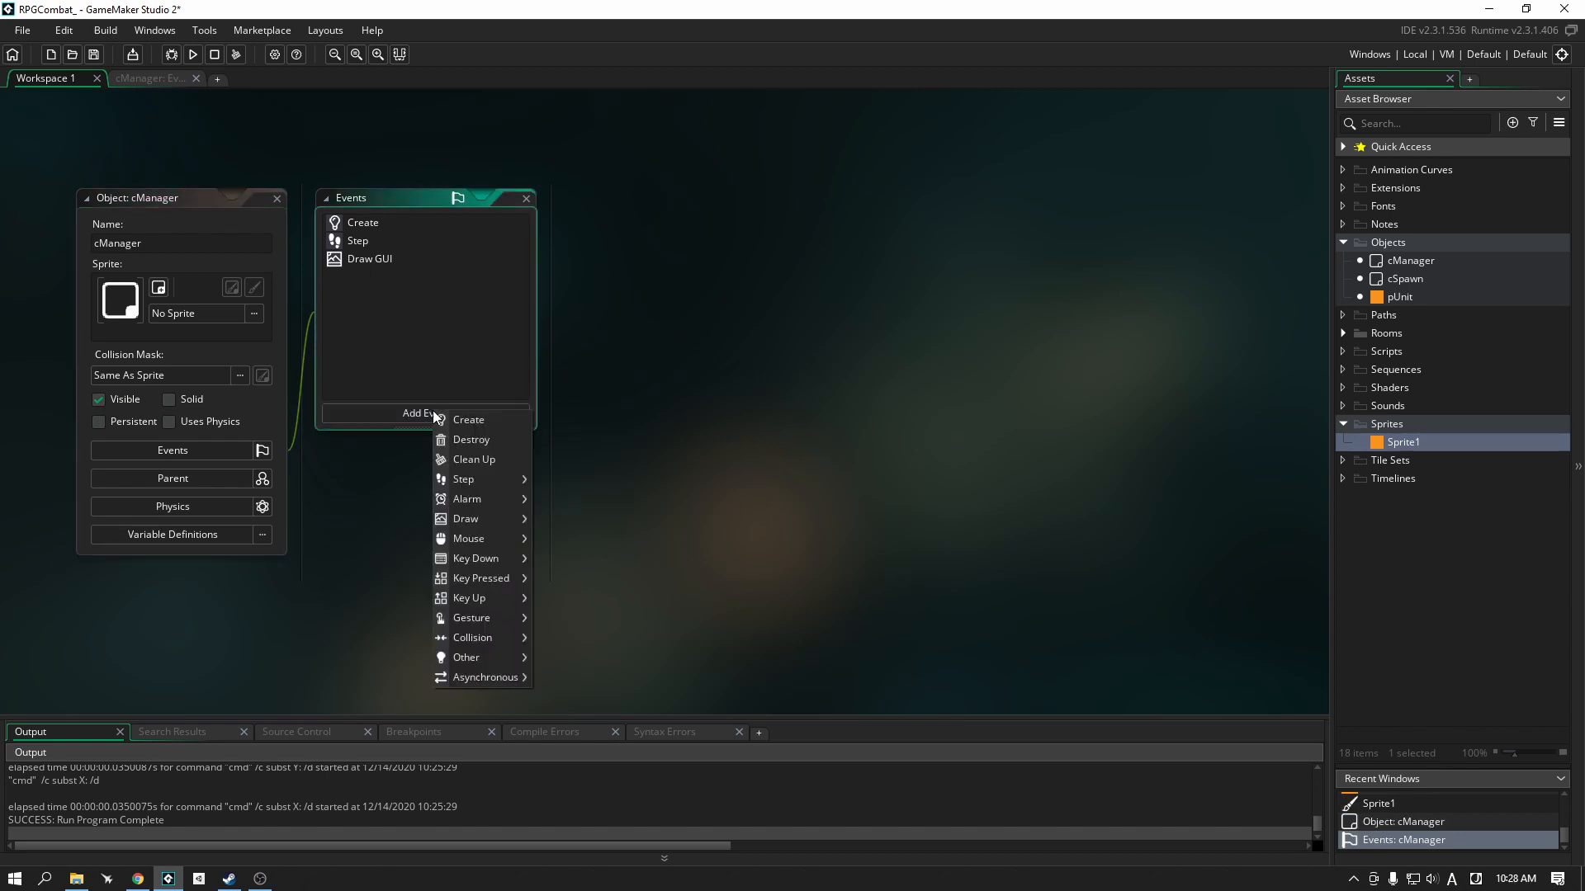
pyautogui.click(472, 459)
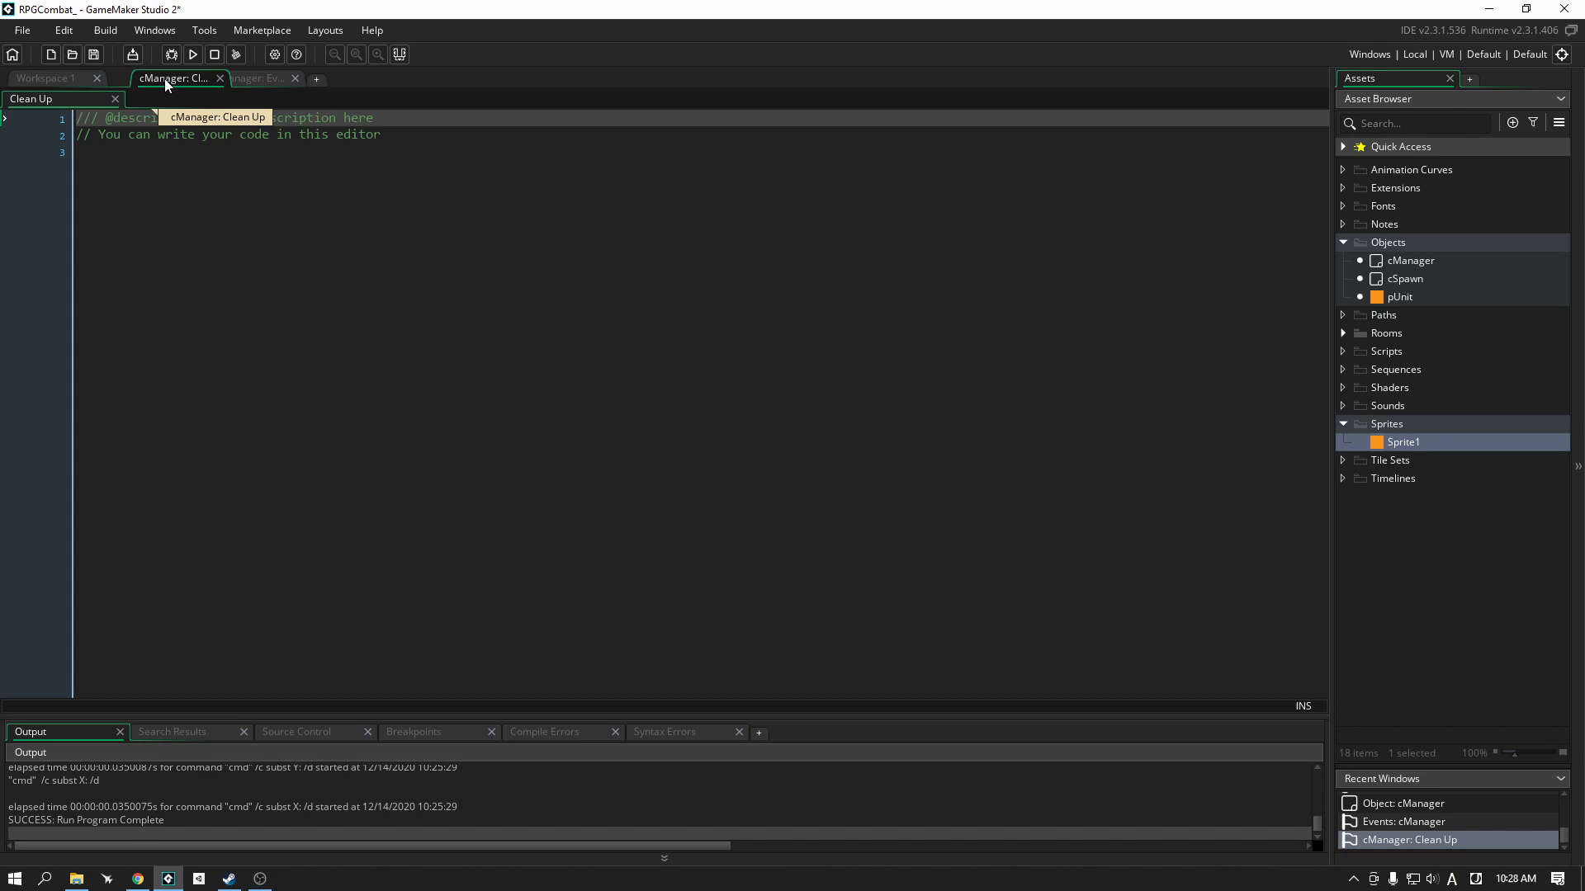
pyautogui.click(152, 80)
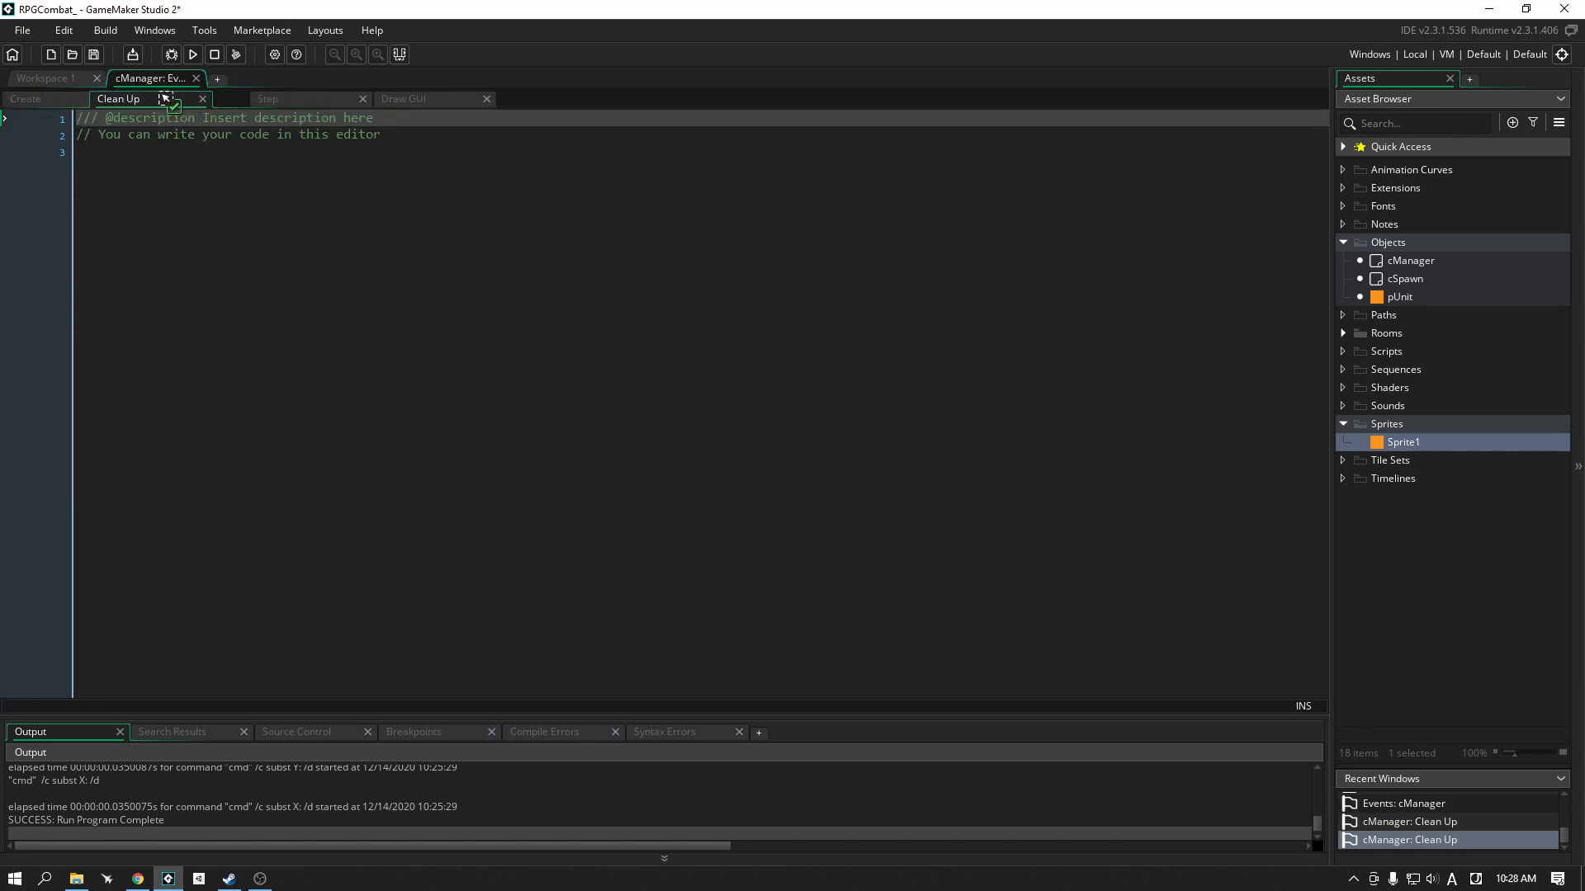
pyautogui.click(25, 97)
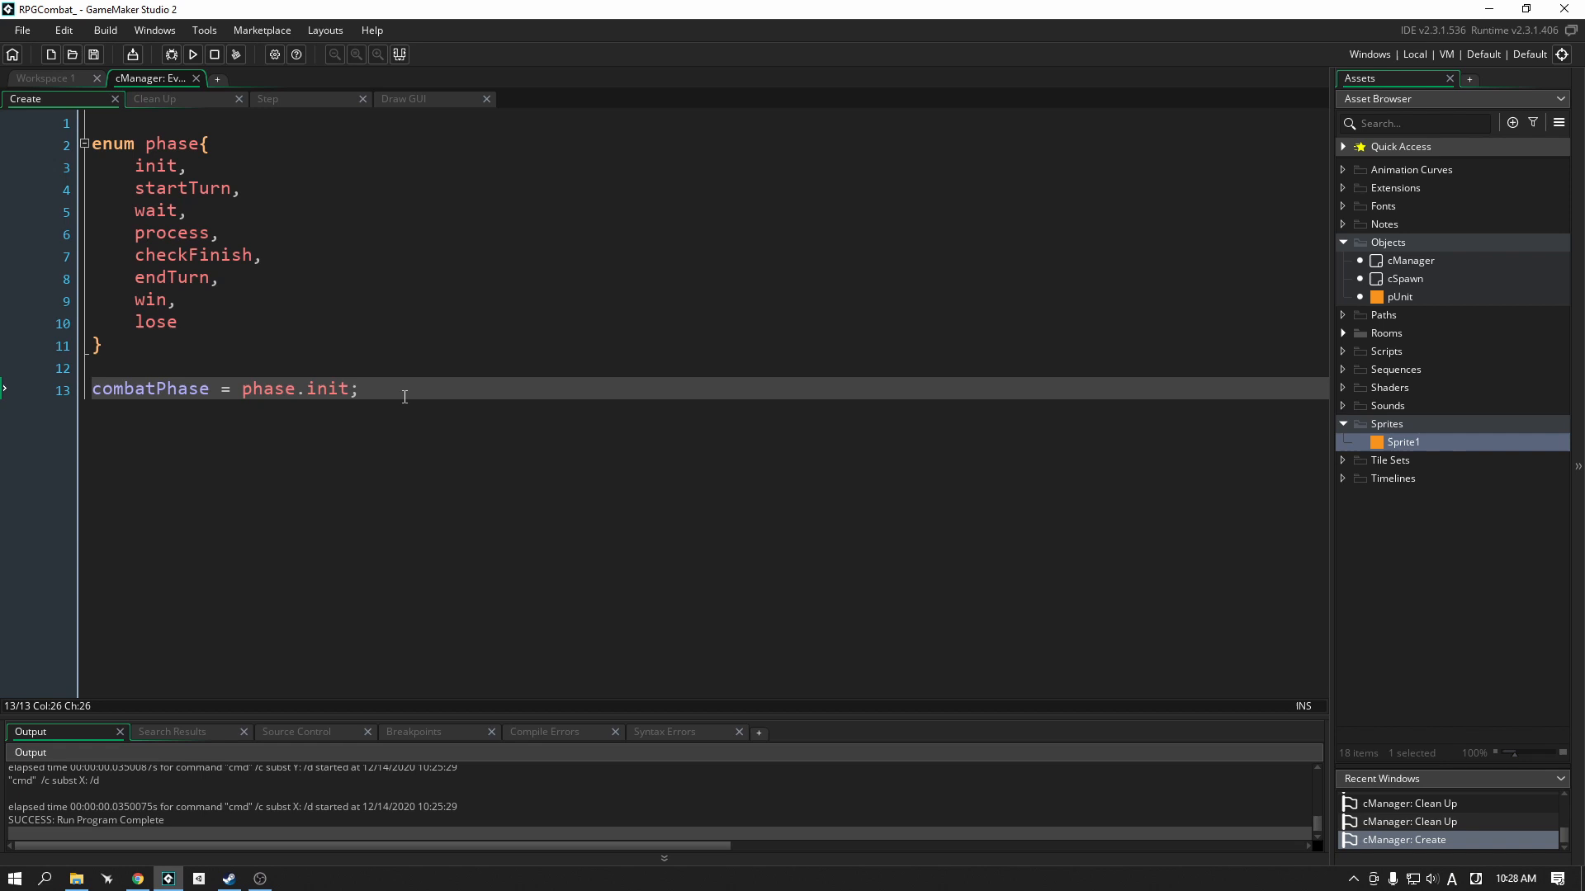
pyautogui.click(154, 98)
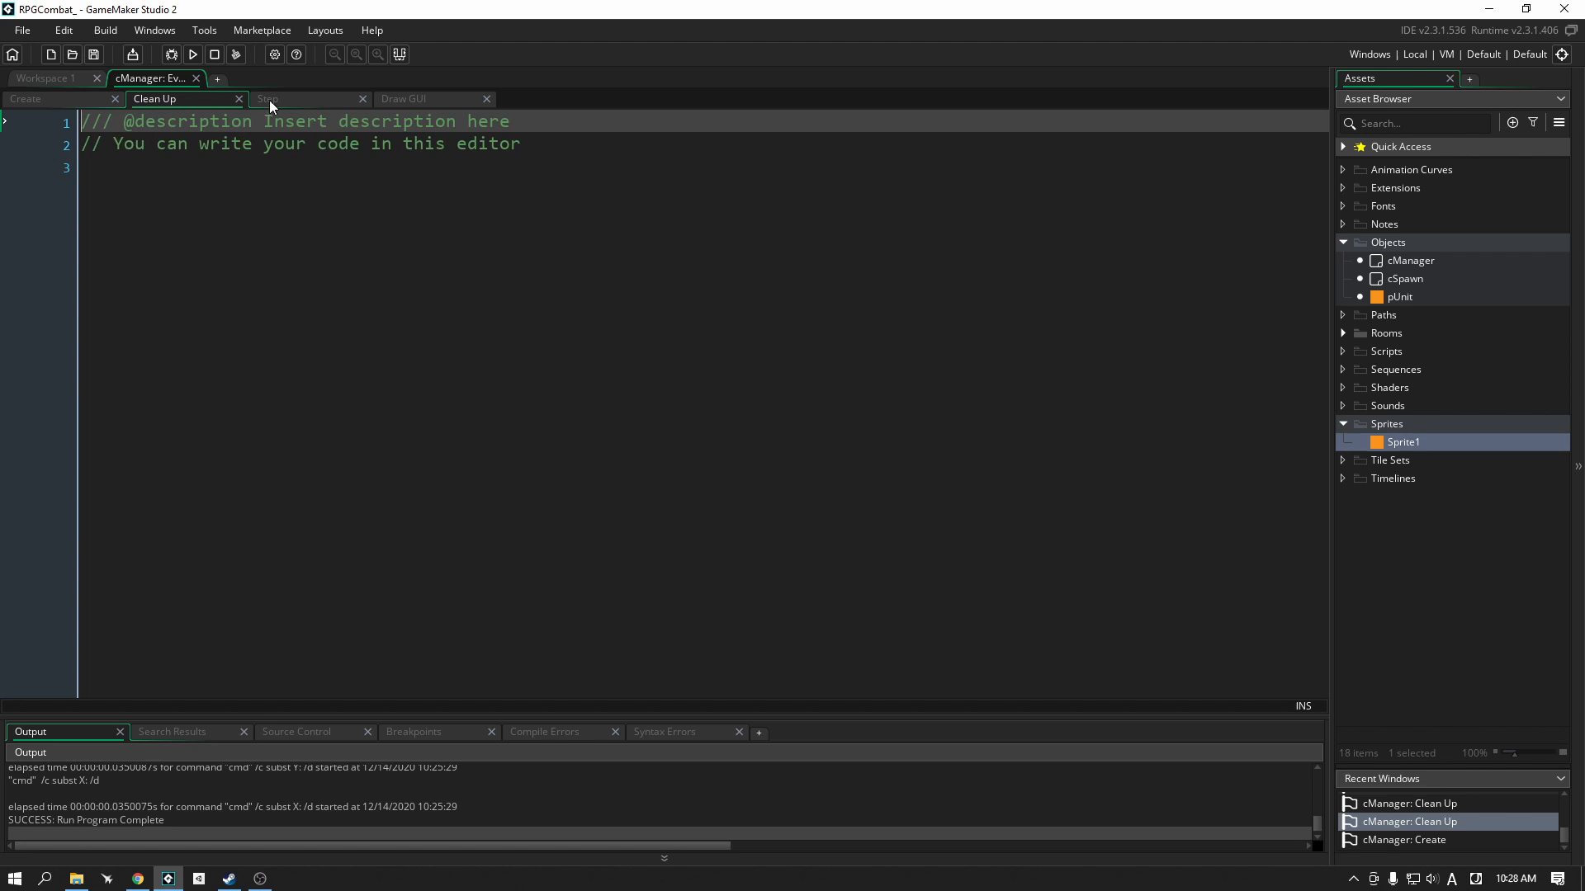
pyautogui.moveTo(271, 106)
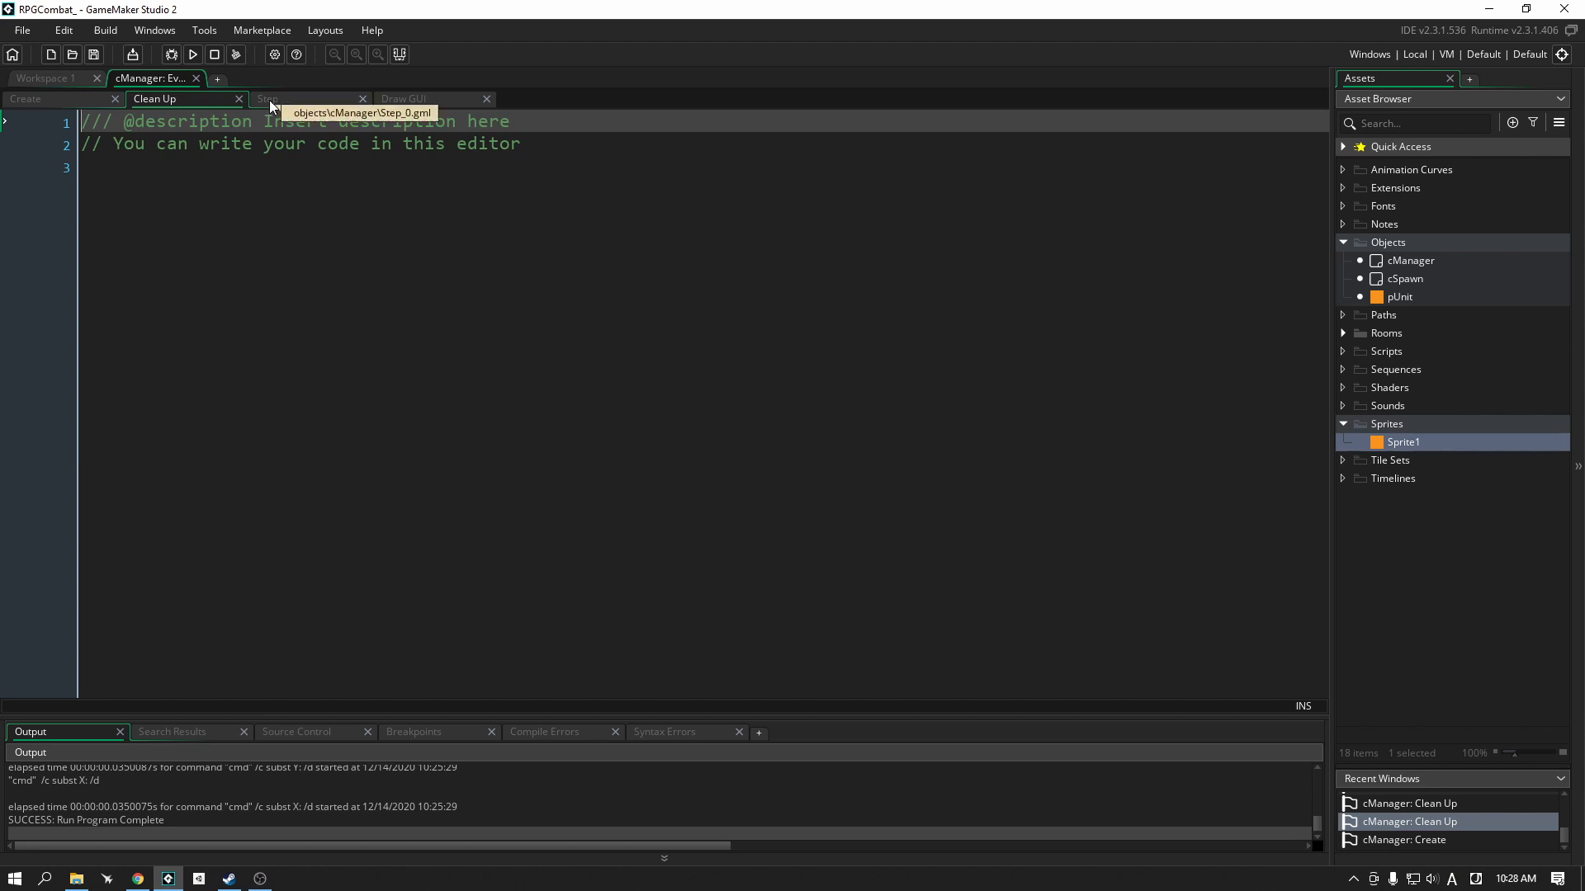
# Step: In cManager's Step event, write a for loop over instance_number(cSpawn)
pyautogui.click(267, 98)
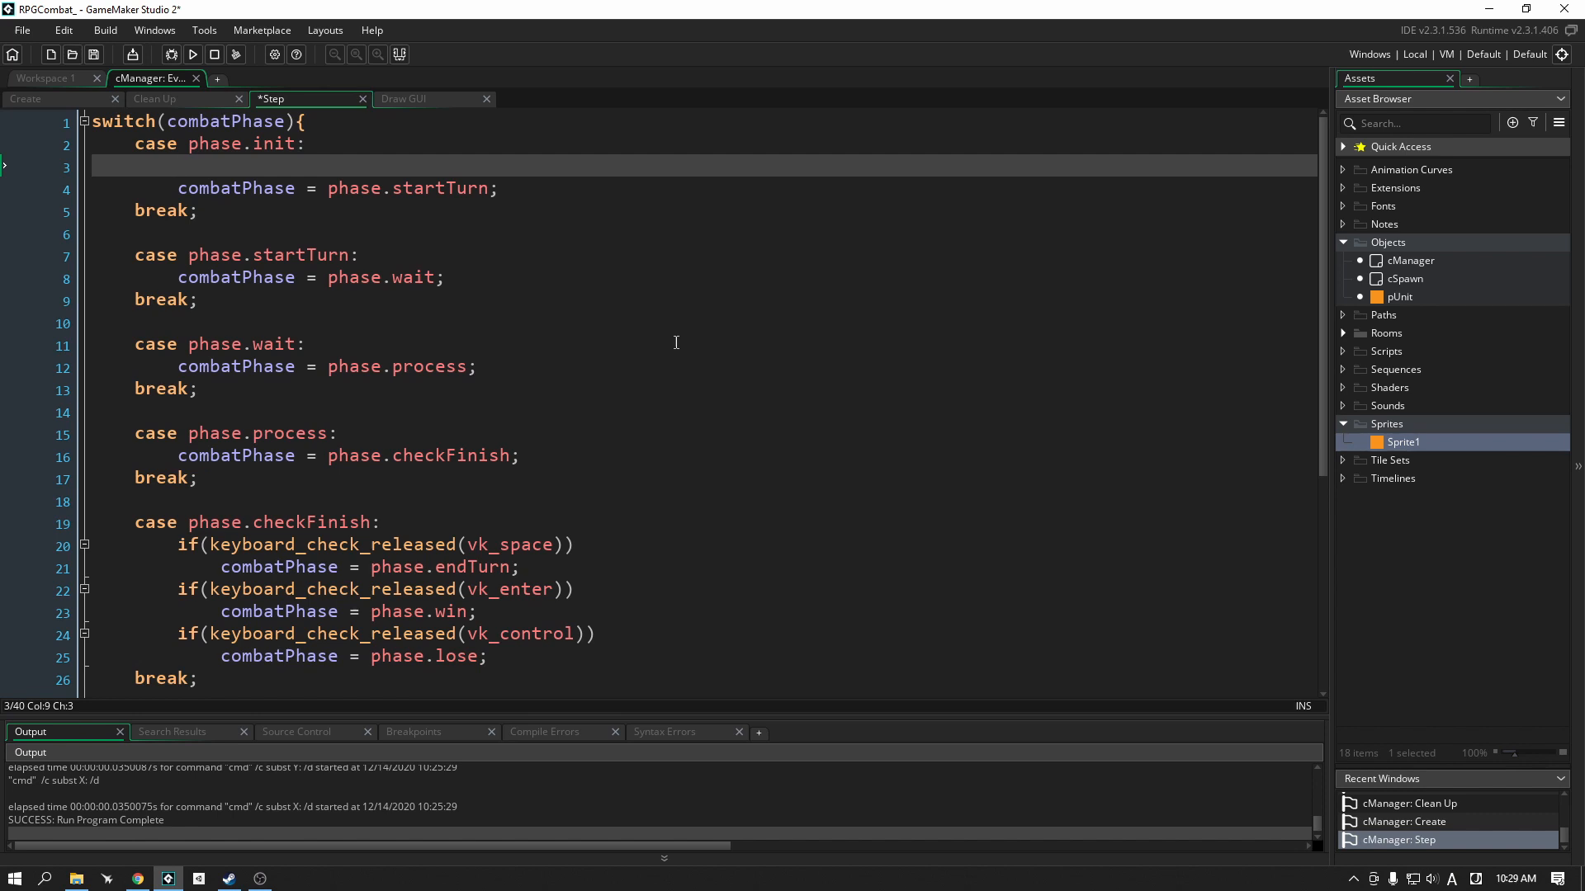
pyautogui.write('for (')
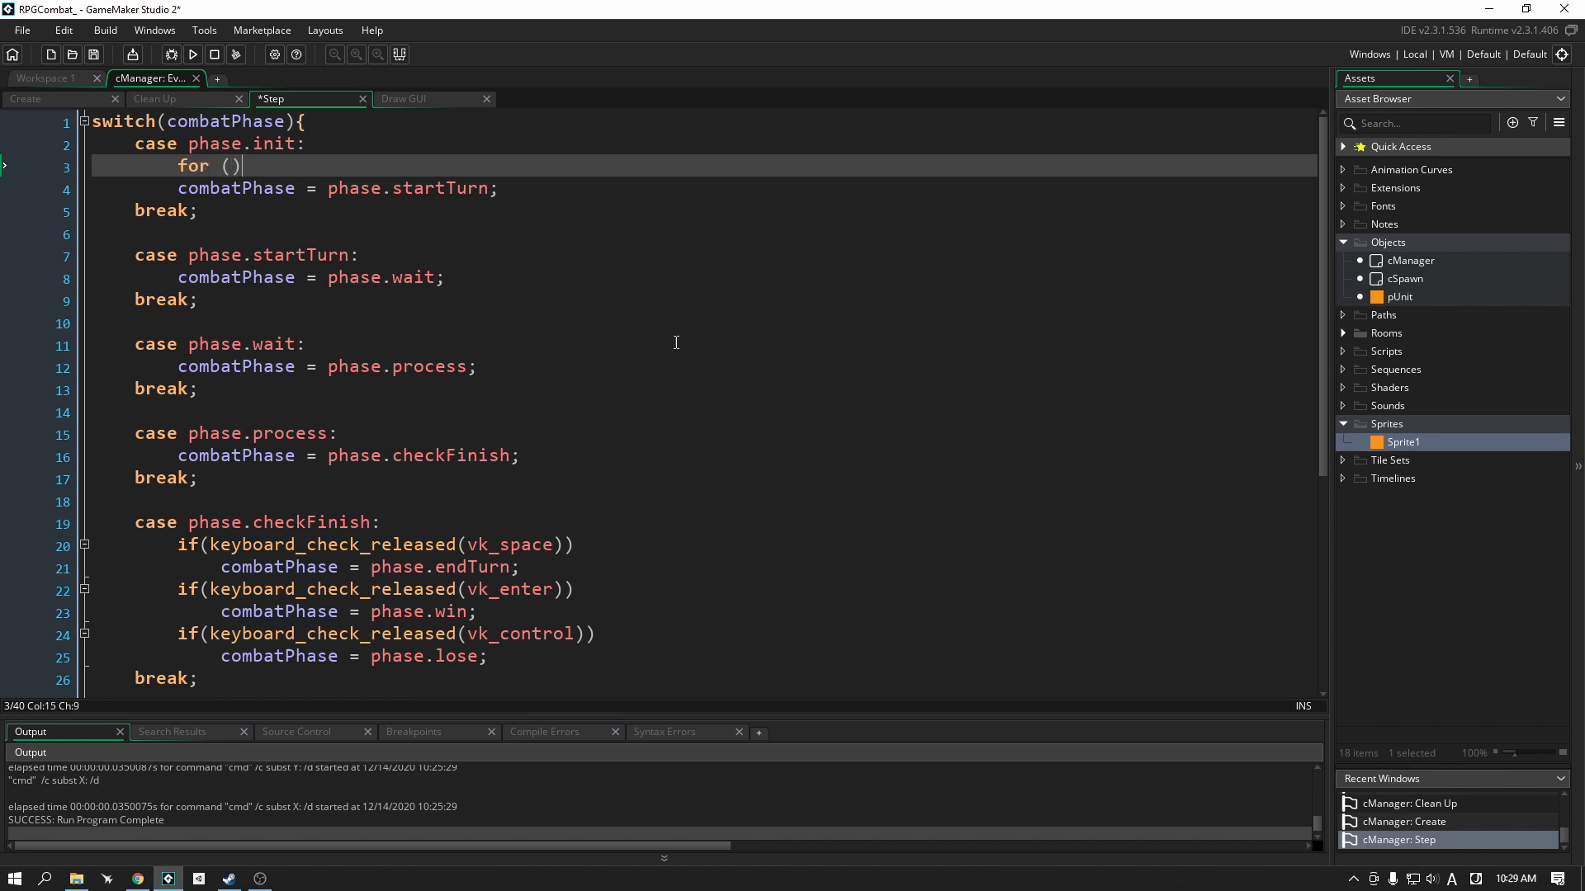
pyautogui.write('var i = 0;')
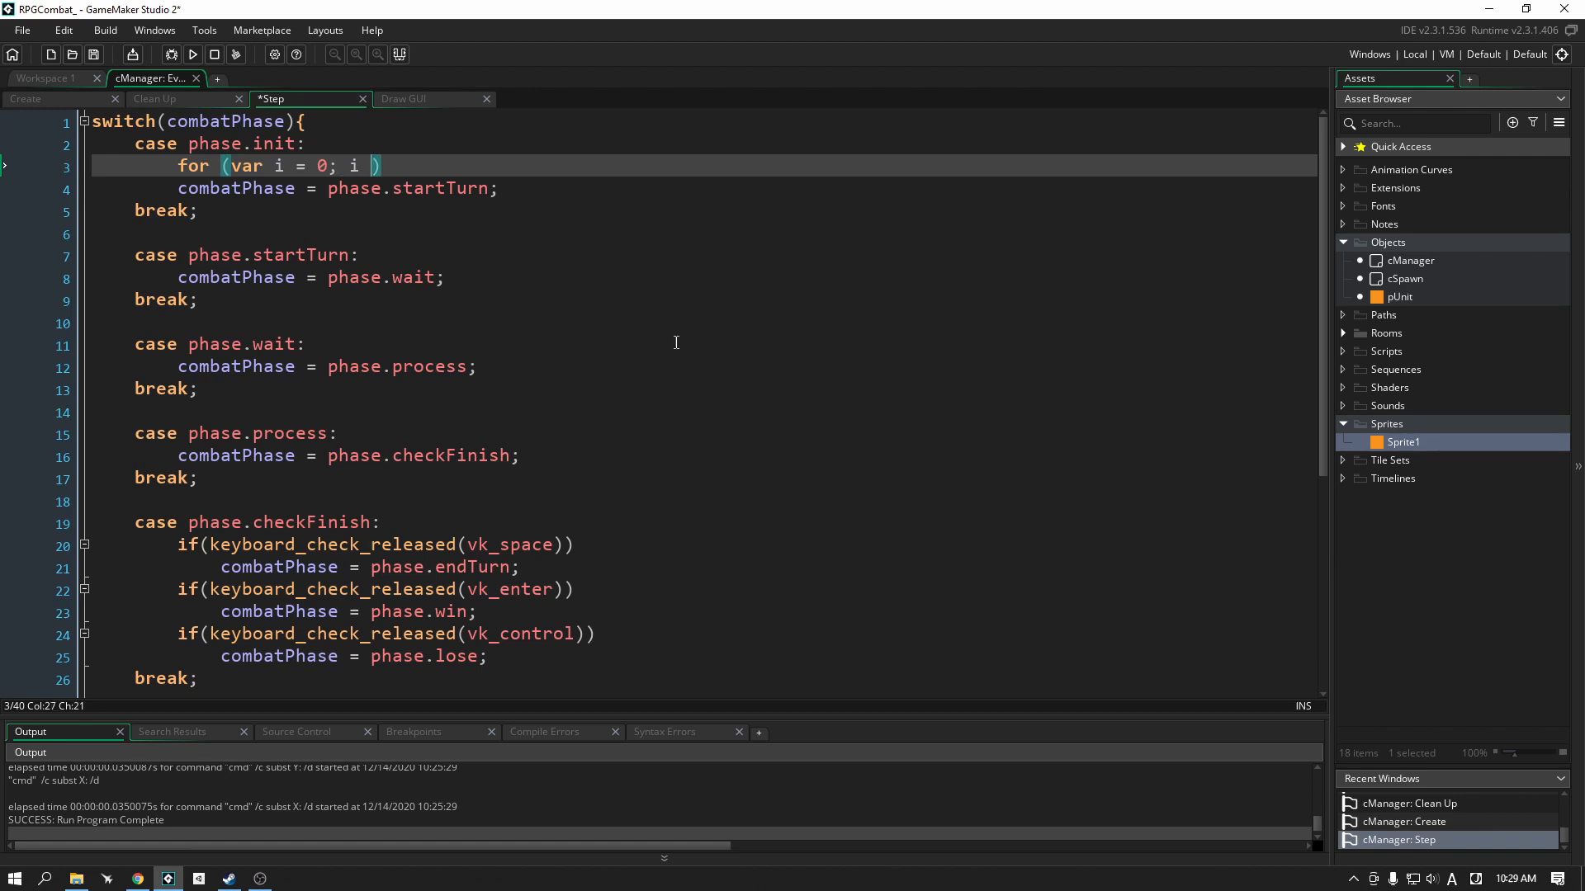
pyautogui.write('instance')
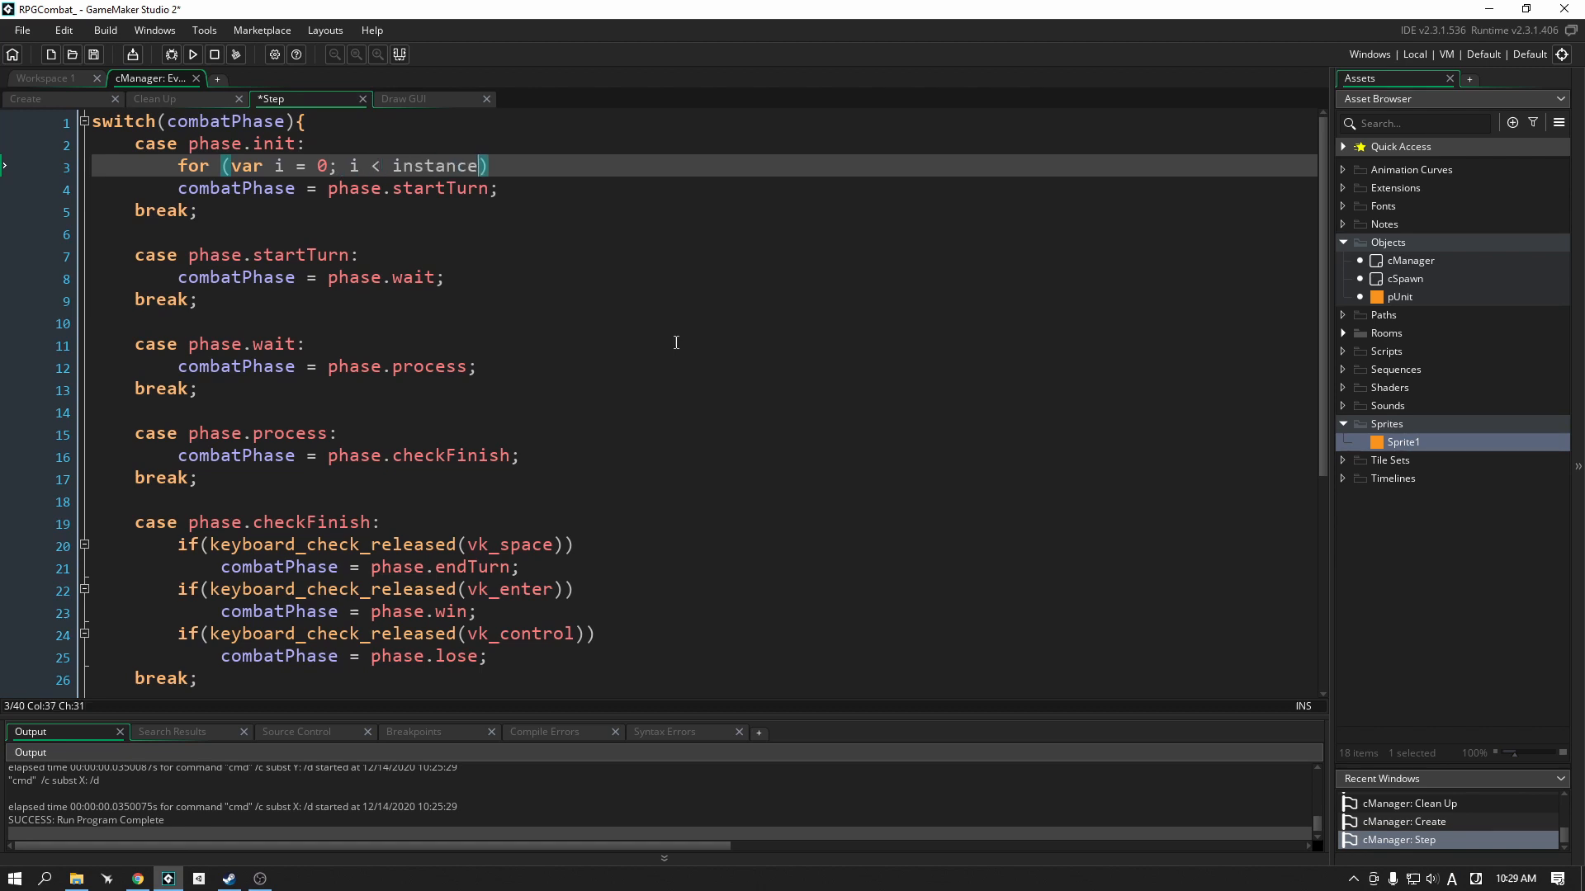
pyautogui.write('_number(')
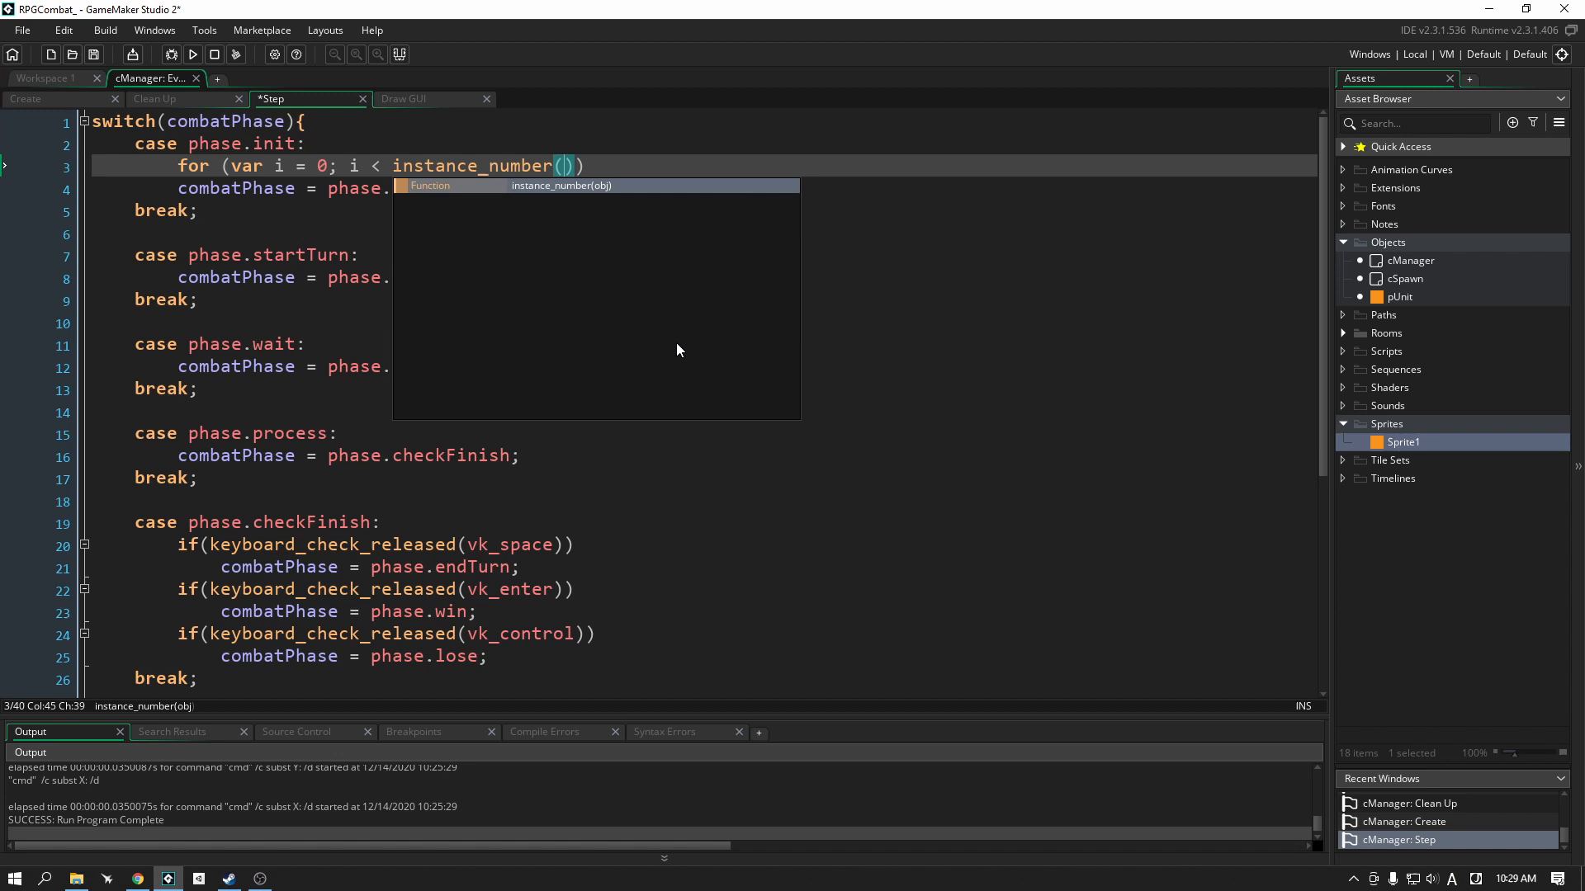
pyautogui.write('c')
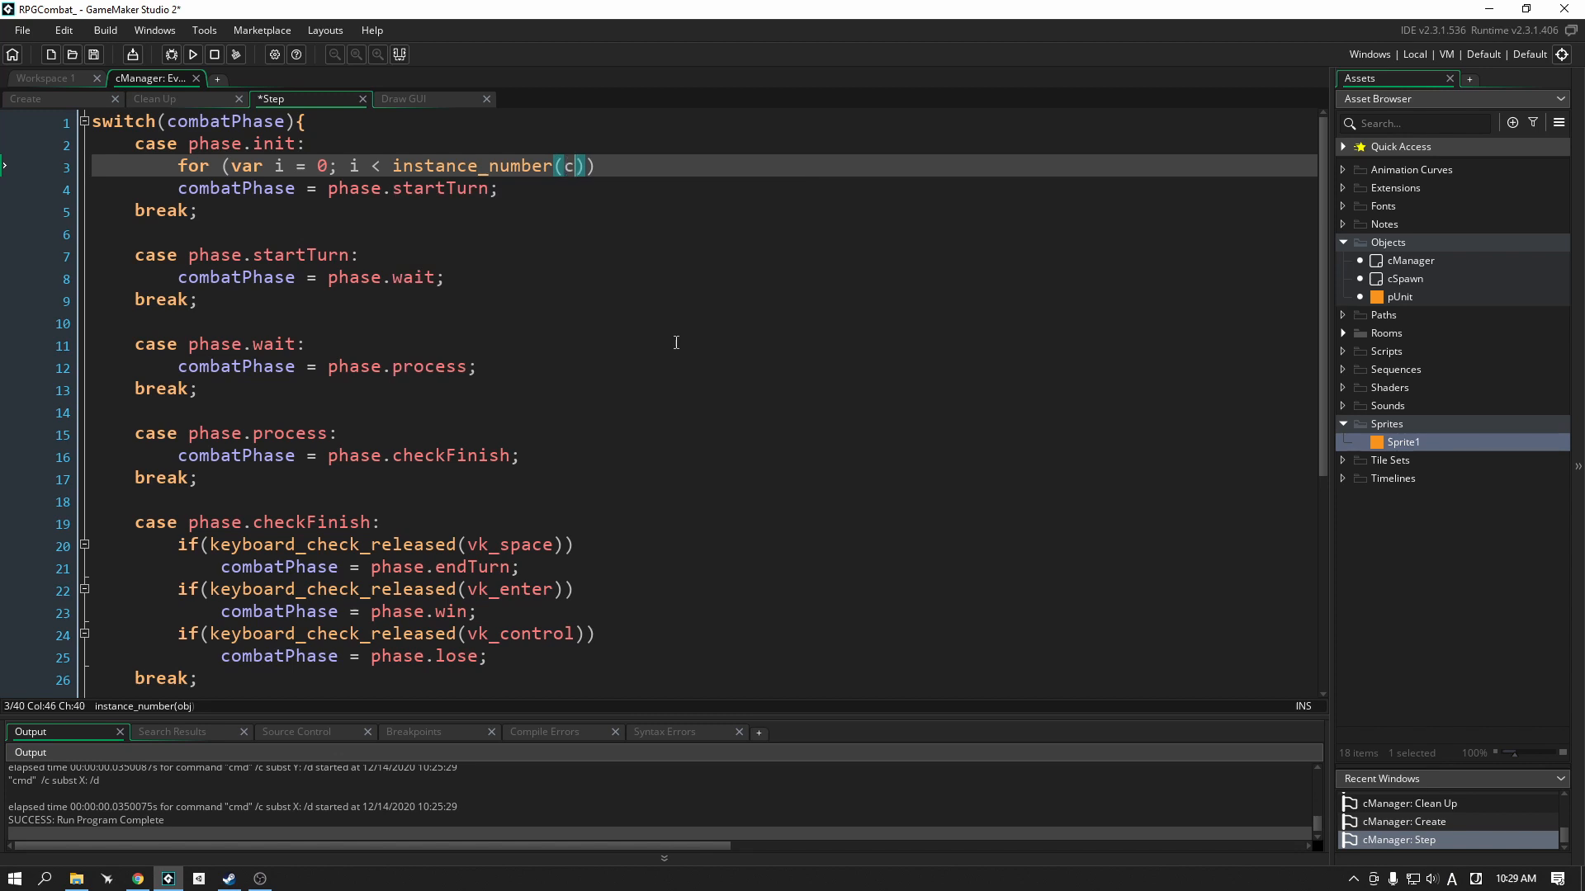
pyautogui.write('Spawn);')
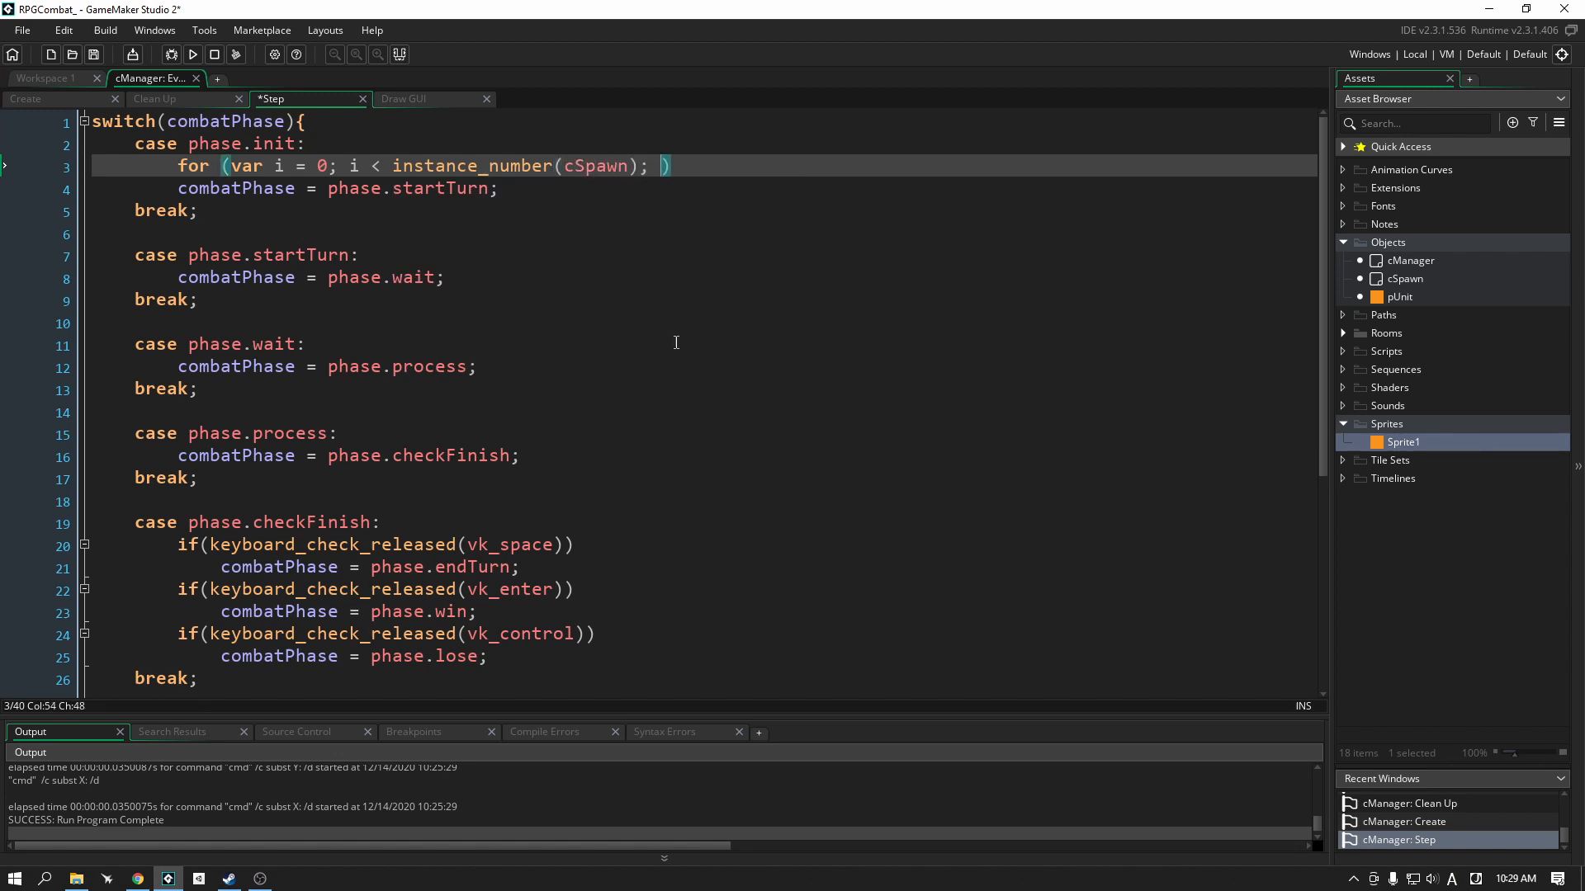
pyautogui.write('i++')
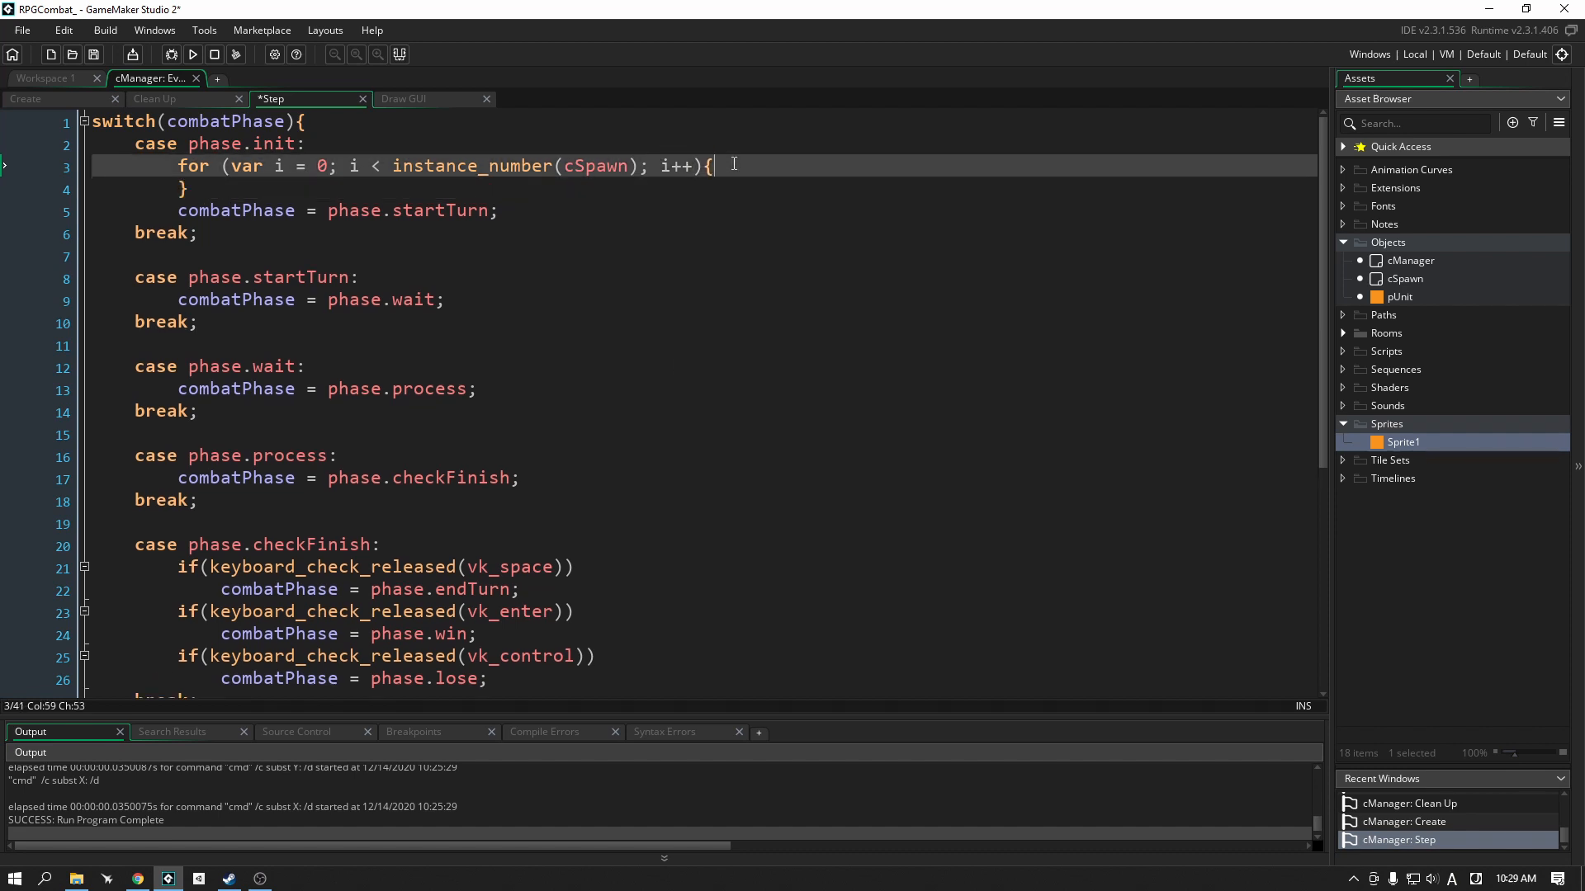
# Step: Inside the loop, set var spawner = instance_find(cSpawn, i);
pyautogui.write('var spawner =')
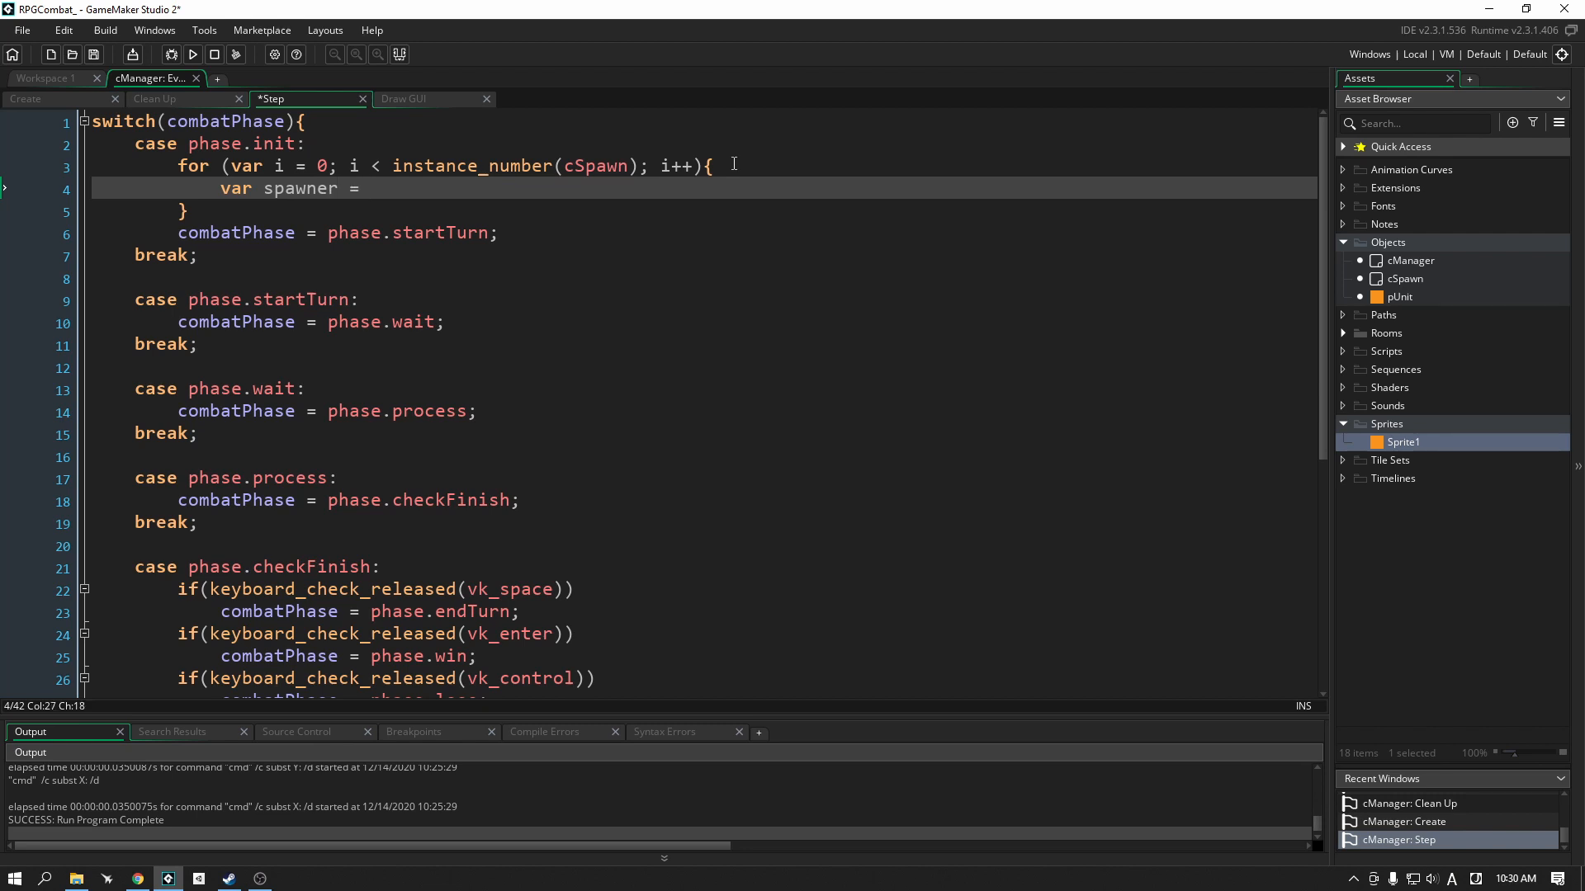
pyautogui.write('instan')
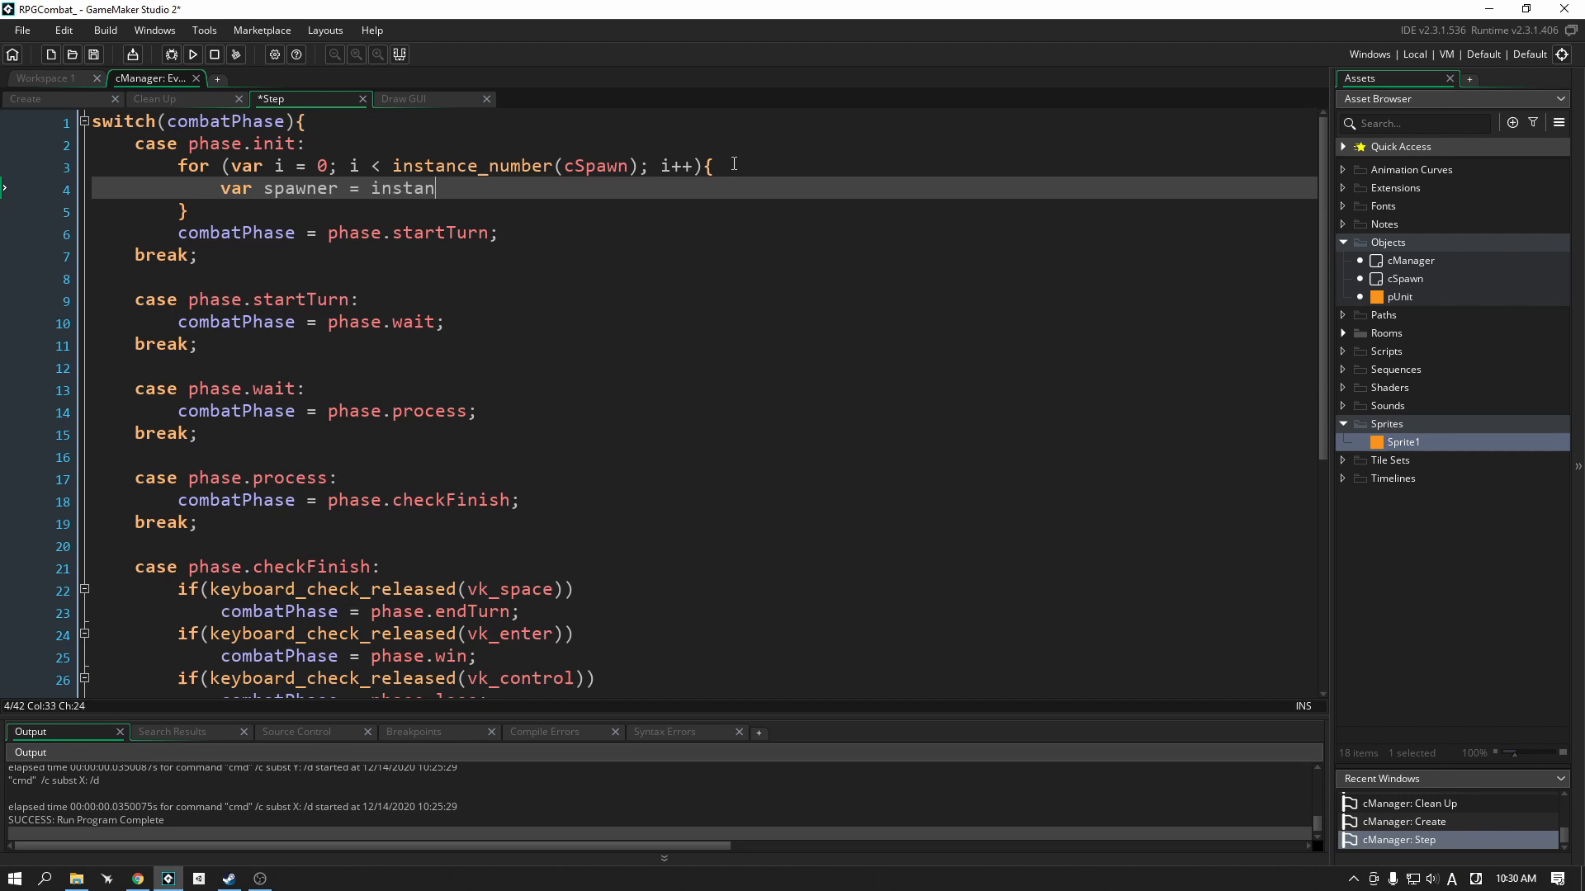
pyautogui.write('ce_find(cSpawn')
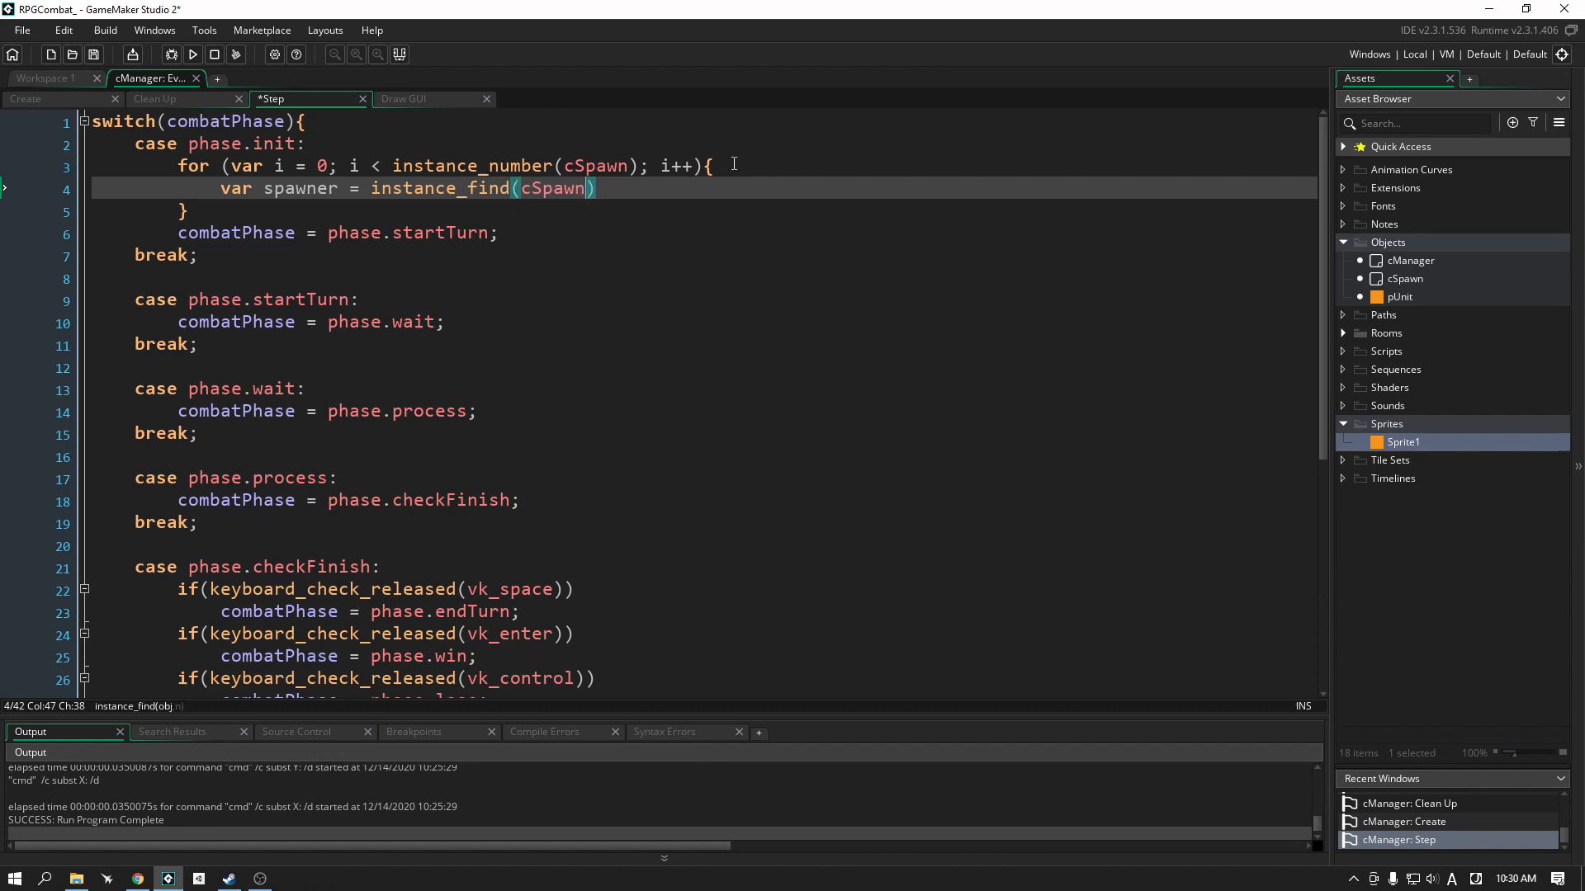
pyautogui.write(', i);')
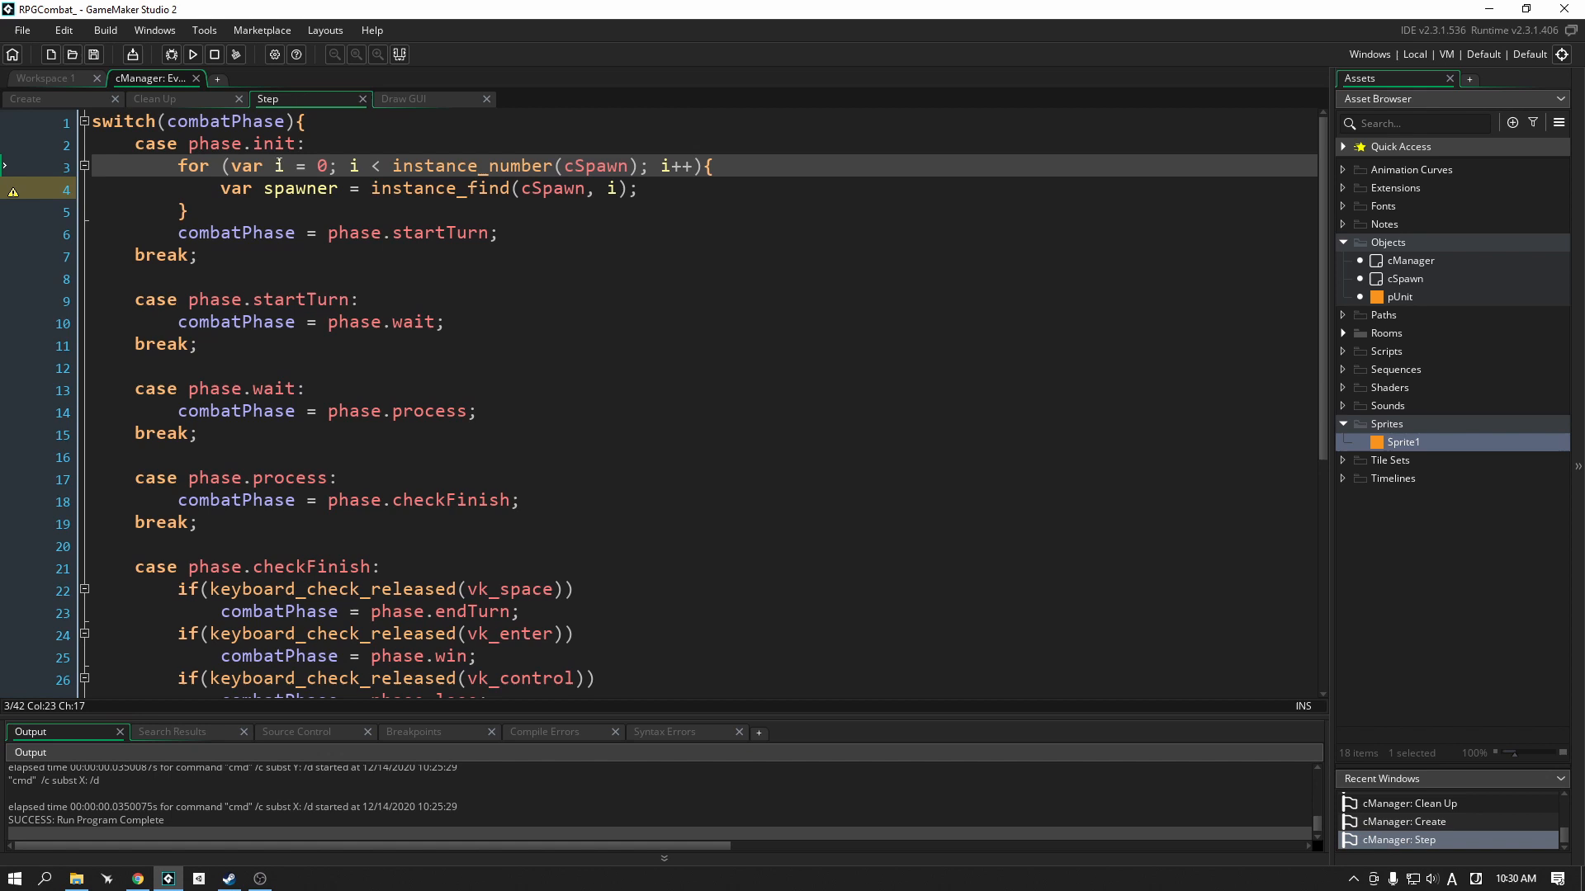
# Step: Review the spawner loop code, then expand the Rooms folder to show Room1
pyautogui.doubleClick(277, 165)
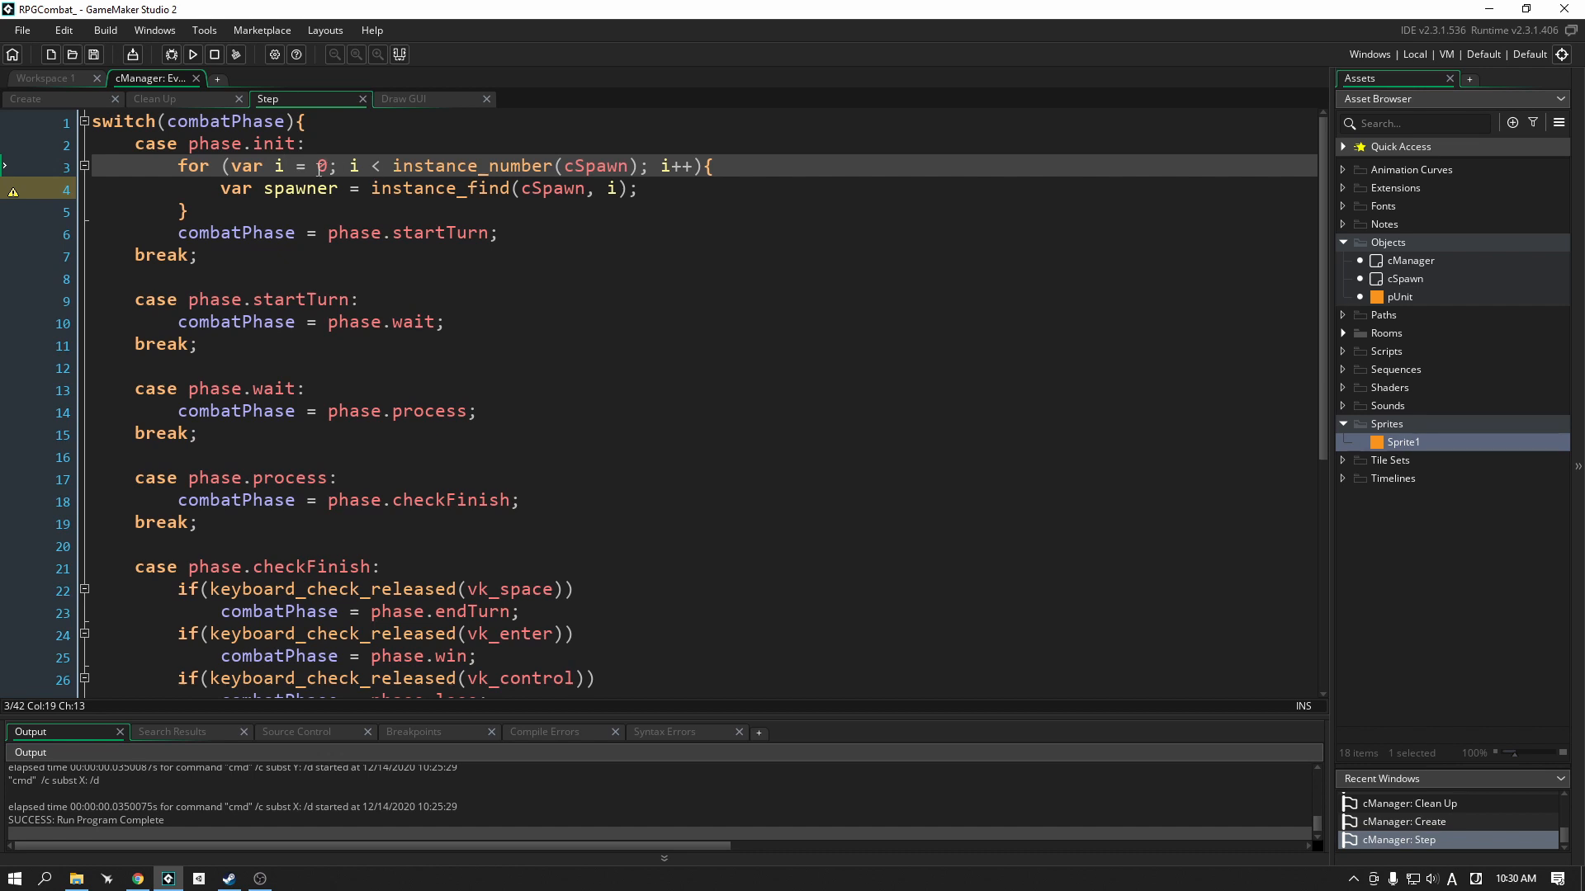
pyautogui.click(220, 188)
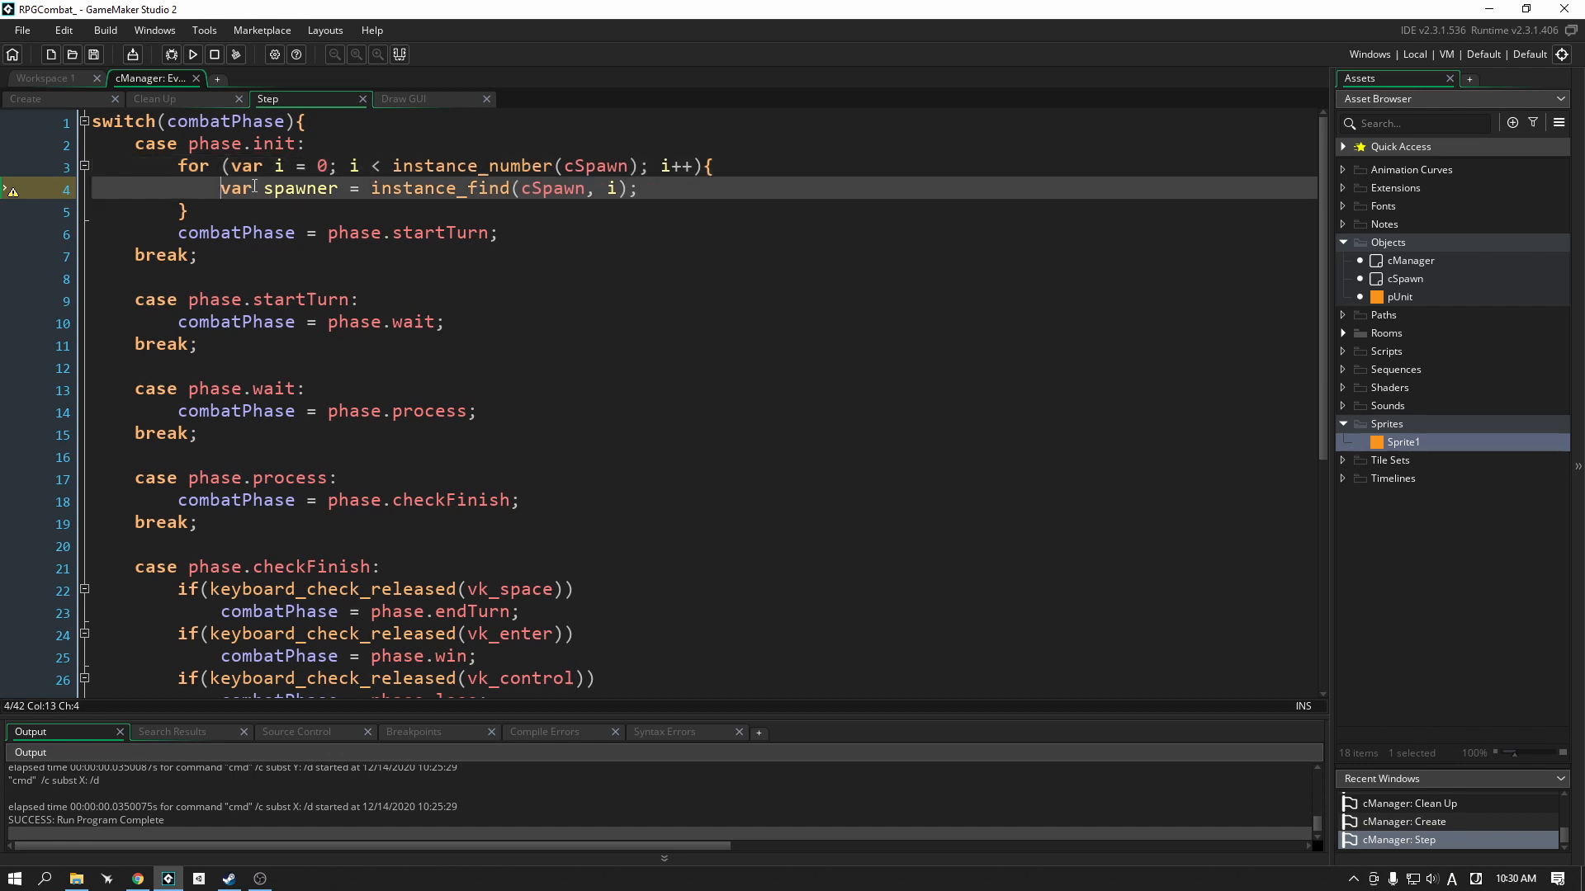
pyautogui.click(412, 165)
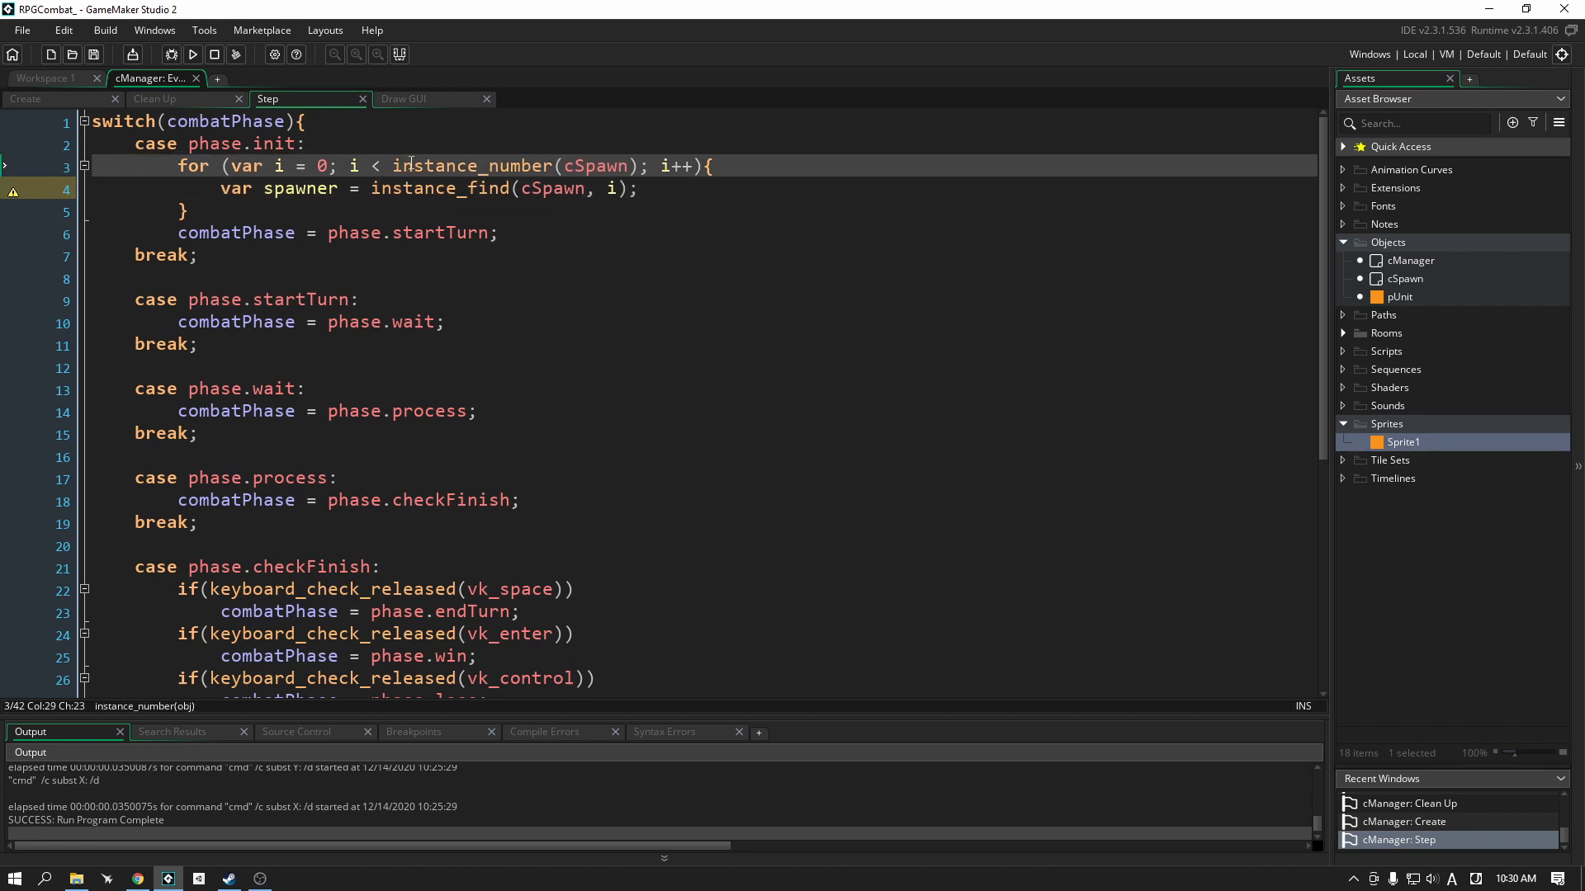
pyautogui.moveTo(556, 182)
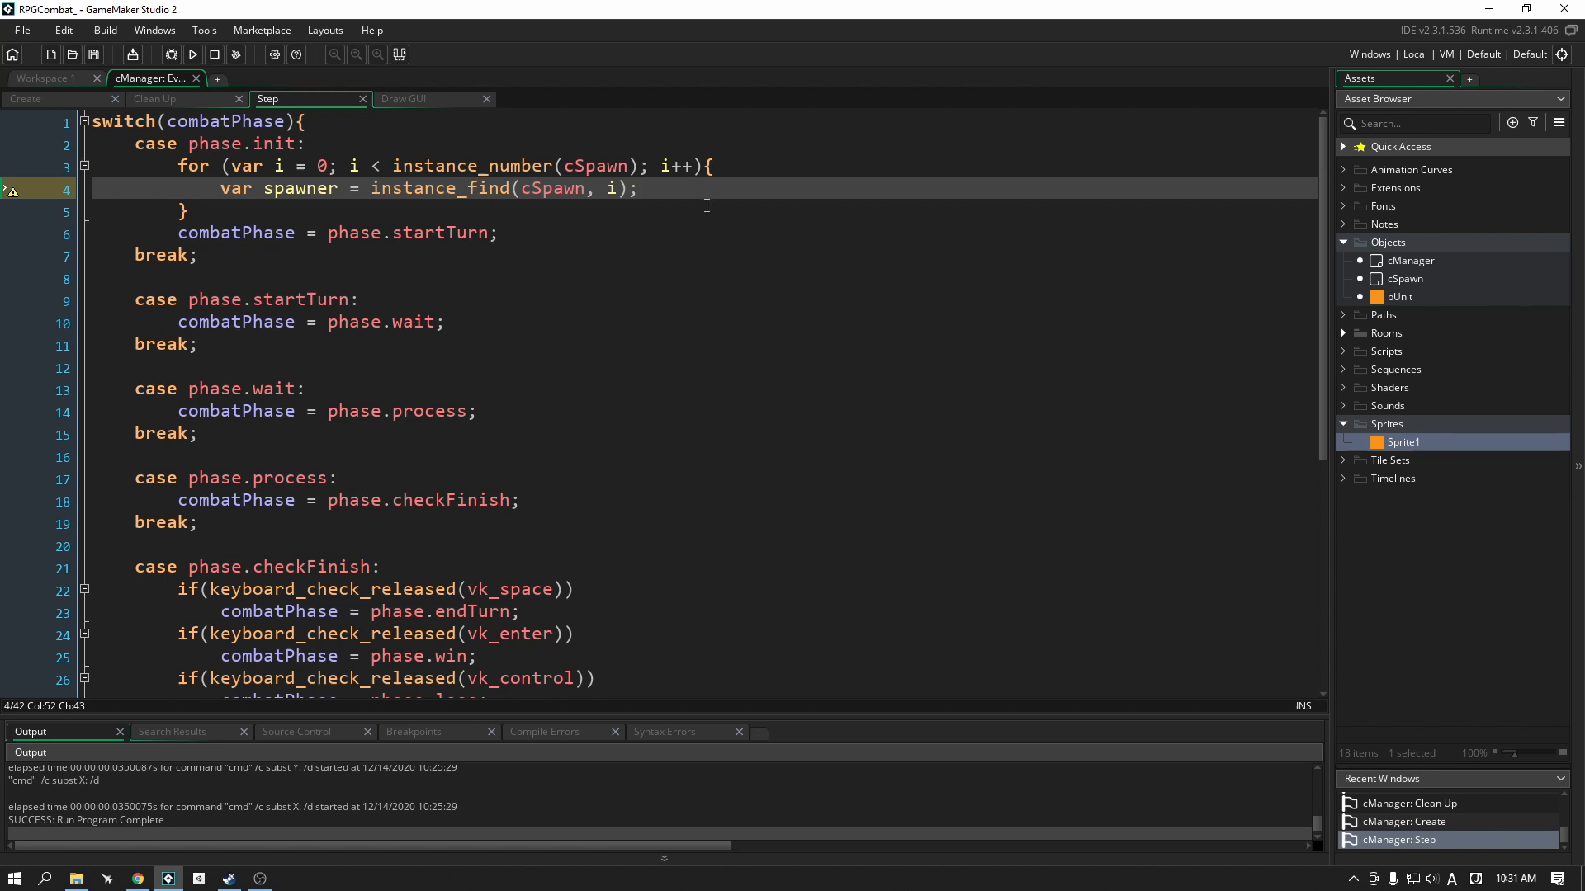
pyautogui.moveTo(296, 202)
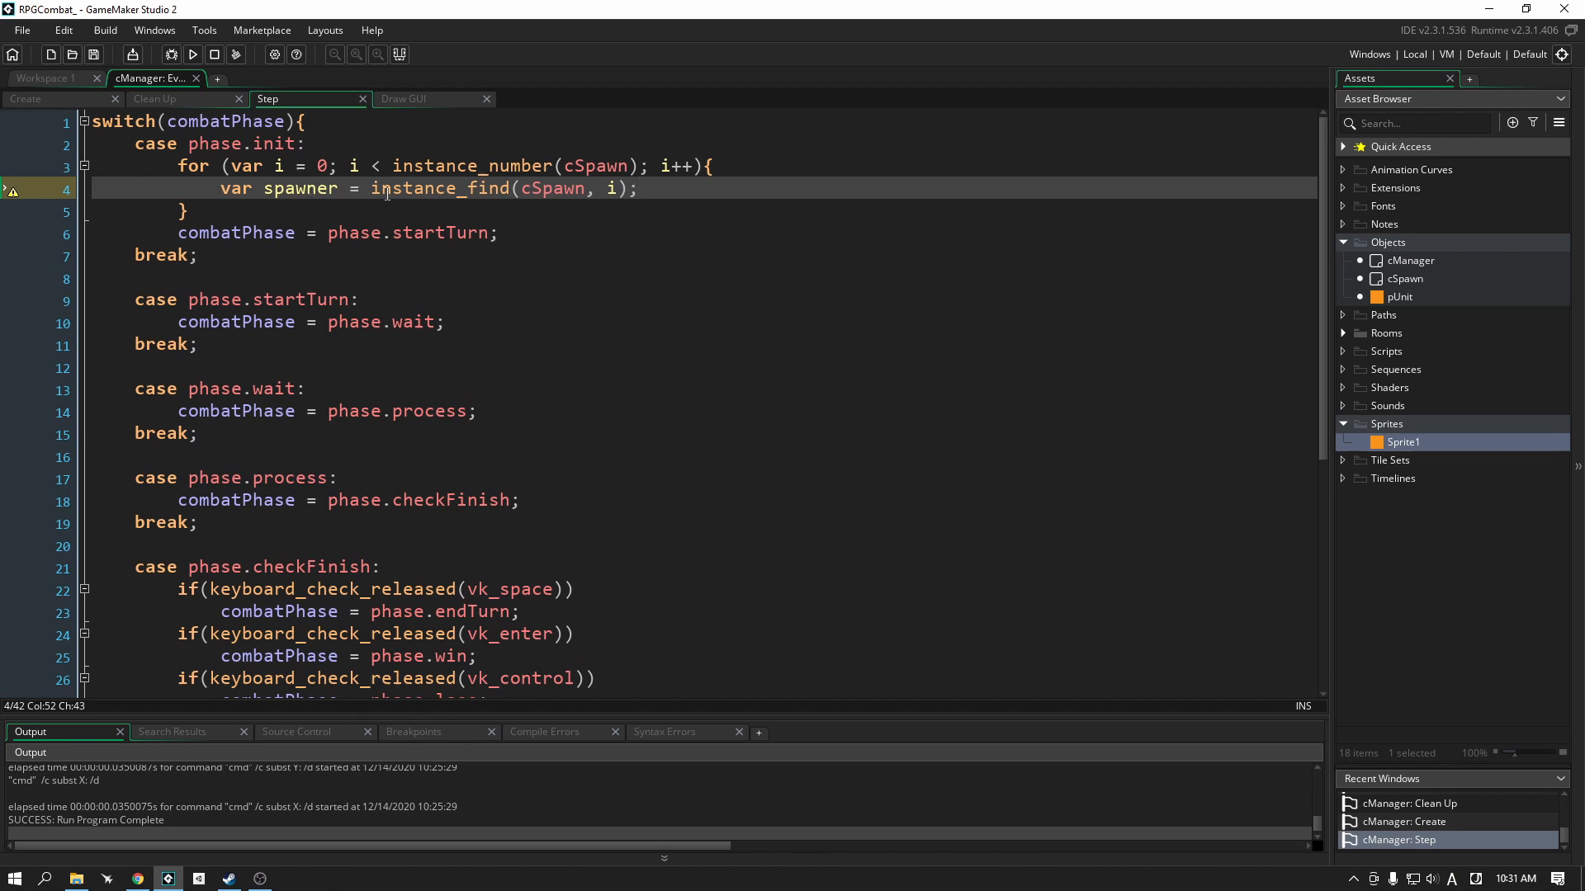
pyautogui.doubleClick(439, 188)
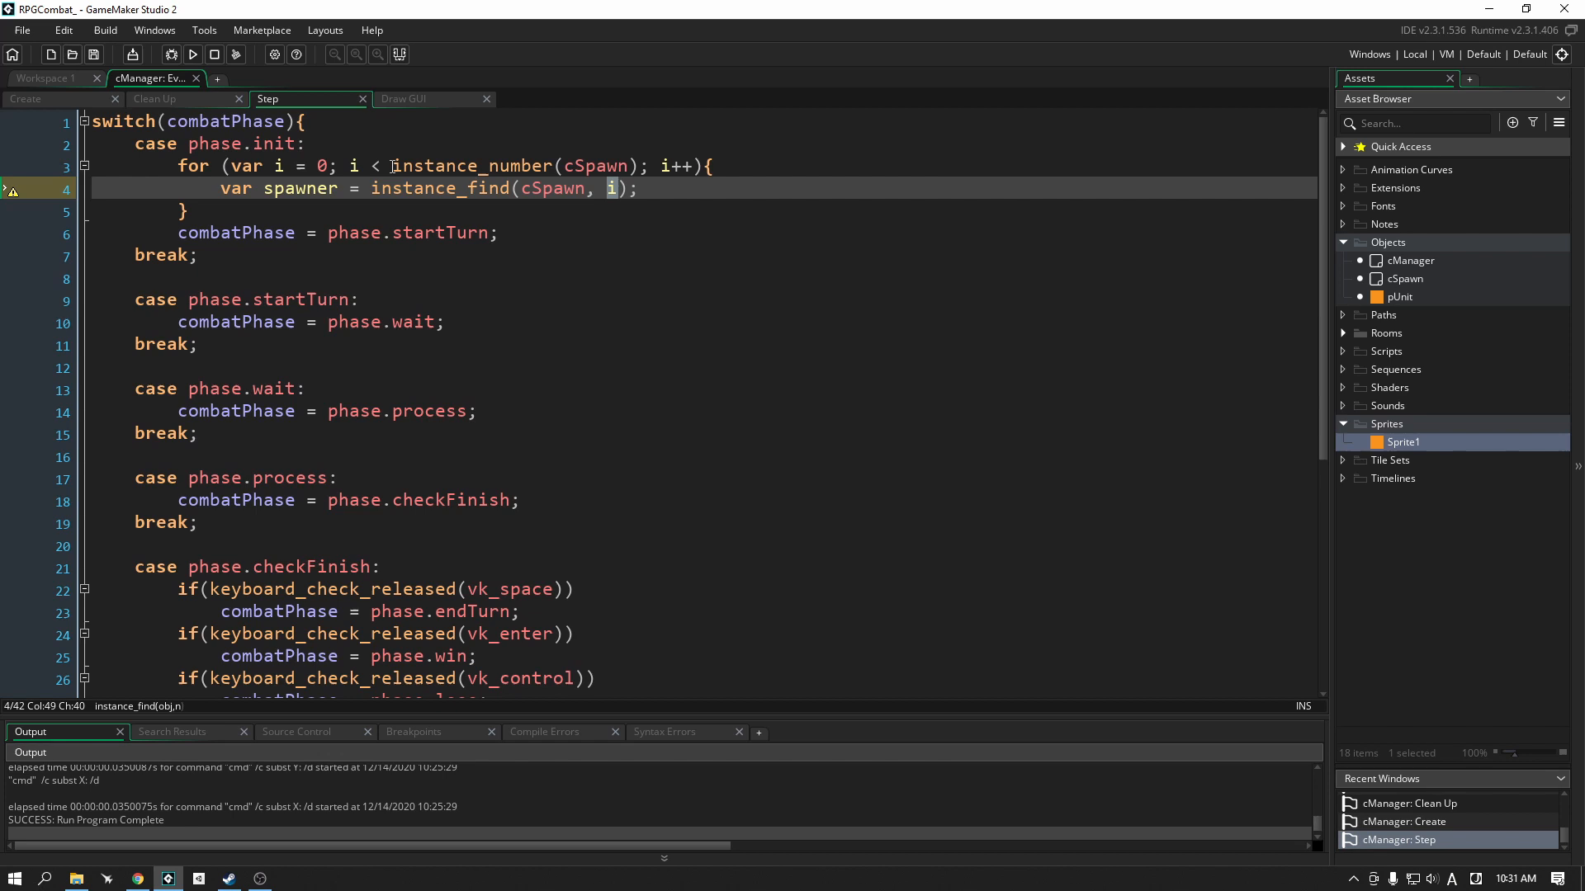
pyautogui.moveTo(542, 177)
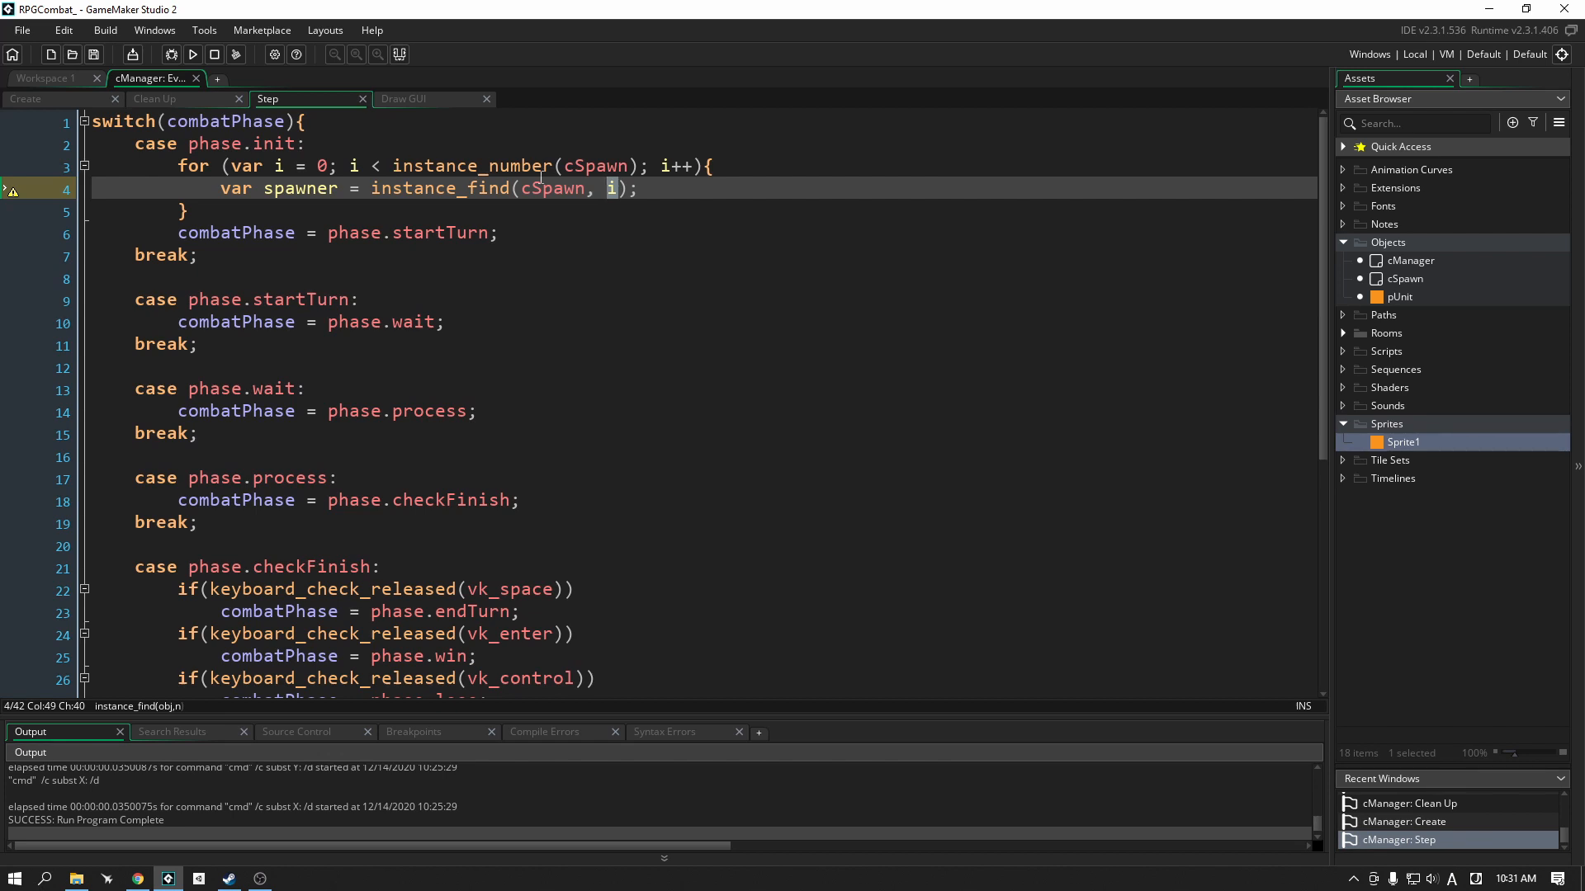
pyautogui.click(442, 188)
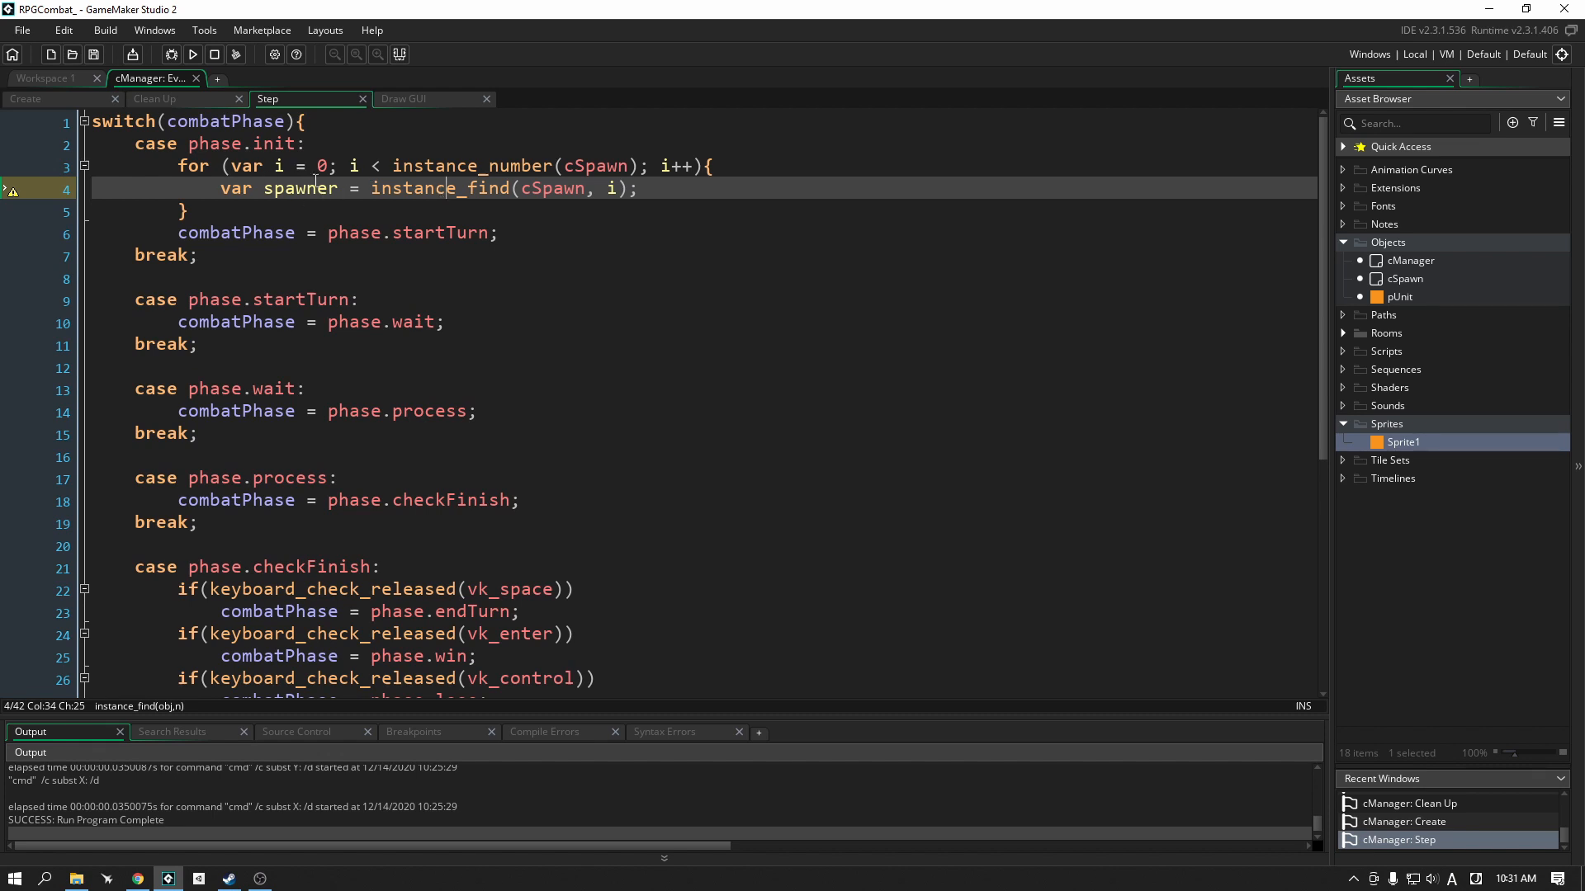
pyautogui.click(1344, 332)
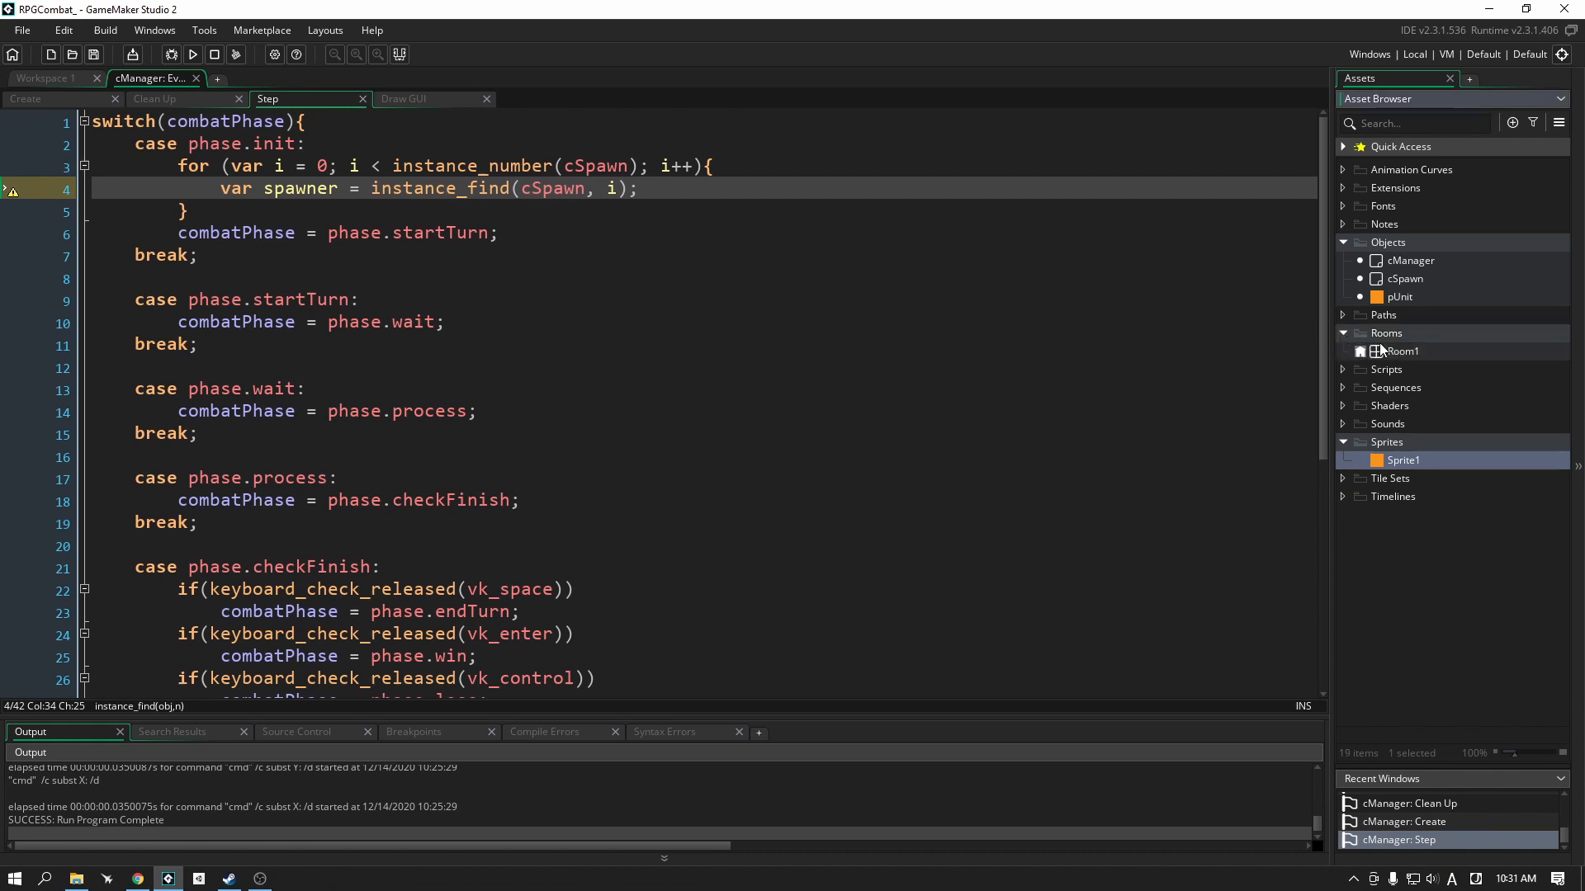
# Step: Open Room1 for editing, glancing back at the manager's Step code
pyautogui.doubleClick(1402, 350)
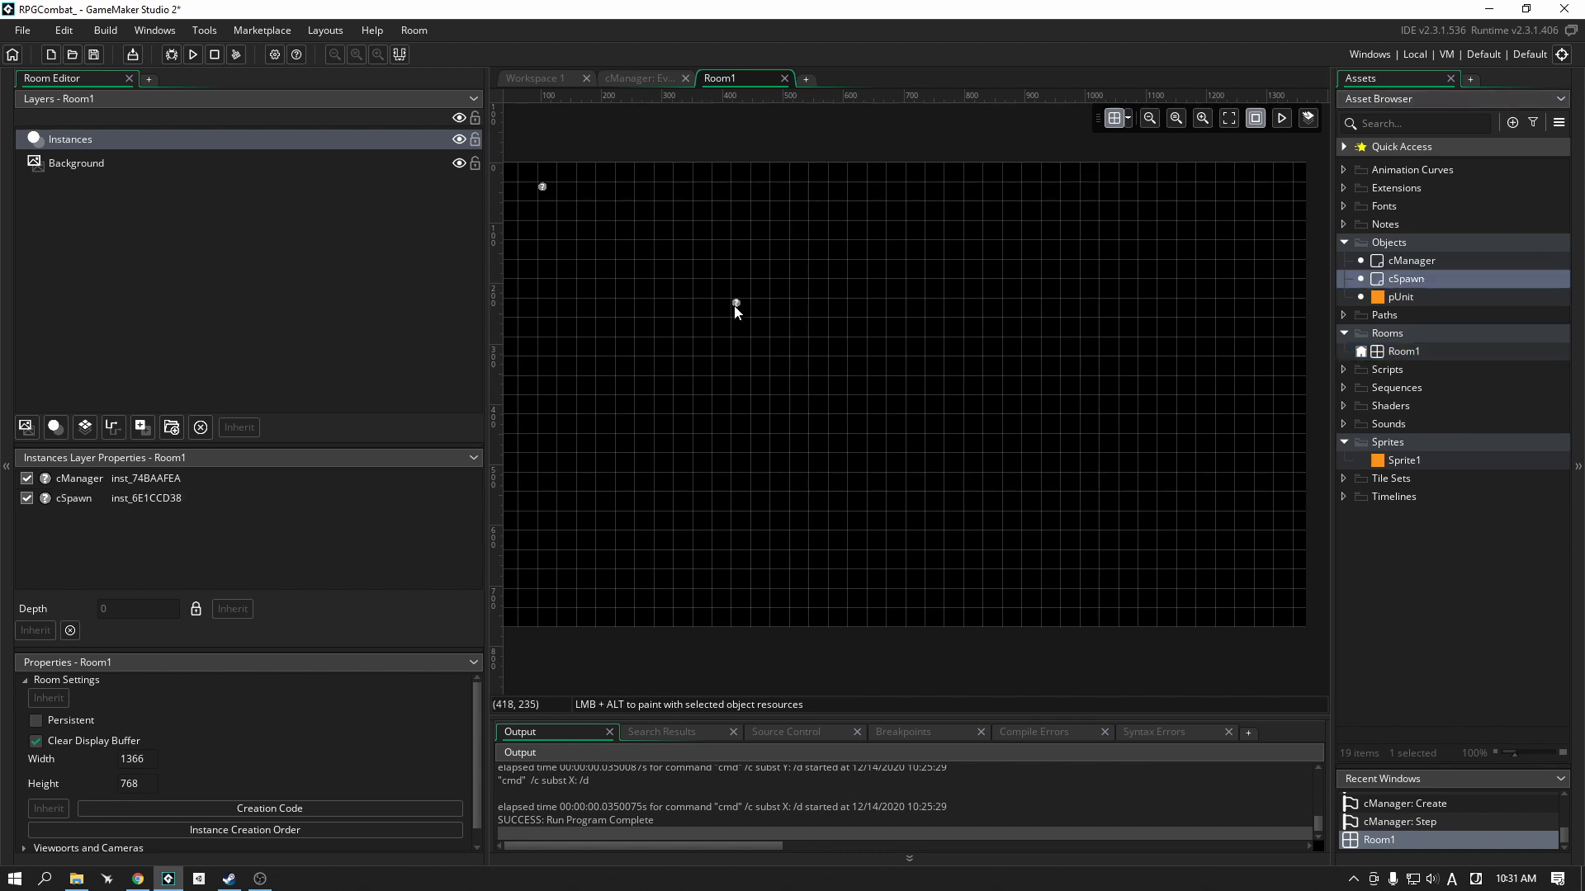
pyautogui.moveTo(789, 200)
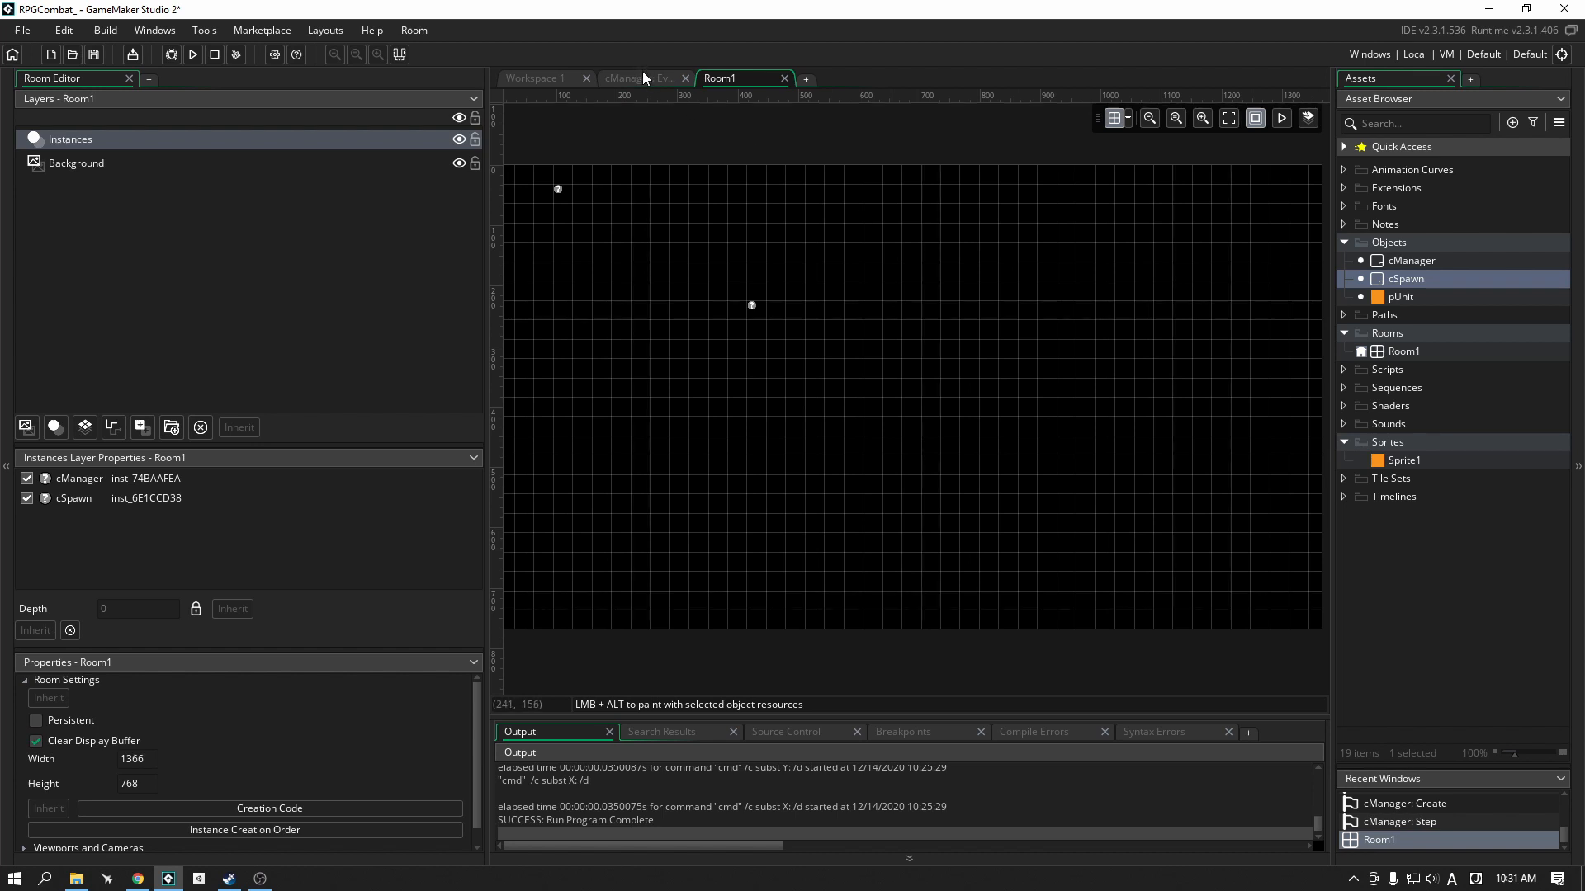
pyautogui.click(637, 77)
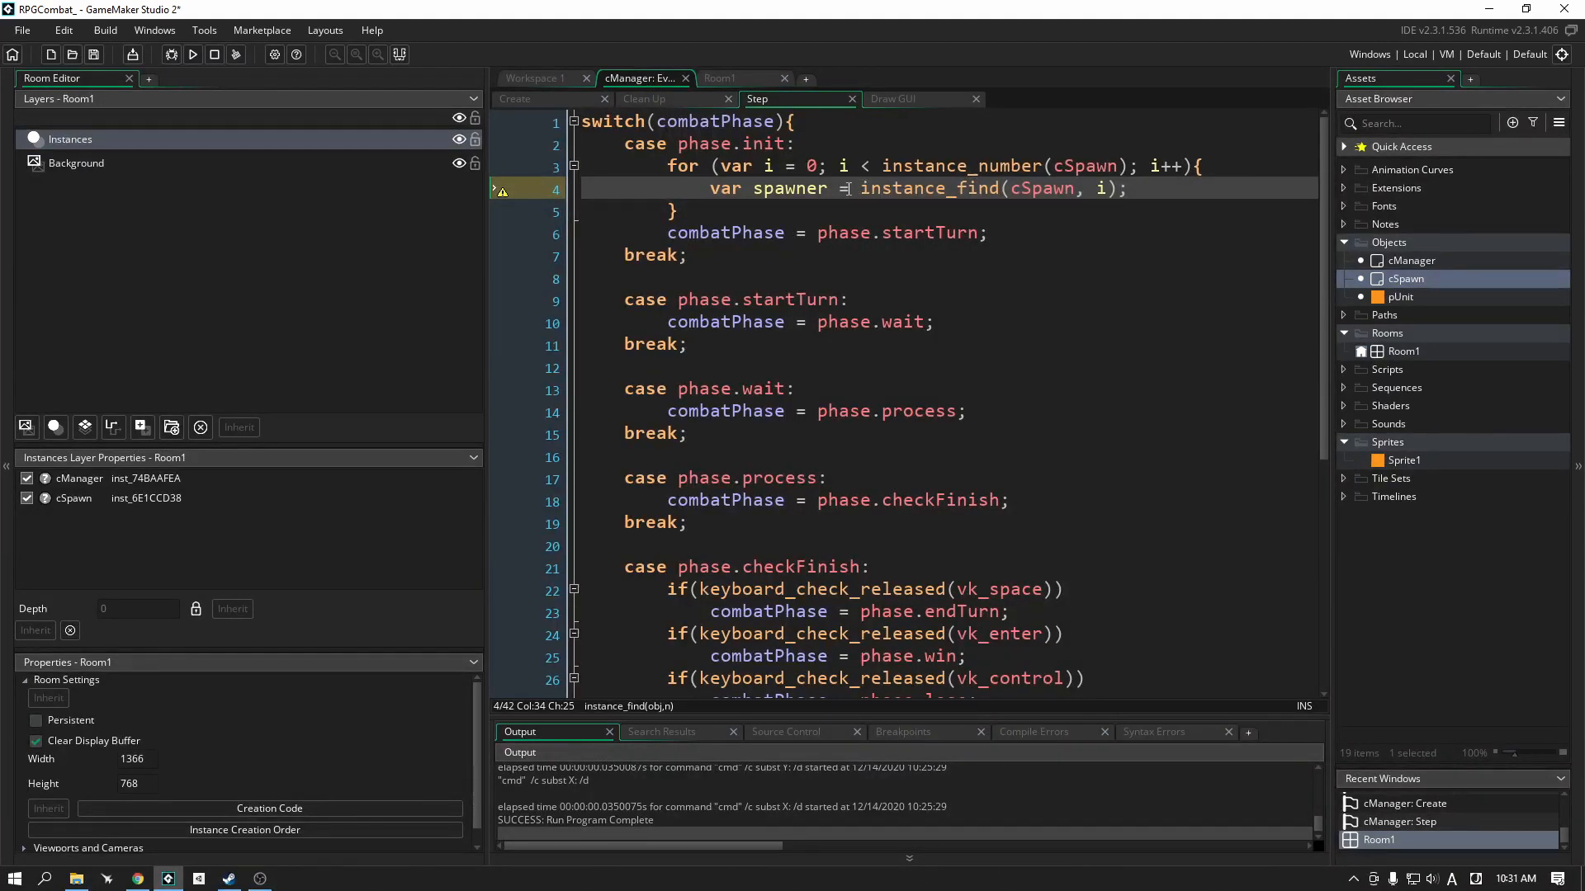
pyautogui.click(737, 78)
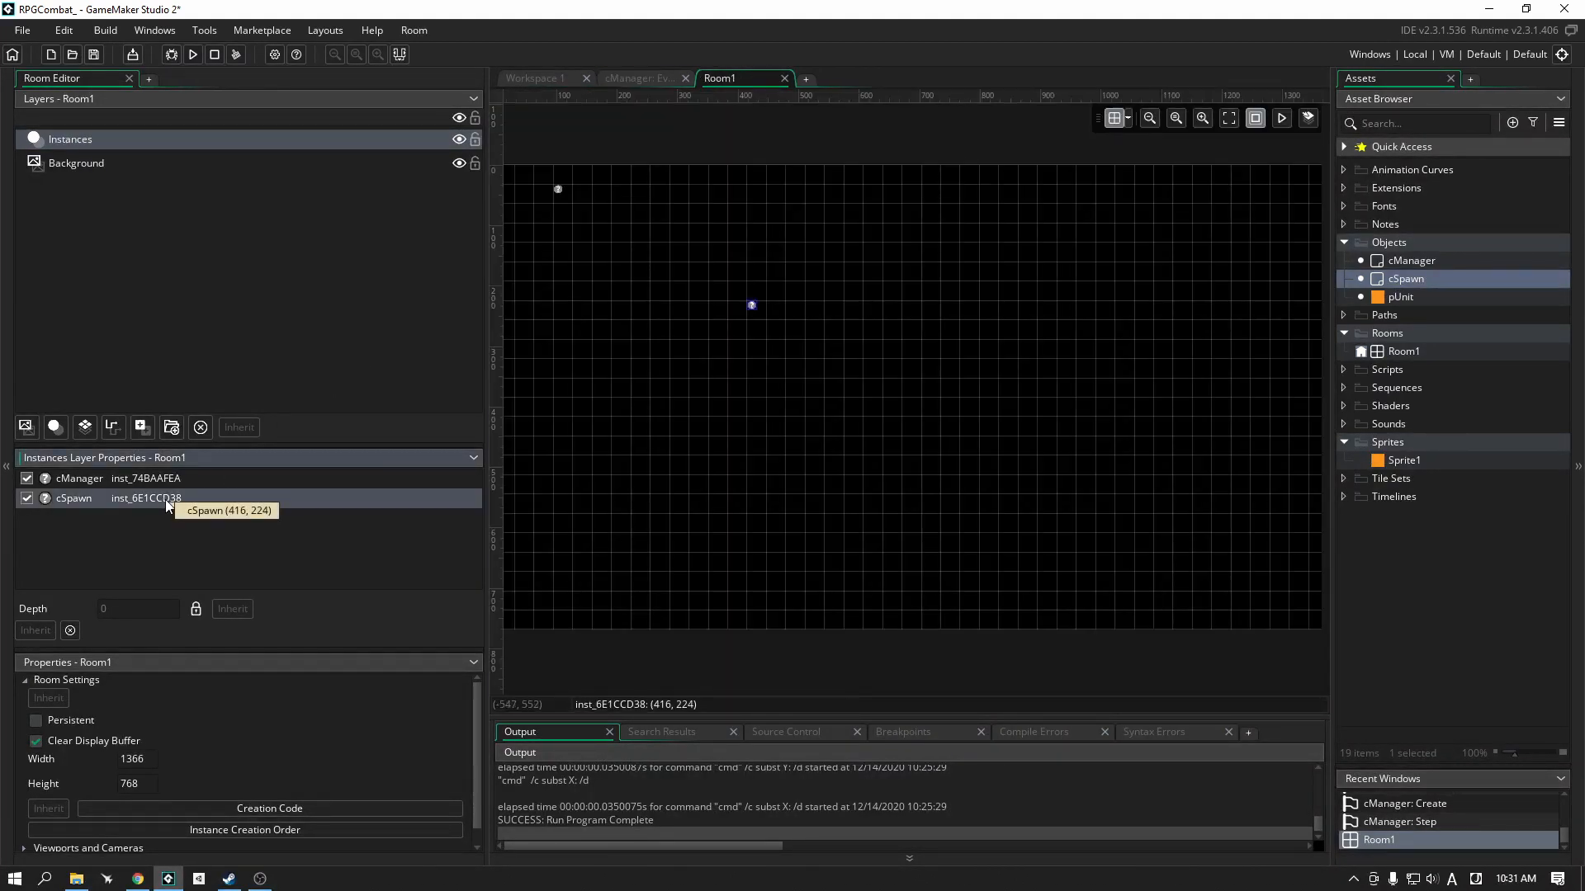
pyautogui.click(637, 78)
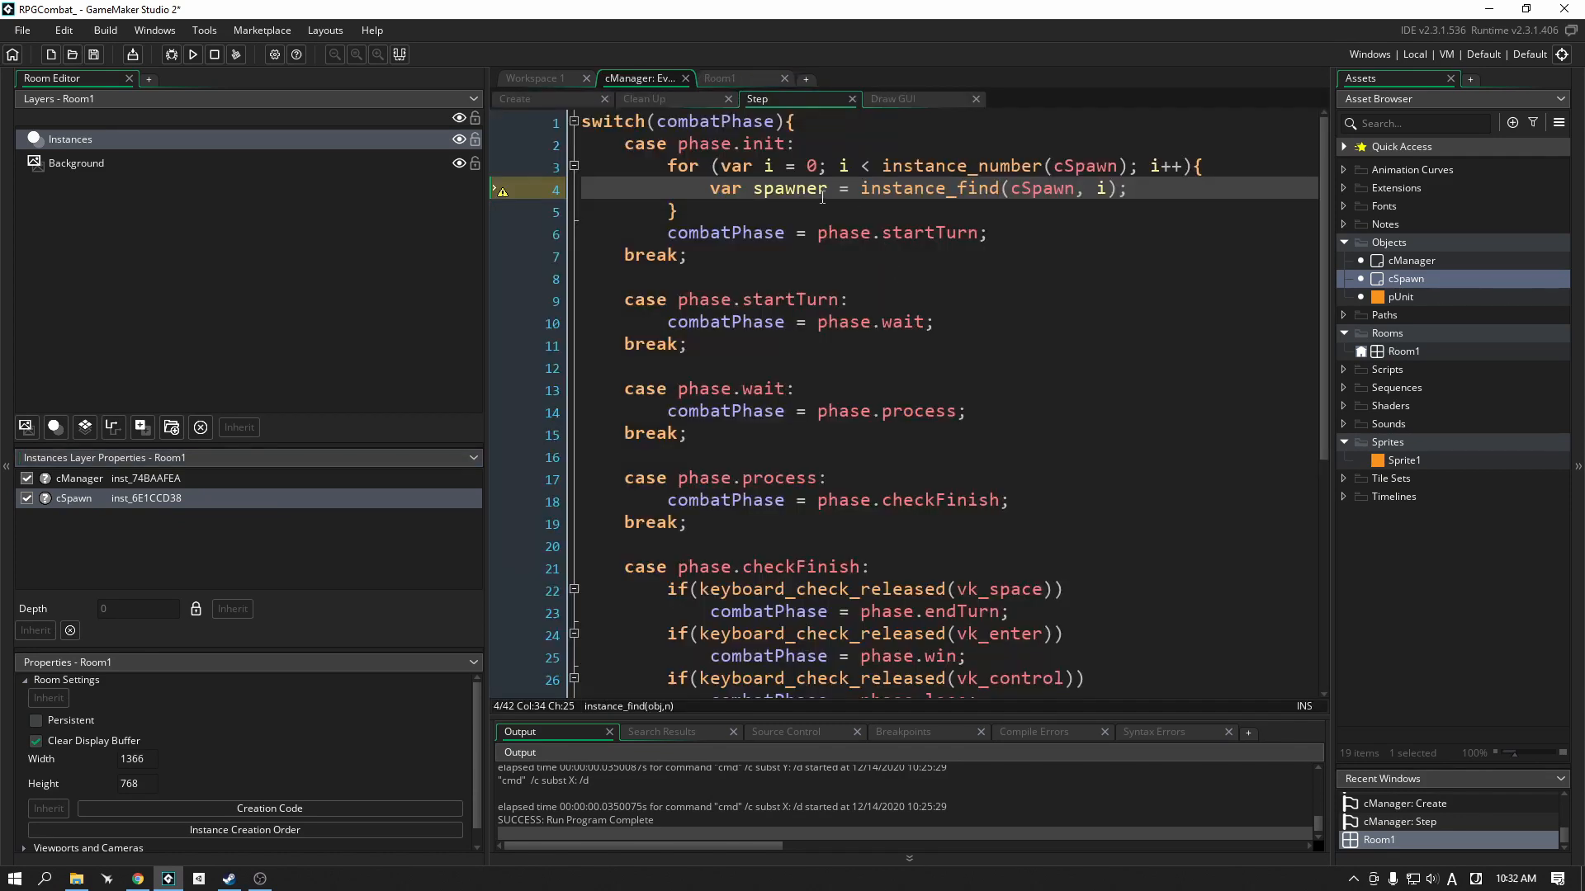
pyautogui.click(718, 77)
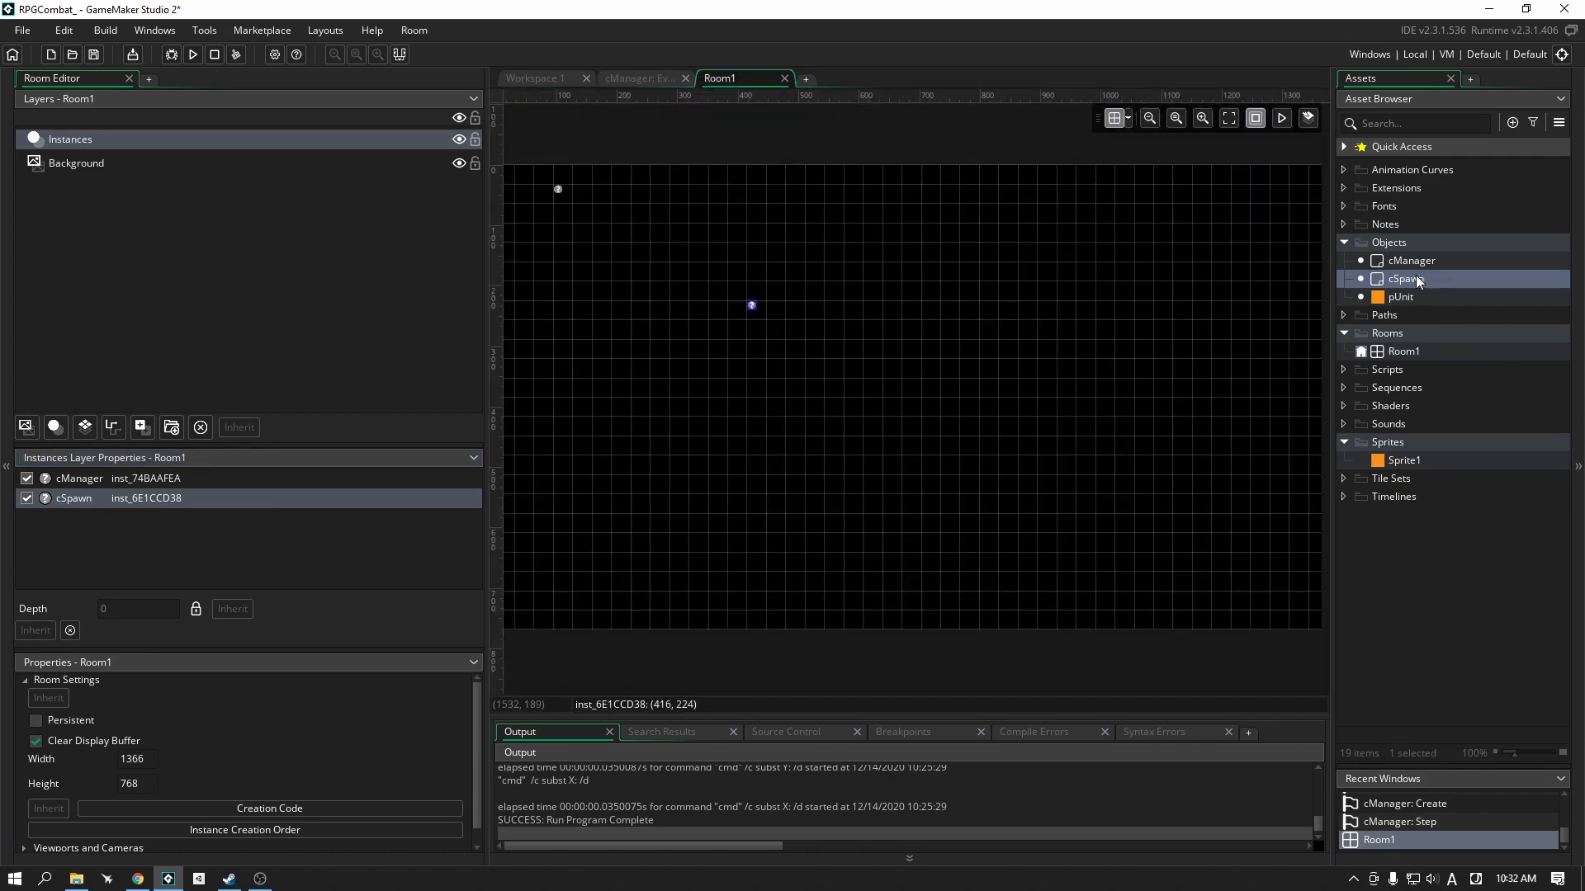
# Step: Place three more cSpawn instances to form a two-by-two grid in Room1
pyautogui.click(1002, 306)
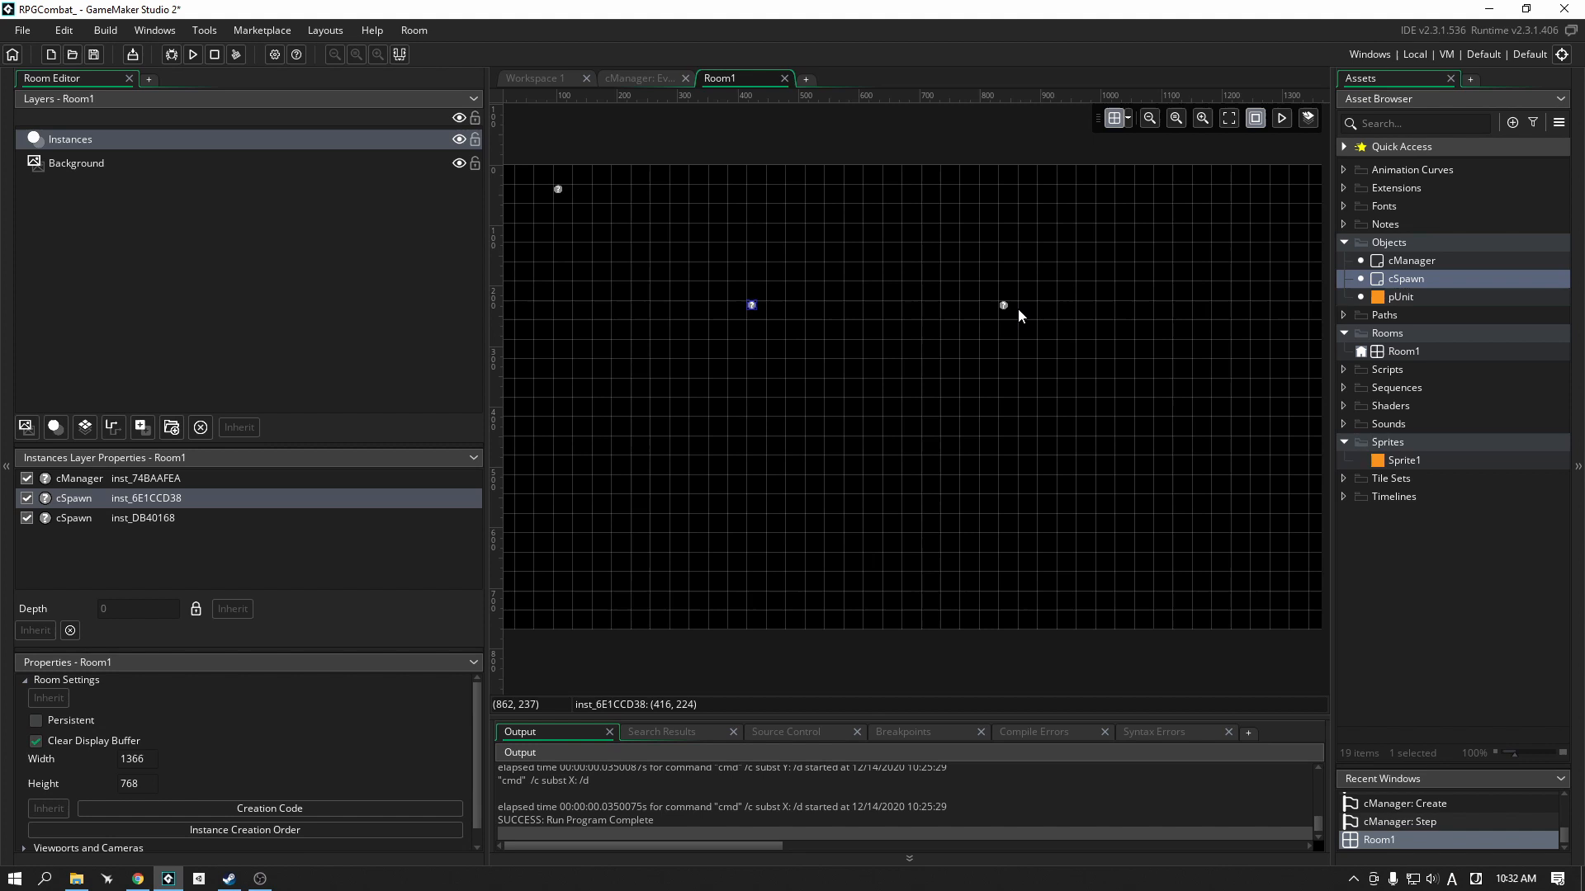
pyautogui.moveTo(1012, 313)
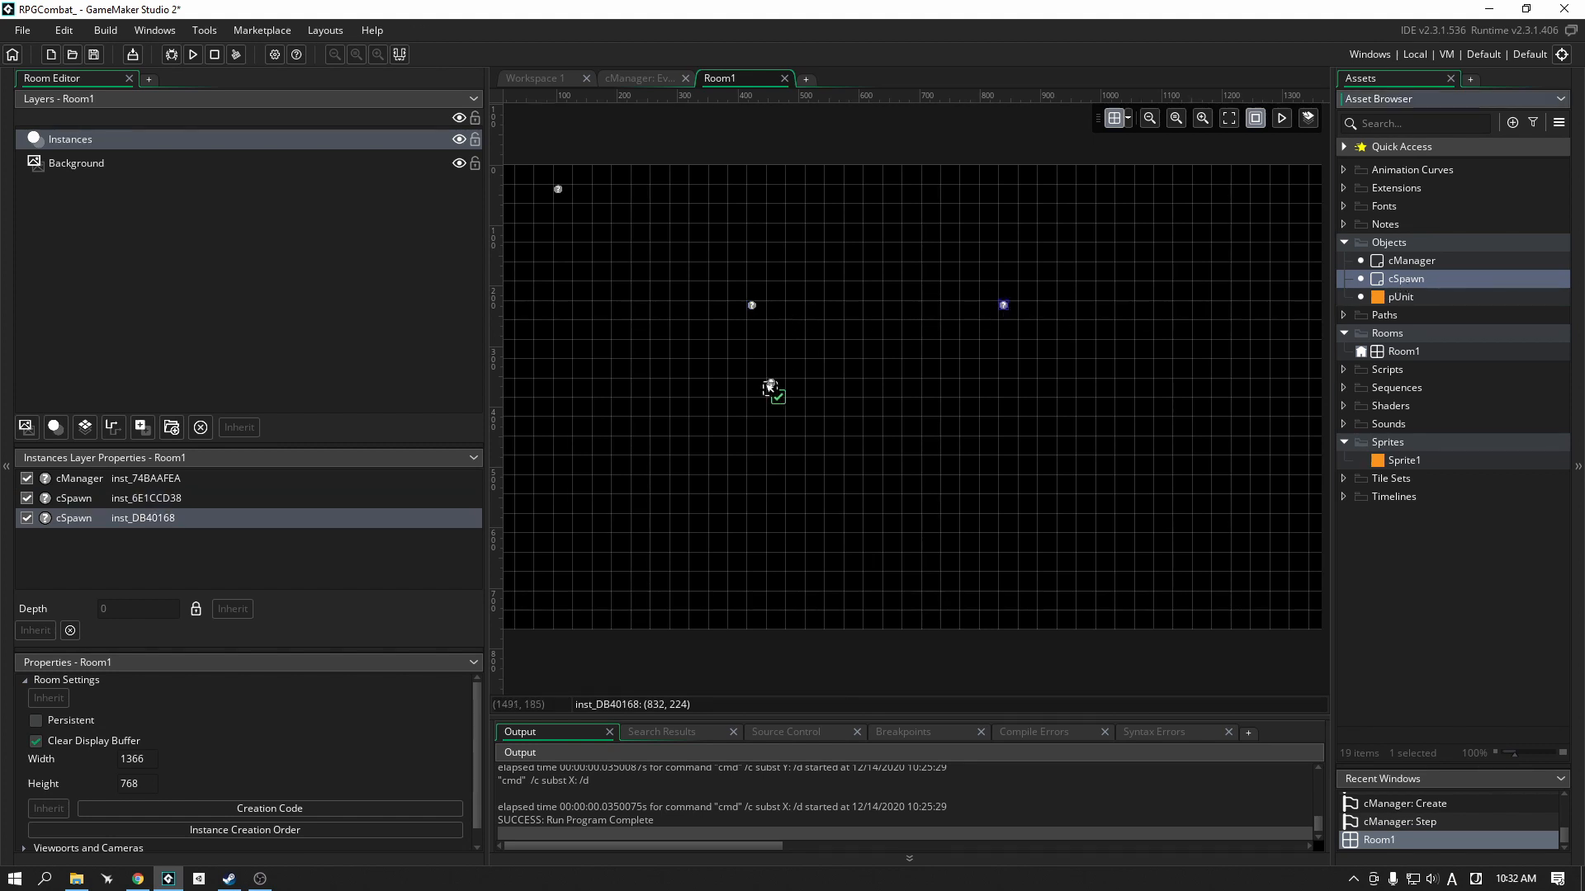
pyautogui.click(1023, 421)
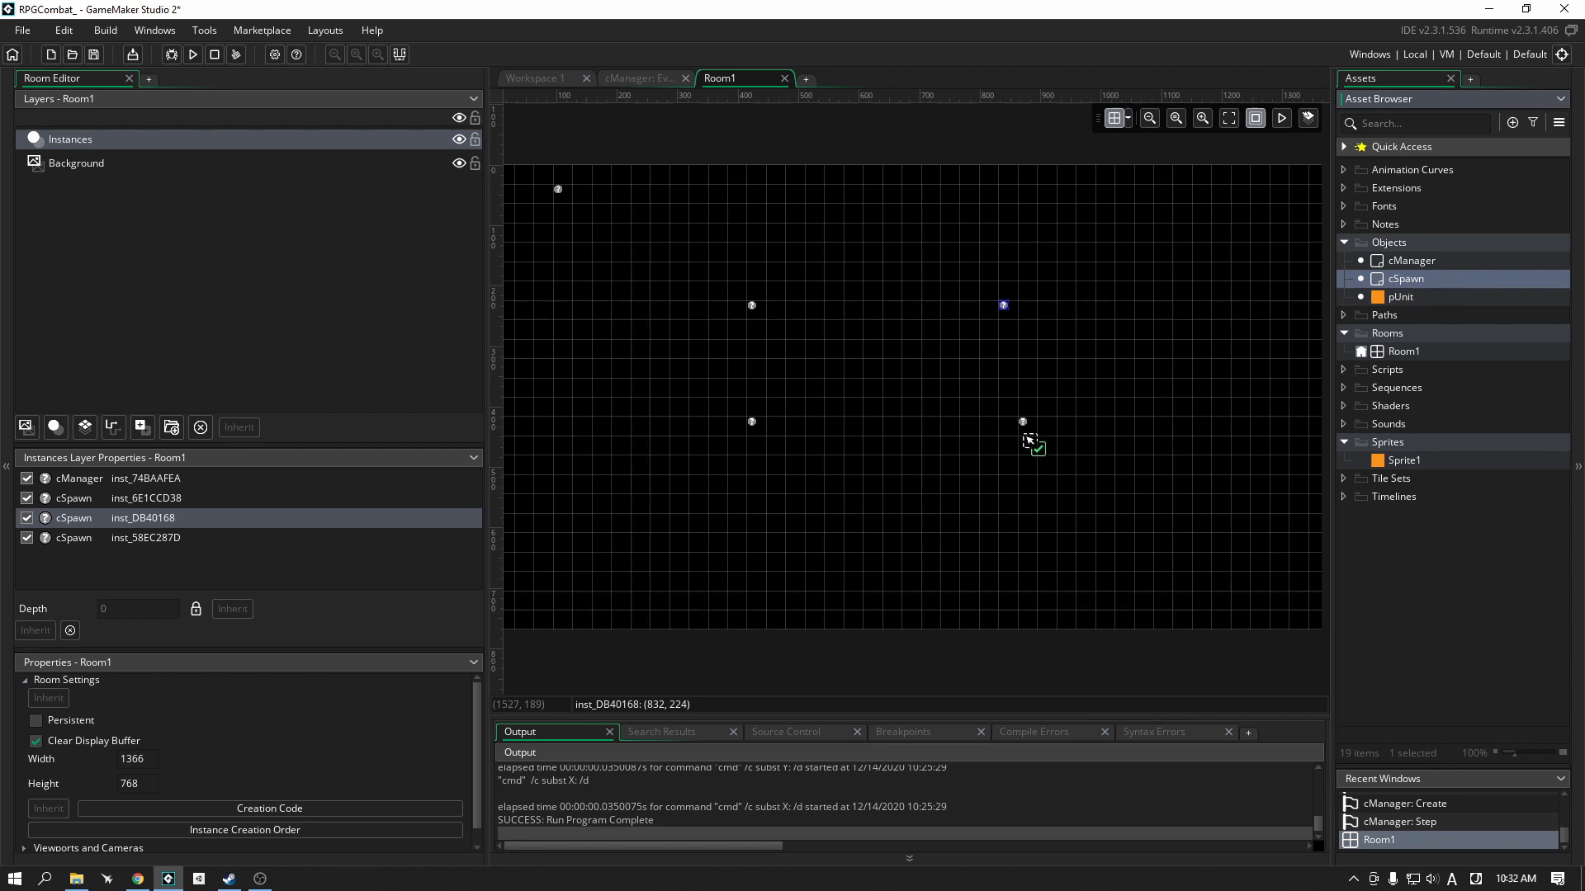
pyautogui.click(1002, 421)
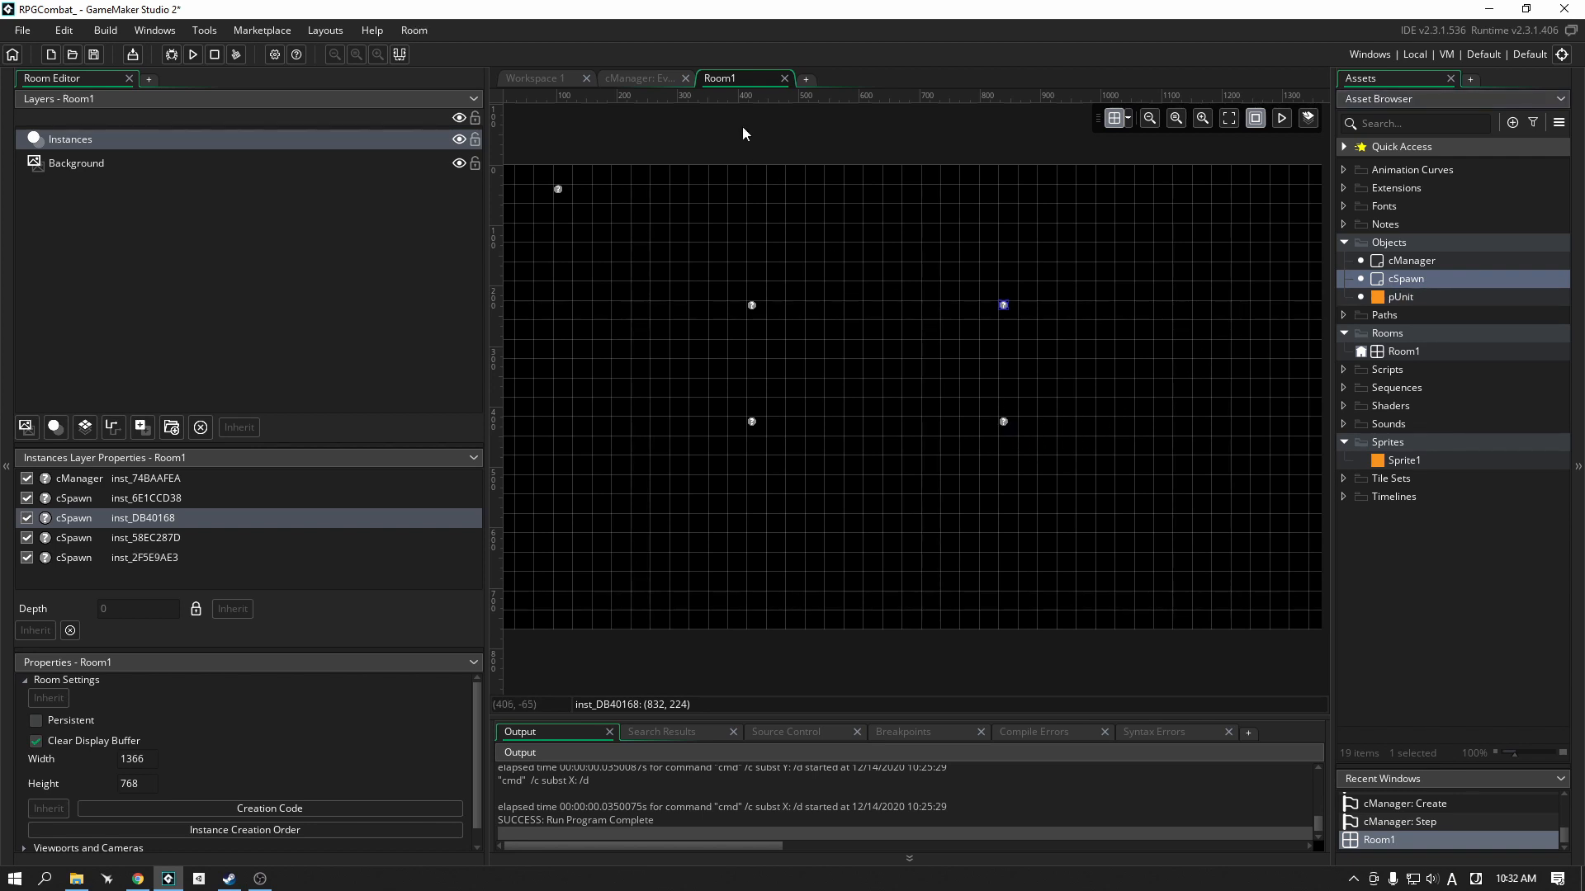
pyautogui.moveTo(743, 137)
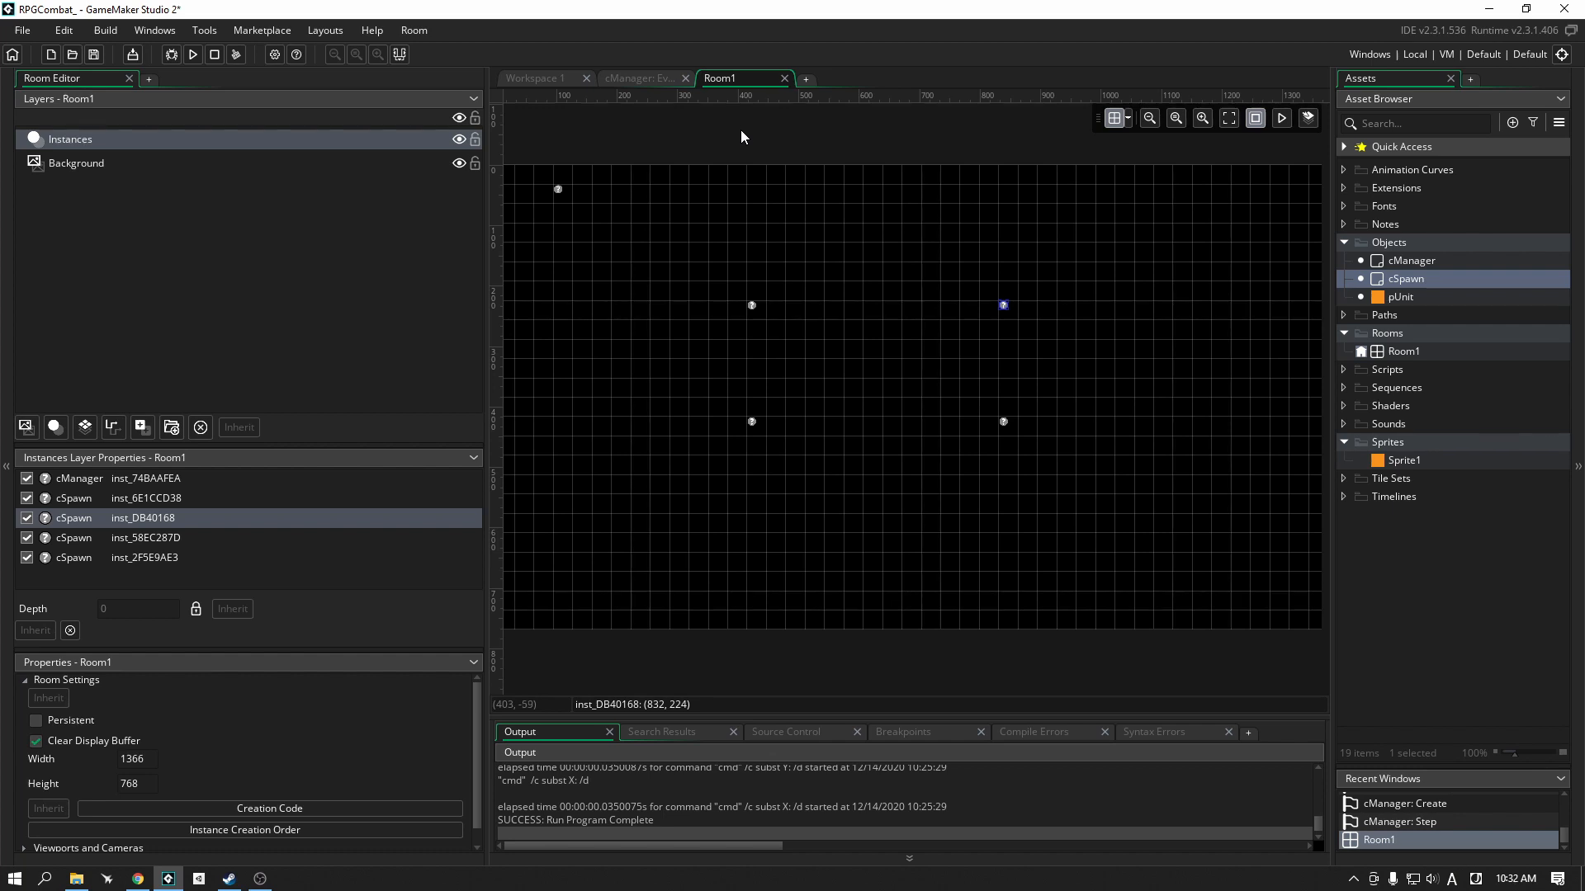
pyautogui.moveTo(1007, 244)
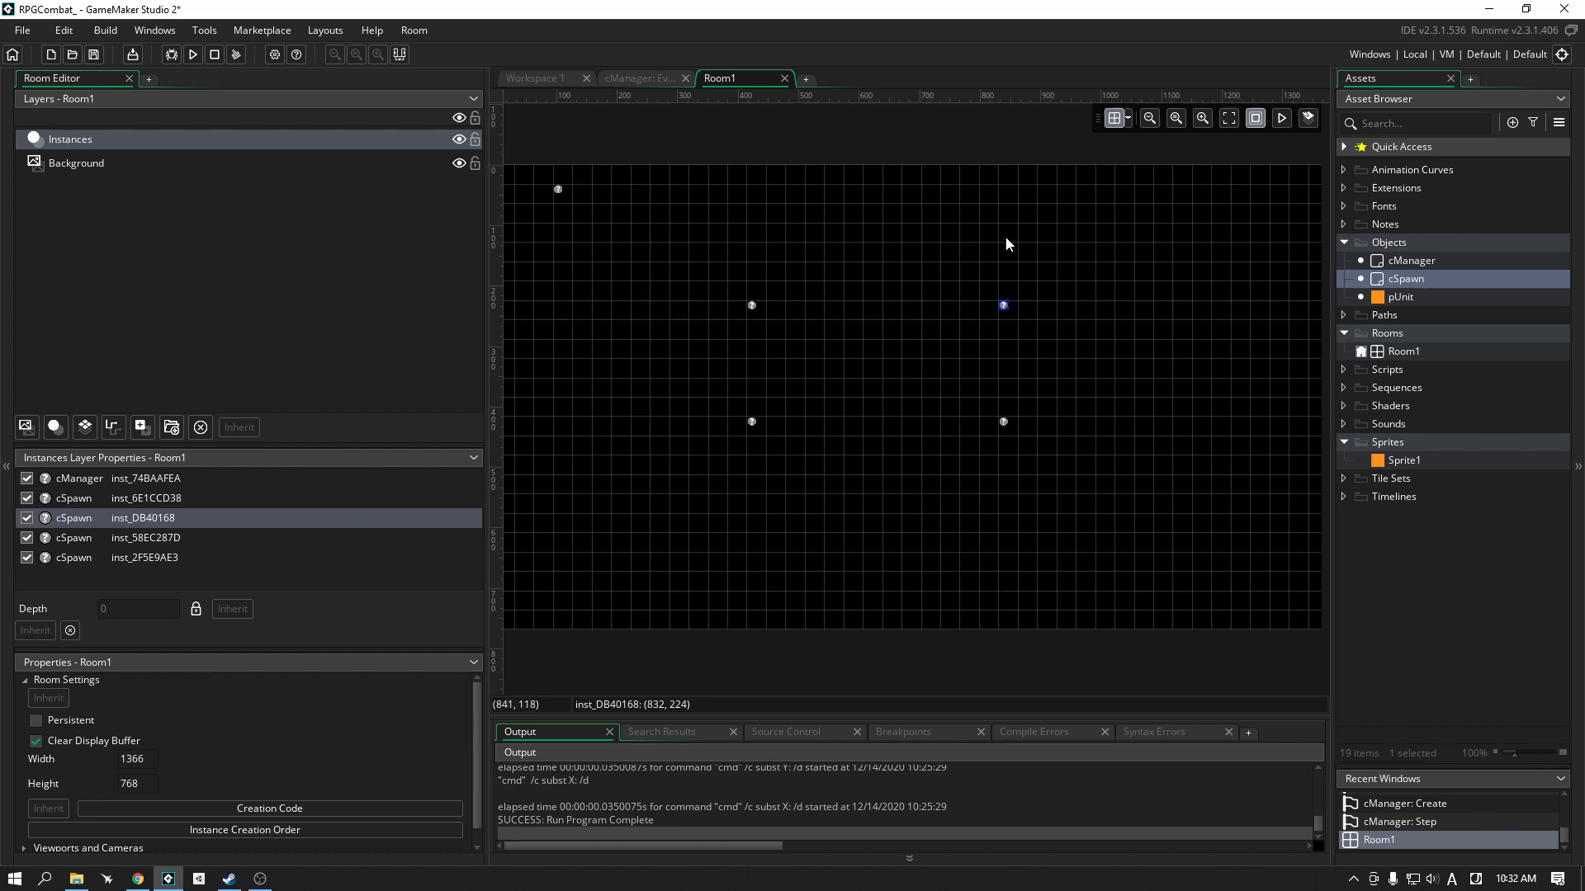
pyautogui.moveTo(921, 307)
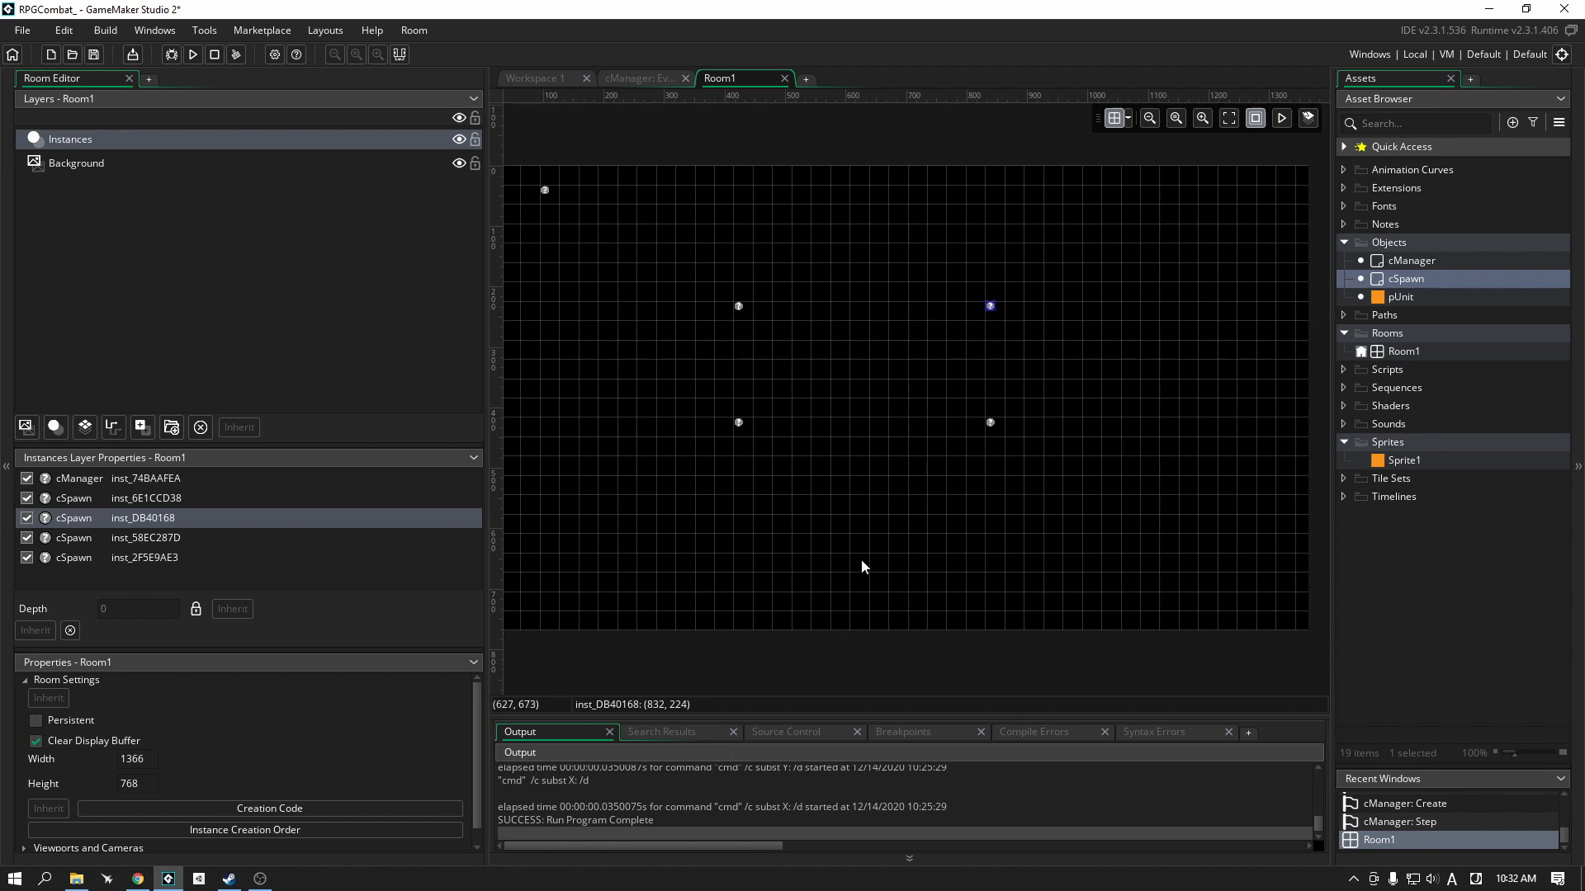
pyautogui.moveTo(867, 499)
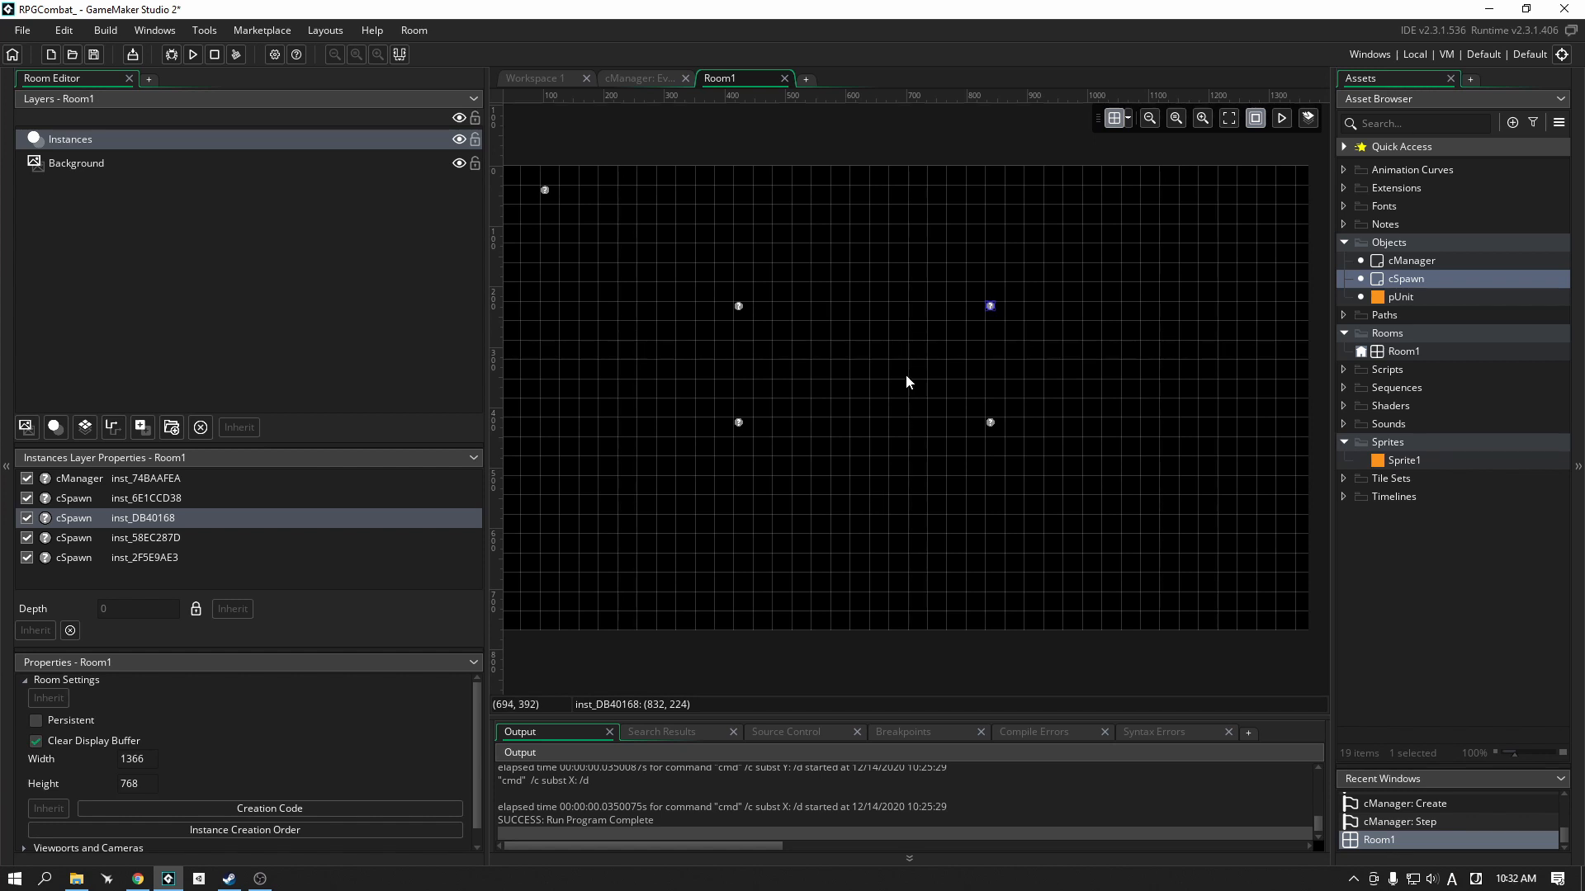
pyautogui.moveTo(835, 327)
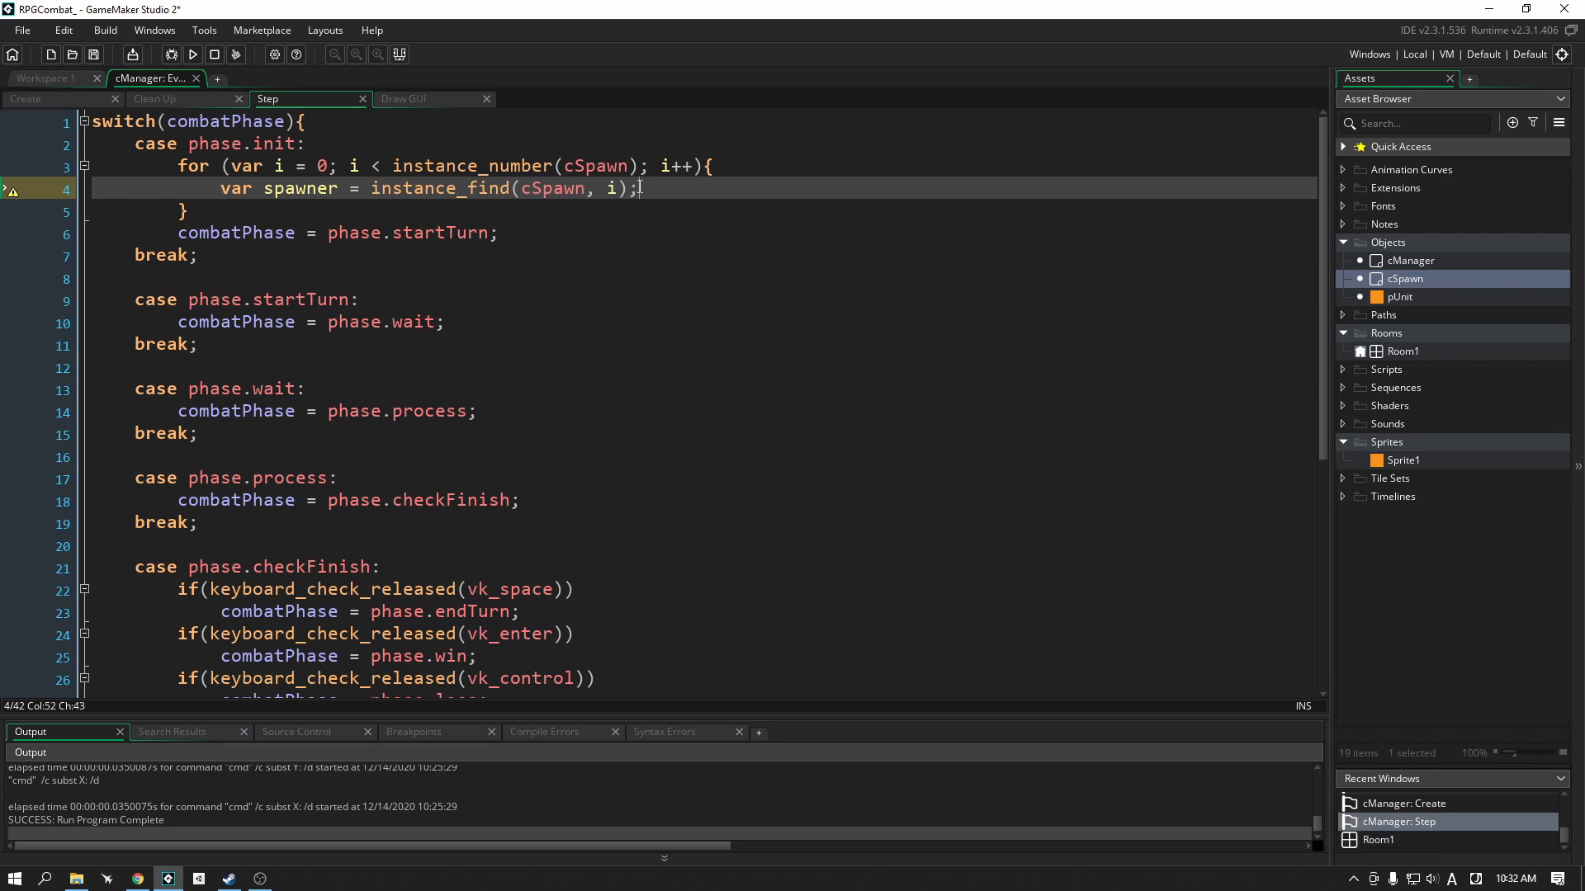
# Step: Add instance_create_depth(spawner.x, spawner.y, 0, pUnit); in the loop and run the game
pyautogui.click(1399, 295)
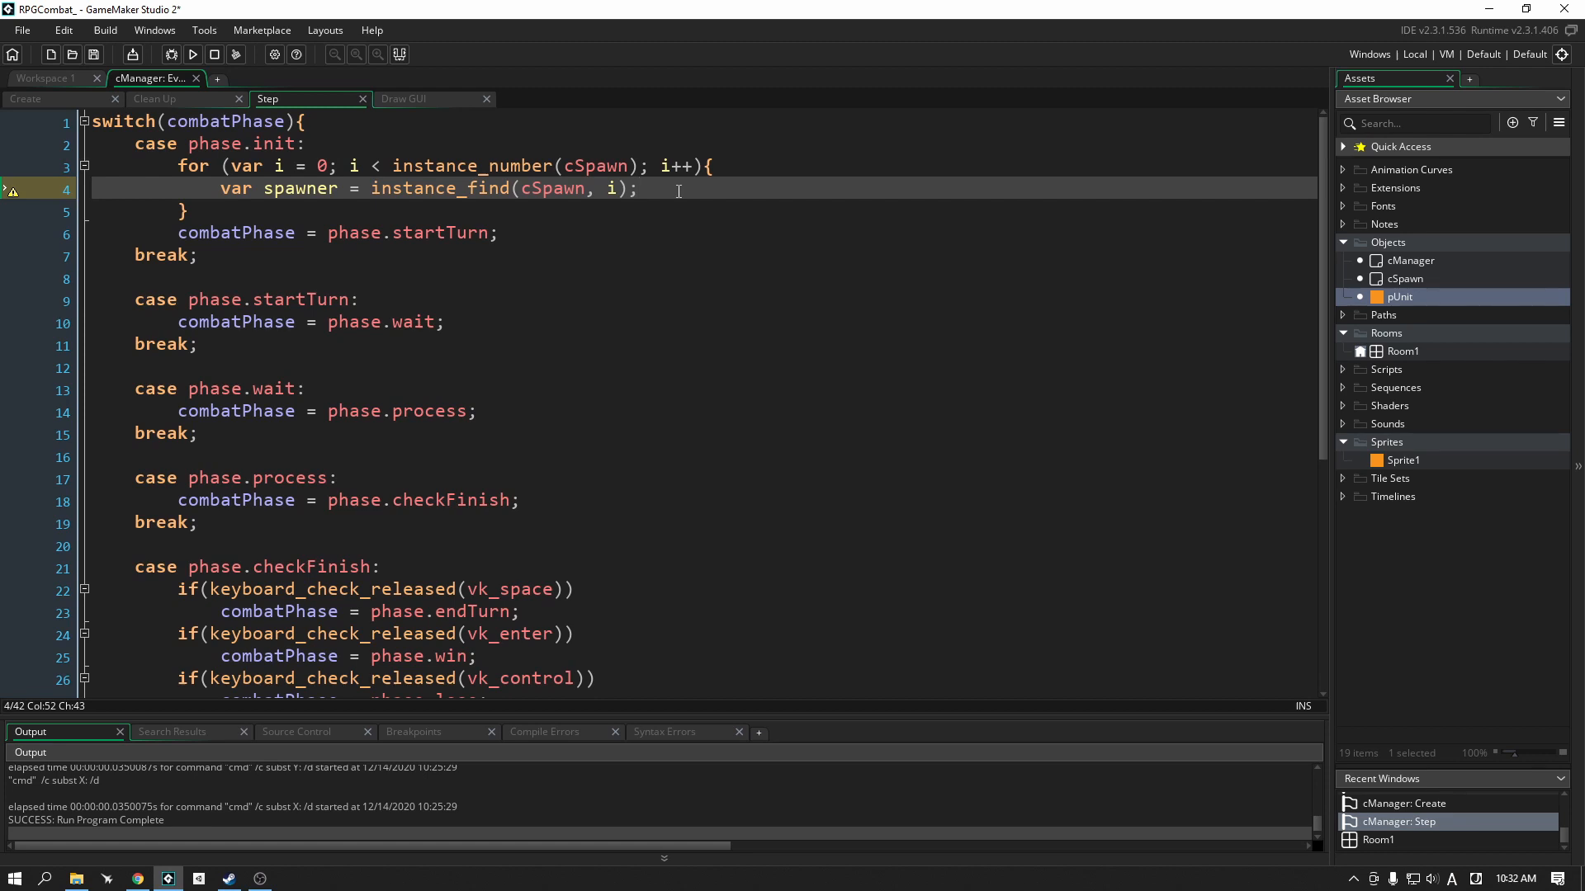
pyautogui.click(640, 188)
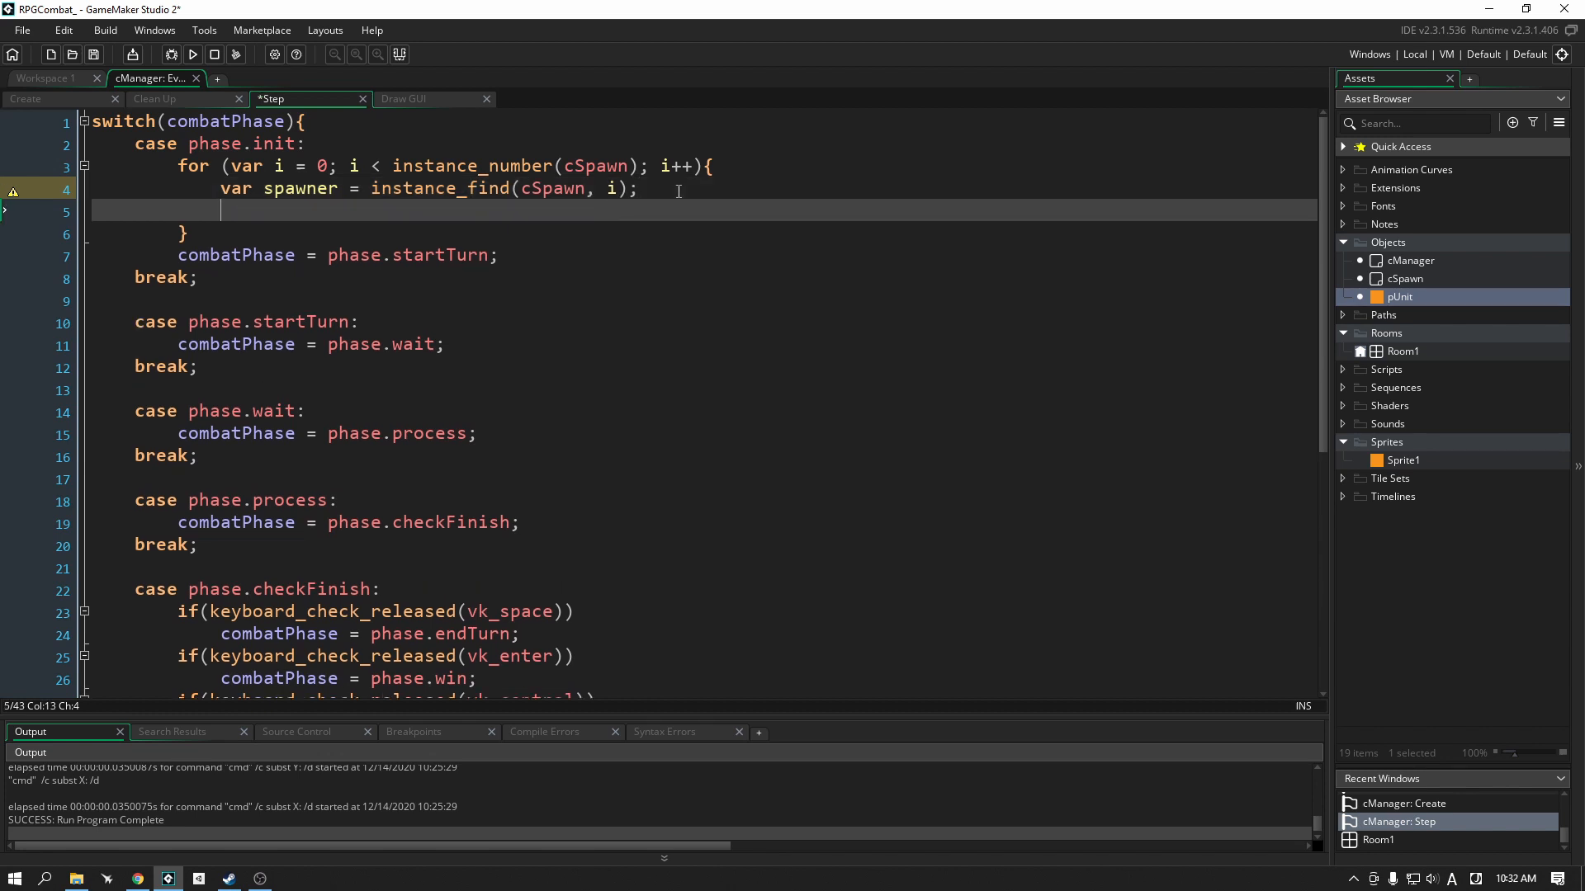
pyautogui.write('instance_')
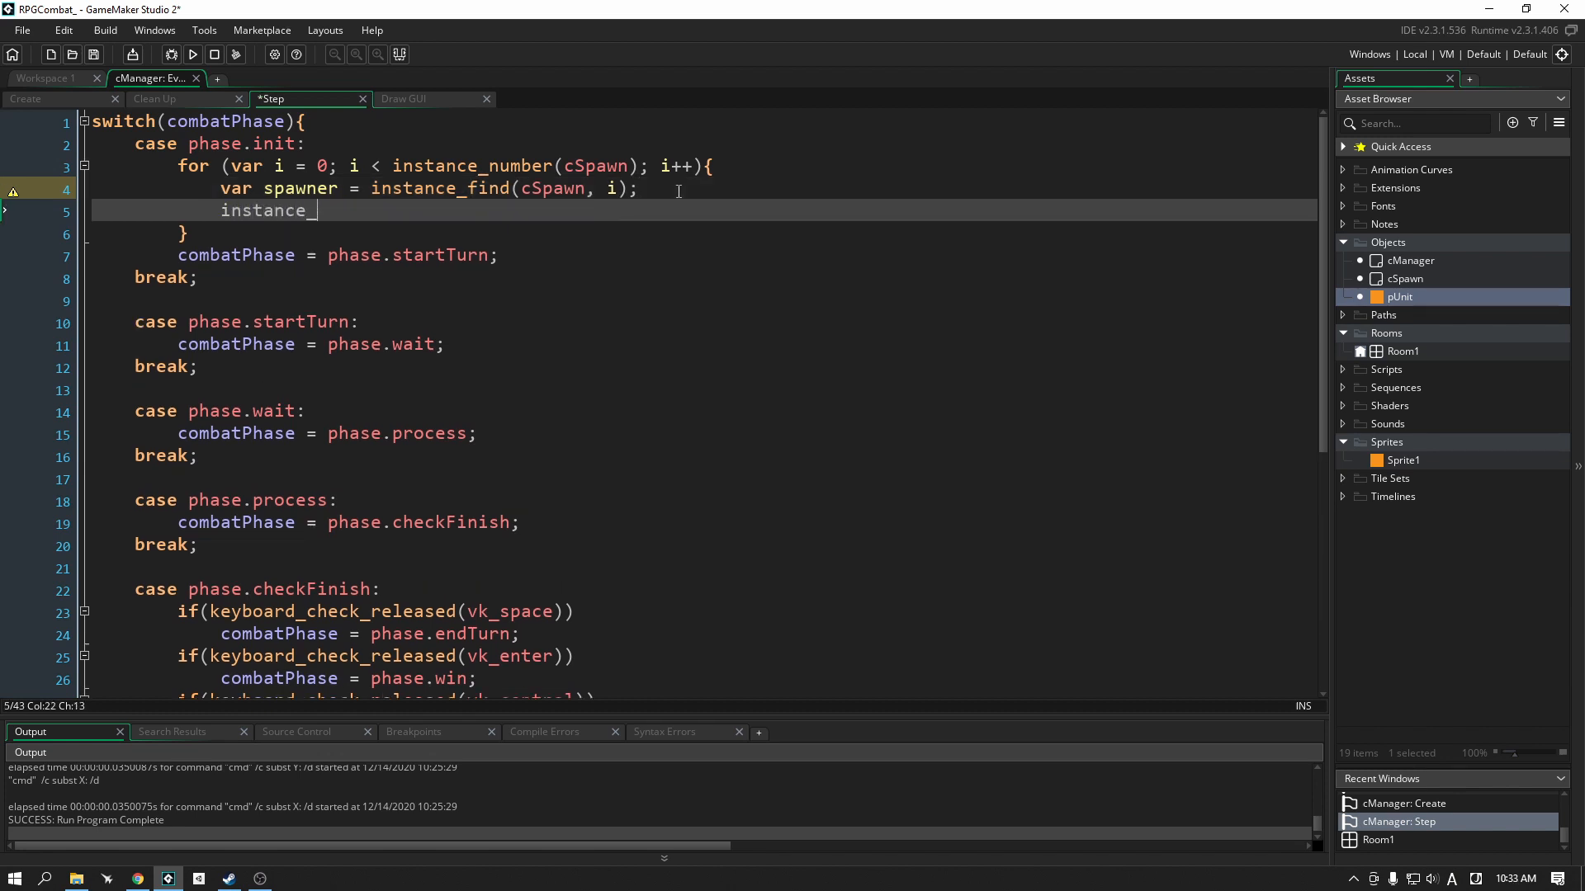
pyautogui.write('create_depth(')
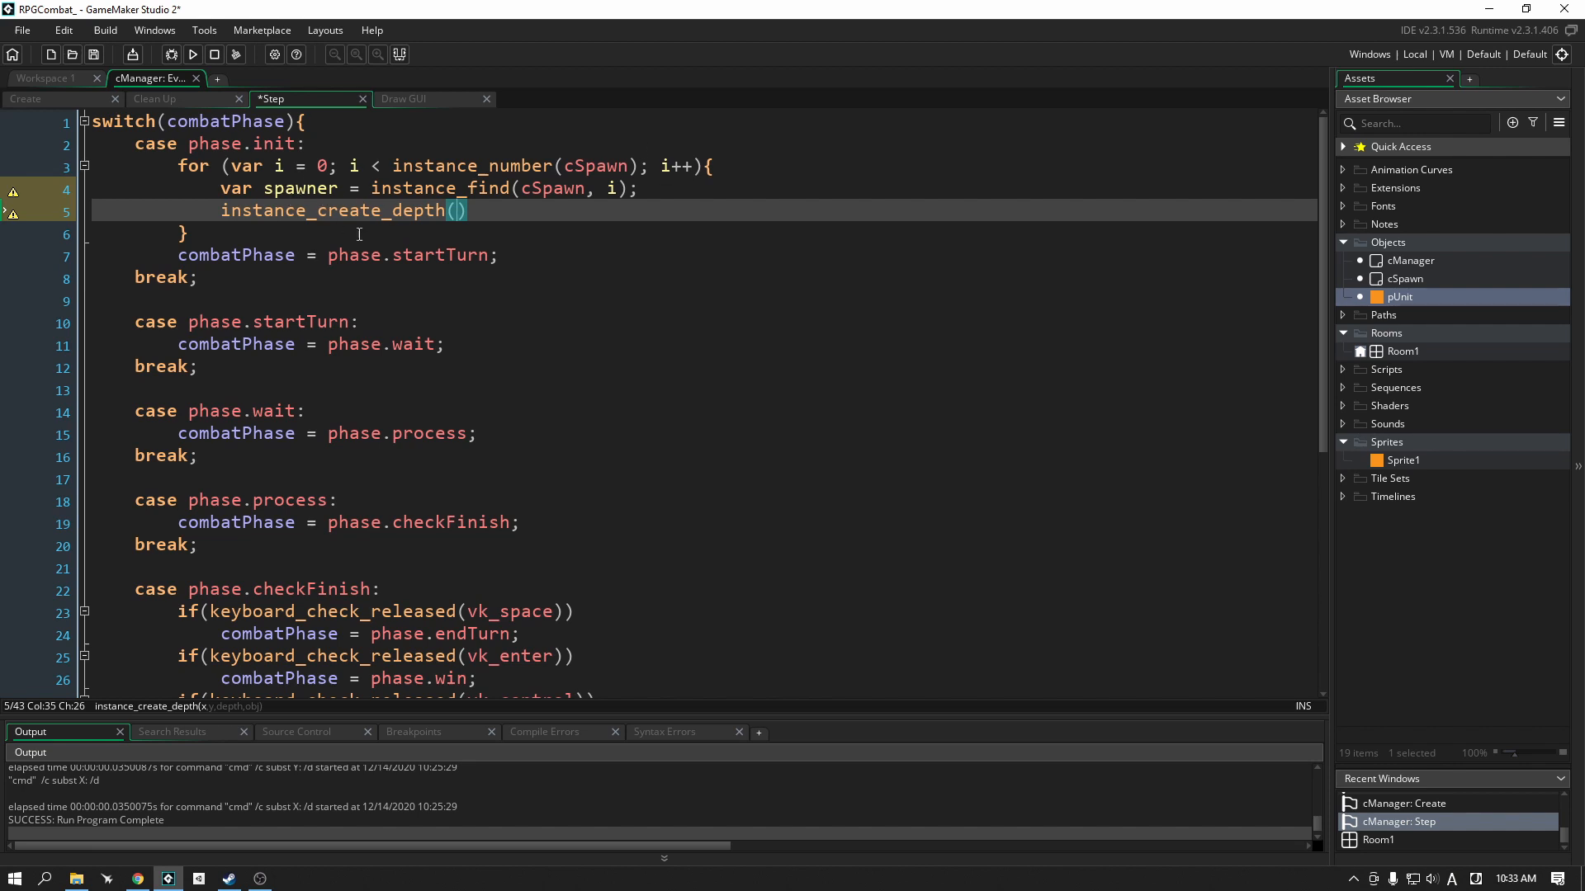
pyautogui.write('s')
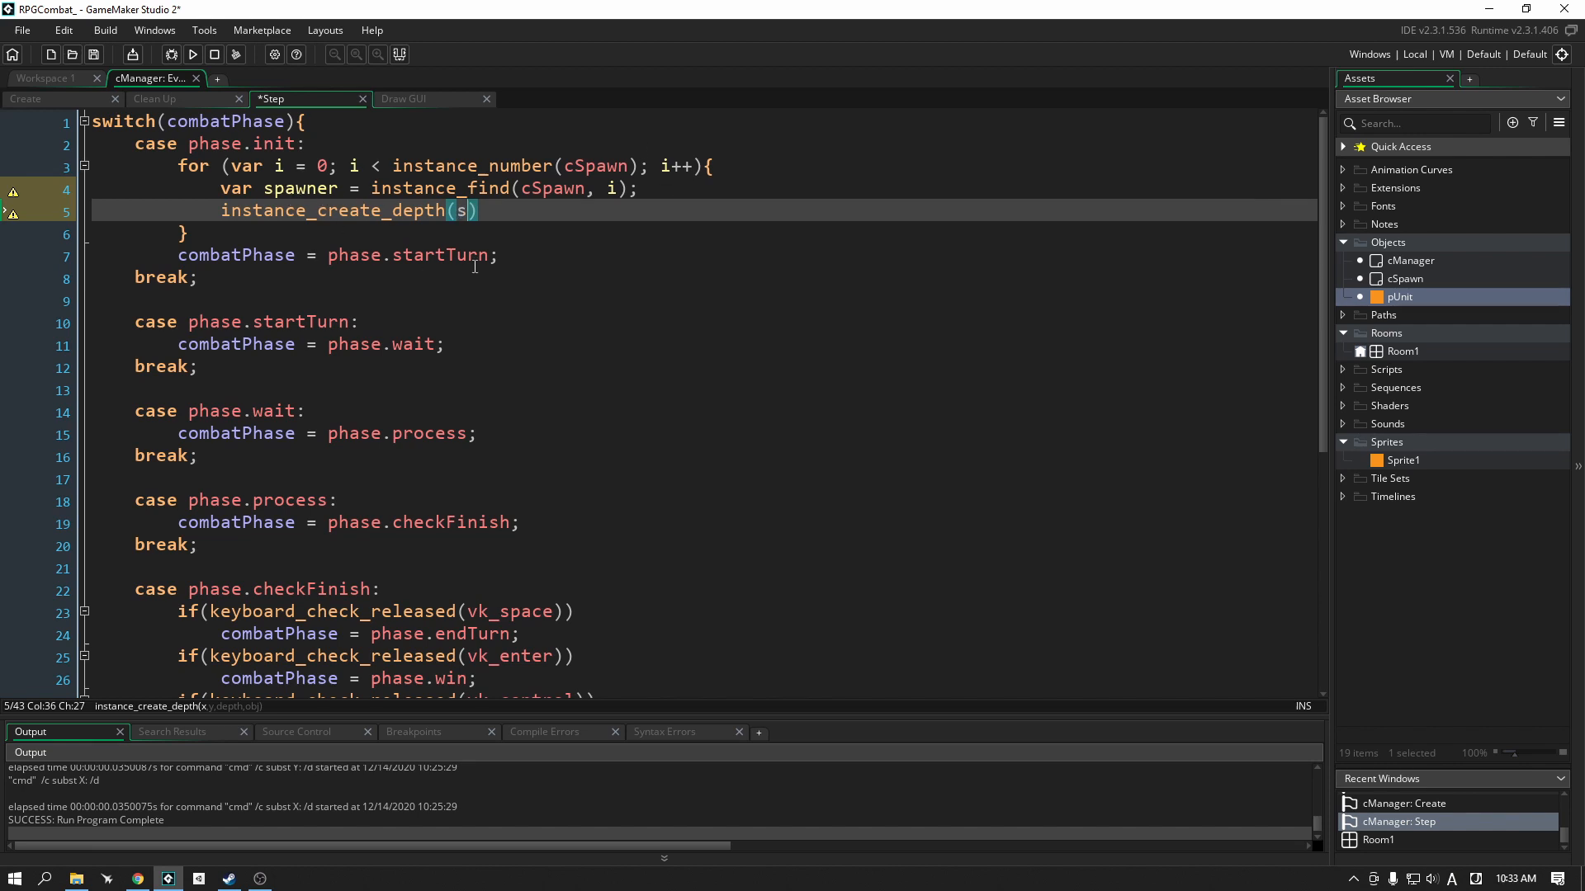
pyautogui.write('pawner.x')
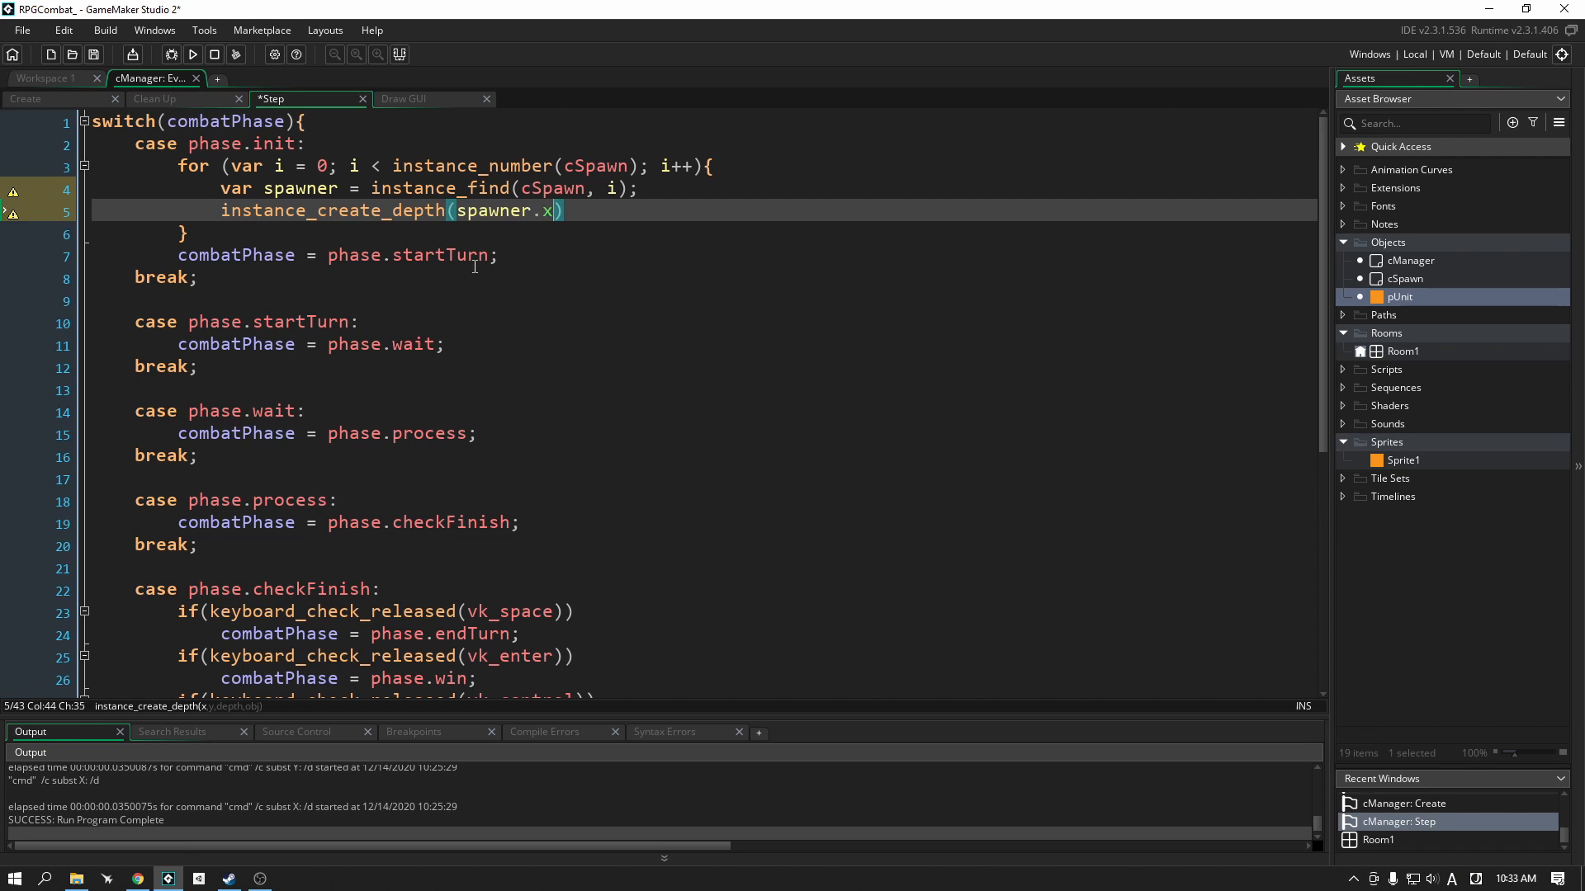
pyautogui.write(', spawner')
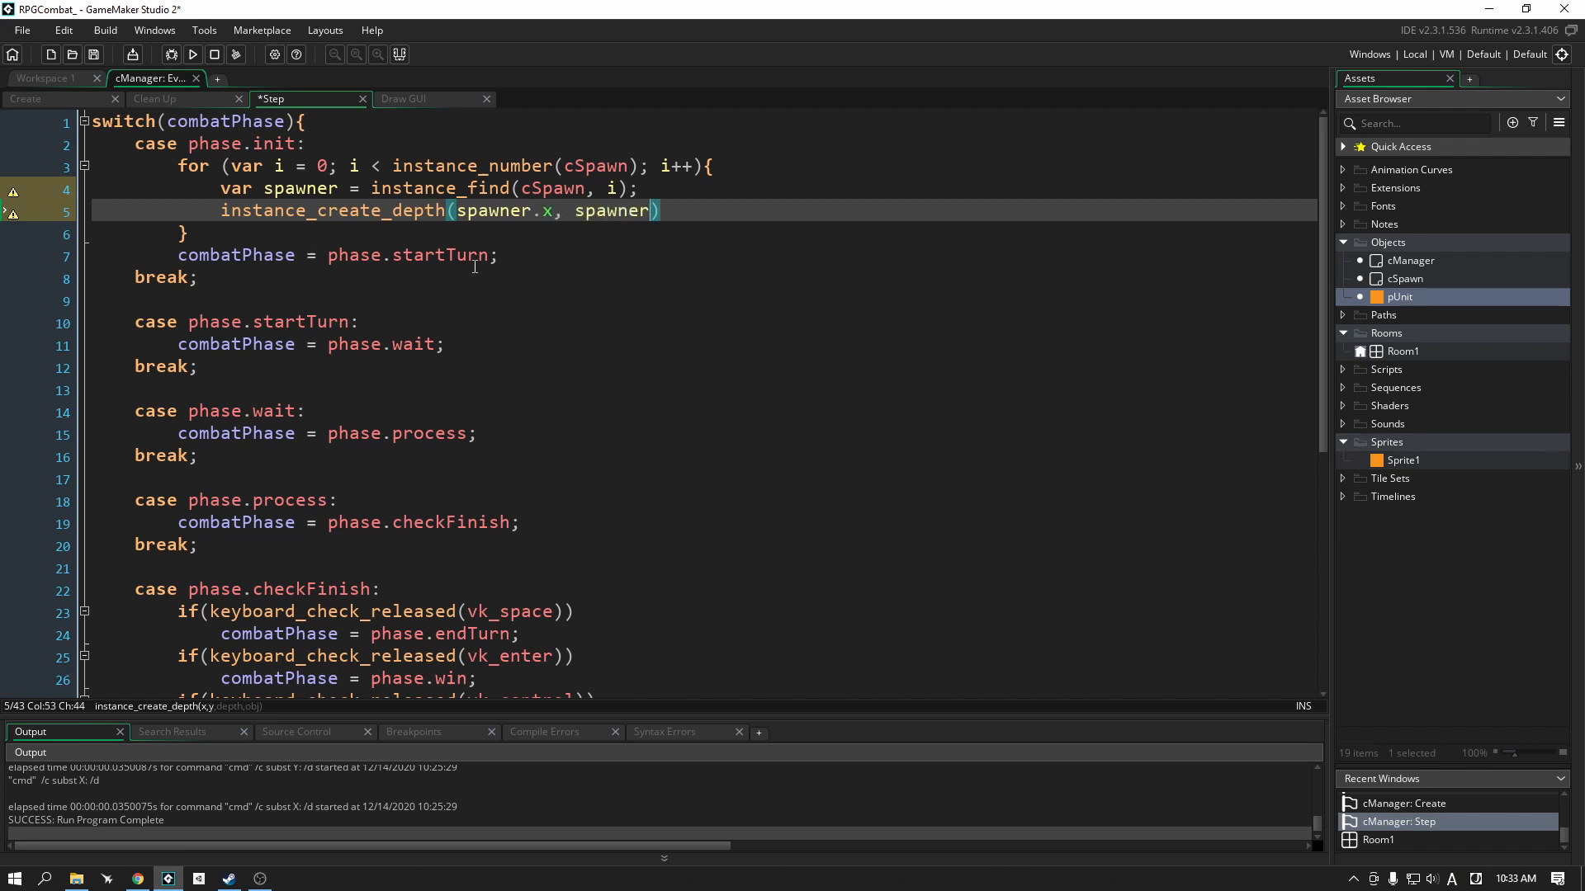
pyautogui.write('.y,')
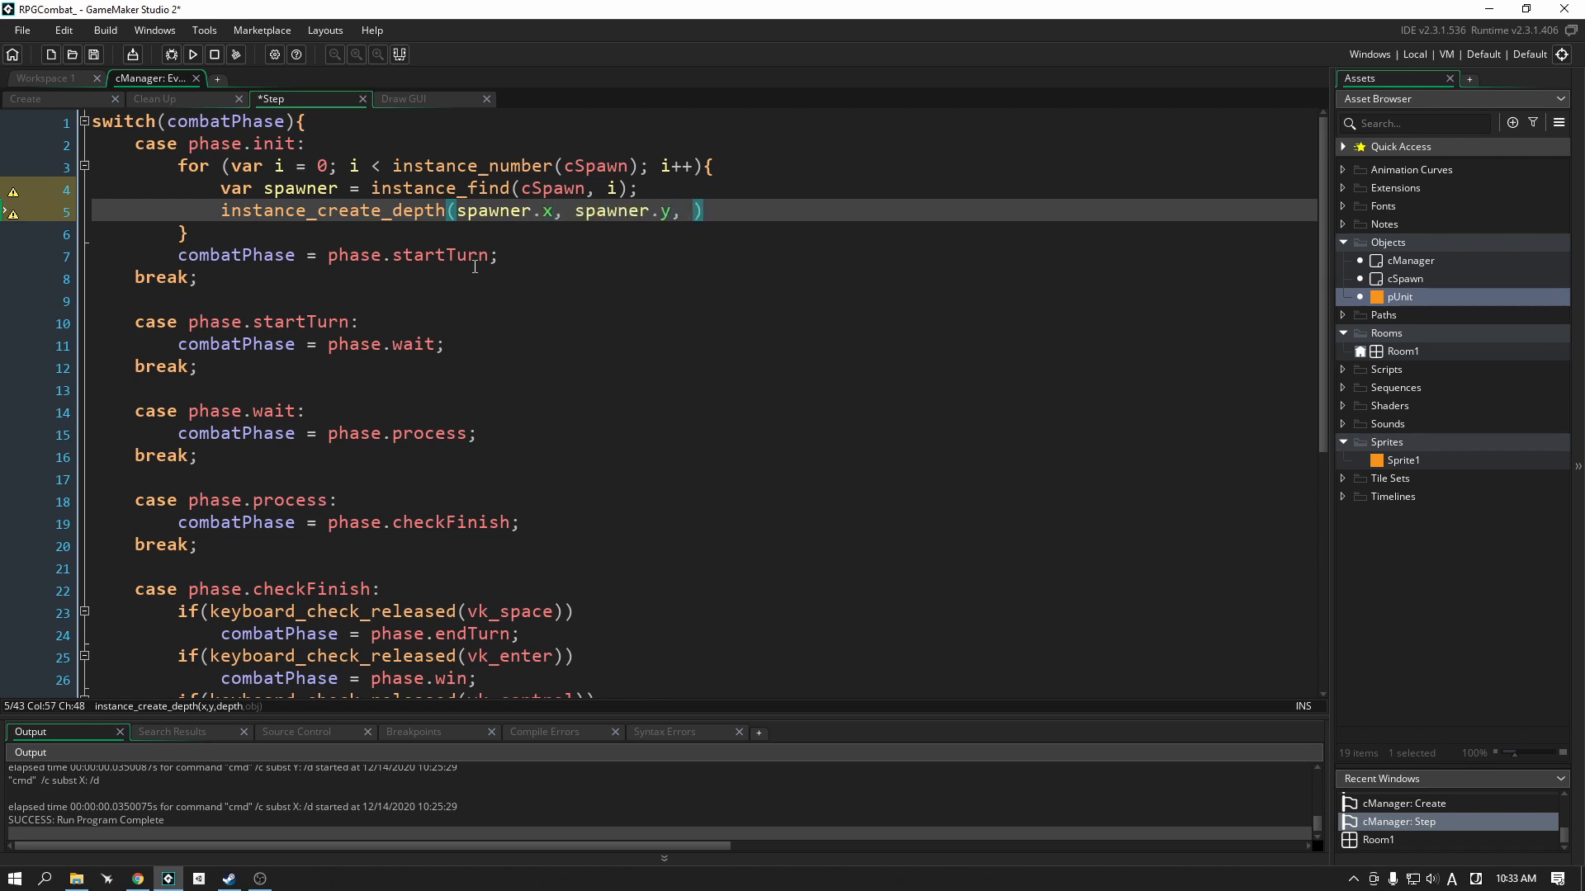
pyautogui.write('0')
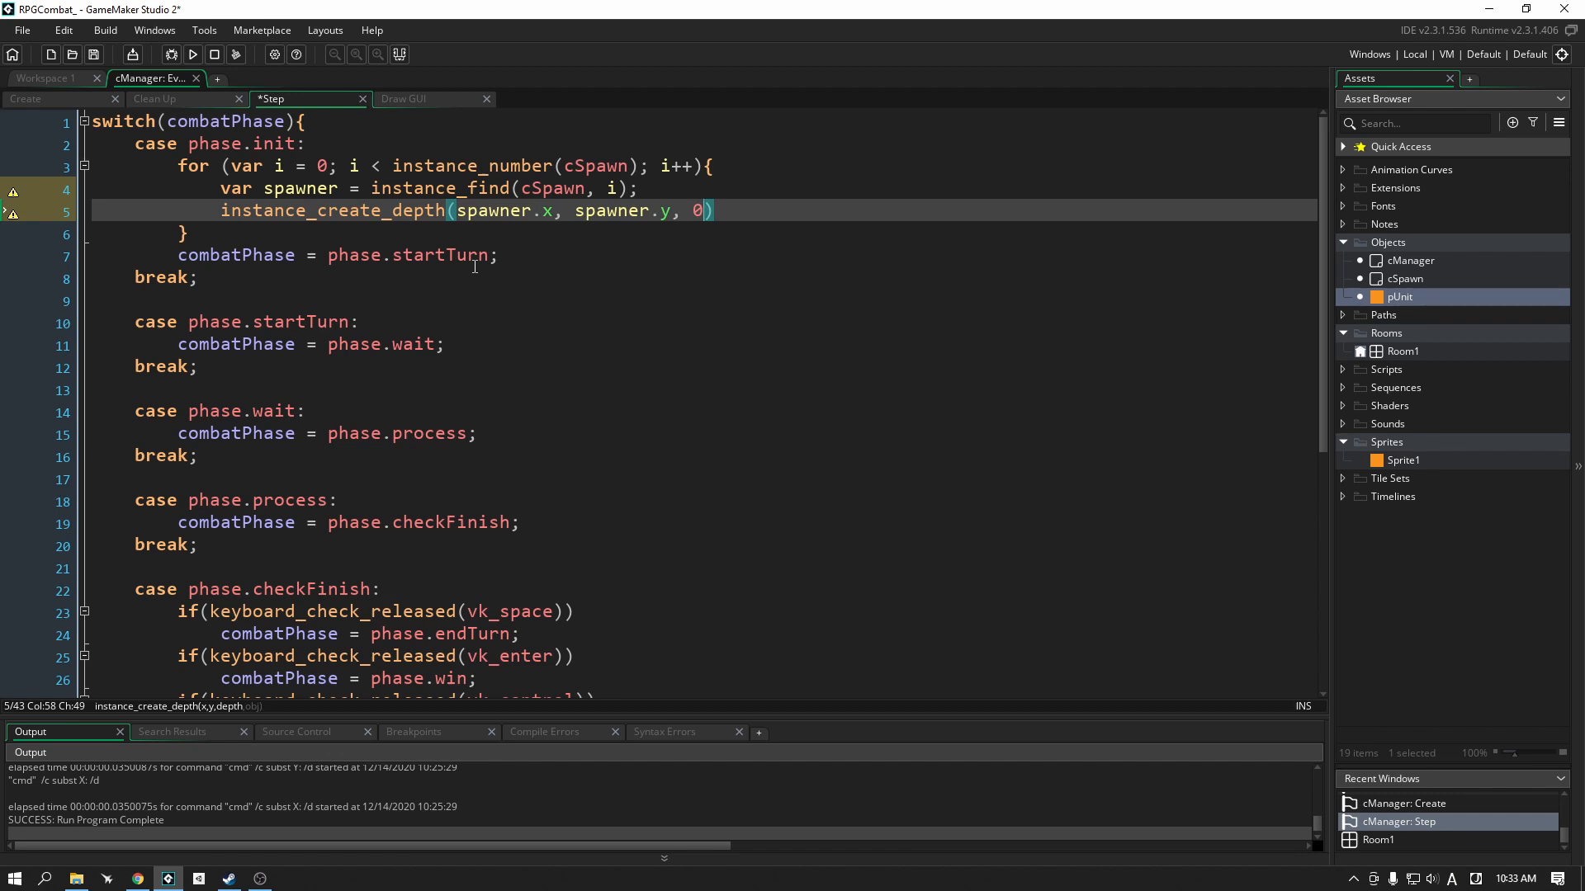
pyautogui.write(',')
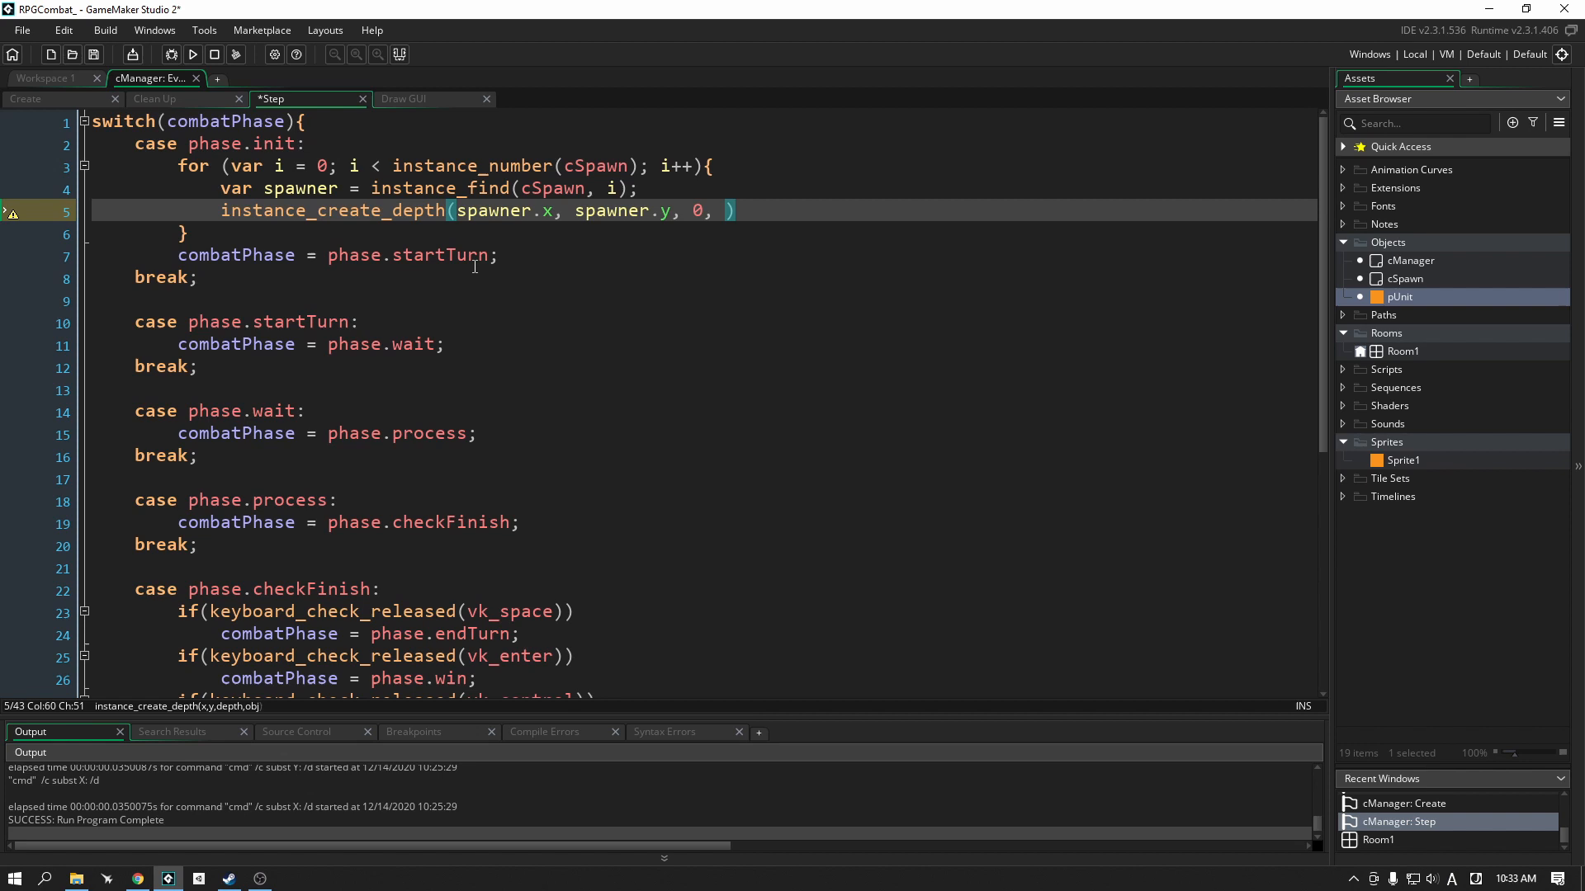
pyautogui.write('pUnit')
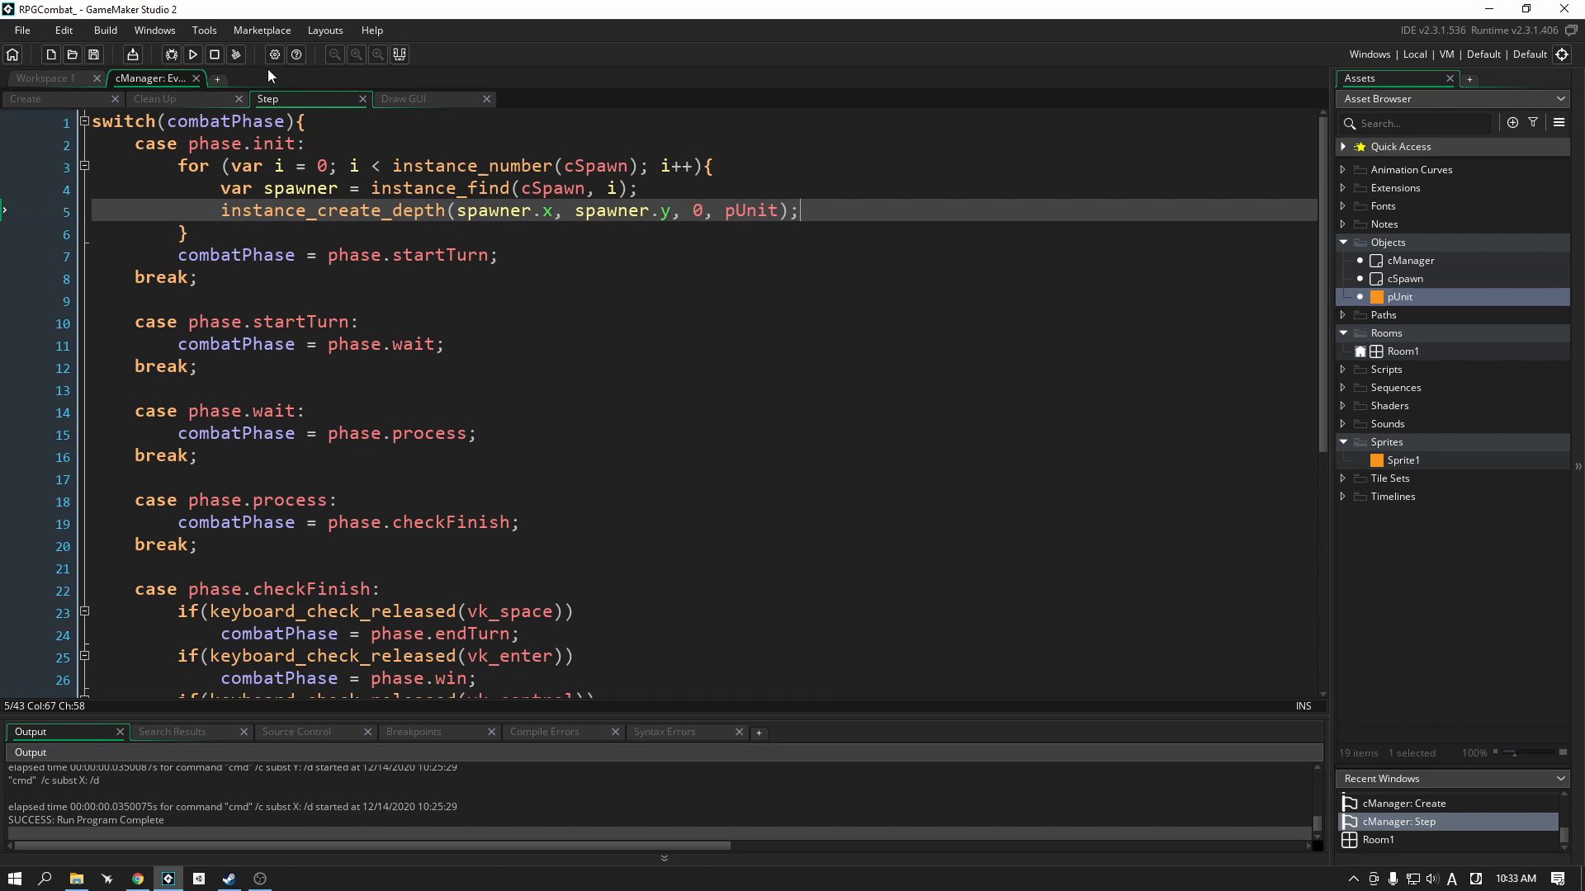
pyautogui.click(191, 55)
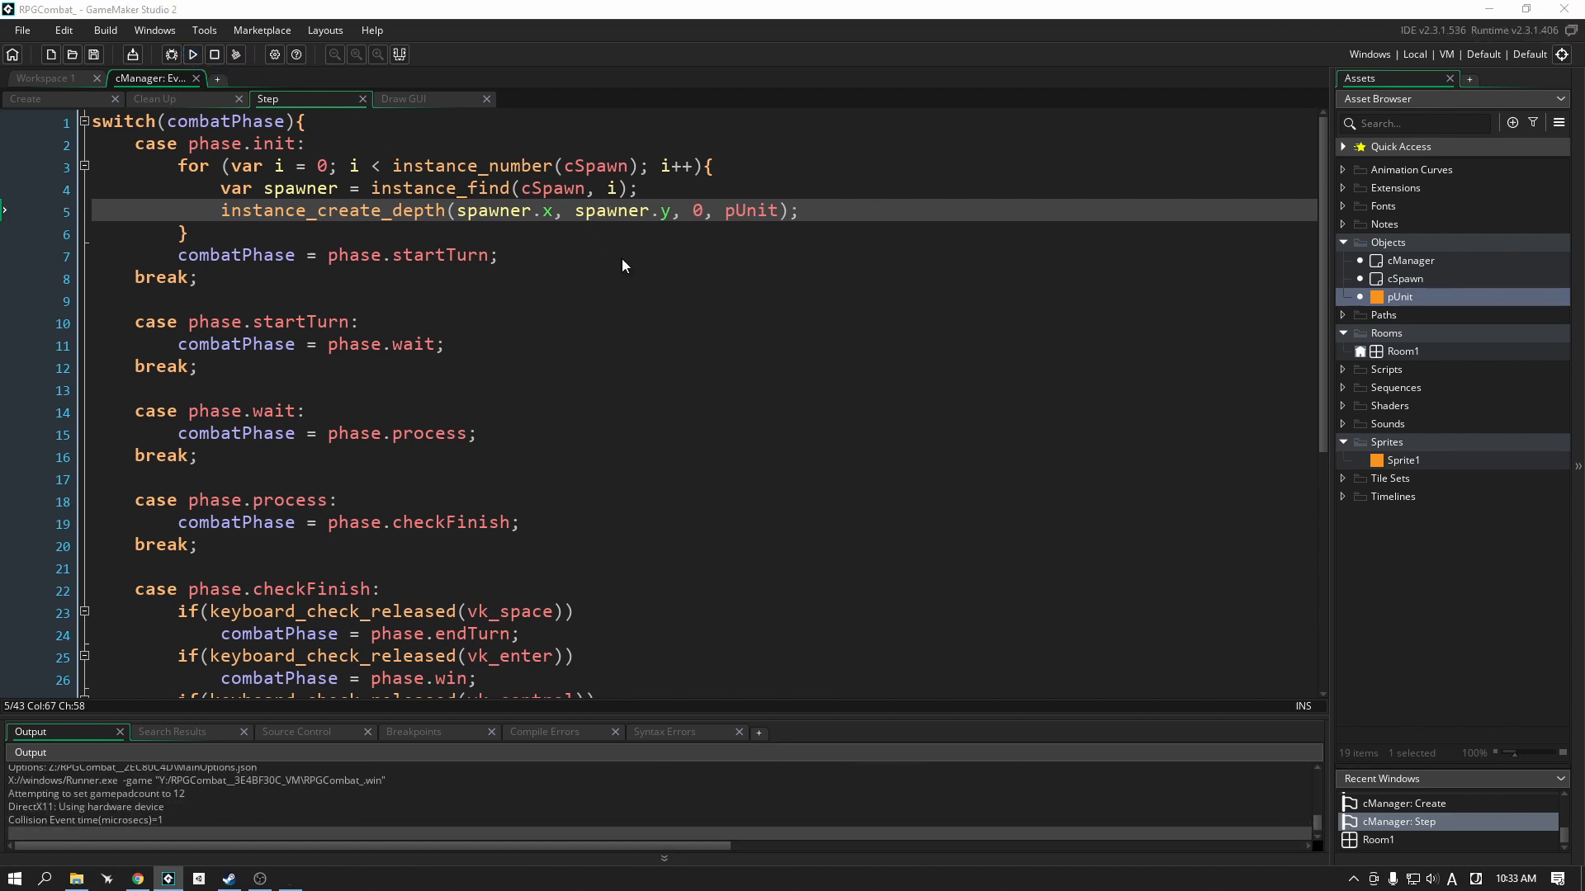
pyautogui.click(192, 54)
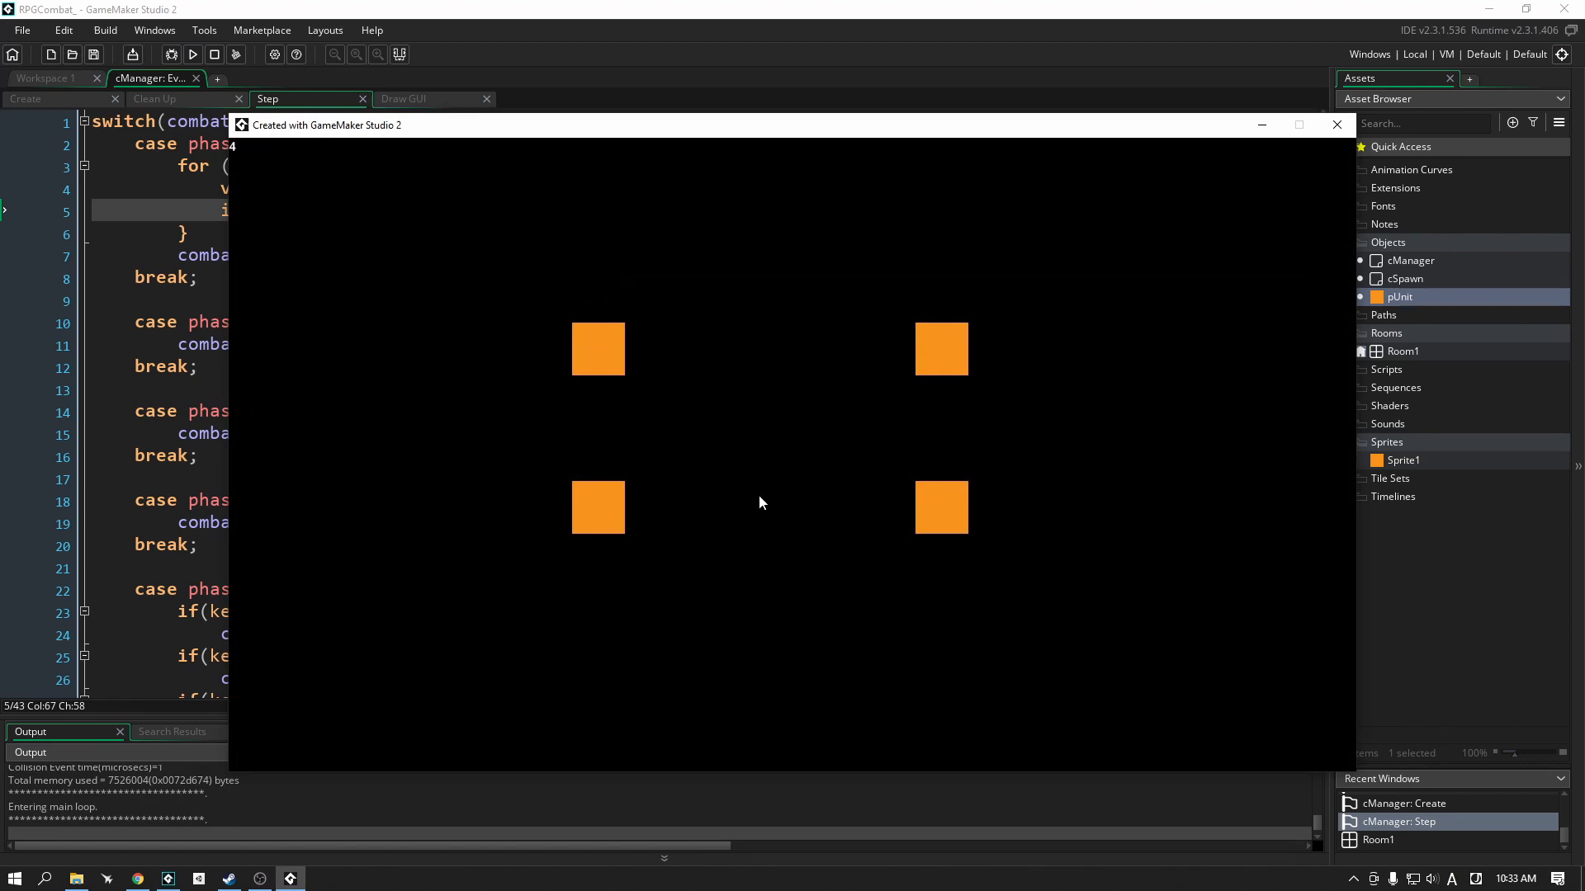
pyautogui.moveTo(1335, 123)
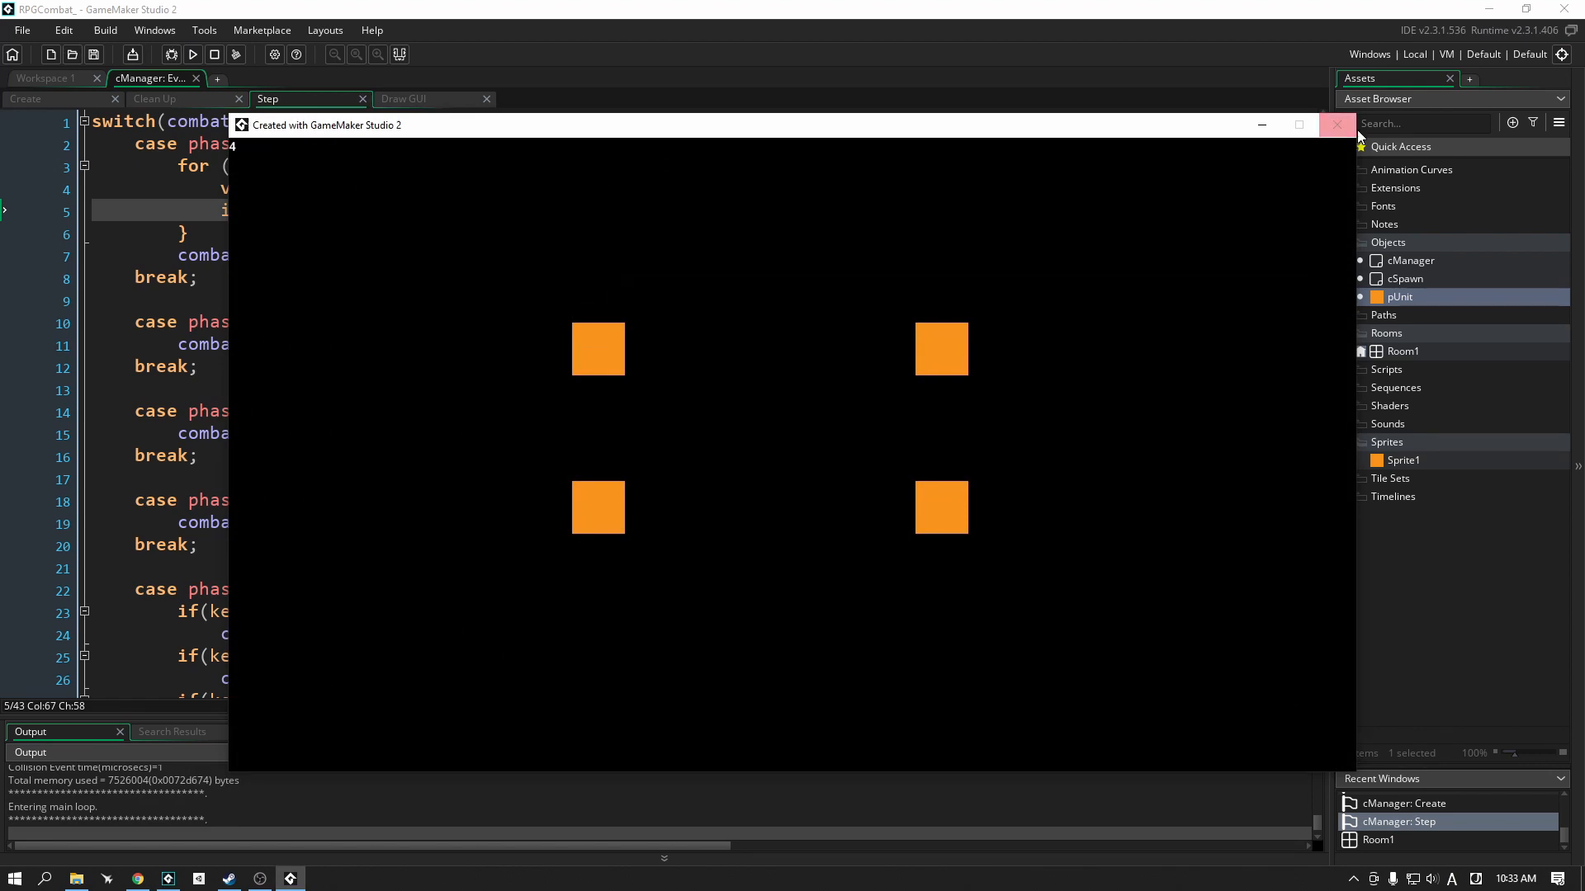
pyautogui.click(1335, 124)
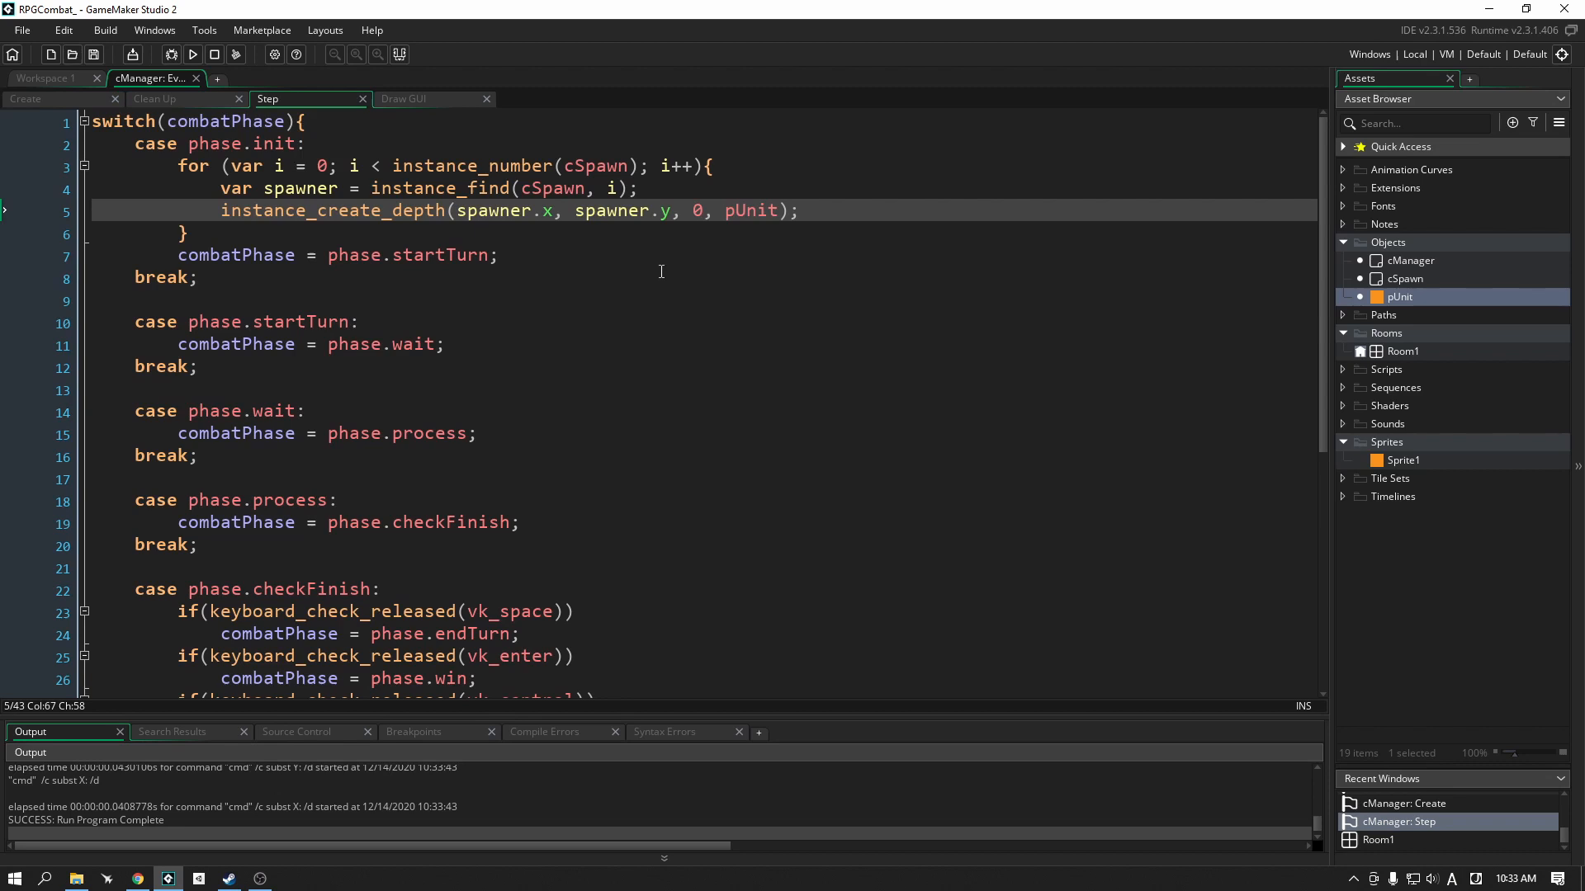
pyautogui.click(24, 97)
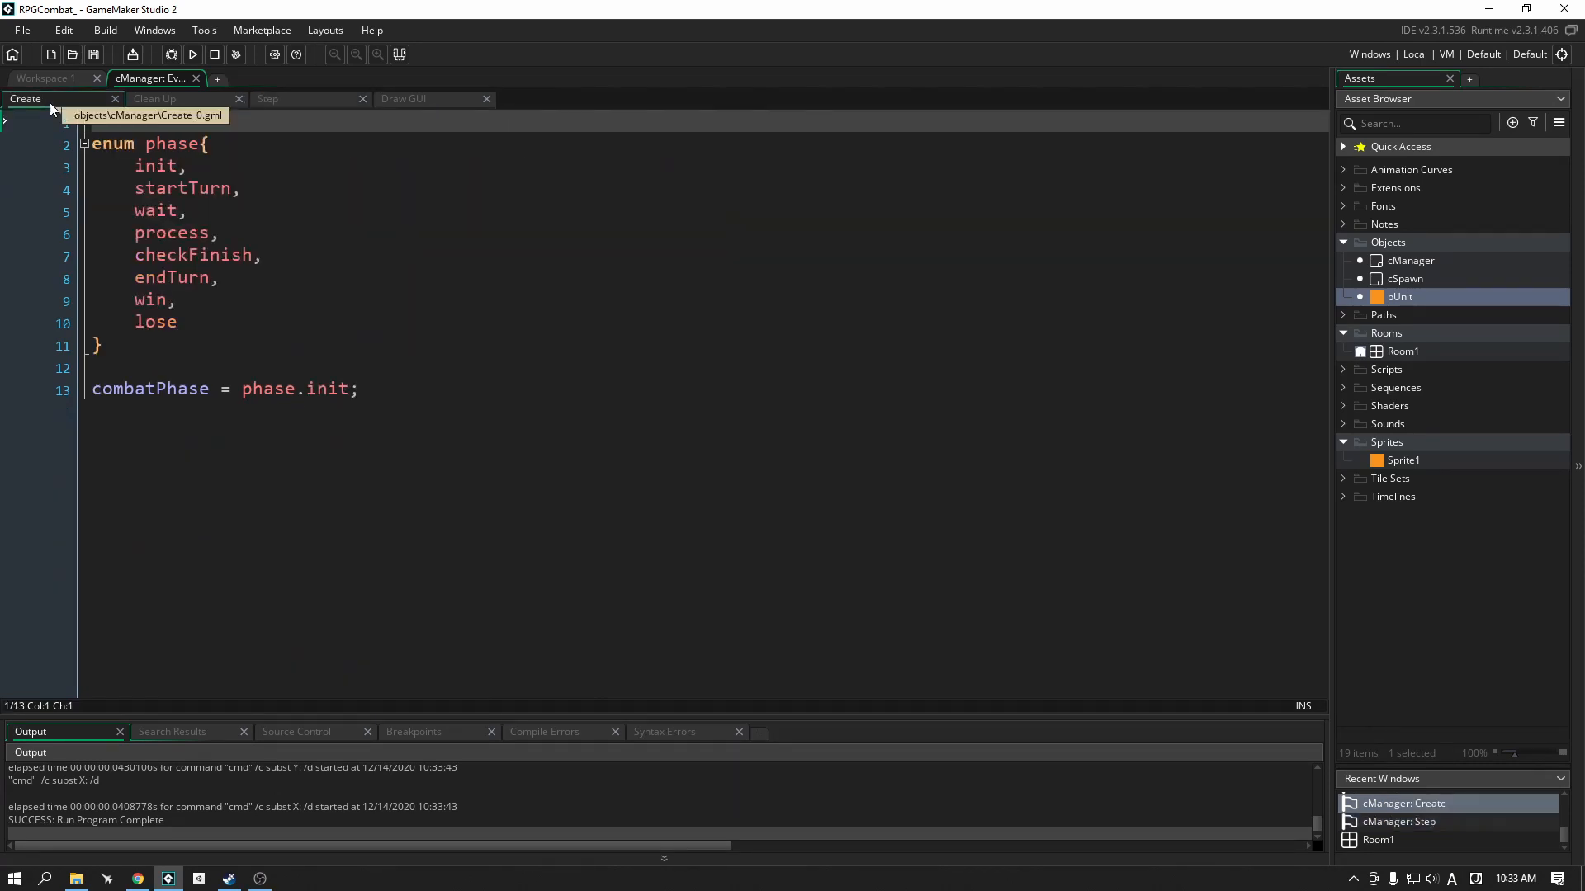
# Step: Add global.units = ds_list_create(); to cManager's Create event below the phase assignment
pyautogui.click(361, 388)
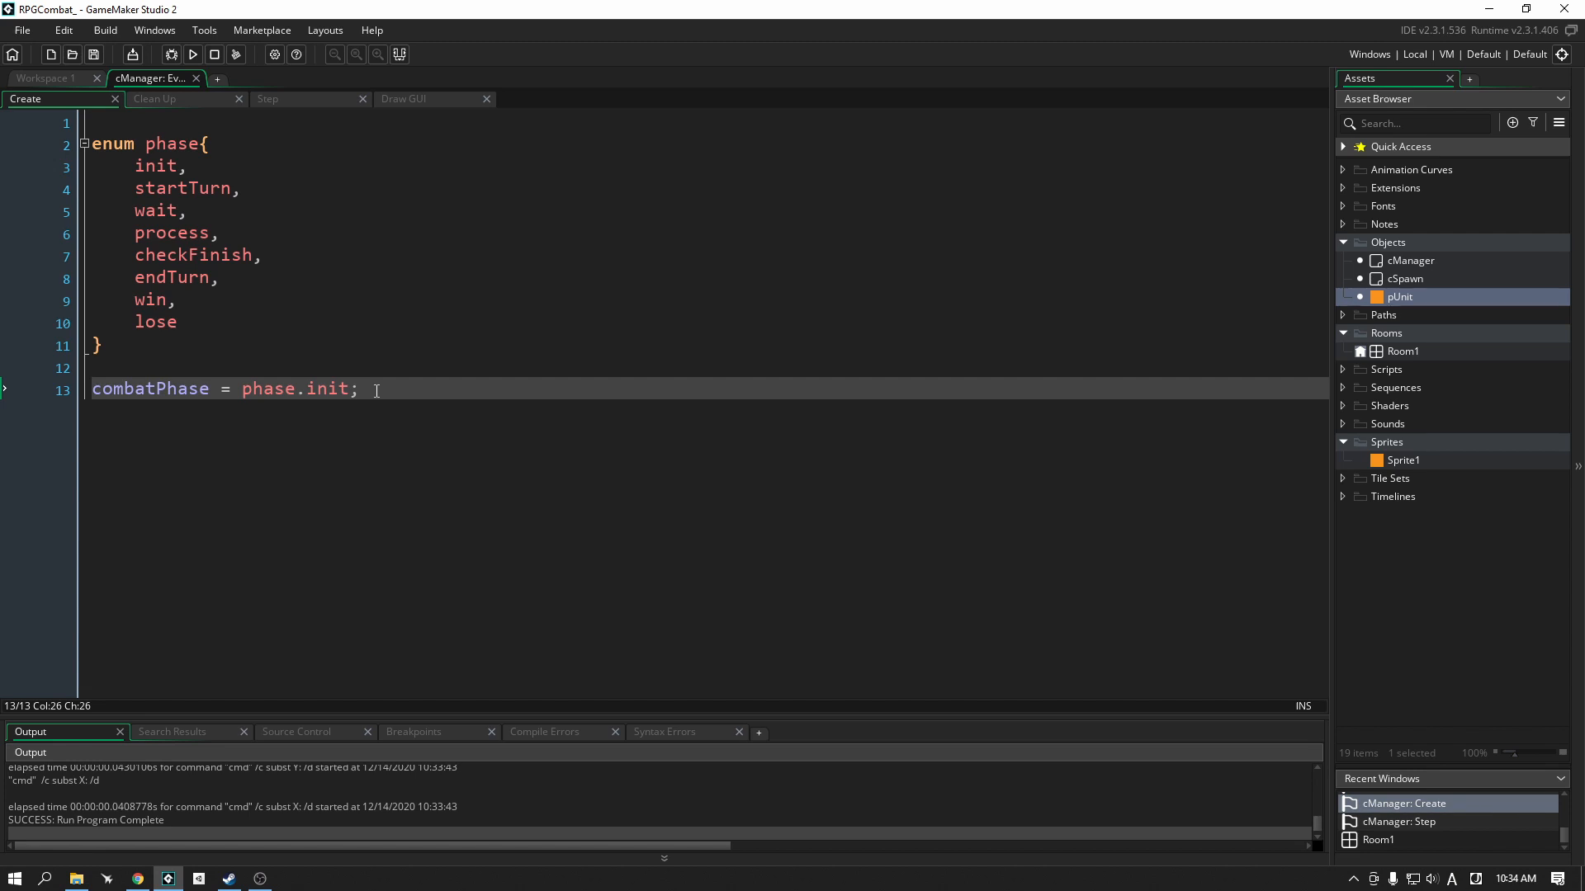
pyautogui.press('Enter')
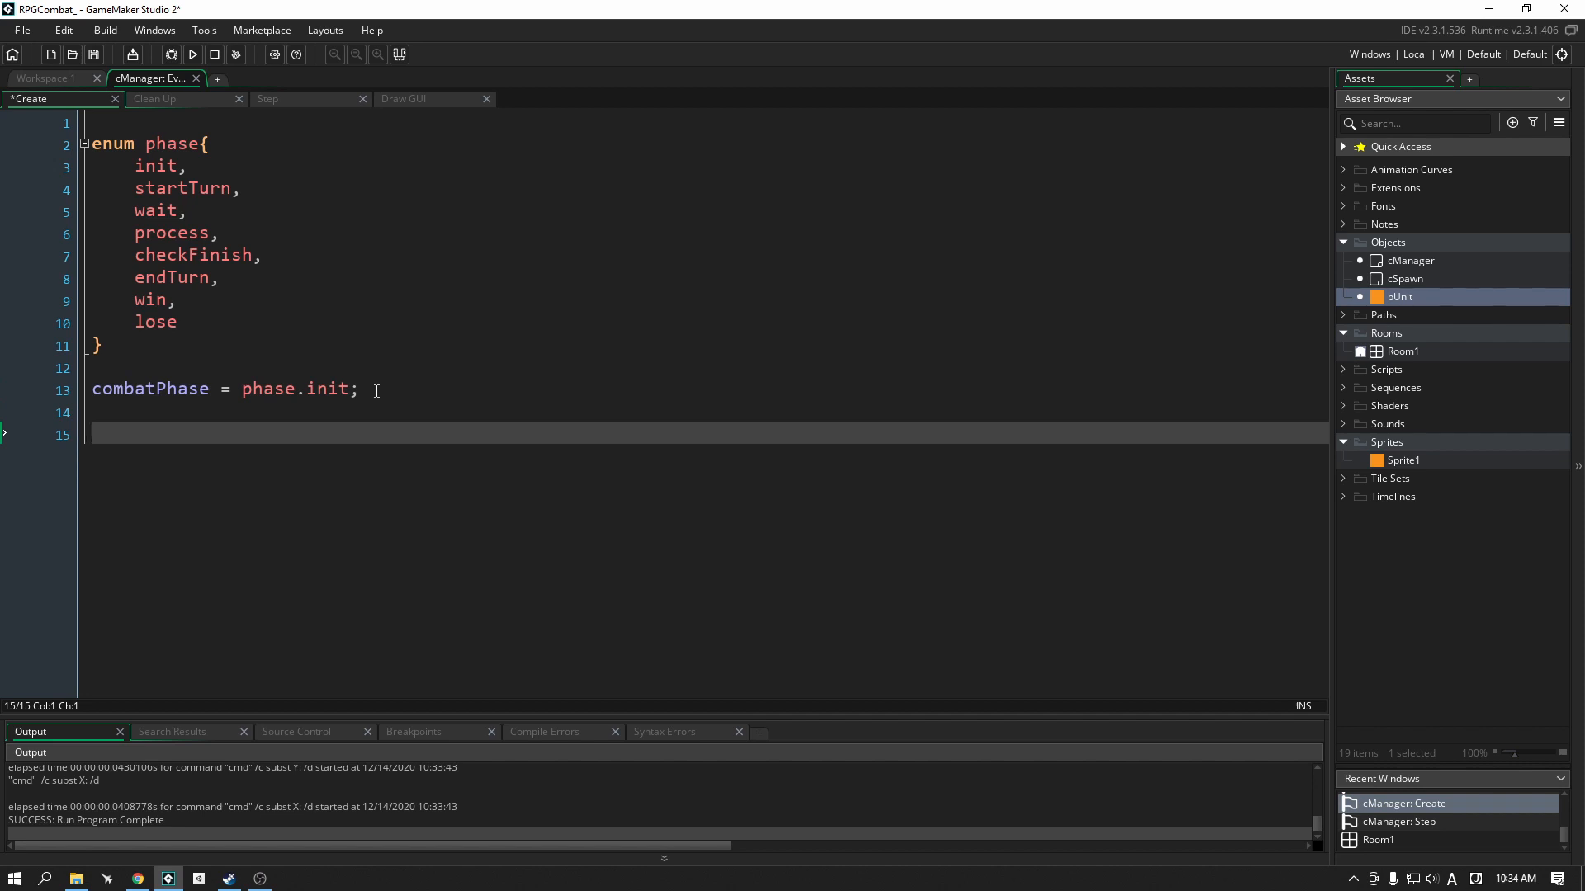
pyautogui.write('global.')
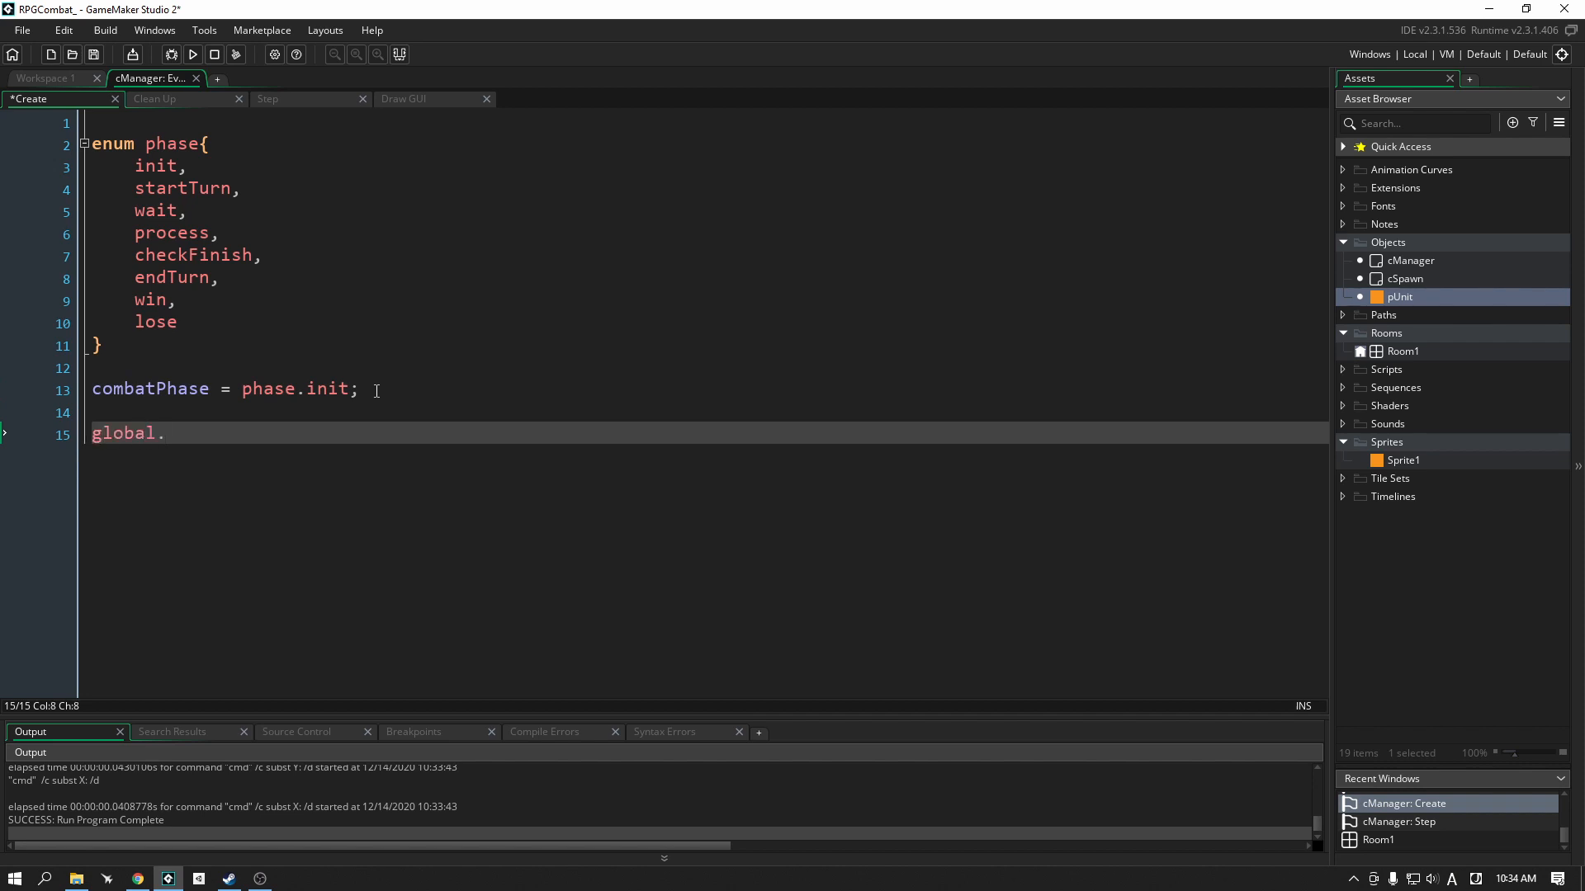
pyautogui.write('unit')
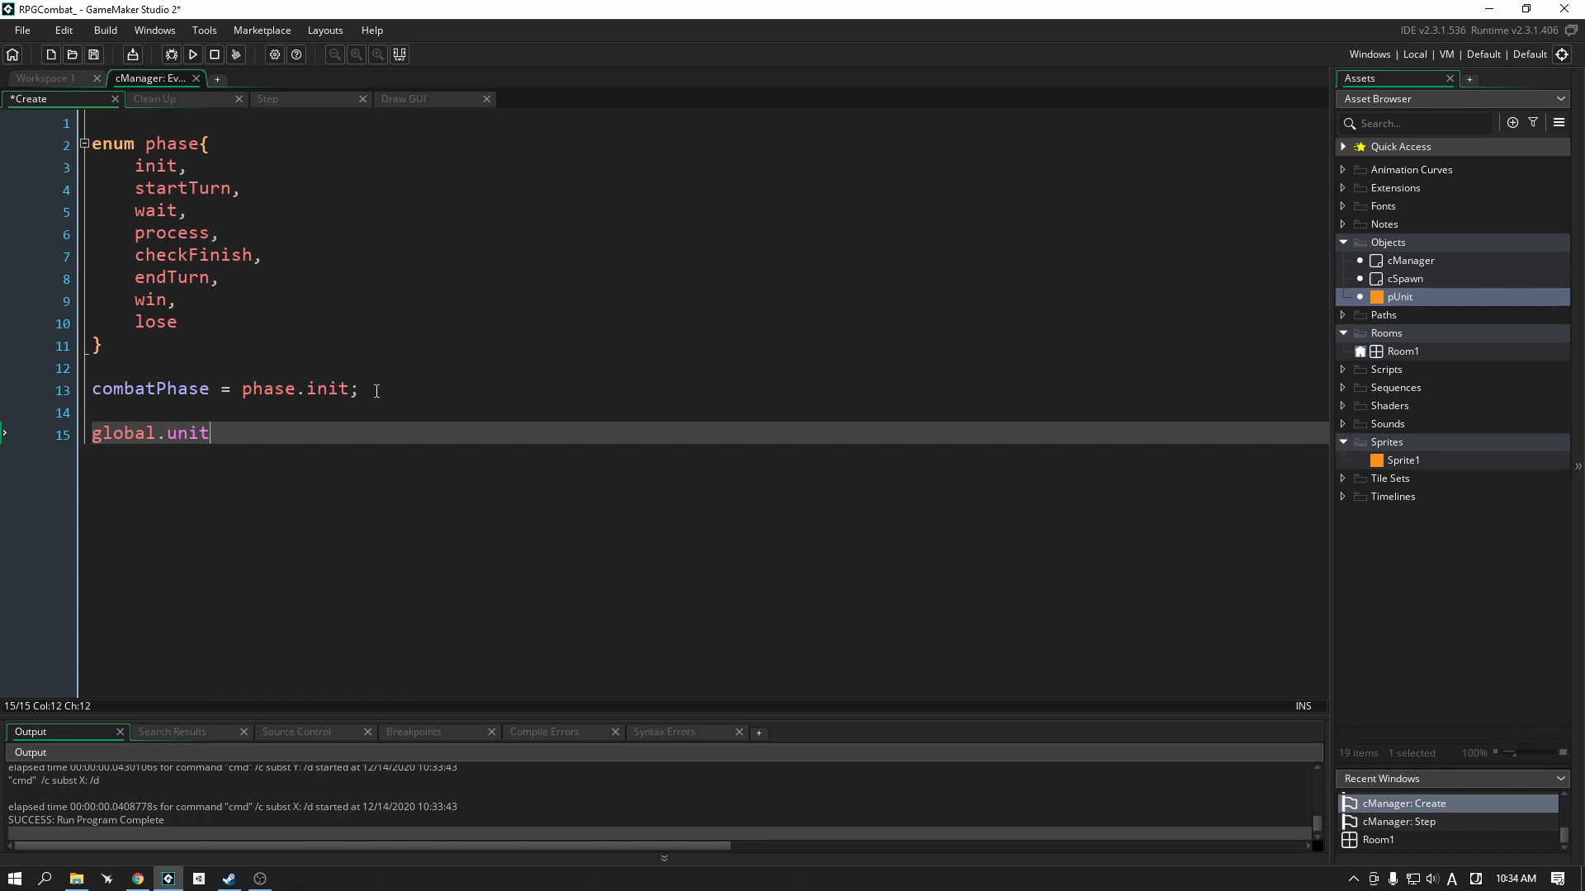
pyautogui.write('s =')
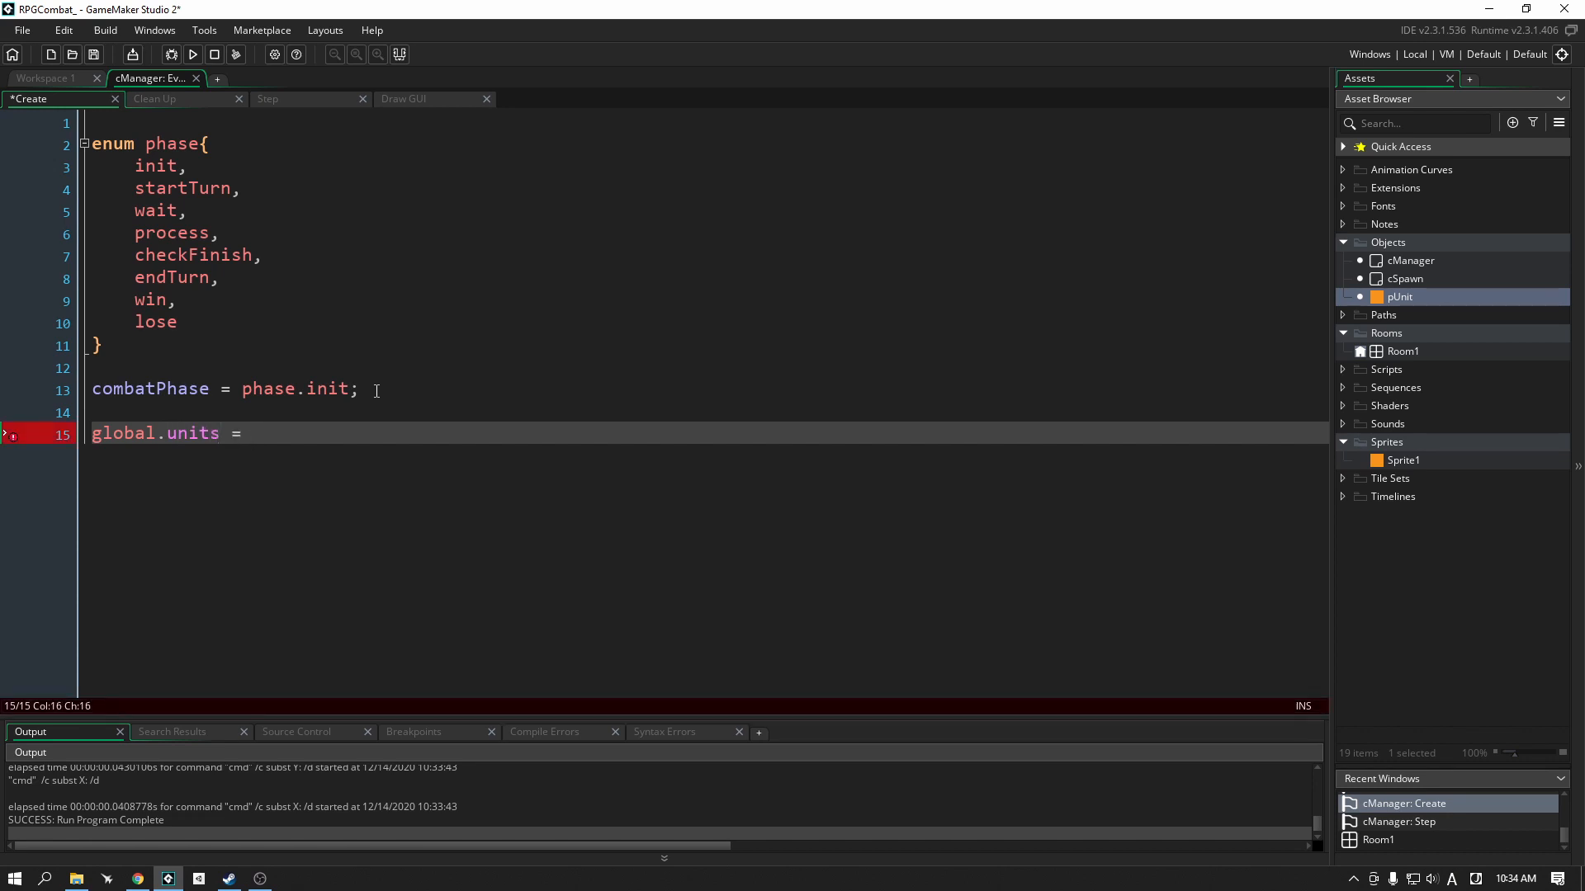
pyautogui.write('ds_list_create();')
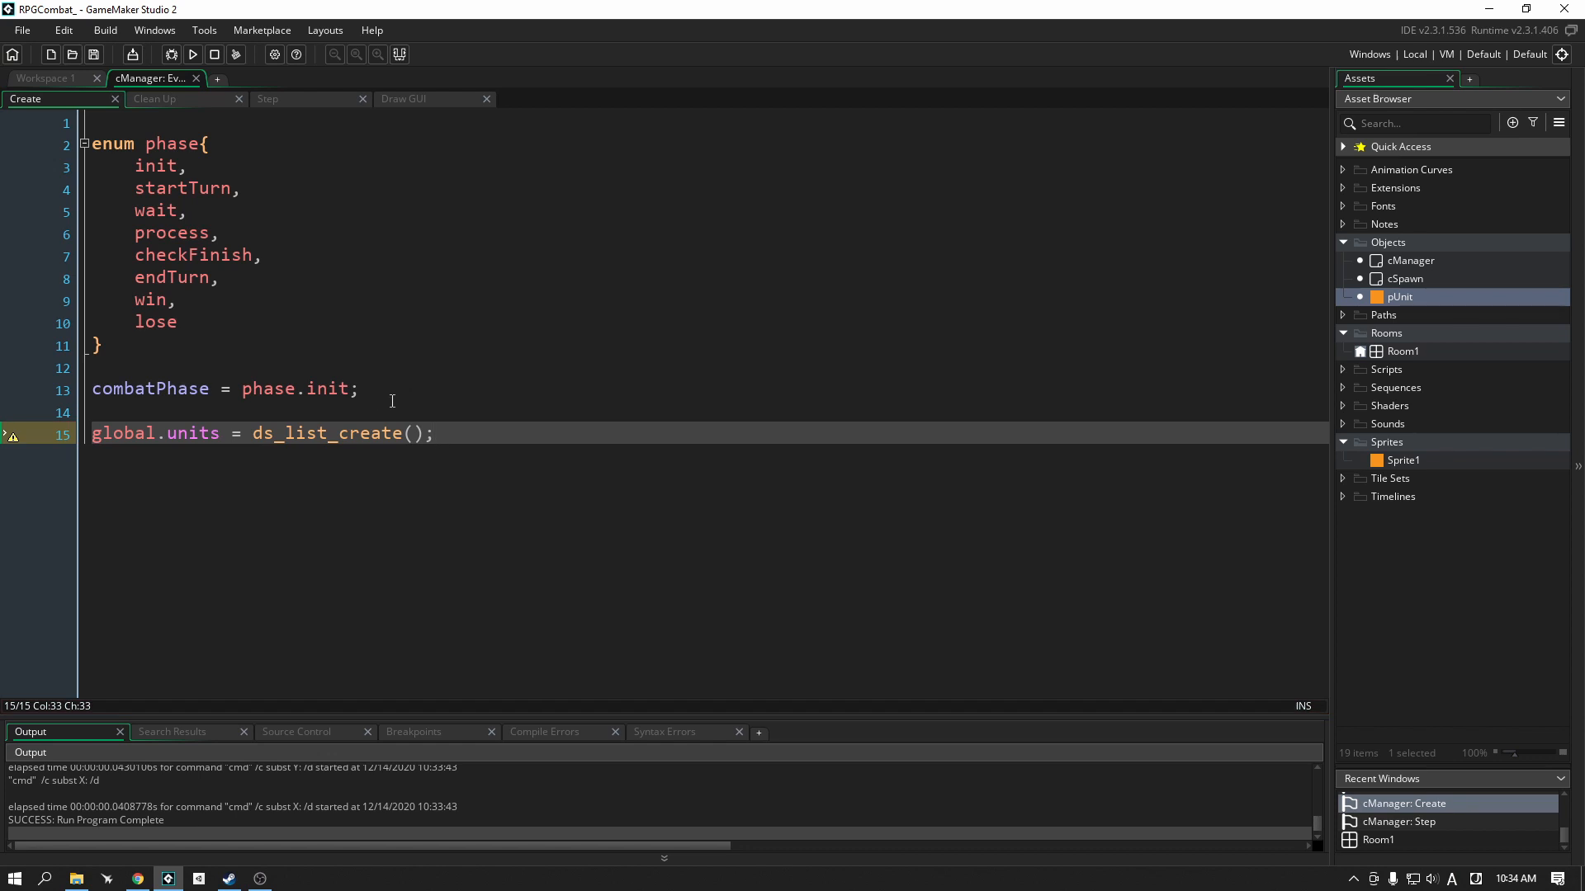
pyautogui.moveTo(367, 442)
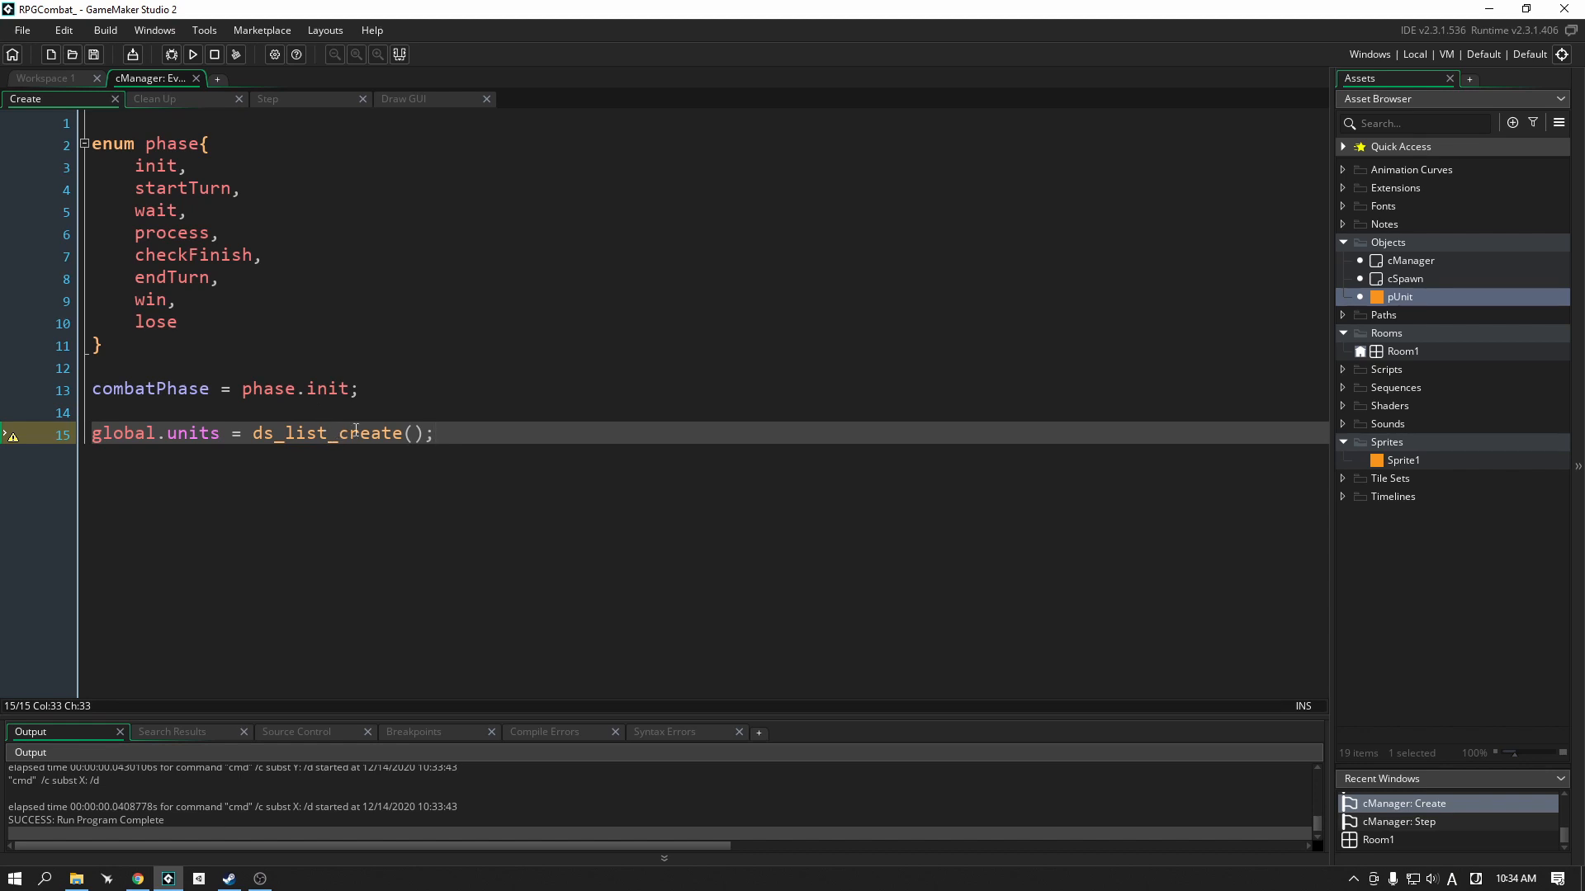
pyautogui.click(155, 98)
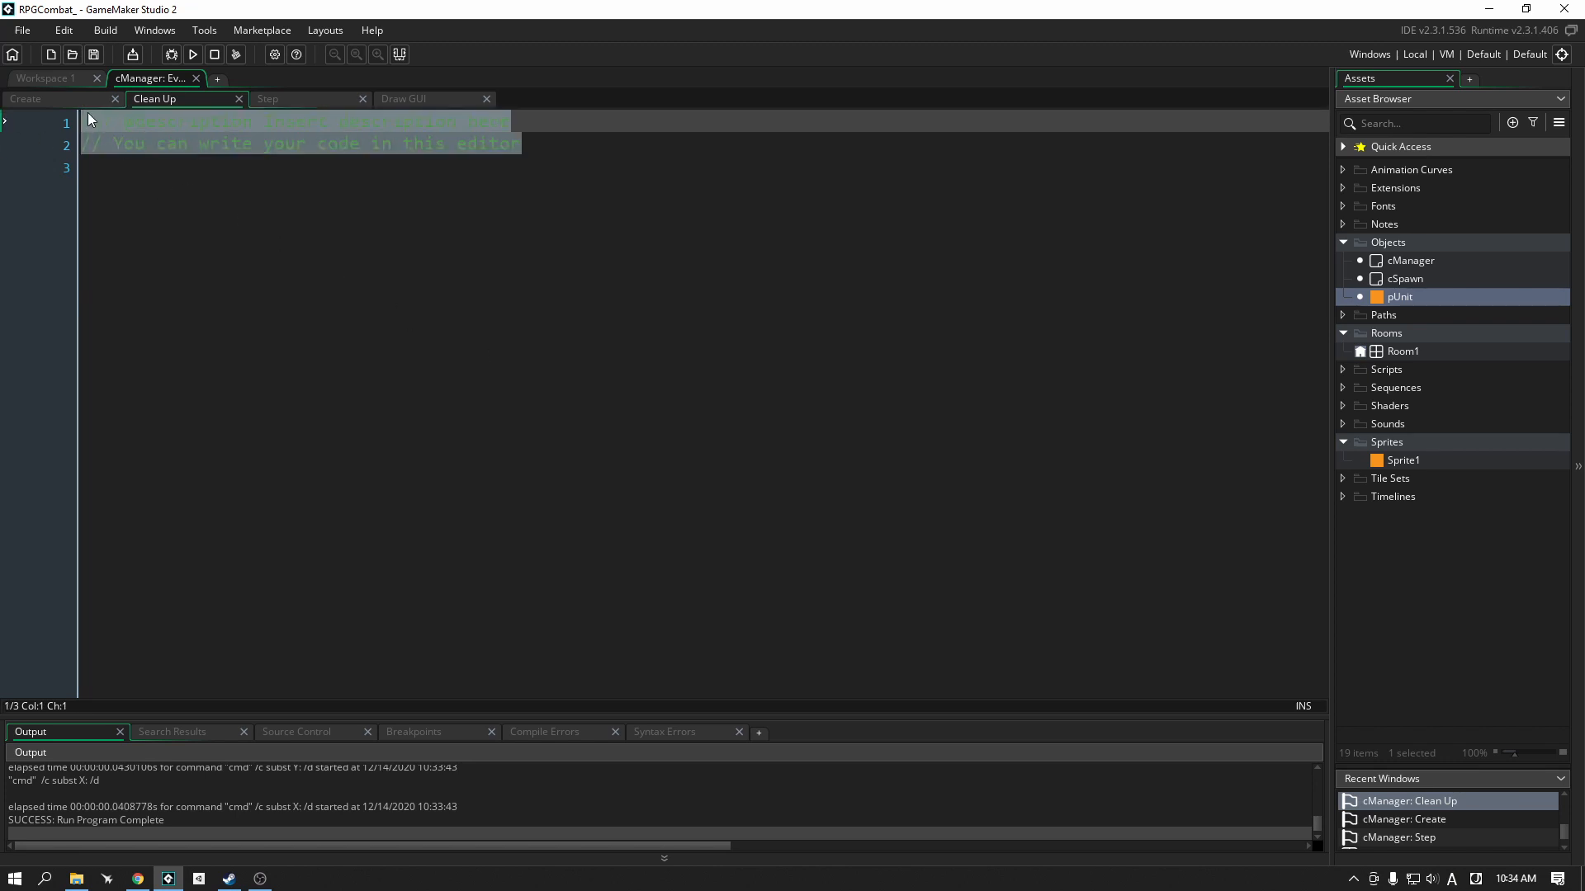
# Step: In Clean Up, write if (ds_exists(global.units, ds_type_list)) as the guard
pyautogui.click(25, 97)
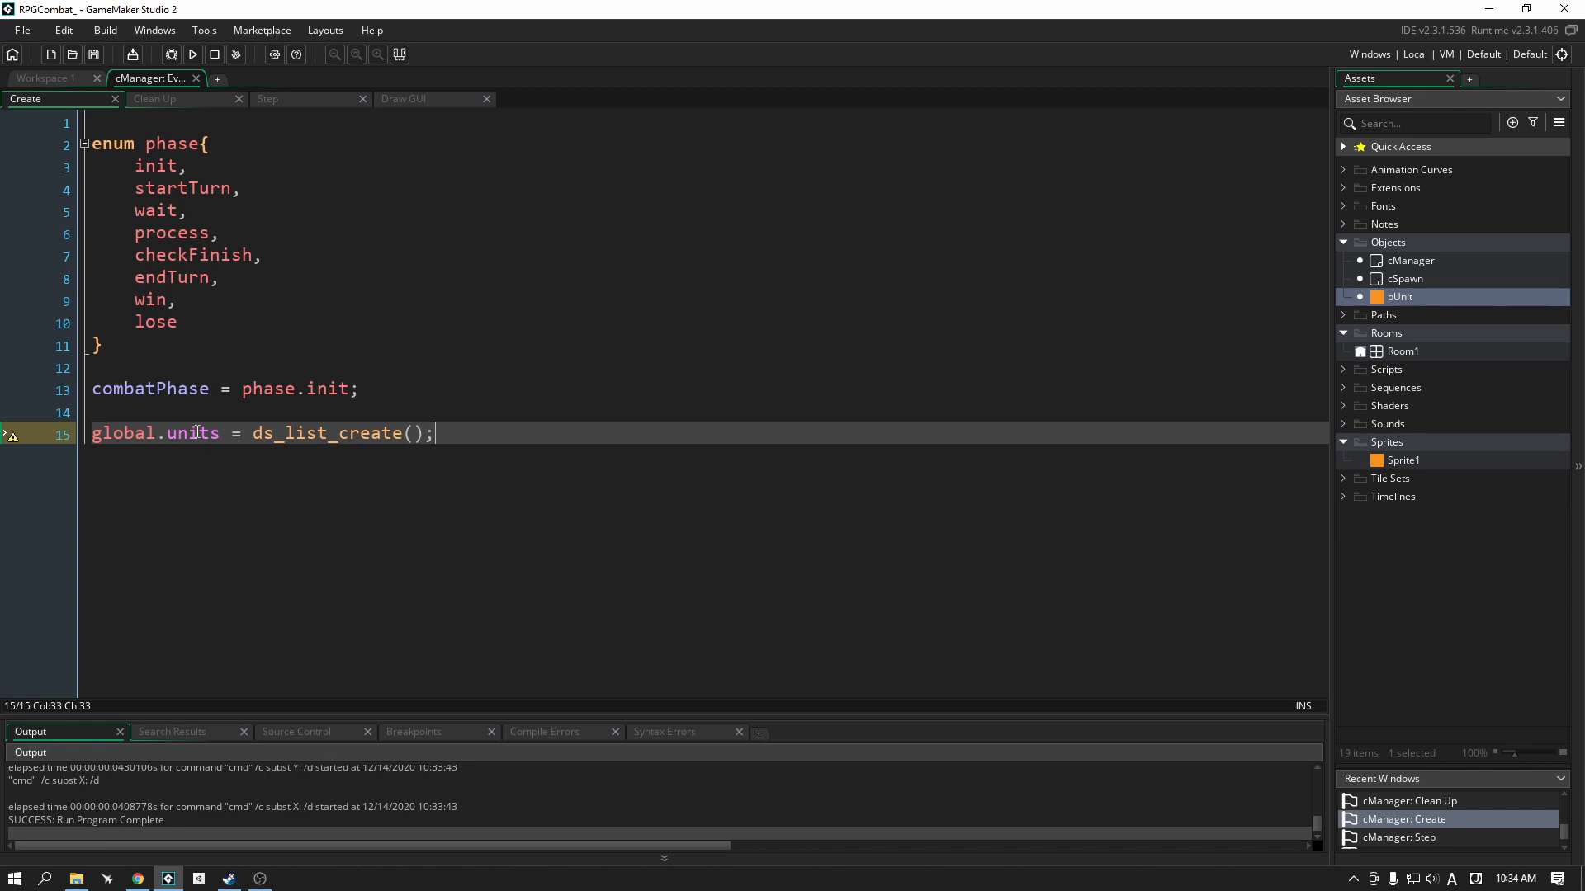
pyautogui.click(155, 98)
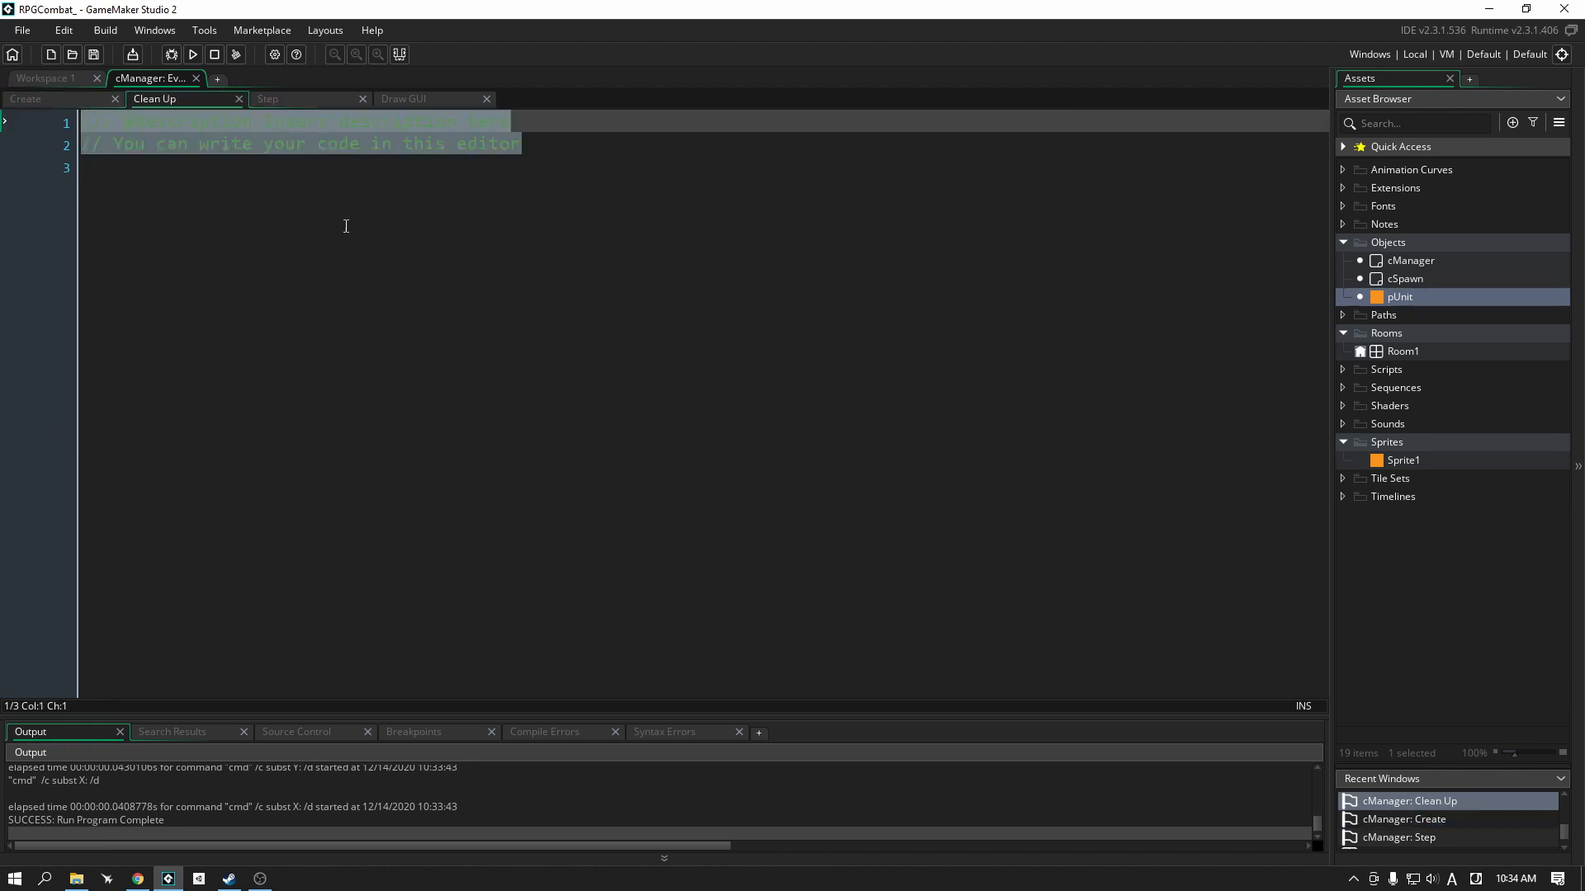
pyautogui.write('if (')
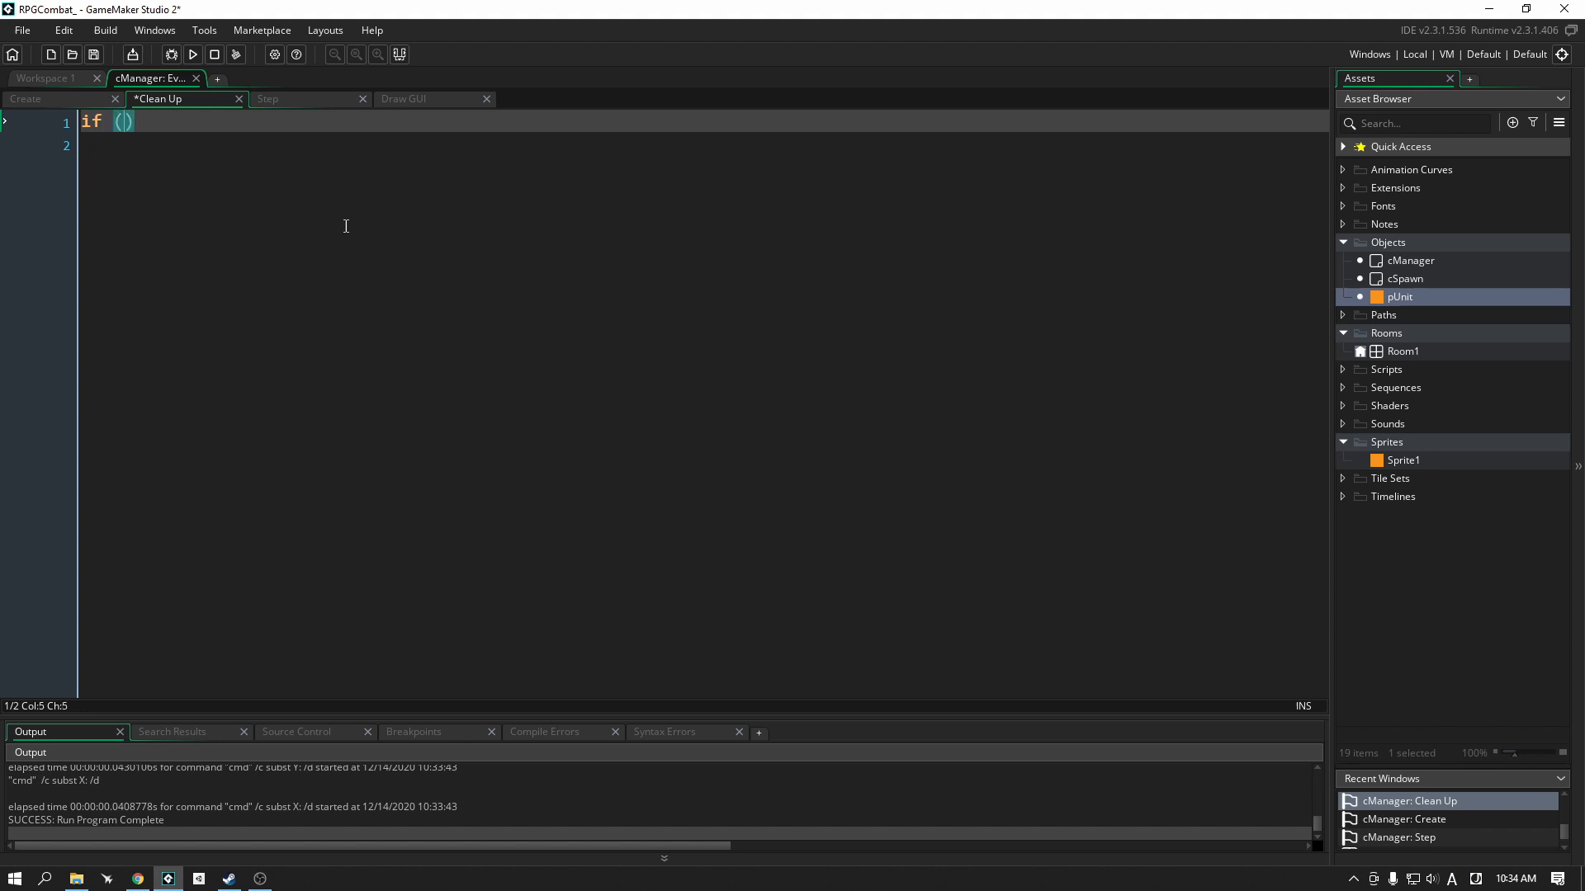
pyautogui.write('ds_exists')
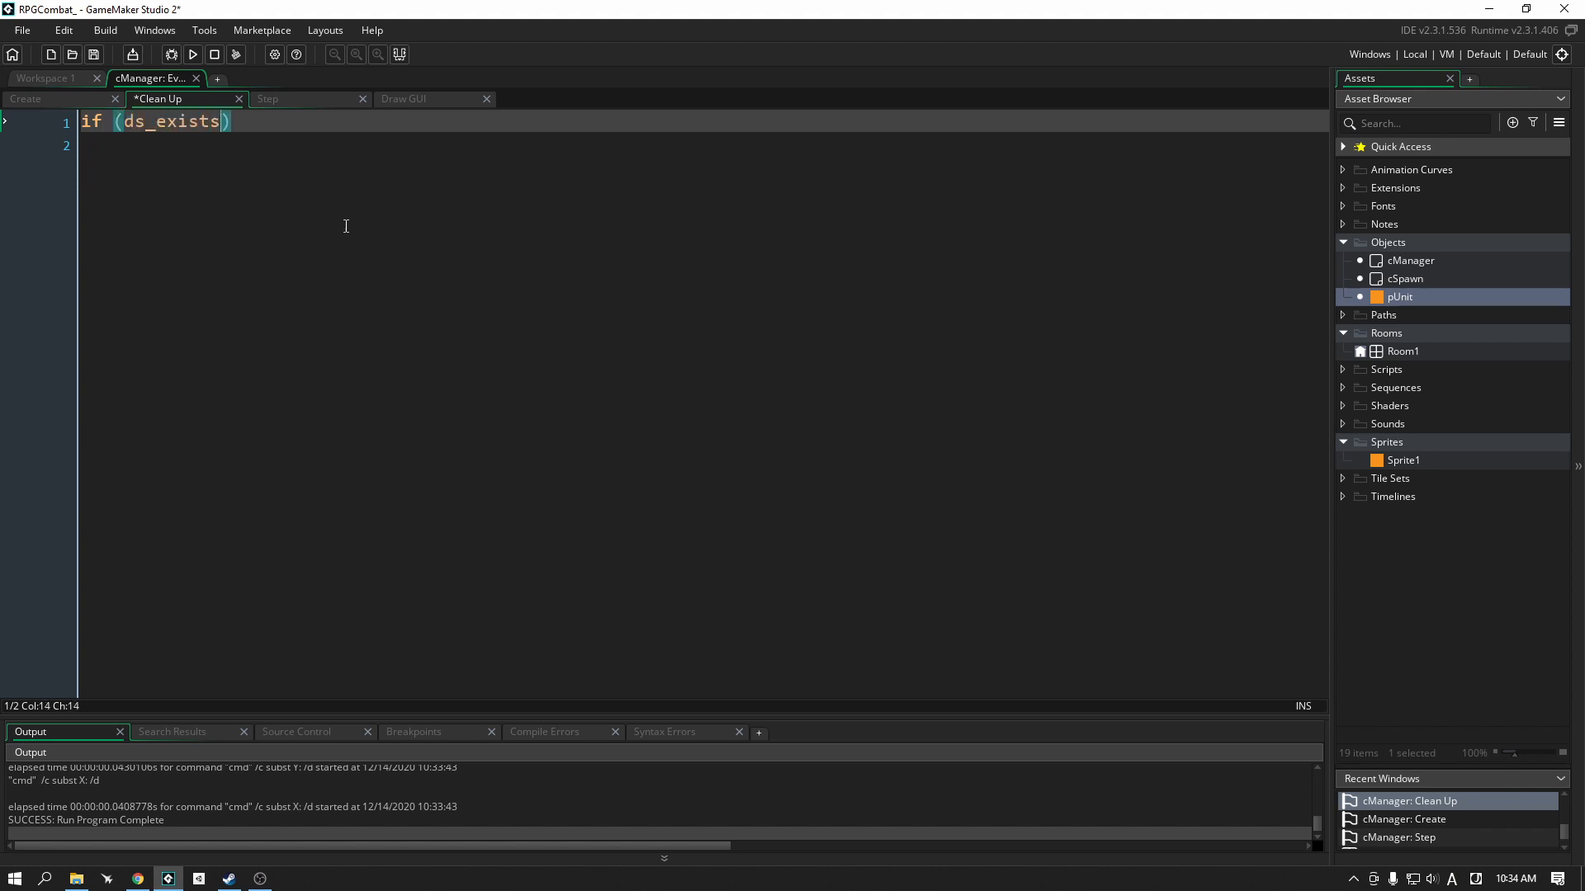
pyautogui.write('(')
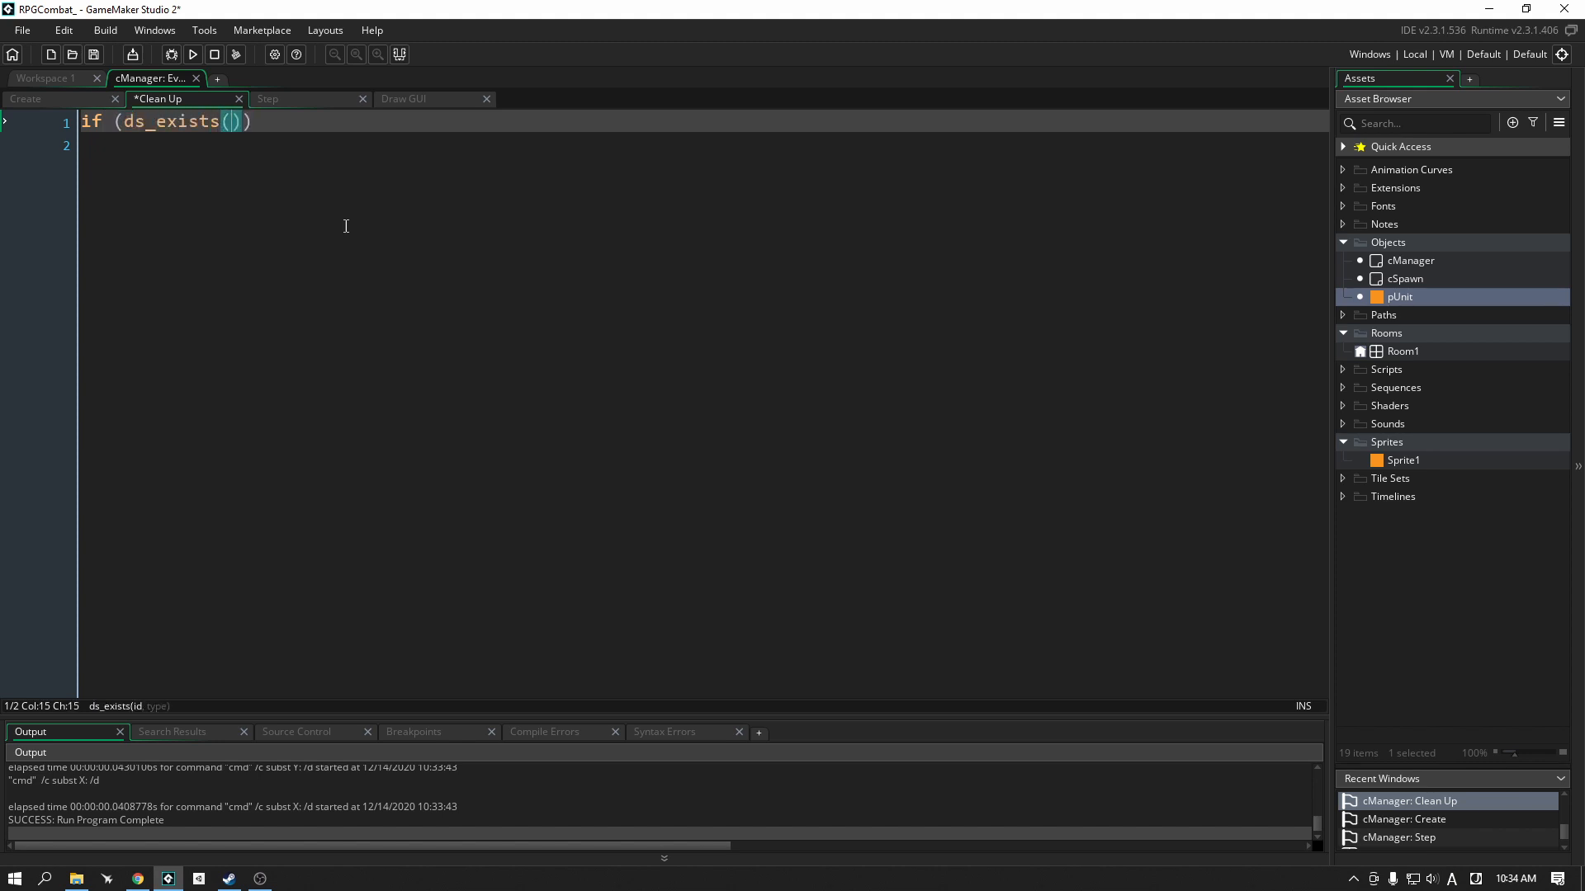
pyautogui.write('global.units, ds')
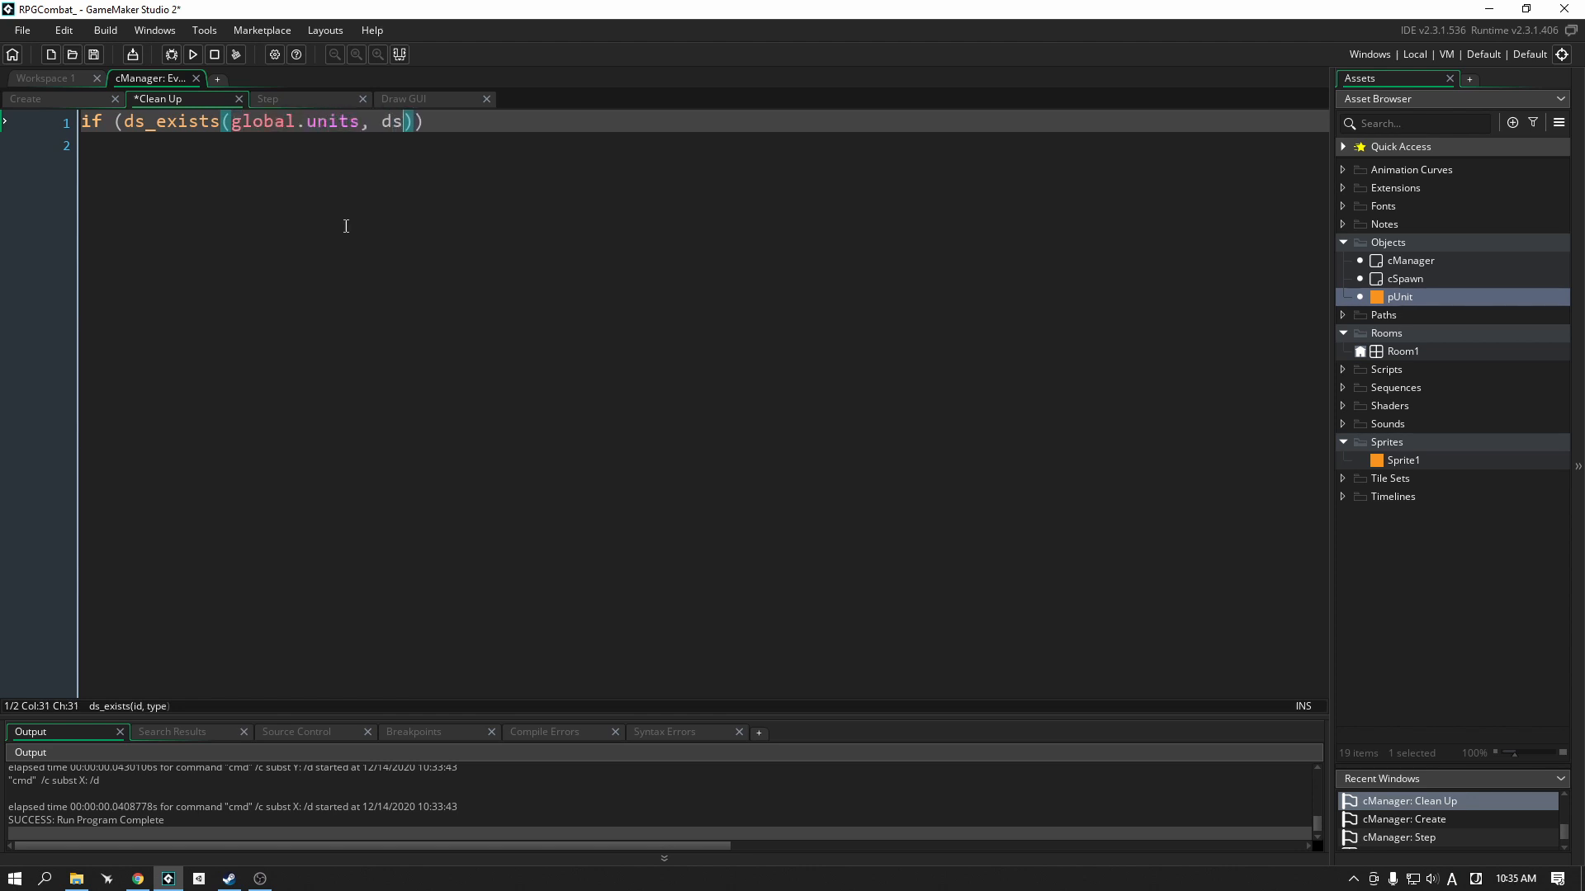
pyautogui.write('_type_list')
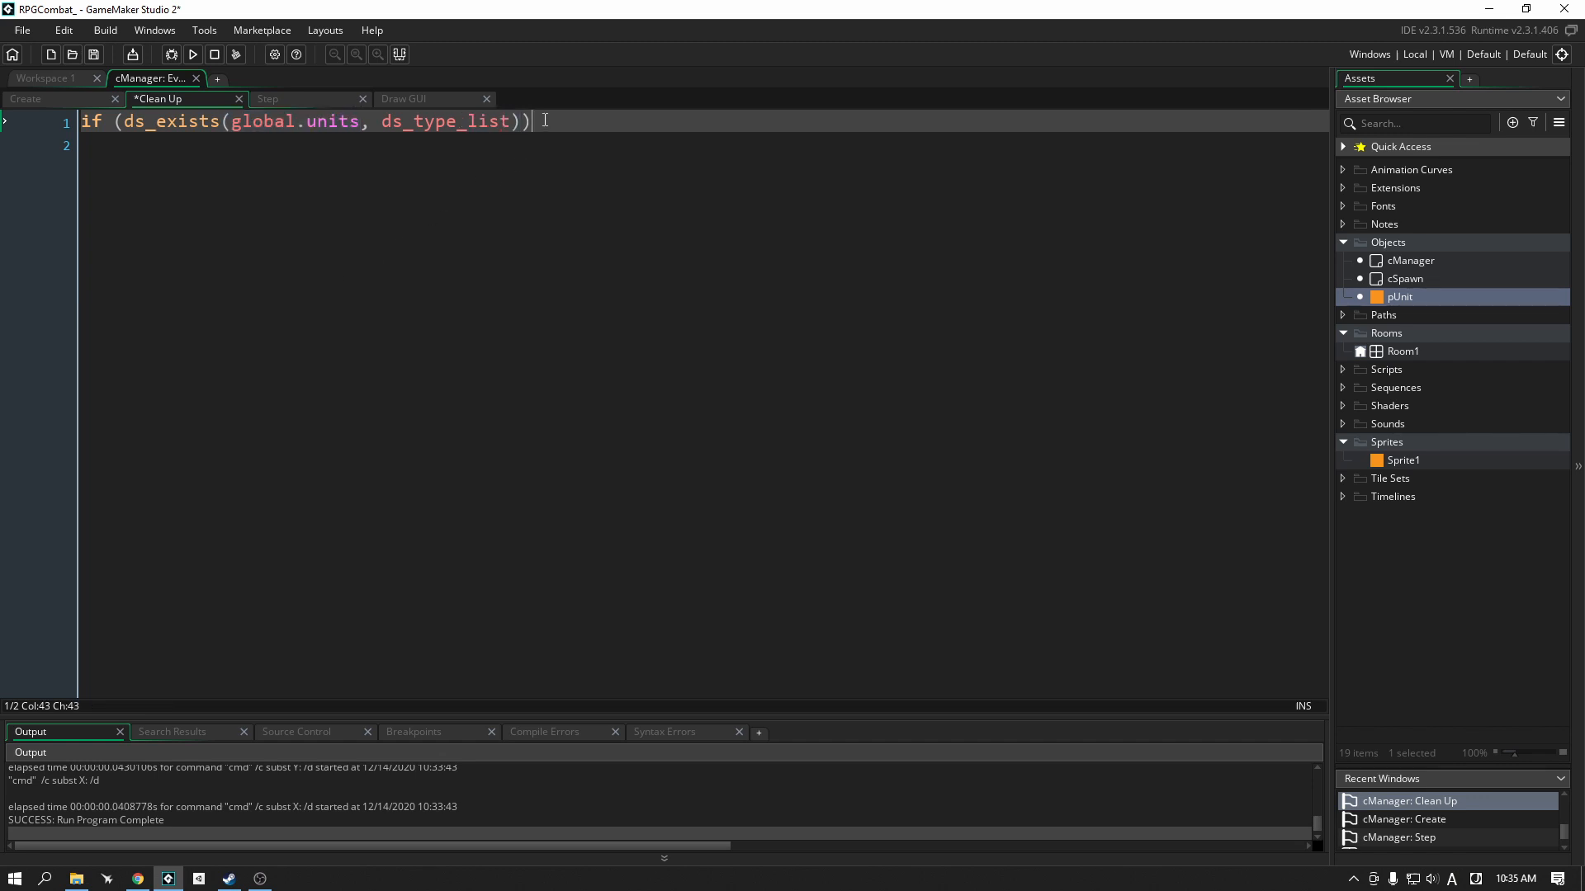
# Step: Inside the guard call ds_list_destroy(global.units); and save the project
pyautogui.write('{')
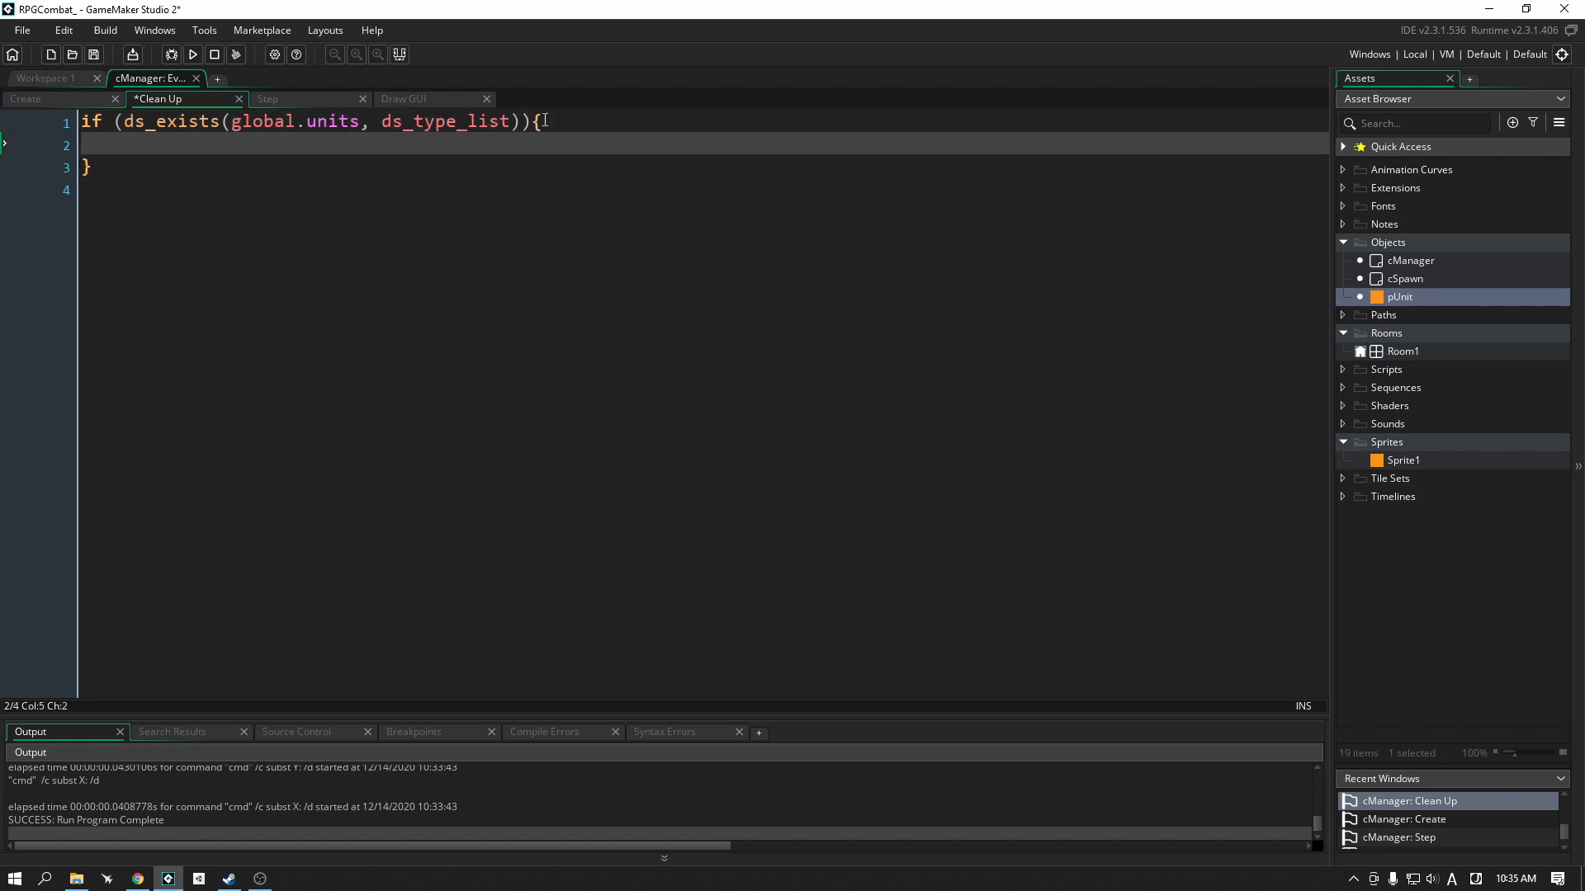
pyautogui.write('ds_list_de')
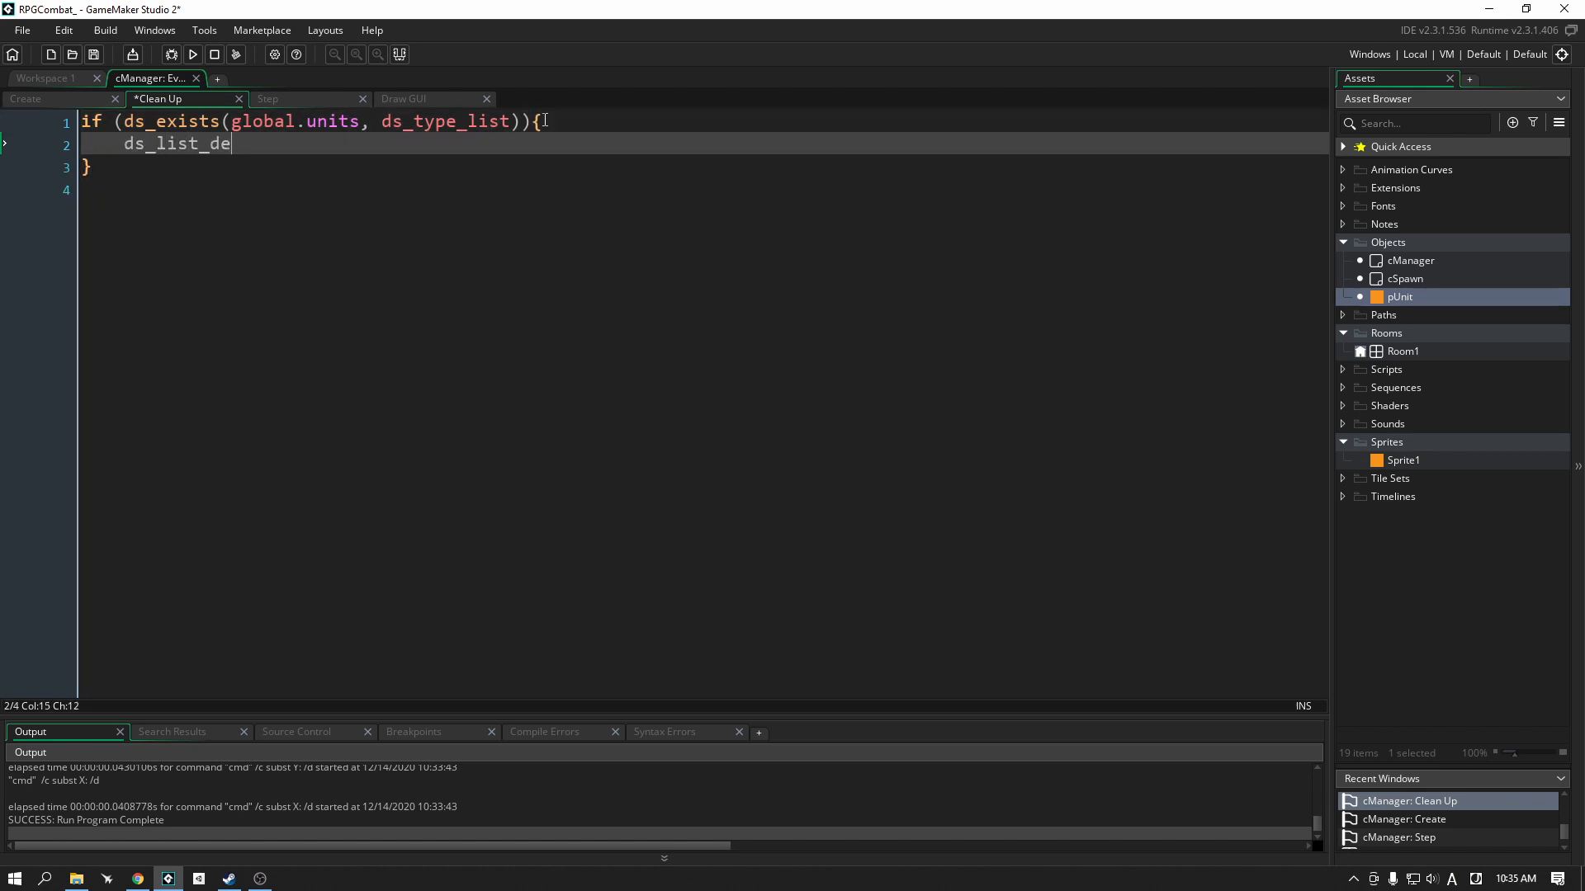
pyautogui.write('stroy()')
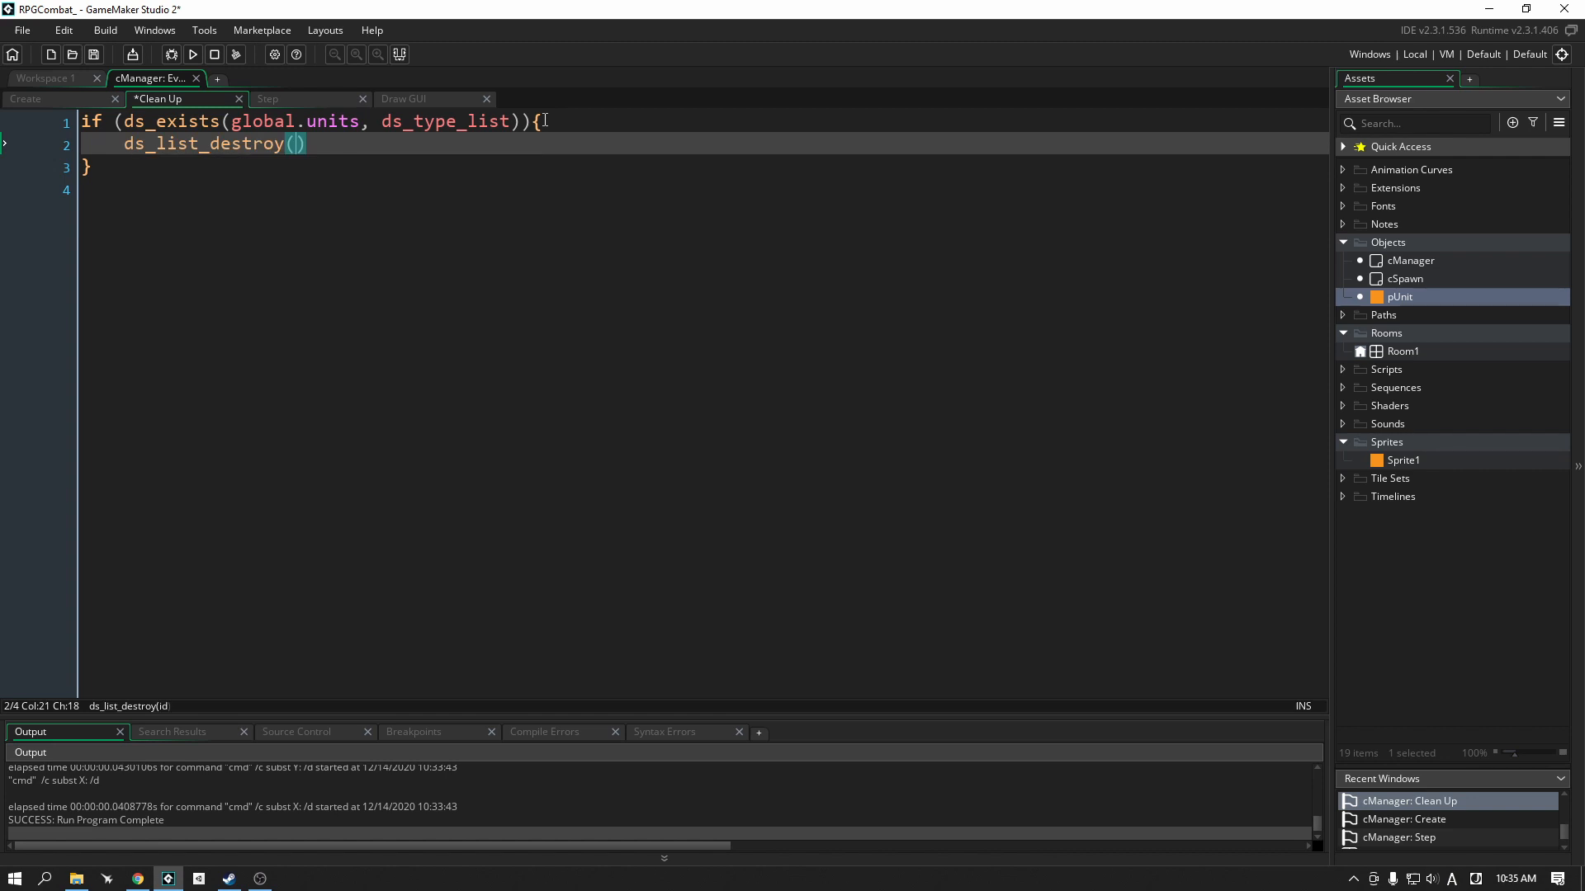
pyautogui.write('global.')
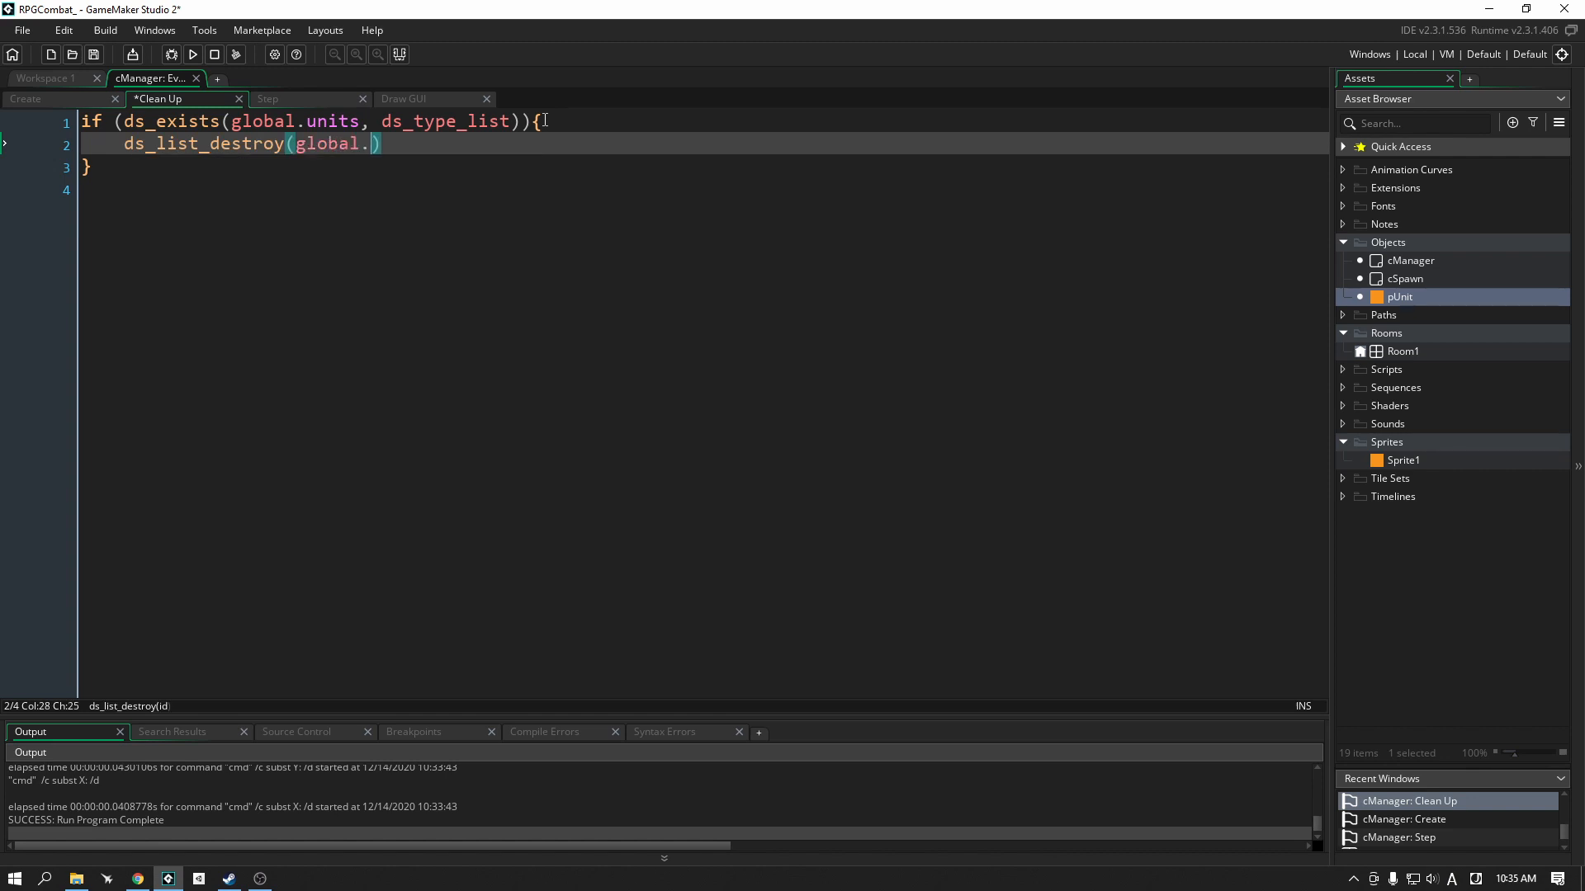
pyautogui.write('units);')
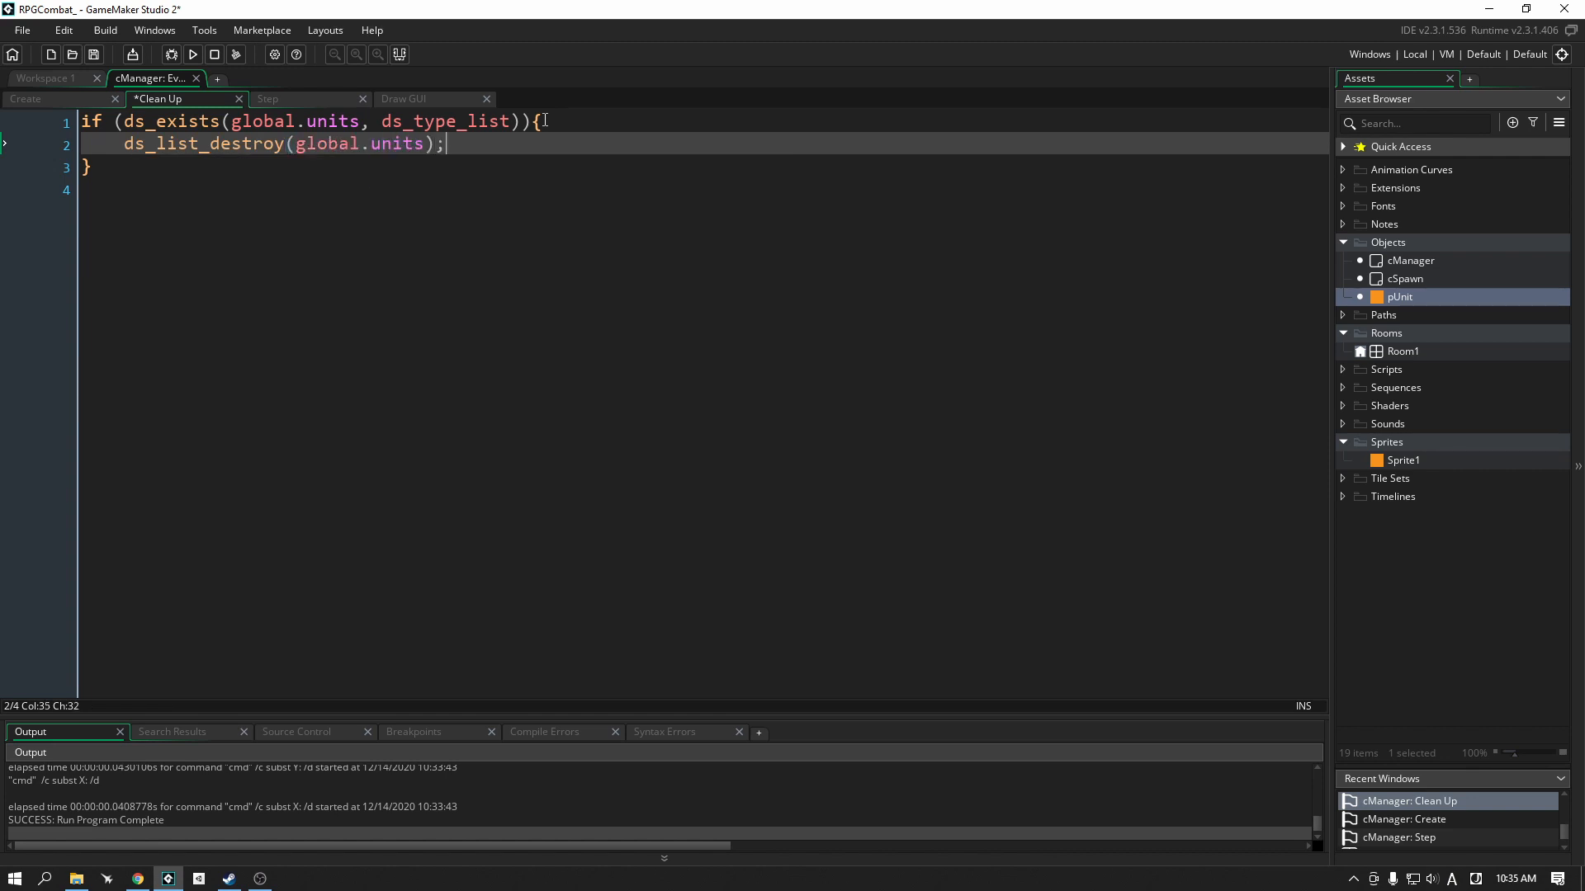
pyautogui.press('ctrl+s')
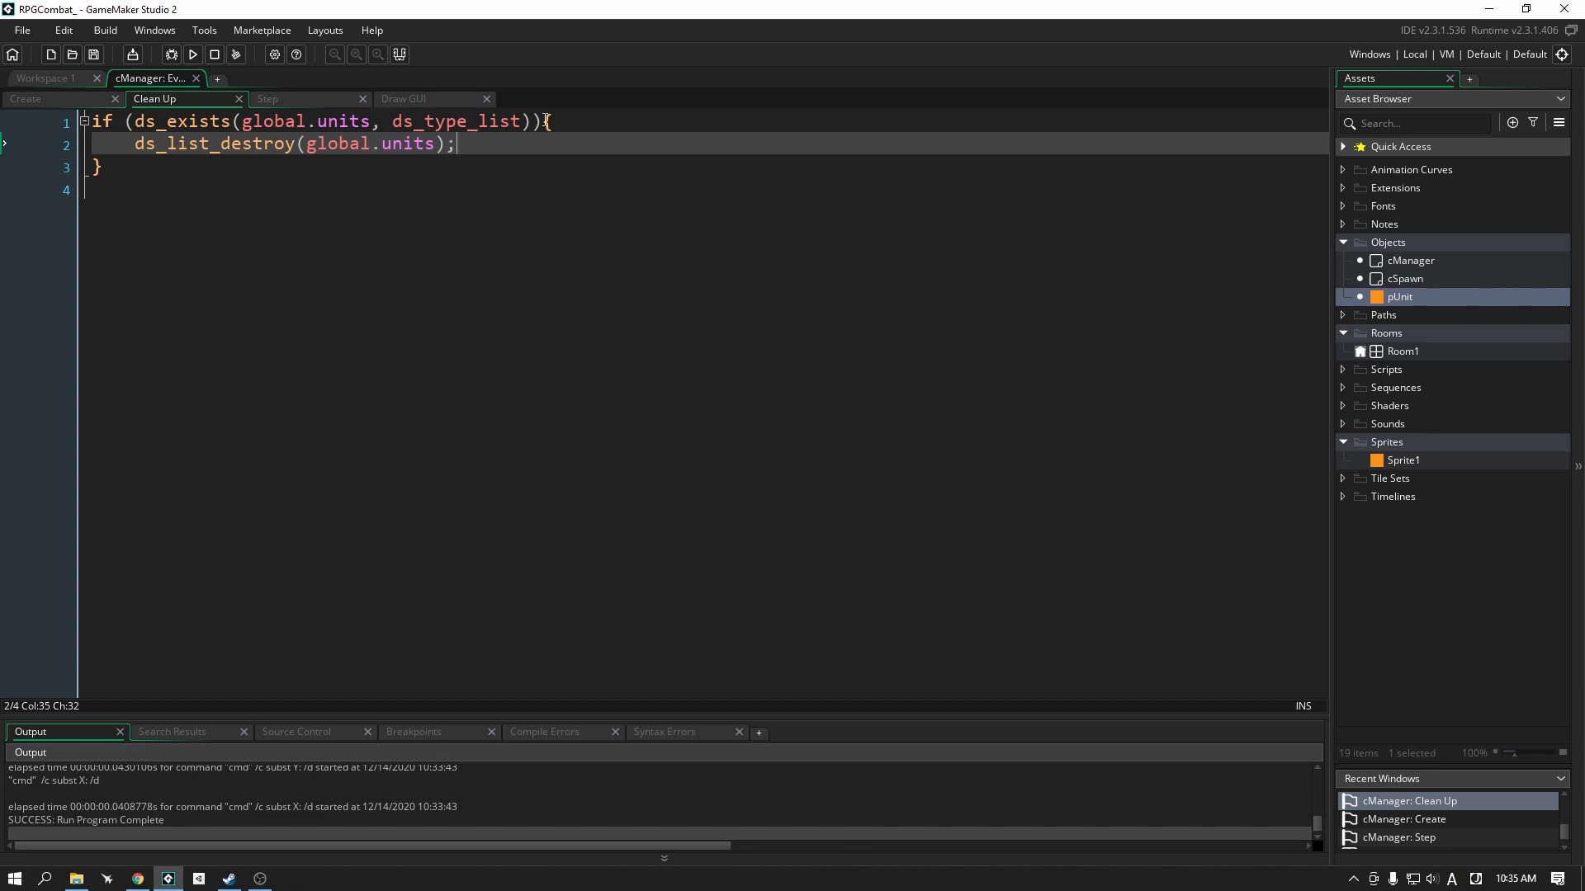
pyautogui.moveTo(300, 109)
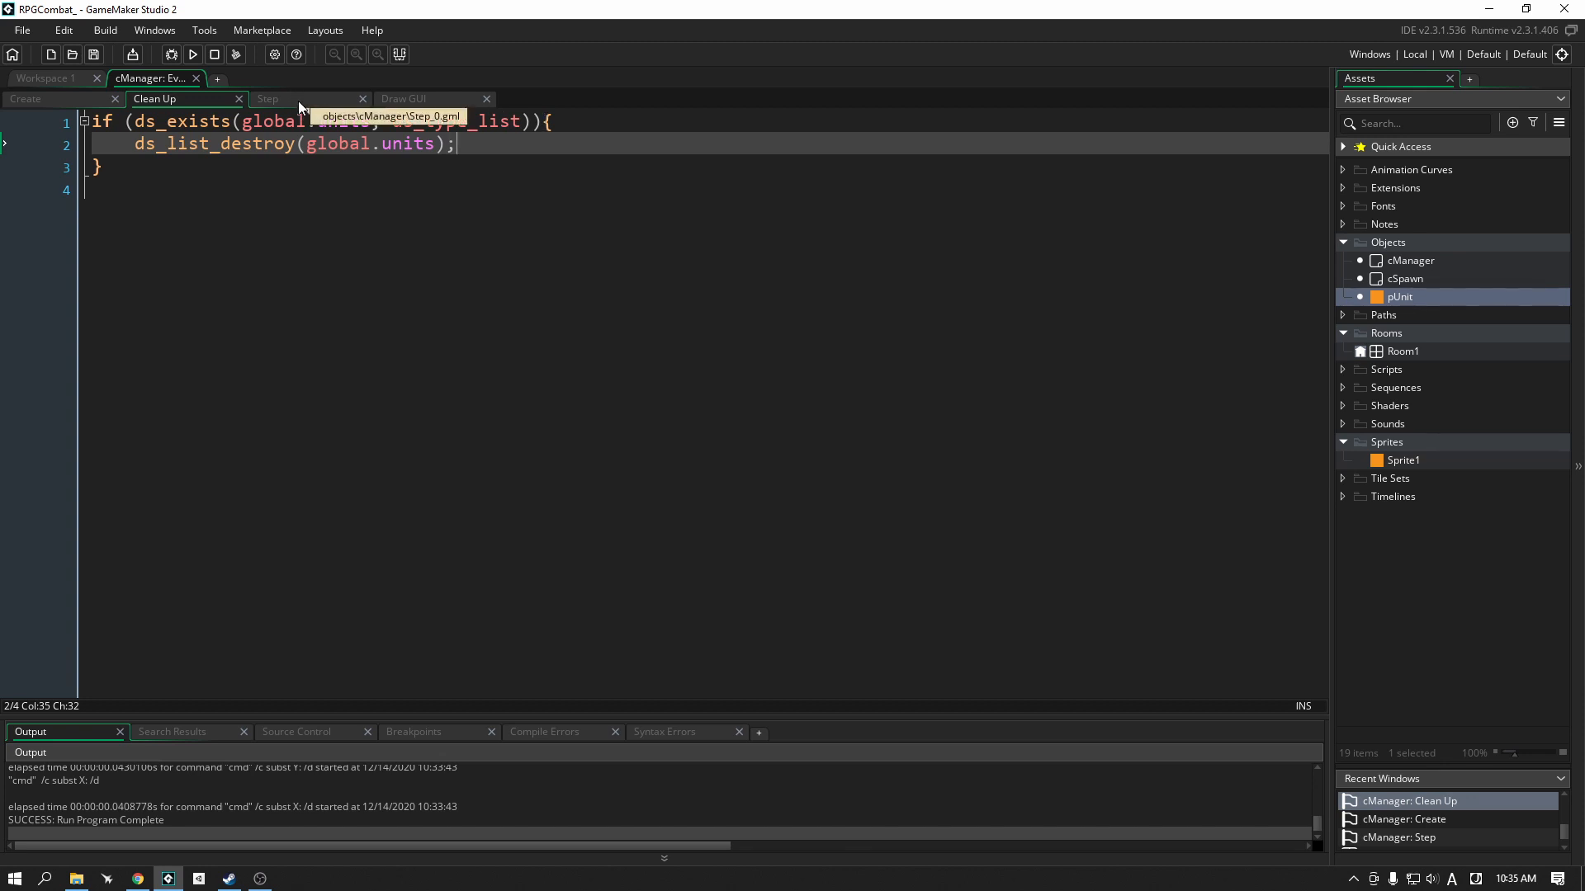
# Step: Store each created pUnit as var unit and add ds_list_add(global.units, unit); below it
pyautogui.click(267, 98)
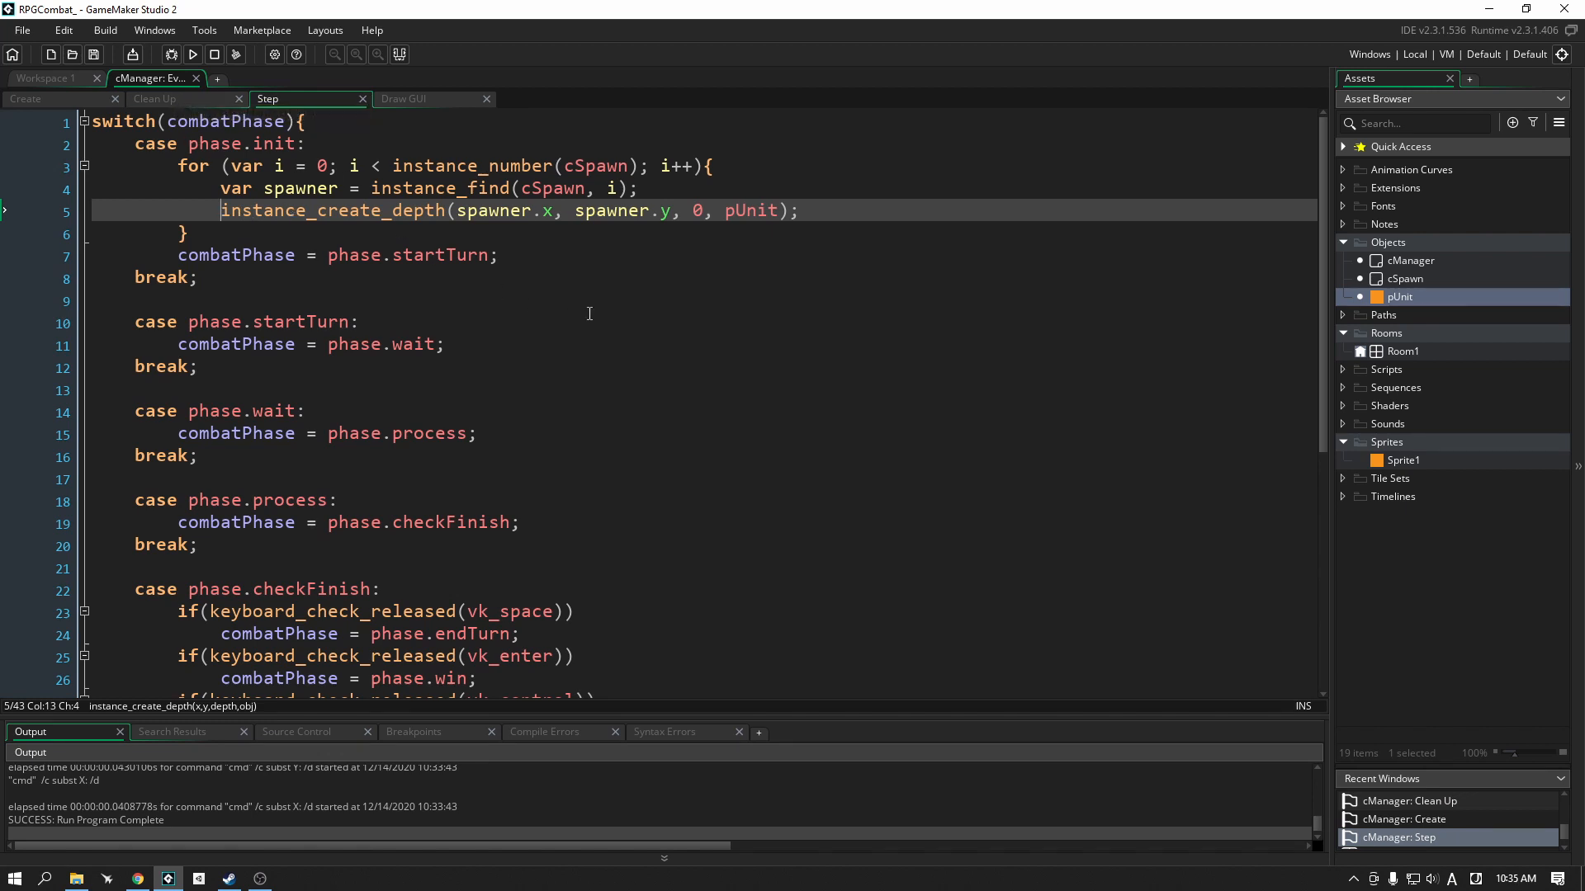
pyautogui.write('var')
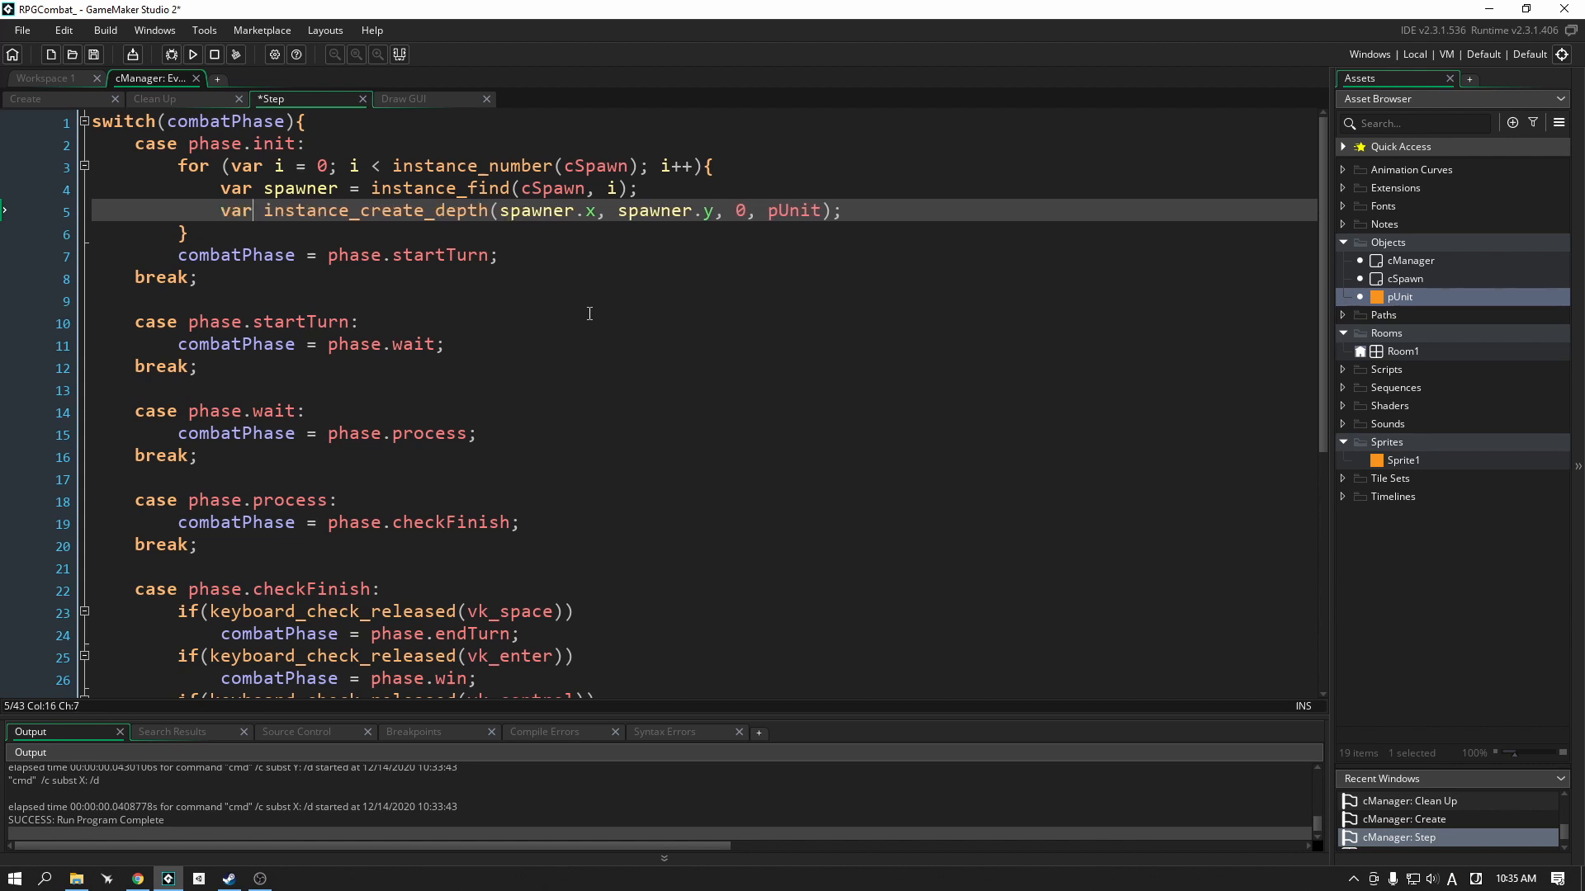
pyautogui.write('unit =')
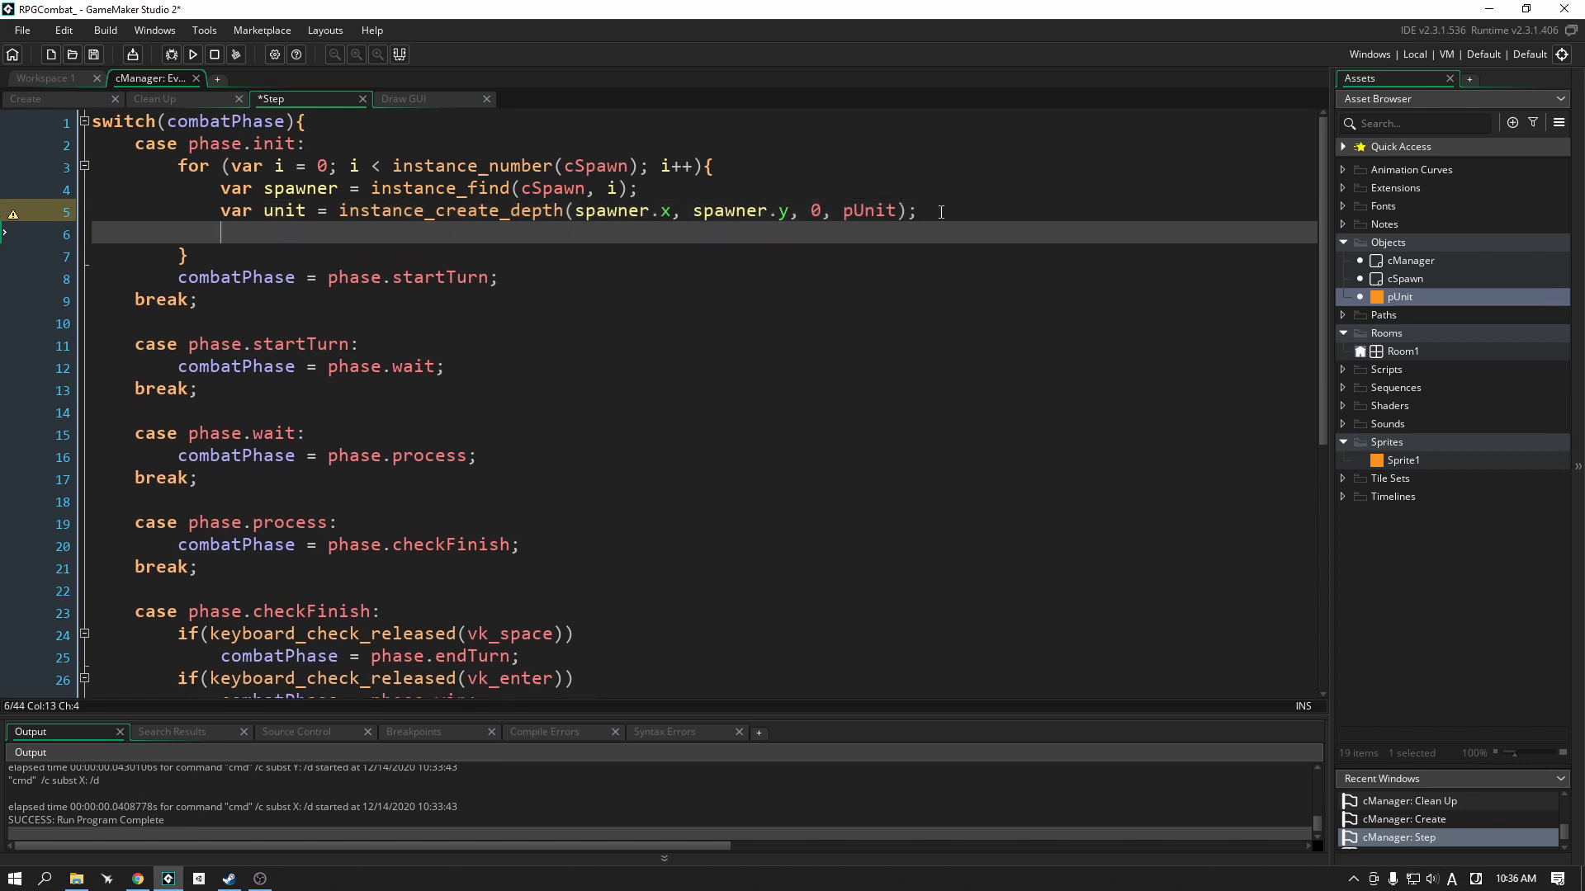
pyautogui.write('ds_list')
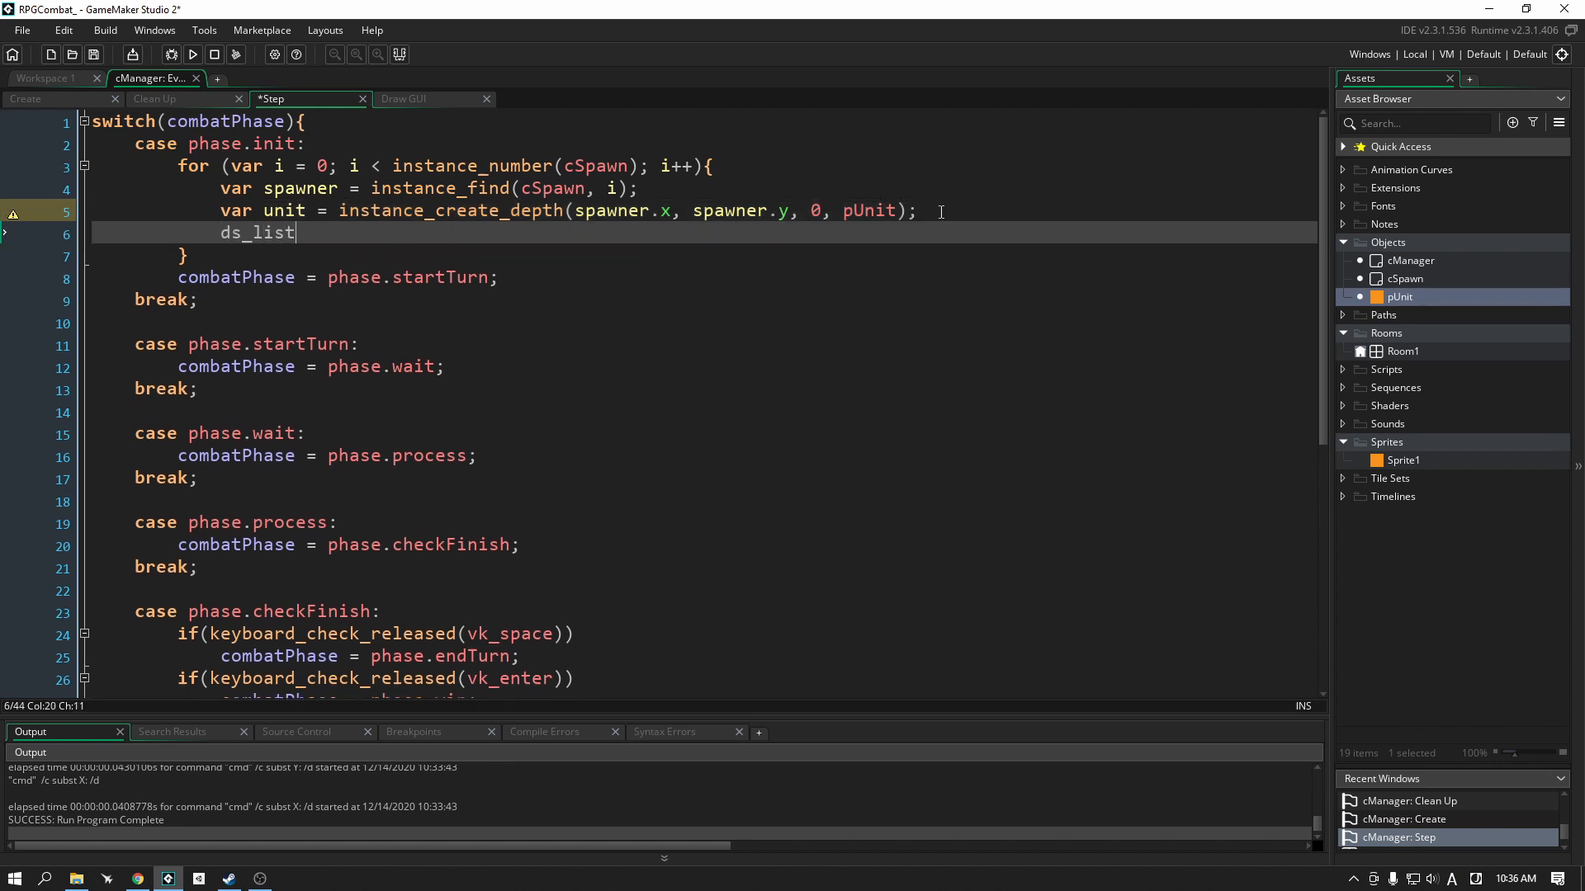
pyautogui.write('_add()')
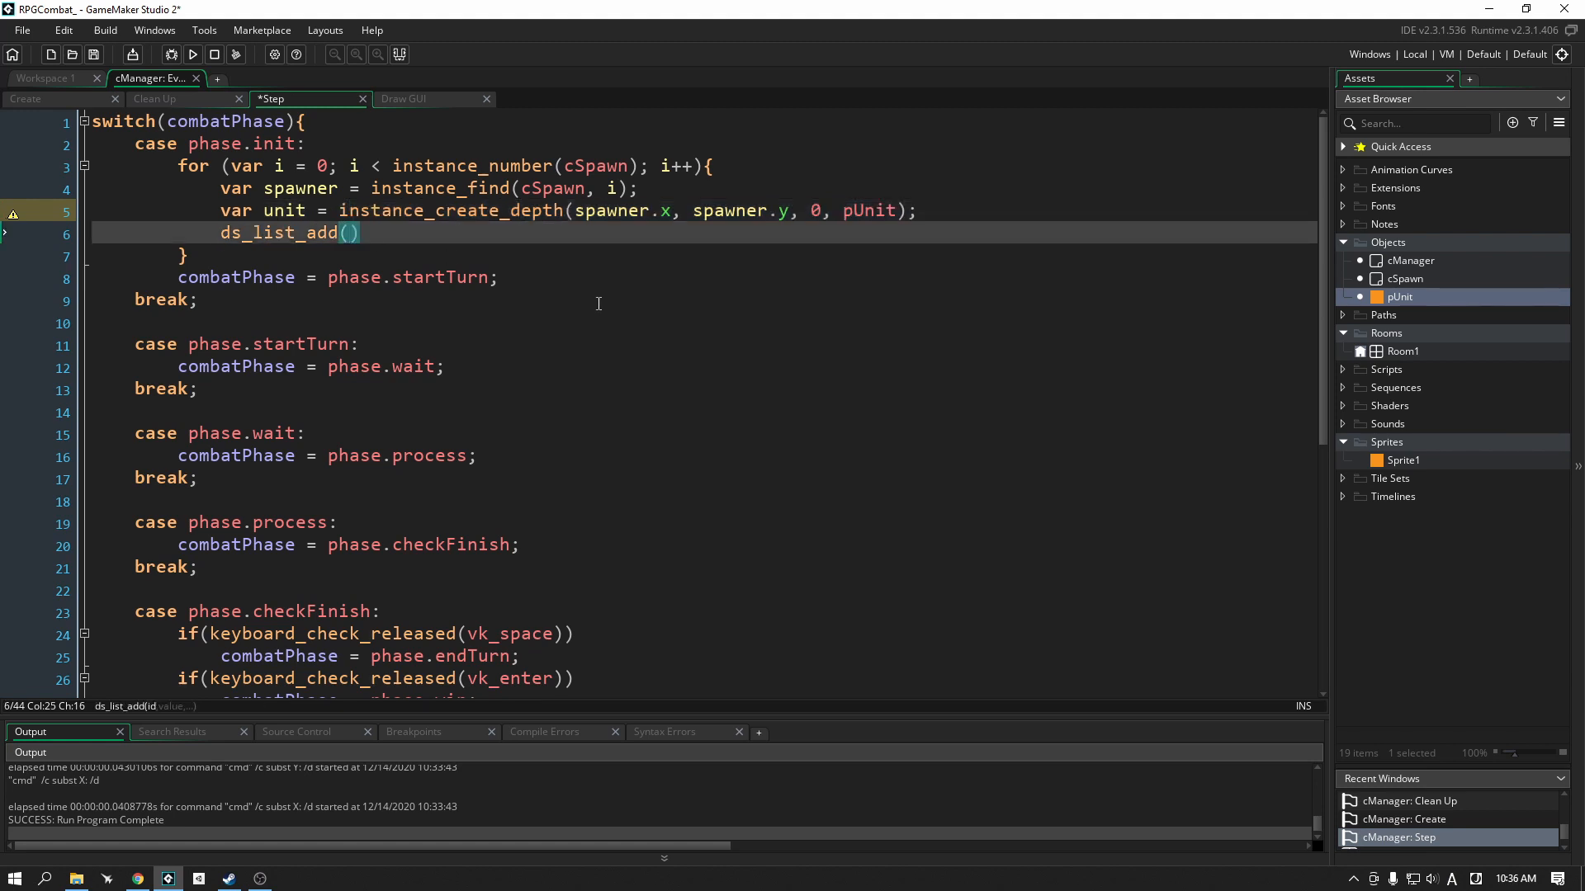
pyautogui.write('global.')
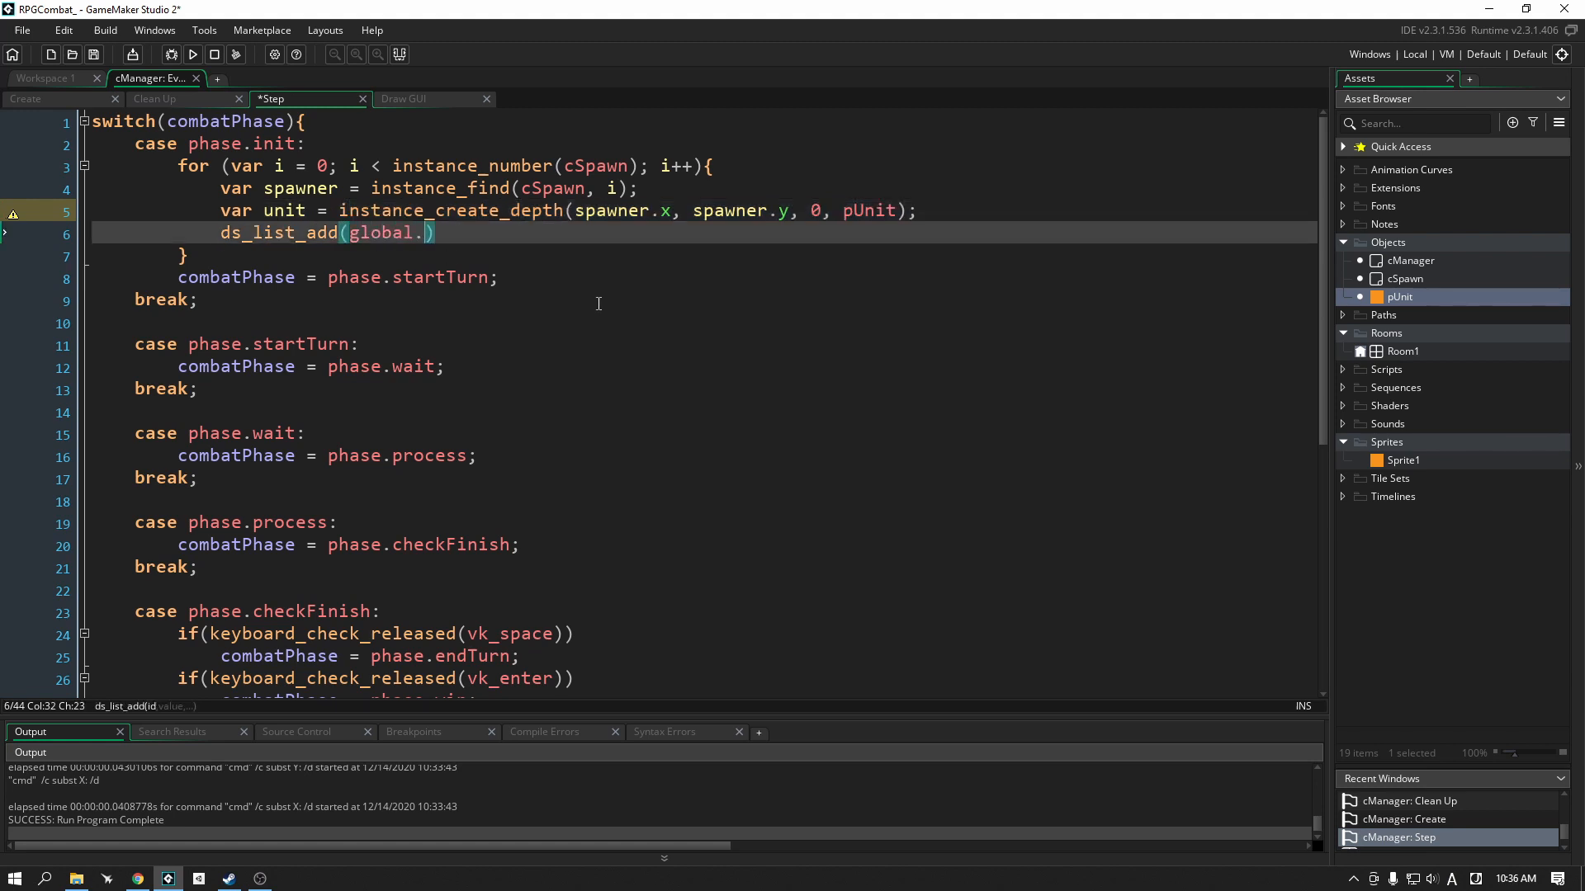
pyautogui.write('units,')
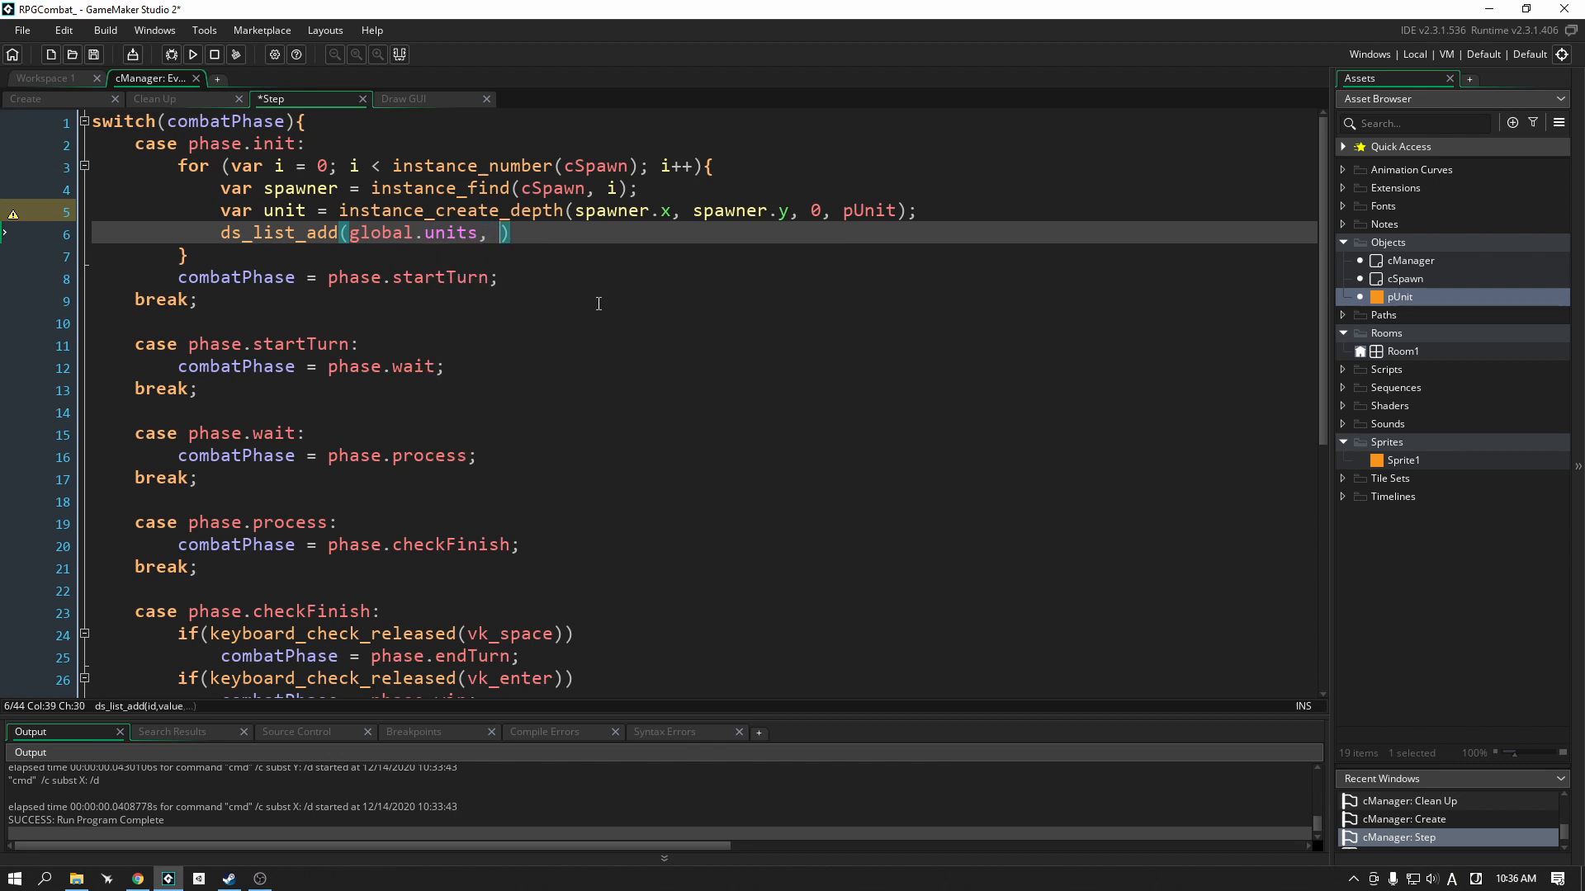
pyautogui.write('unit);')
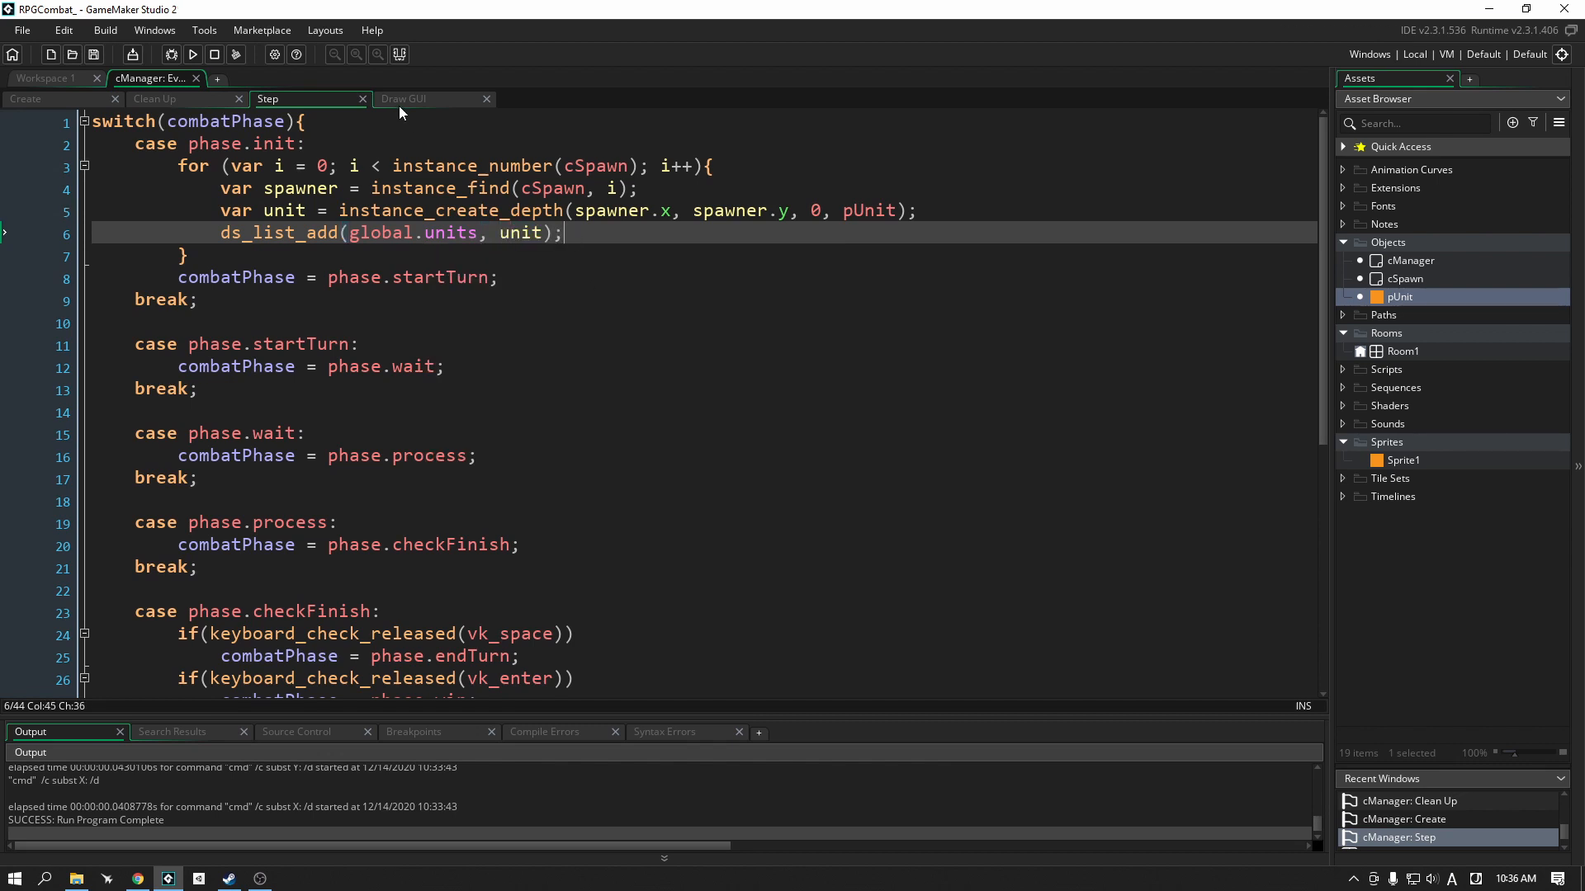
pyautogui.moveTo(402, 98)
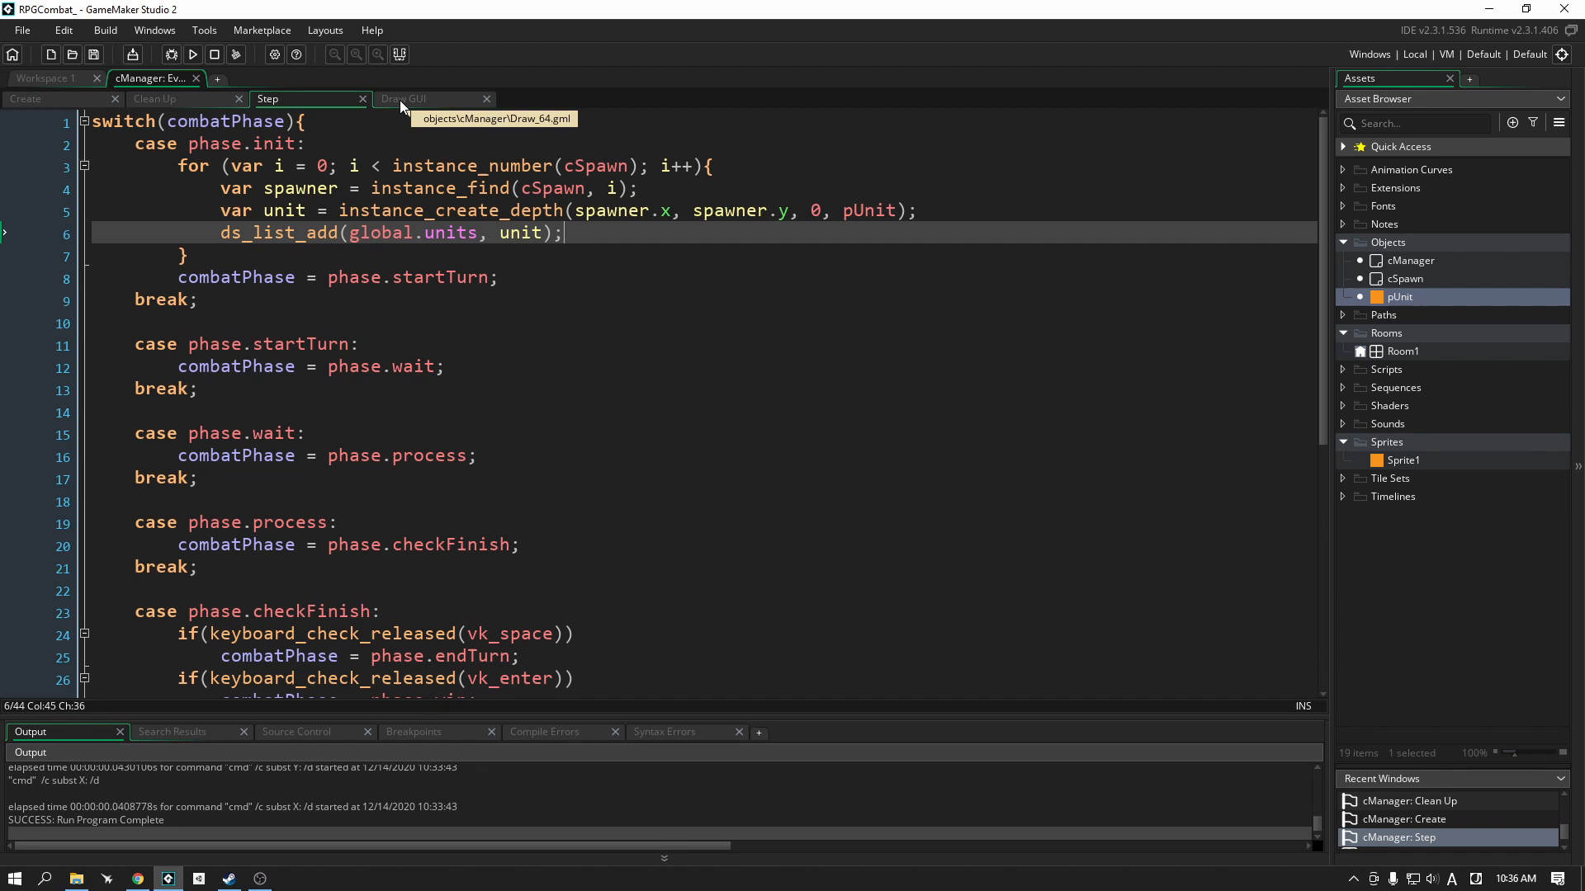
# Step: In cManager's Draw GUI, start a for loop from i = 0 over ds_list_size(global.units)
pyautogui.click(404, 97)
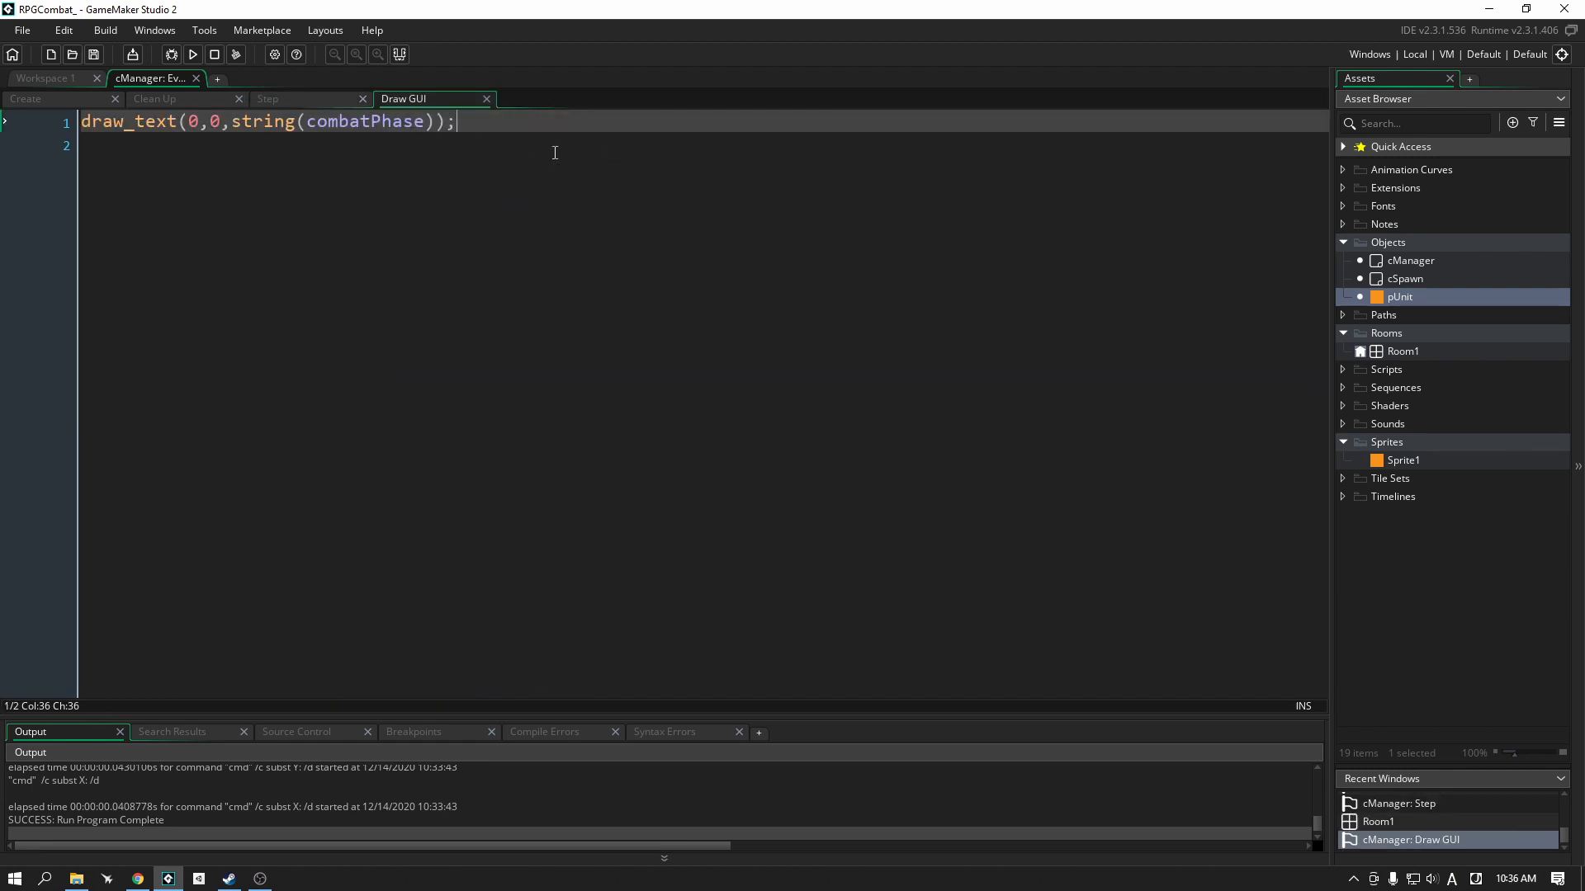
pyautogui.press('enter')
pyautogui.write('for')
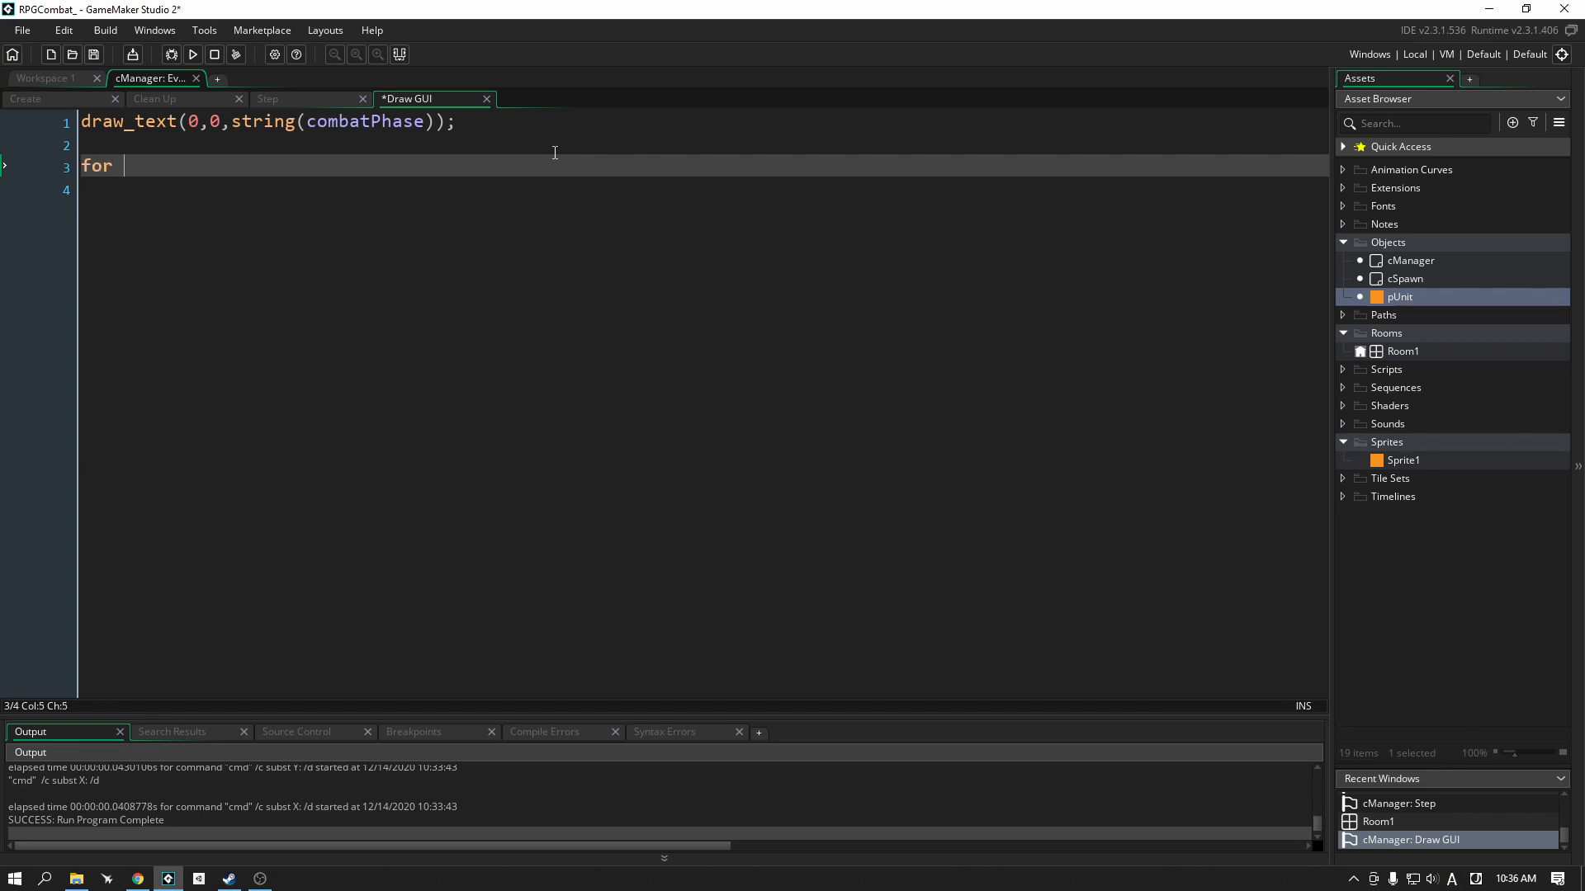
pyautogui.write('(var')
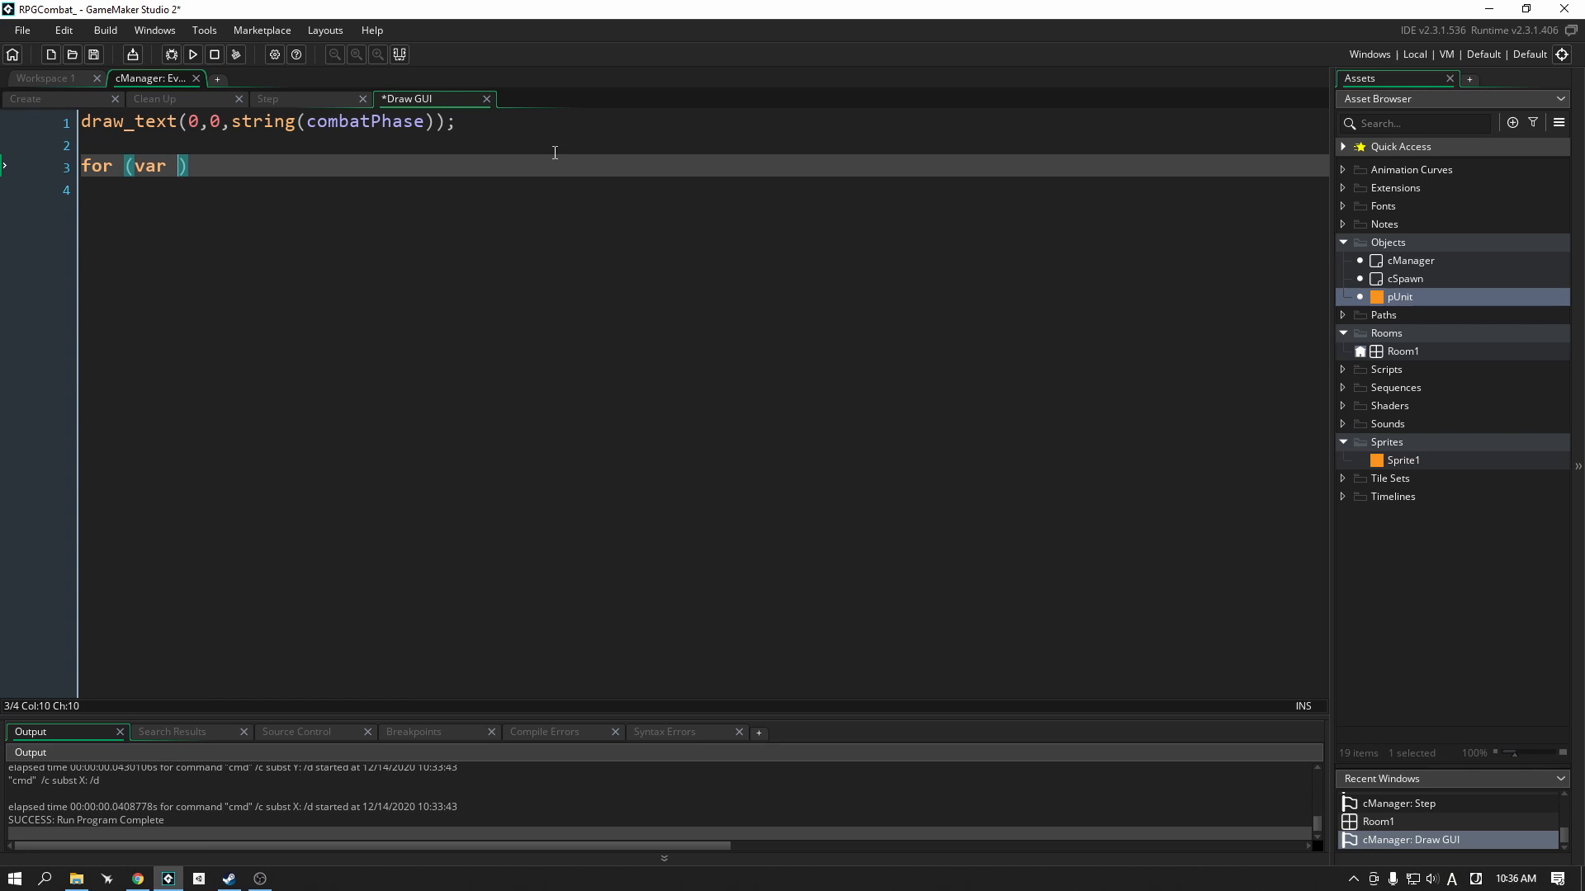
pyautogui.write('i')
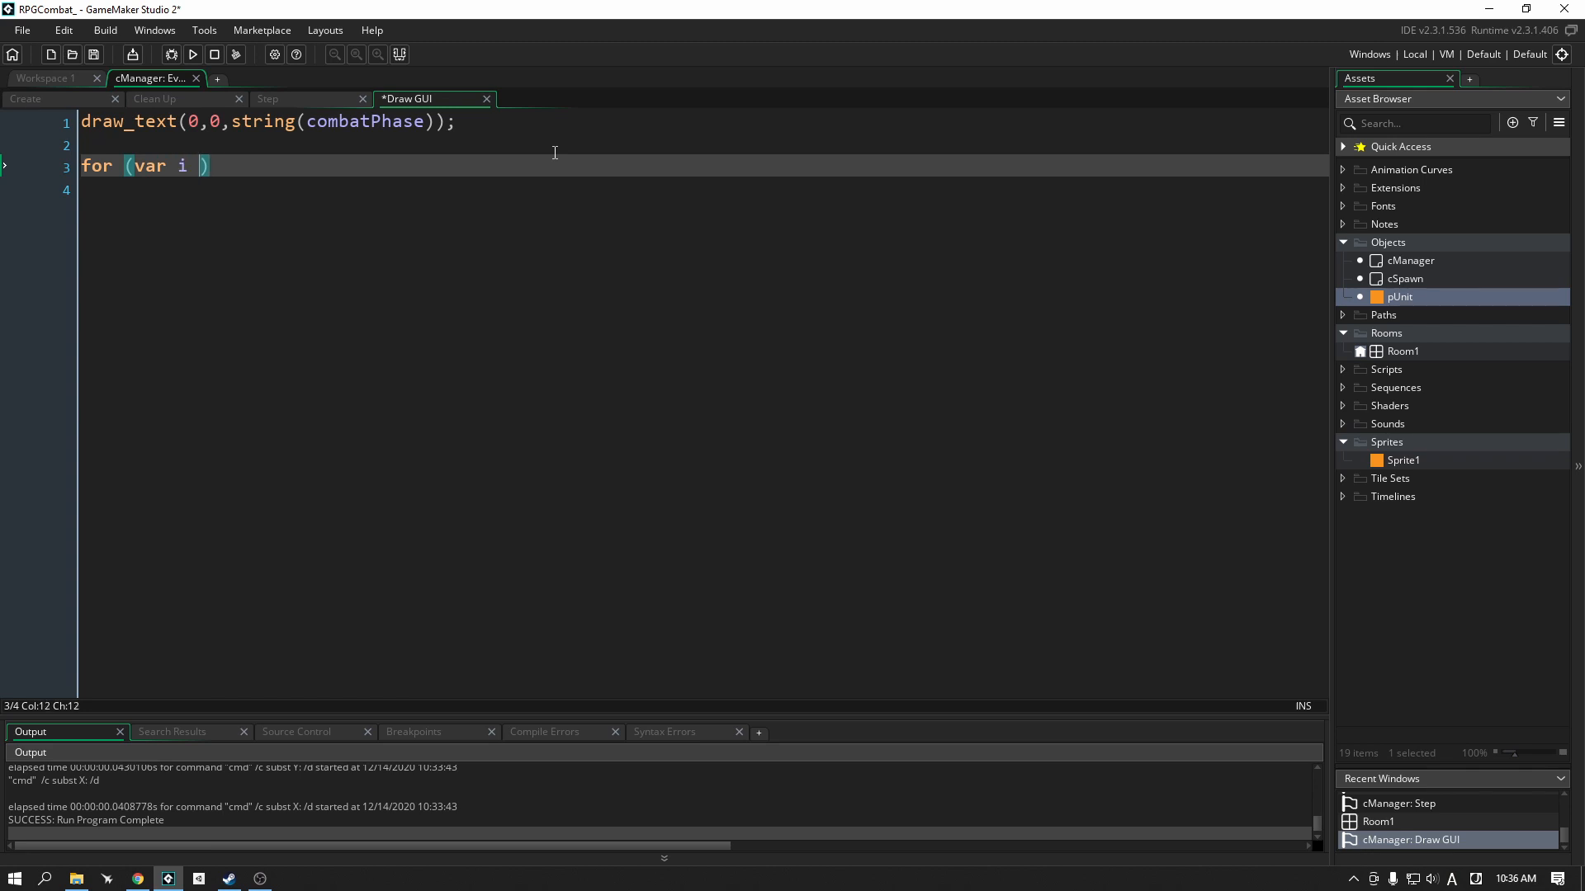
pyautogui.write('= 0; i <')
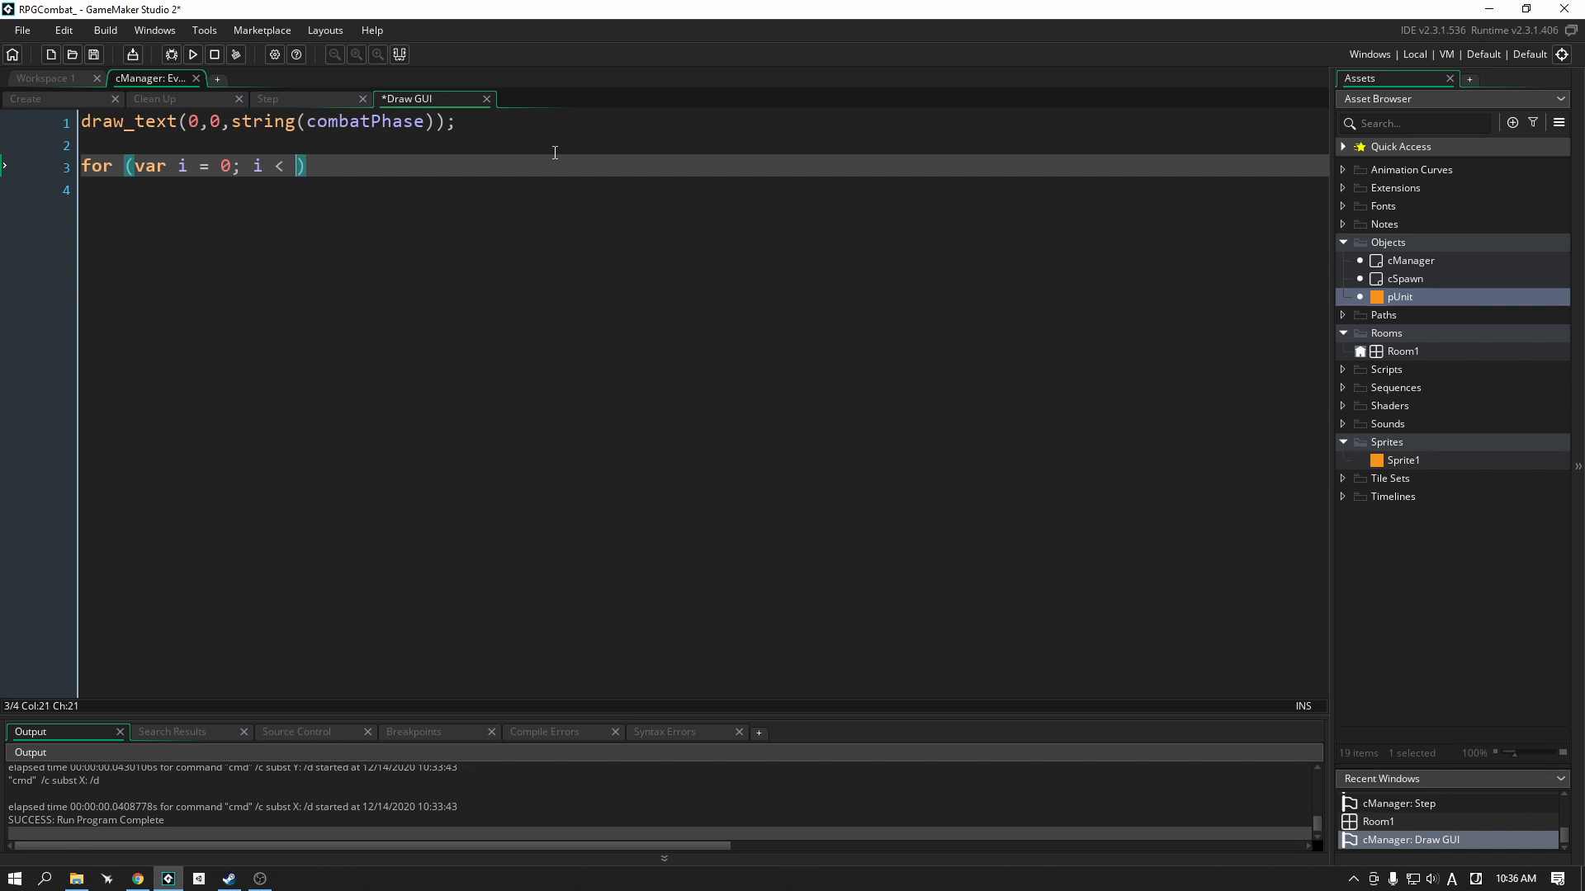
pyautogui.write('ds_list_size')
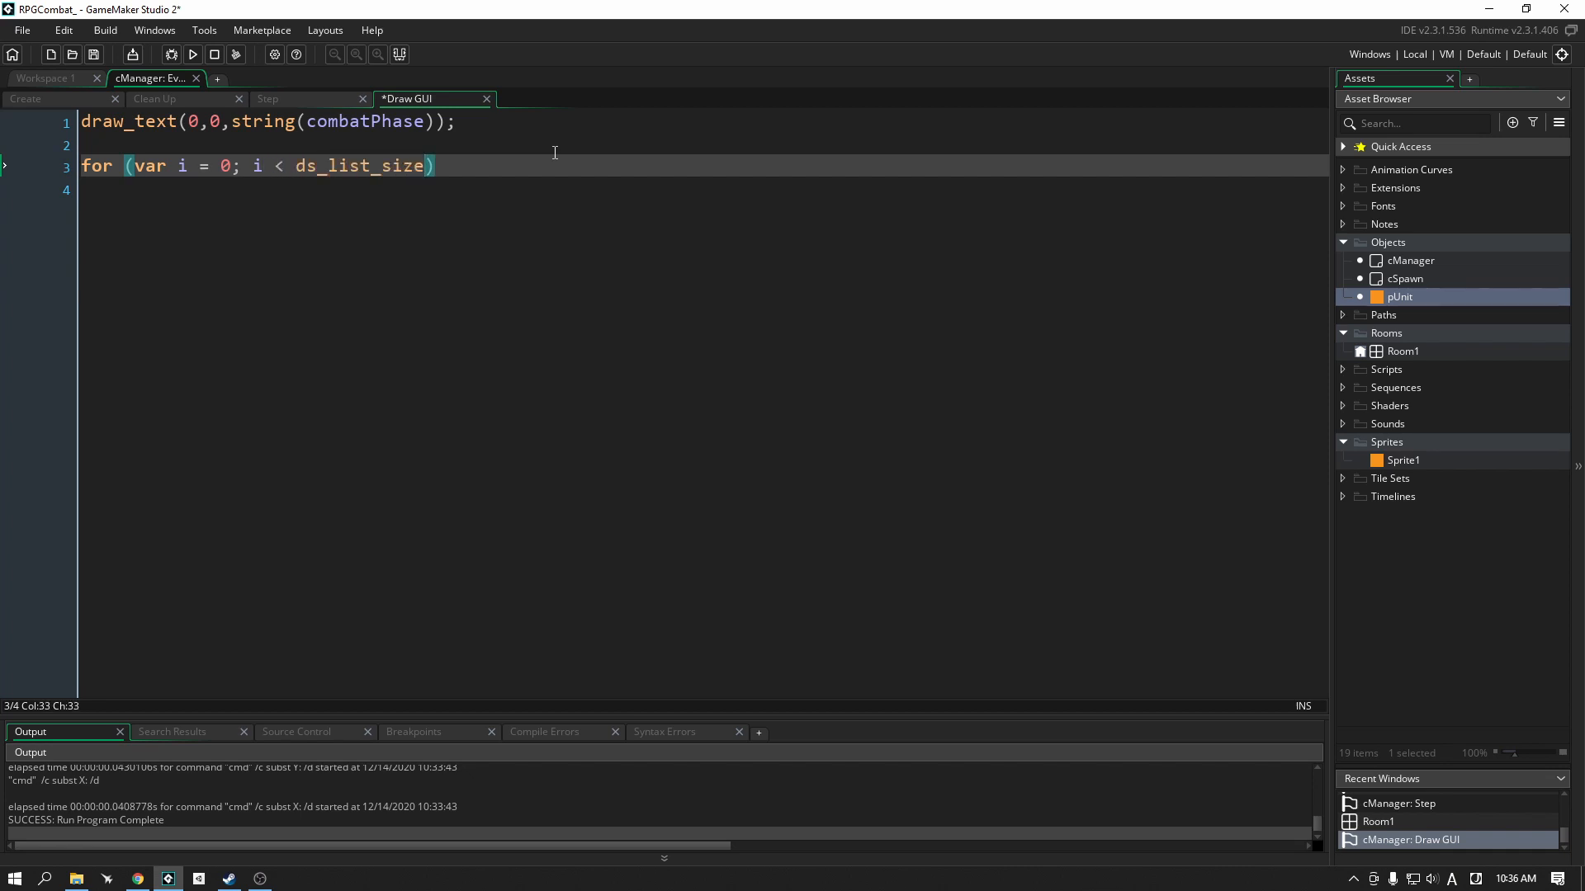
pyautogui.write('(global.units')
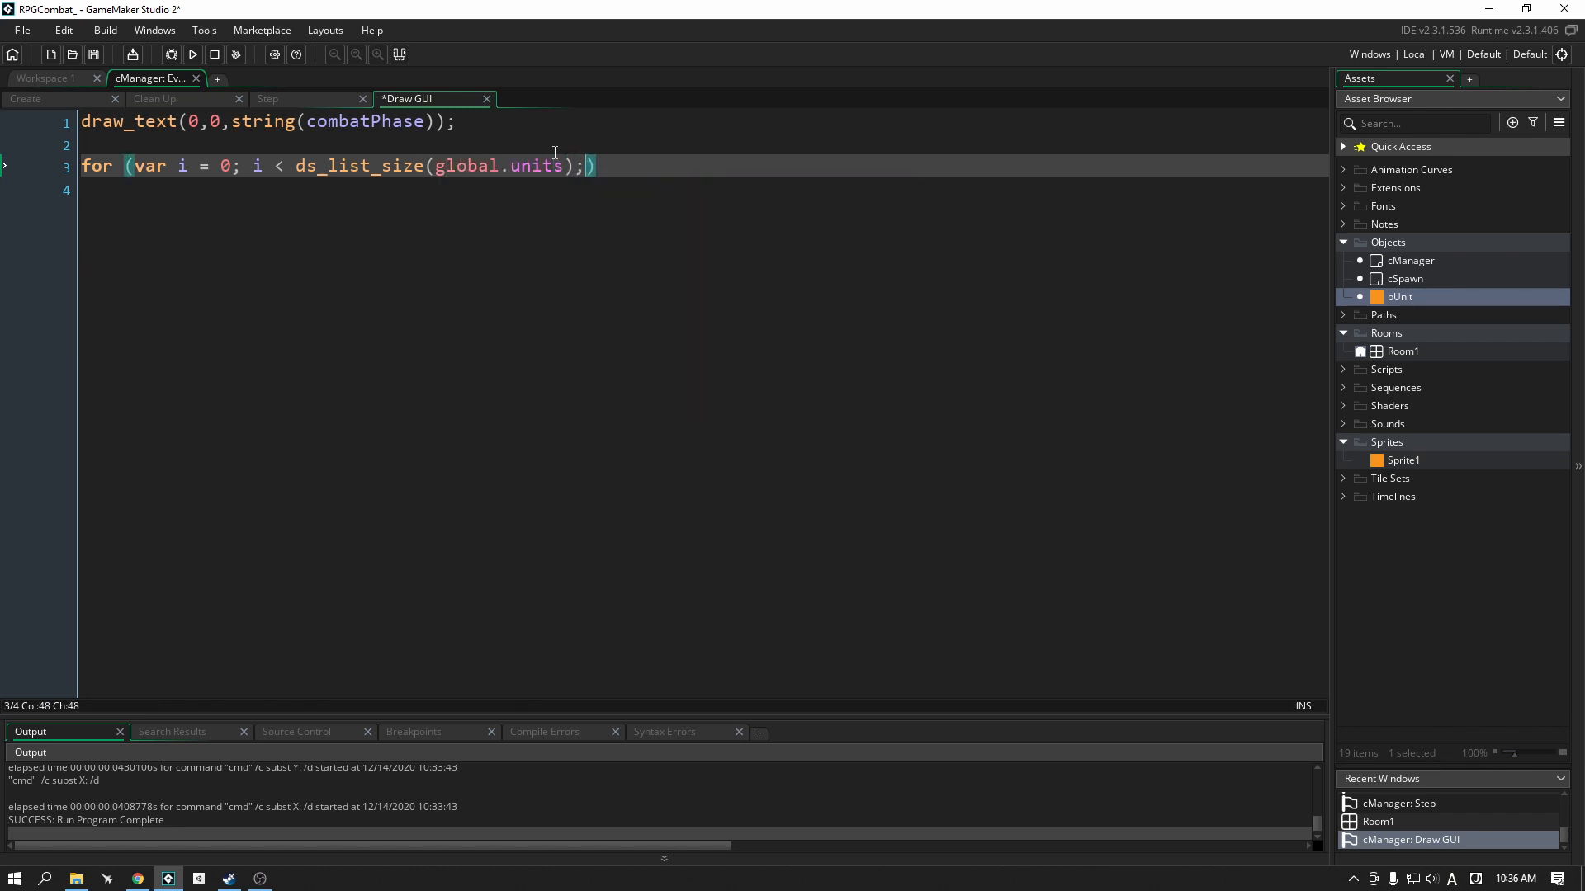
pyautogui.write('i++')
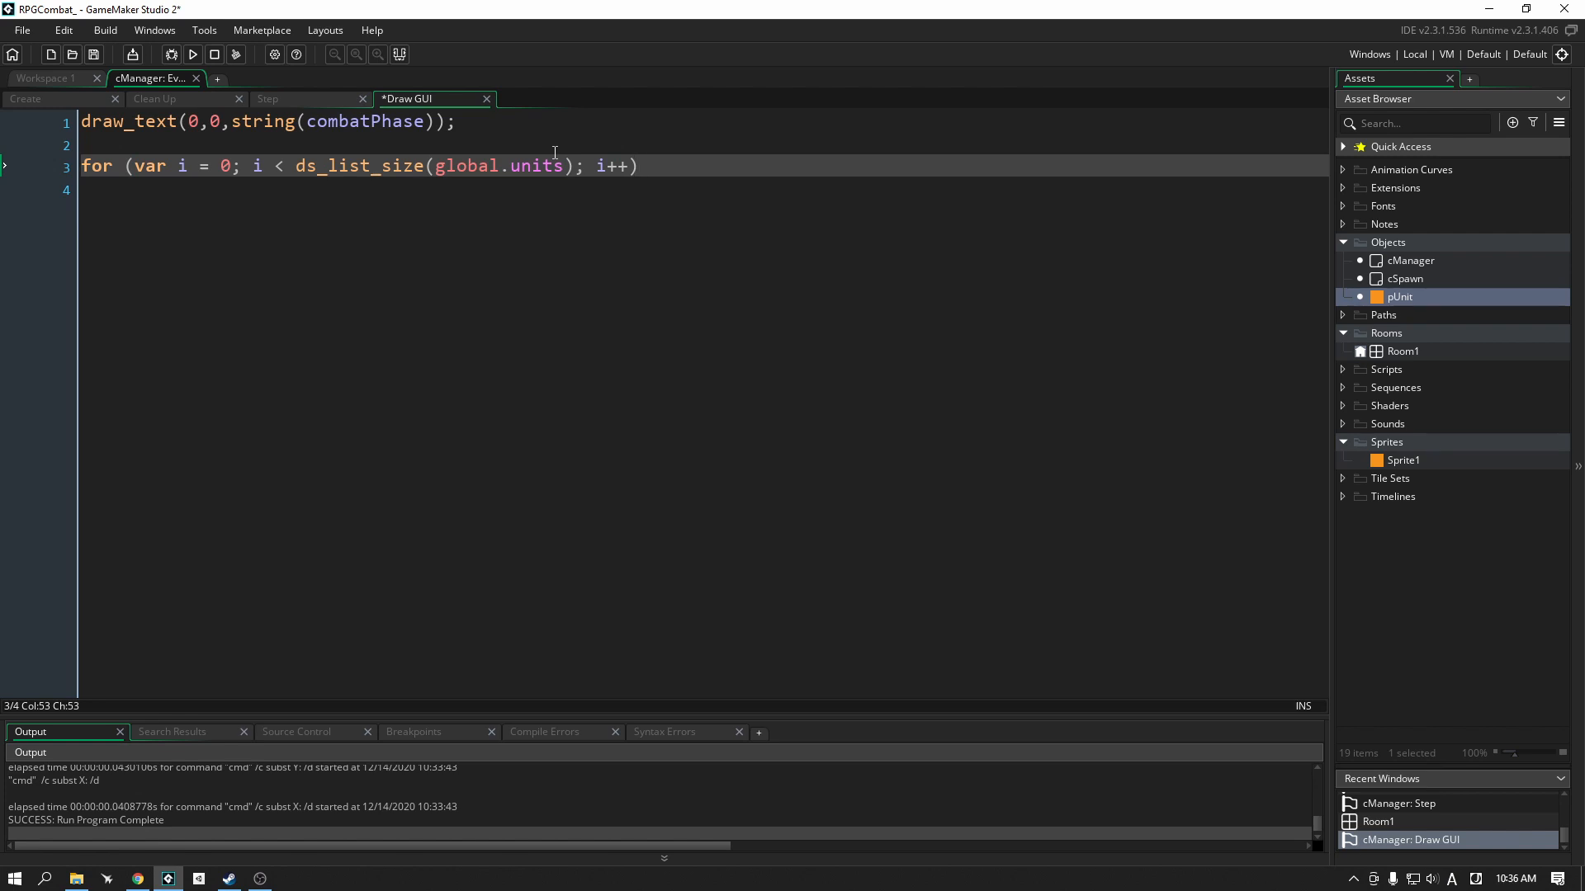
pyautogui.write('{')
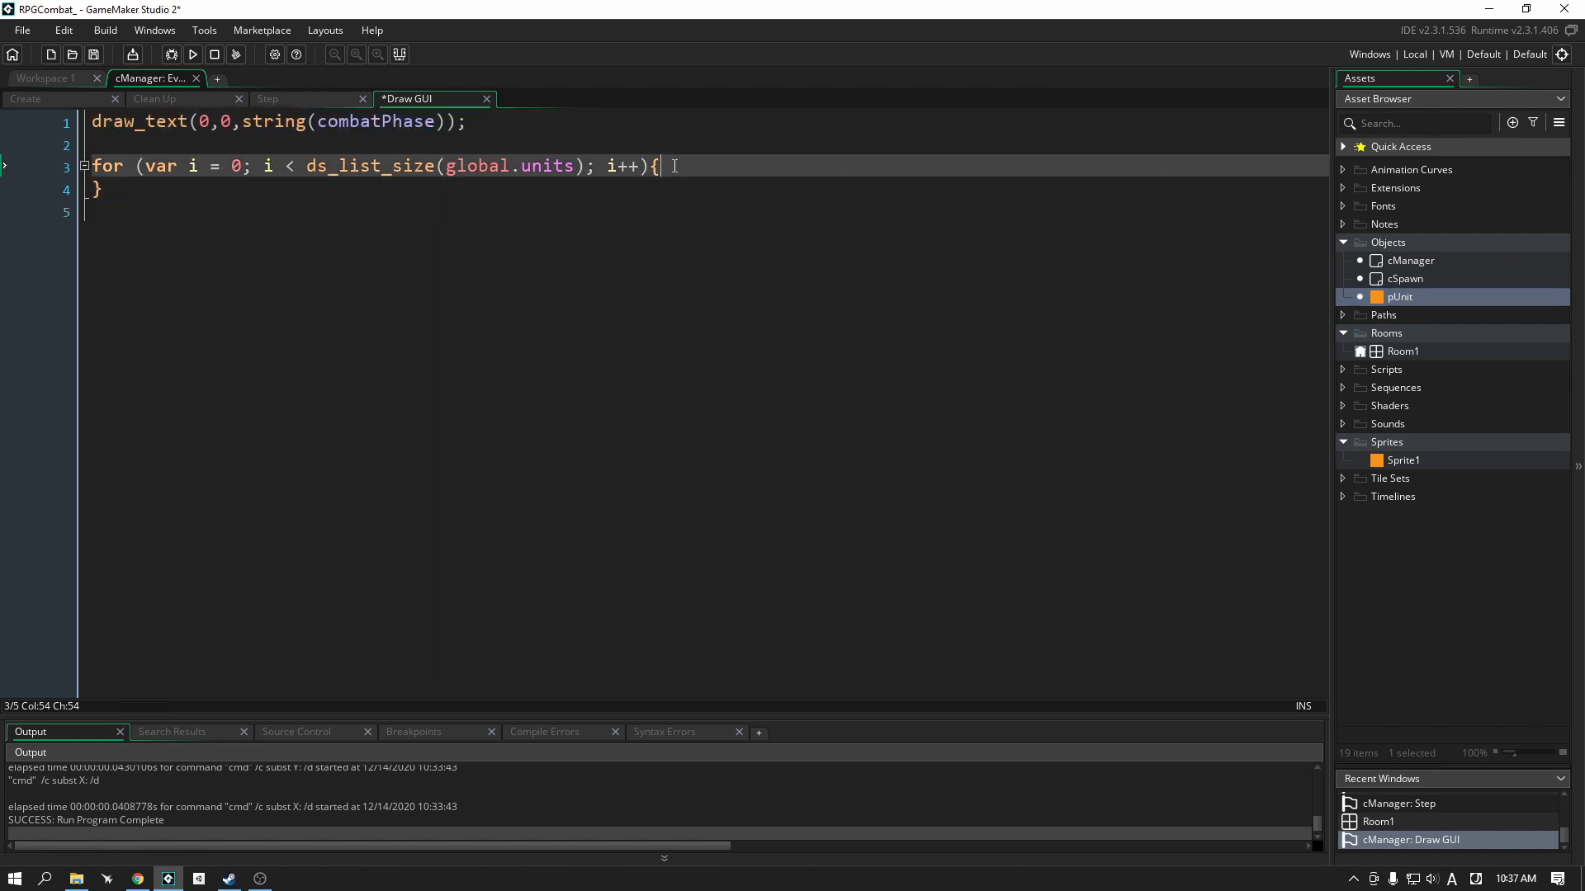
# Step: Inside the loop, draw_text each global.units[|i] as a string at y offset 16 + i*16
pyautogui.write('draw_text(0,0,string(combatPhase));')
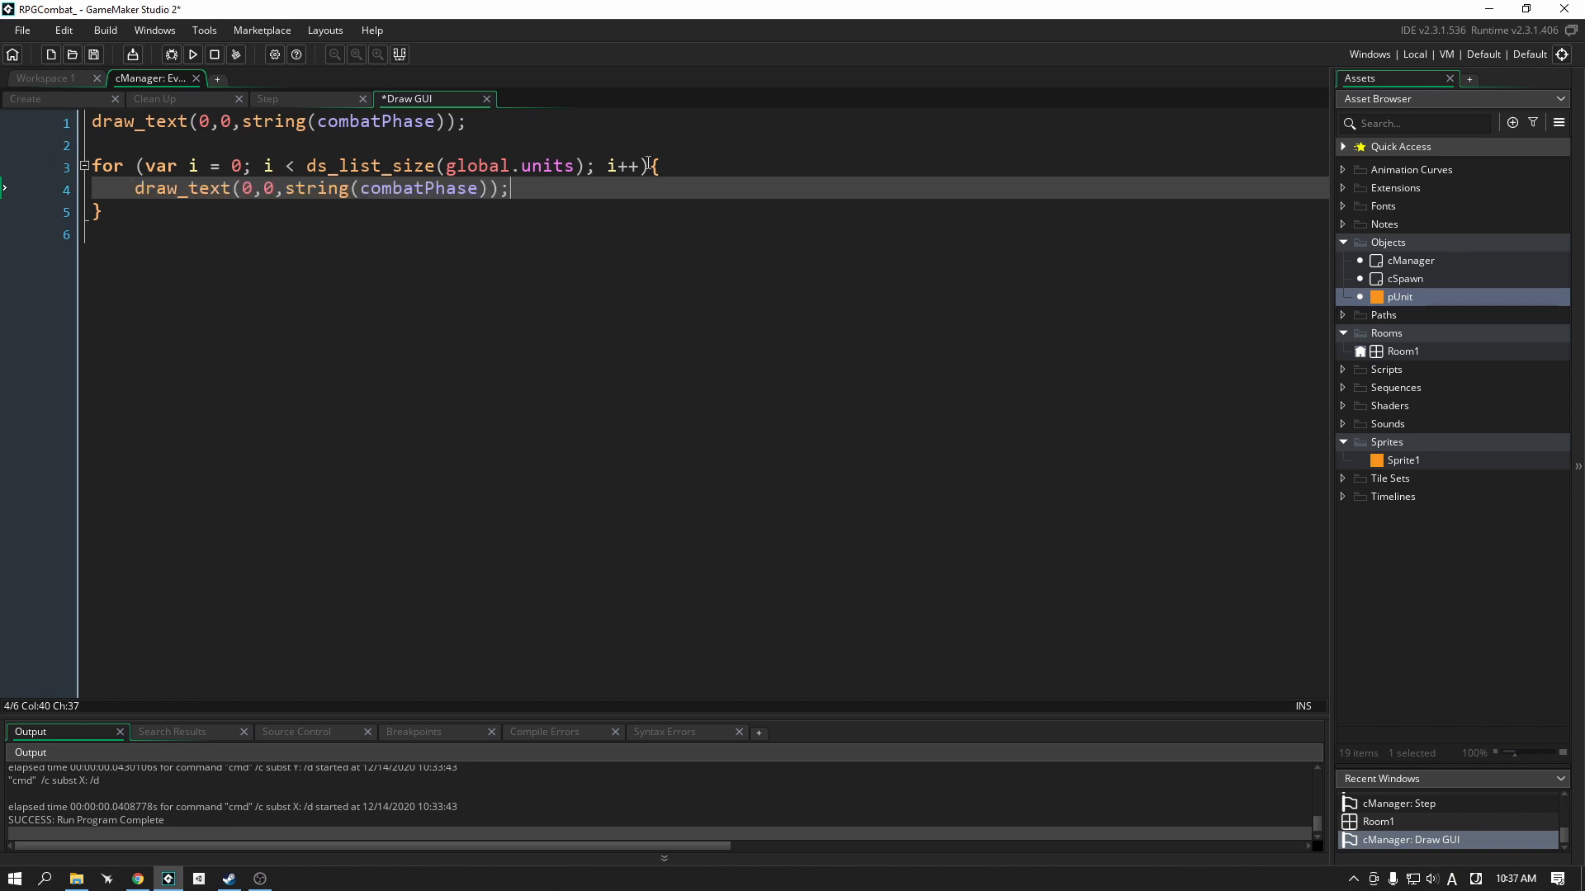
pyautogui.doubleClick(418, 188)
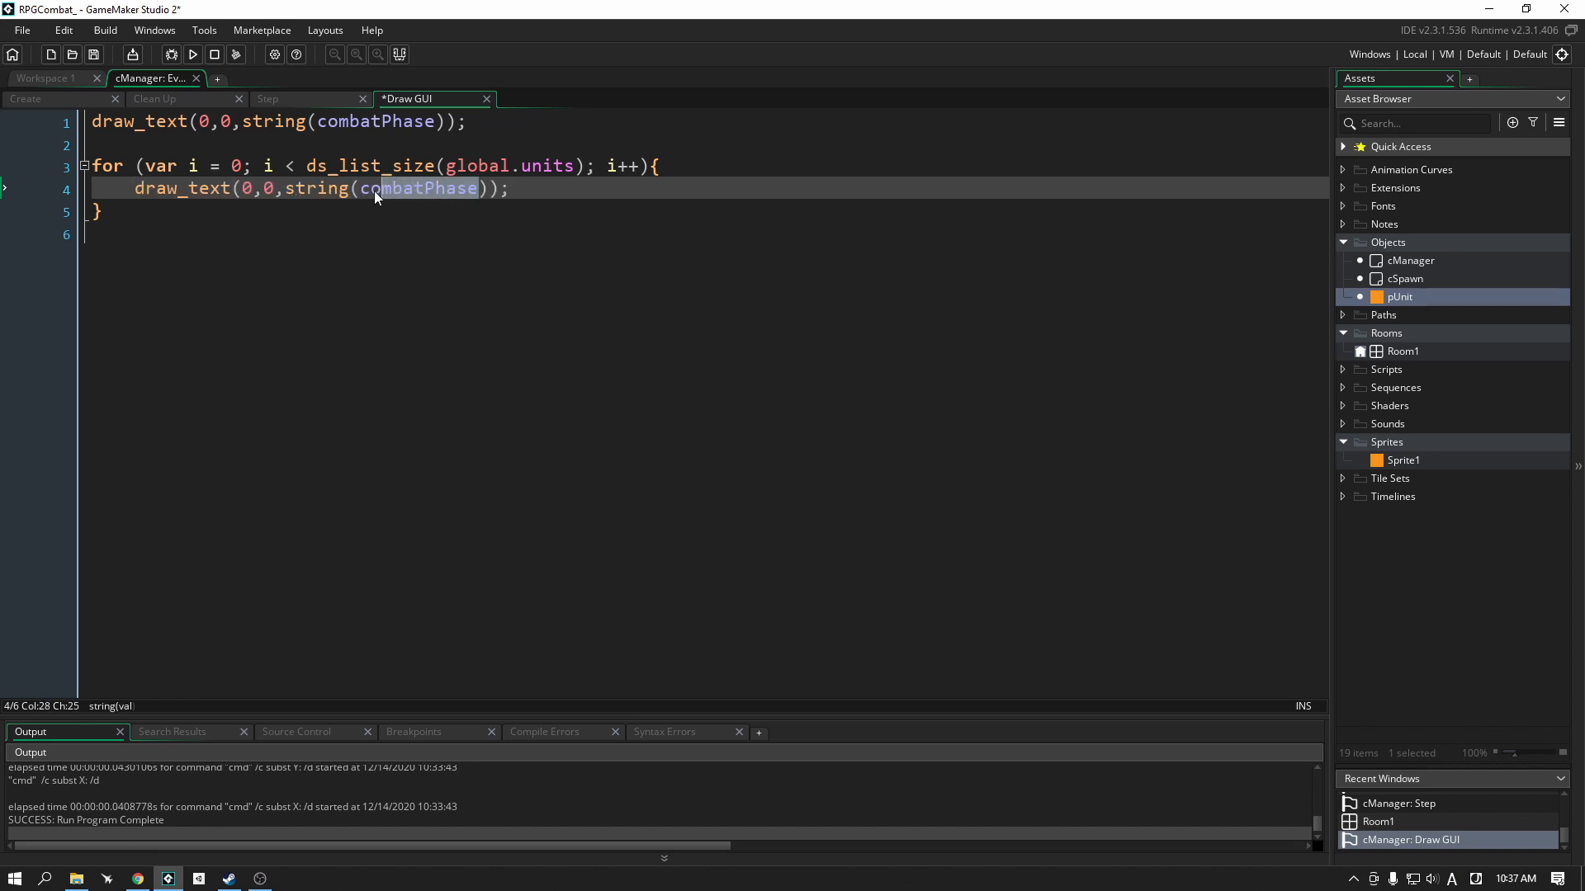
pyautogui.write('global.units[|i')
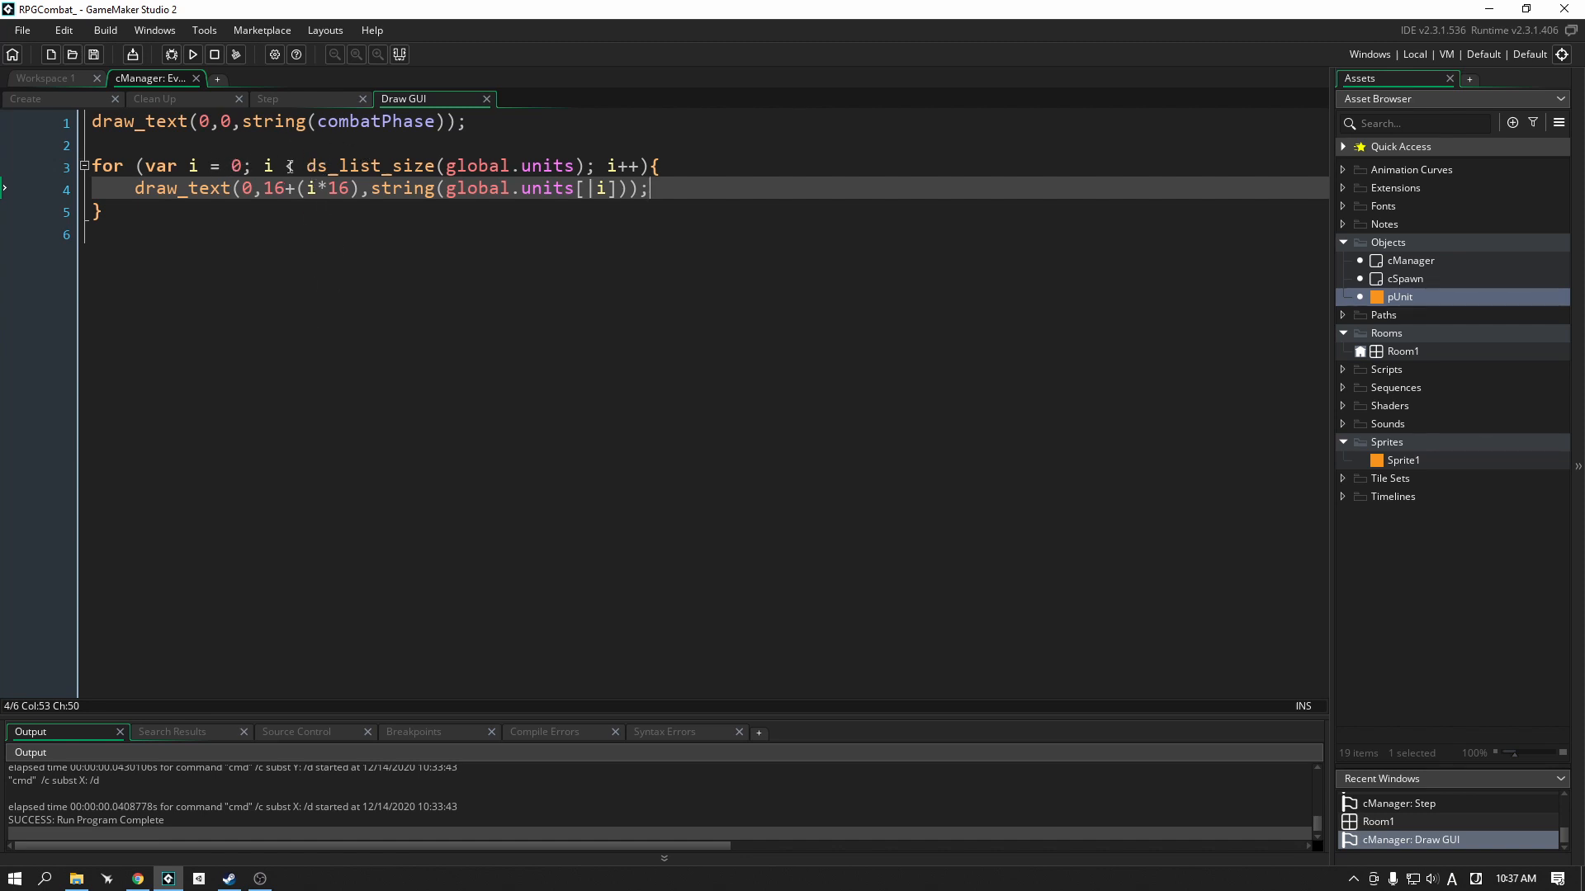
pyautogui.write('<')
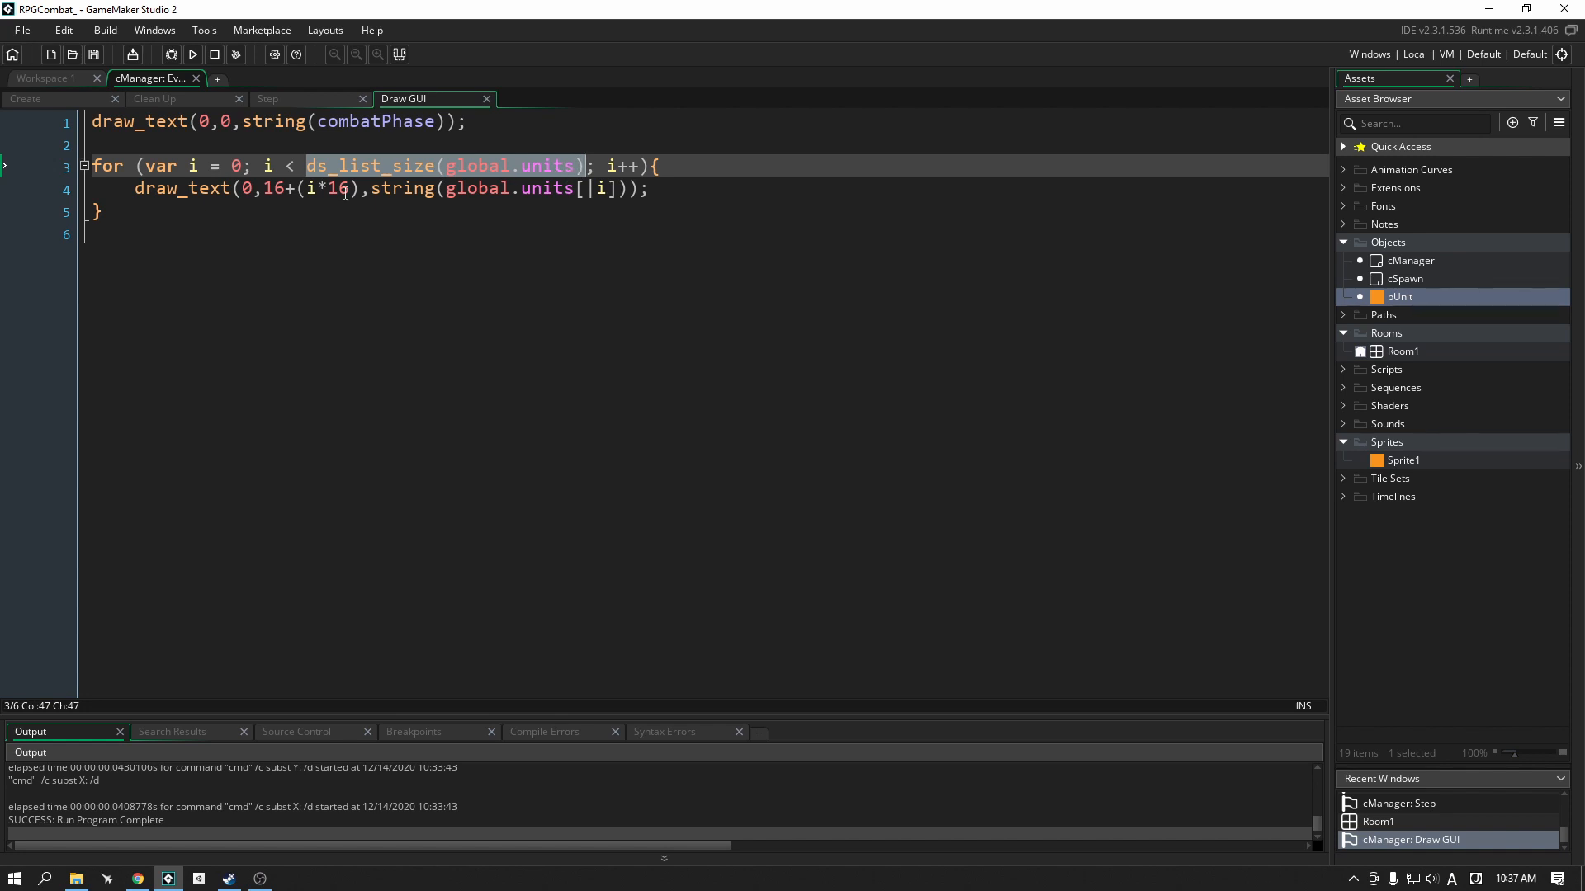
pyautogui.click(370, 165)
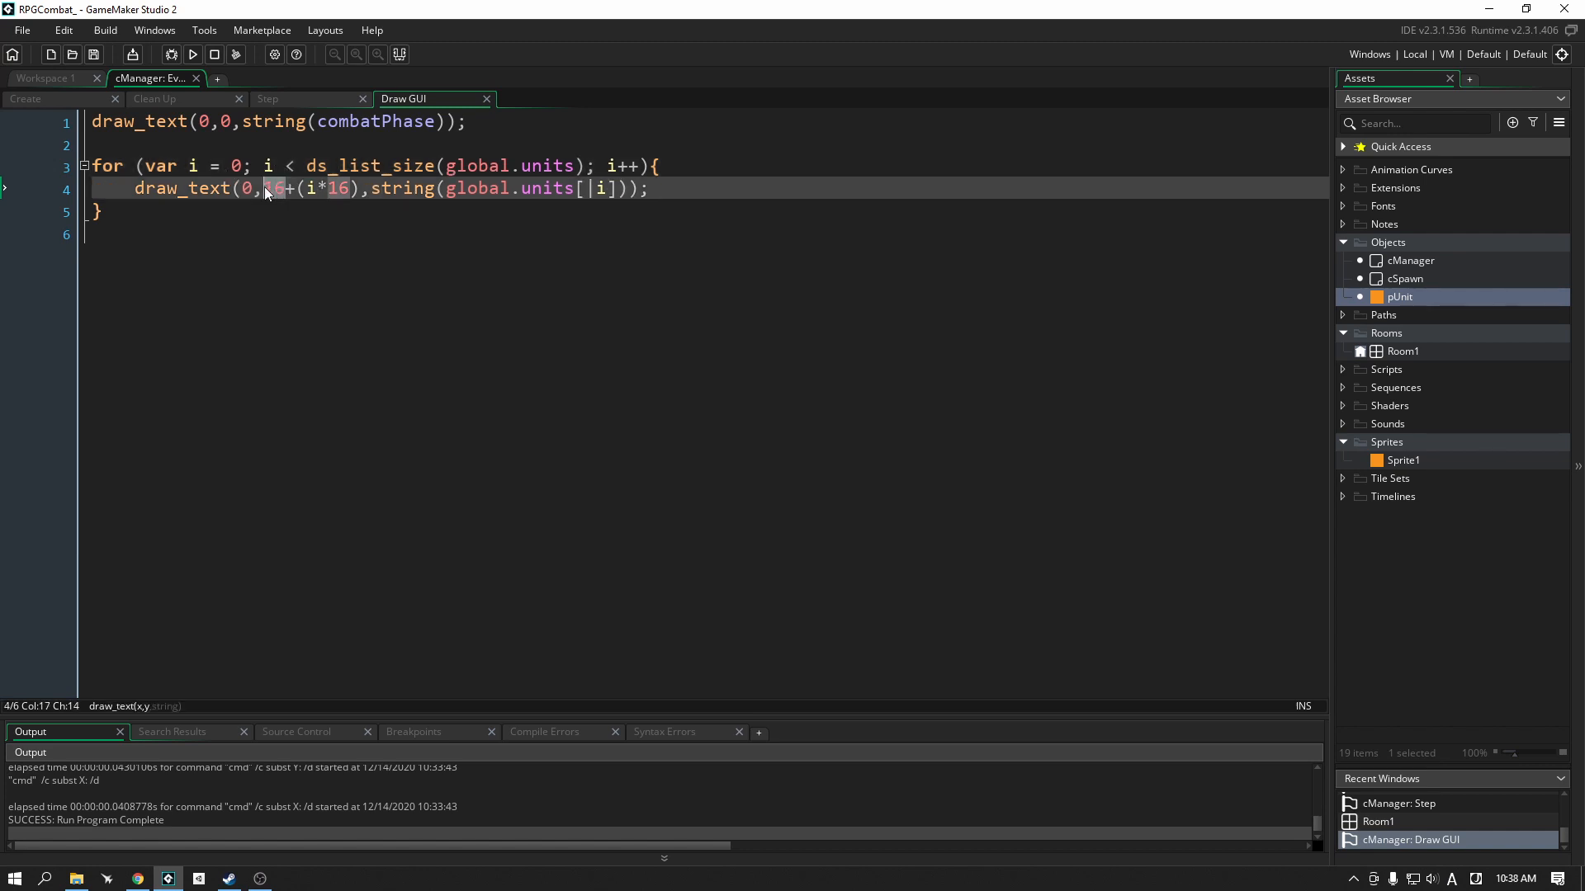
pyautogui.write('15')
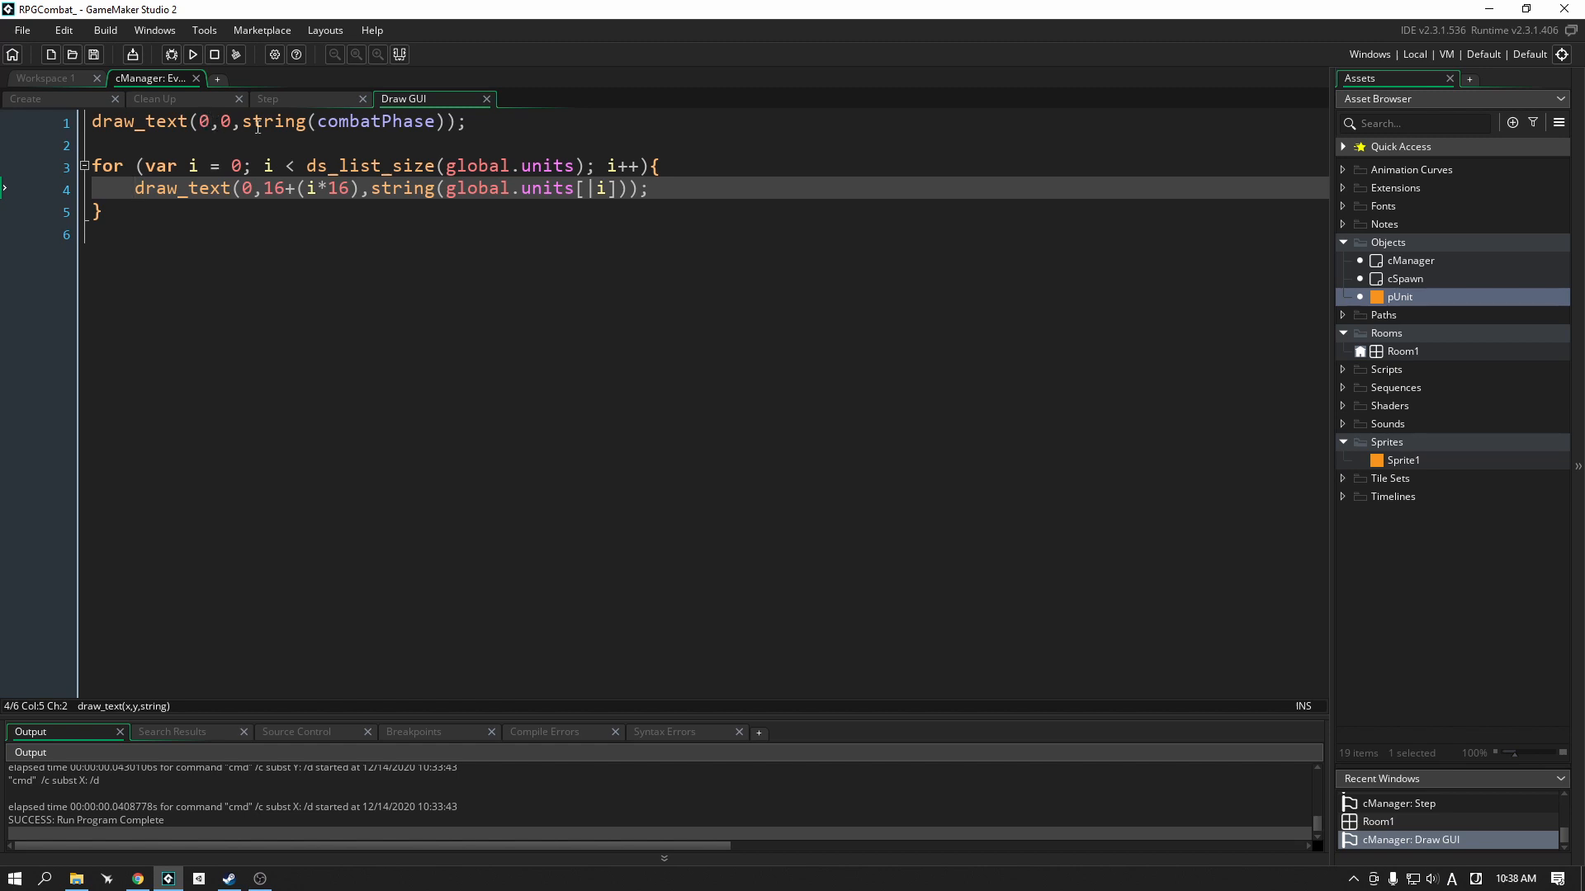
pyautogui.click(262, 188)
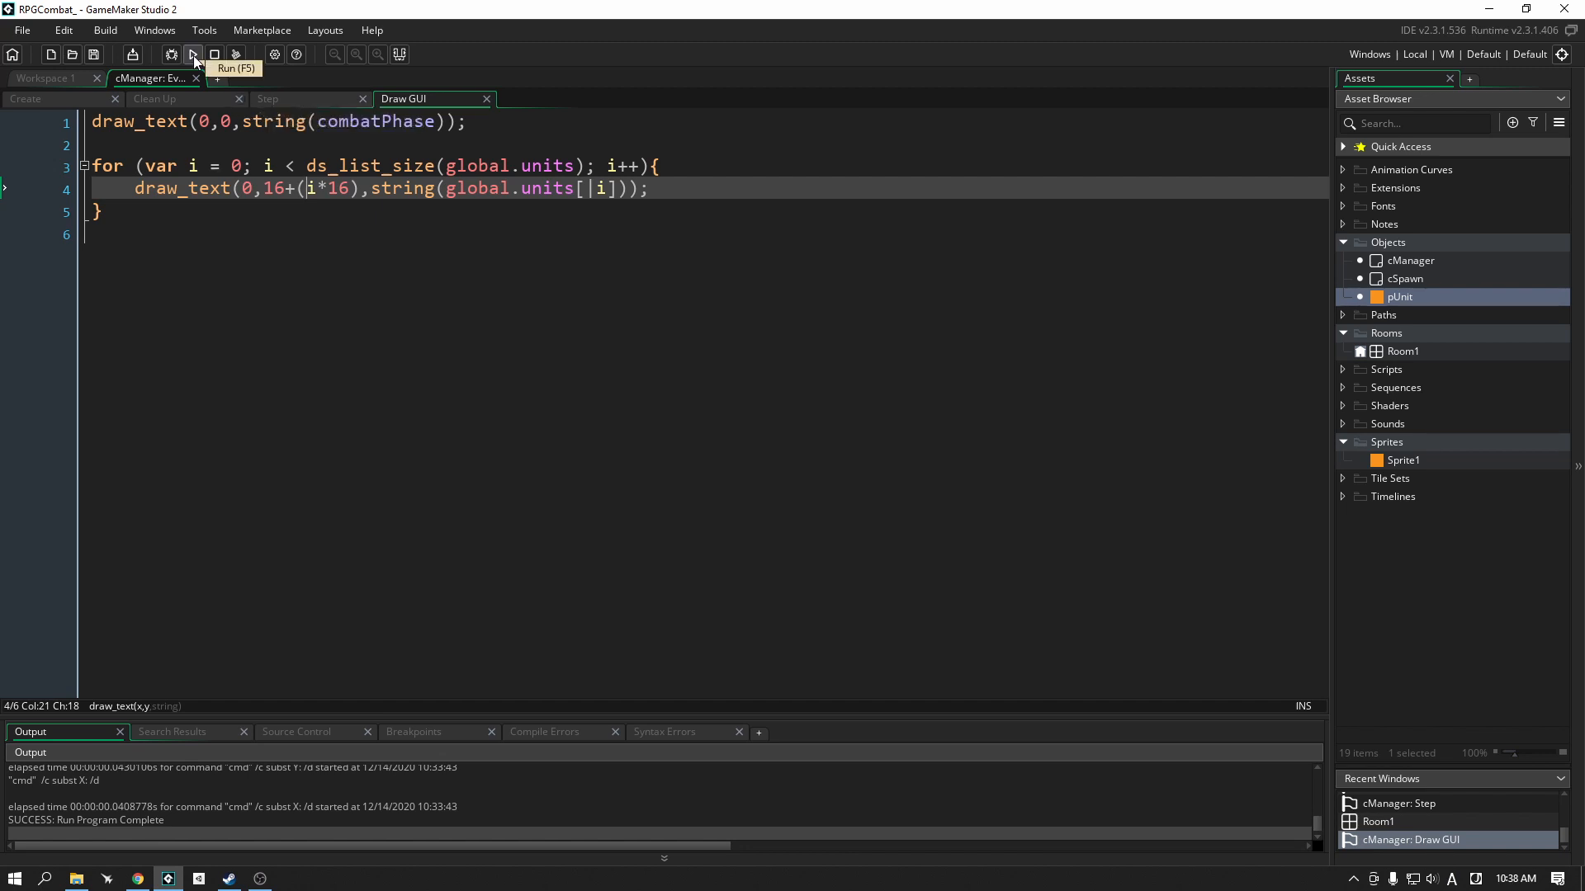
# Step: Run the game to see four unit IDs listed, then inspect the manager and spawner instances in Room1
pyautogui.click(191, 54)
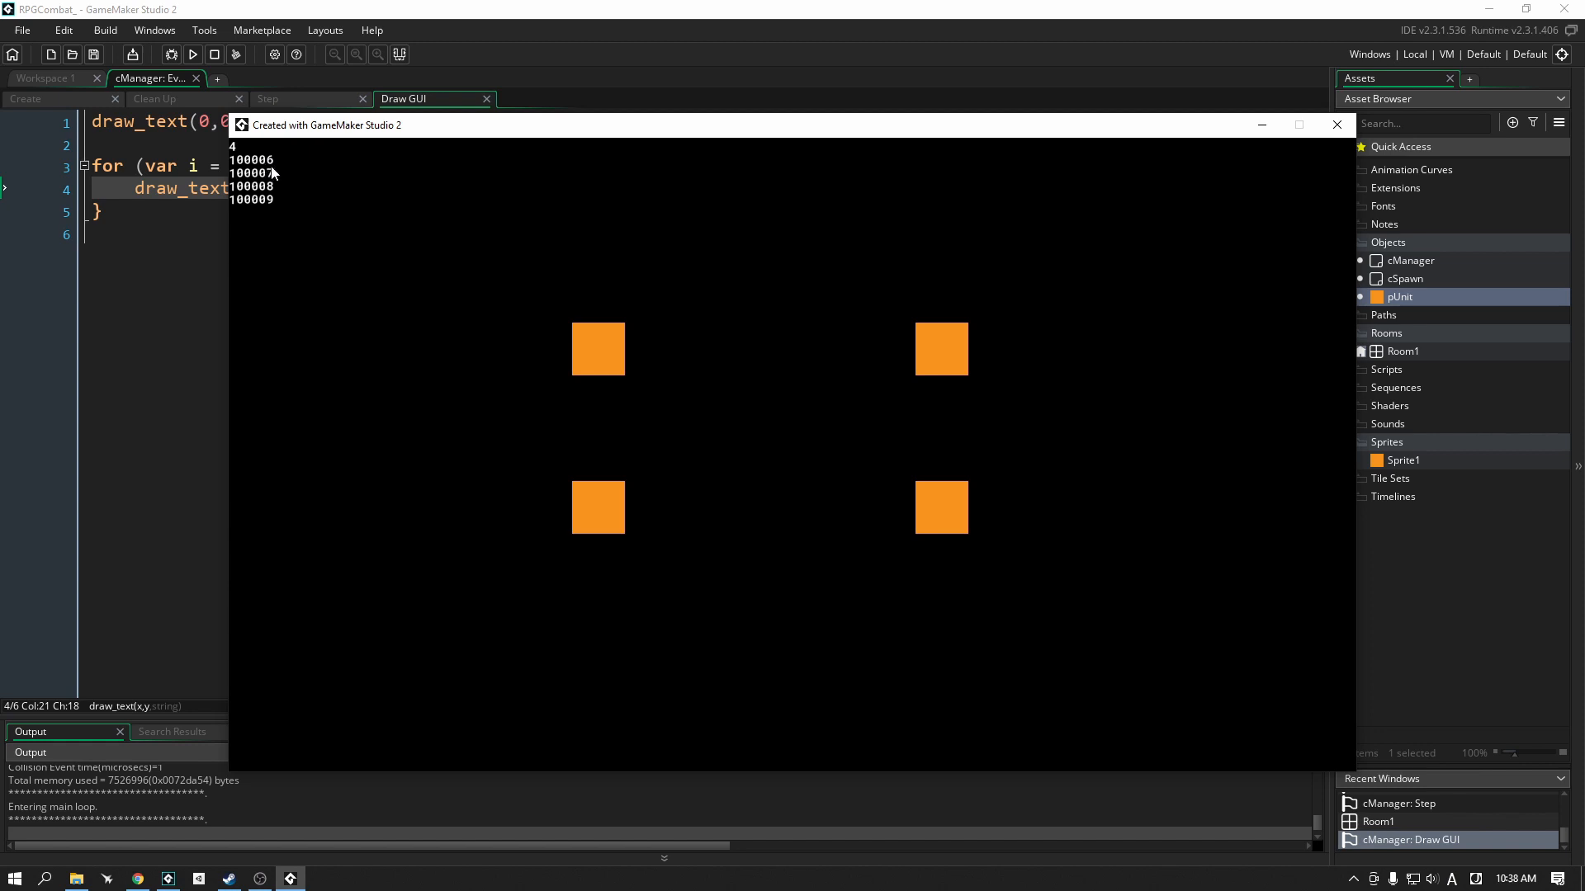
pyautogui.moveTo(1335, 160)
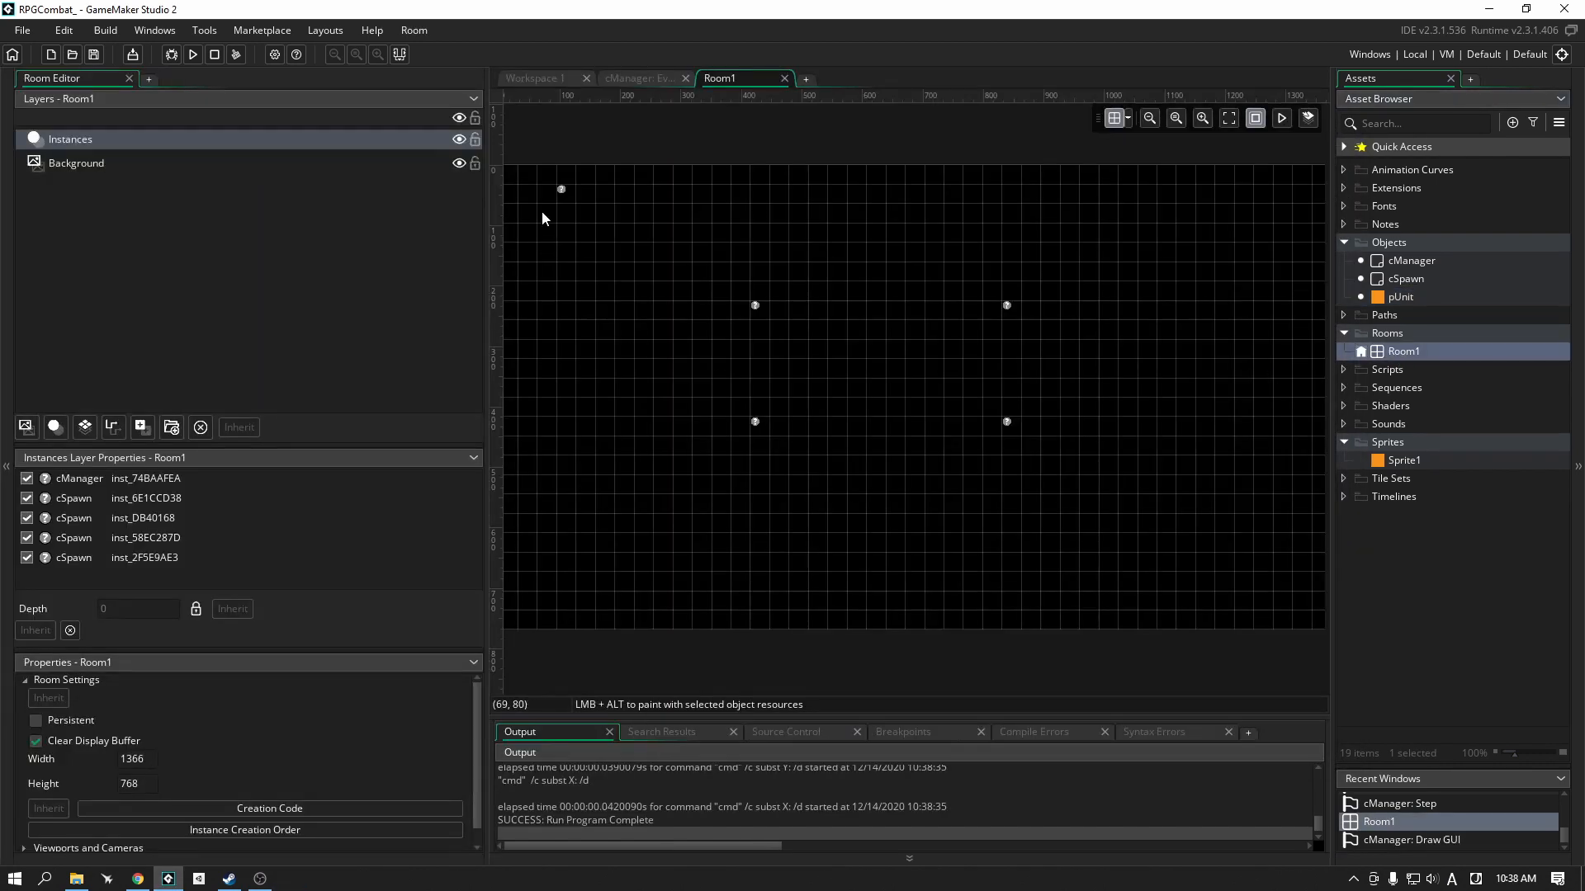
pyautogui.click(561, 188)
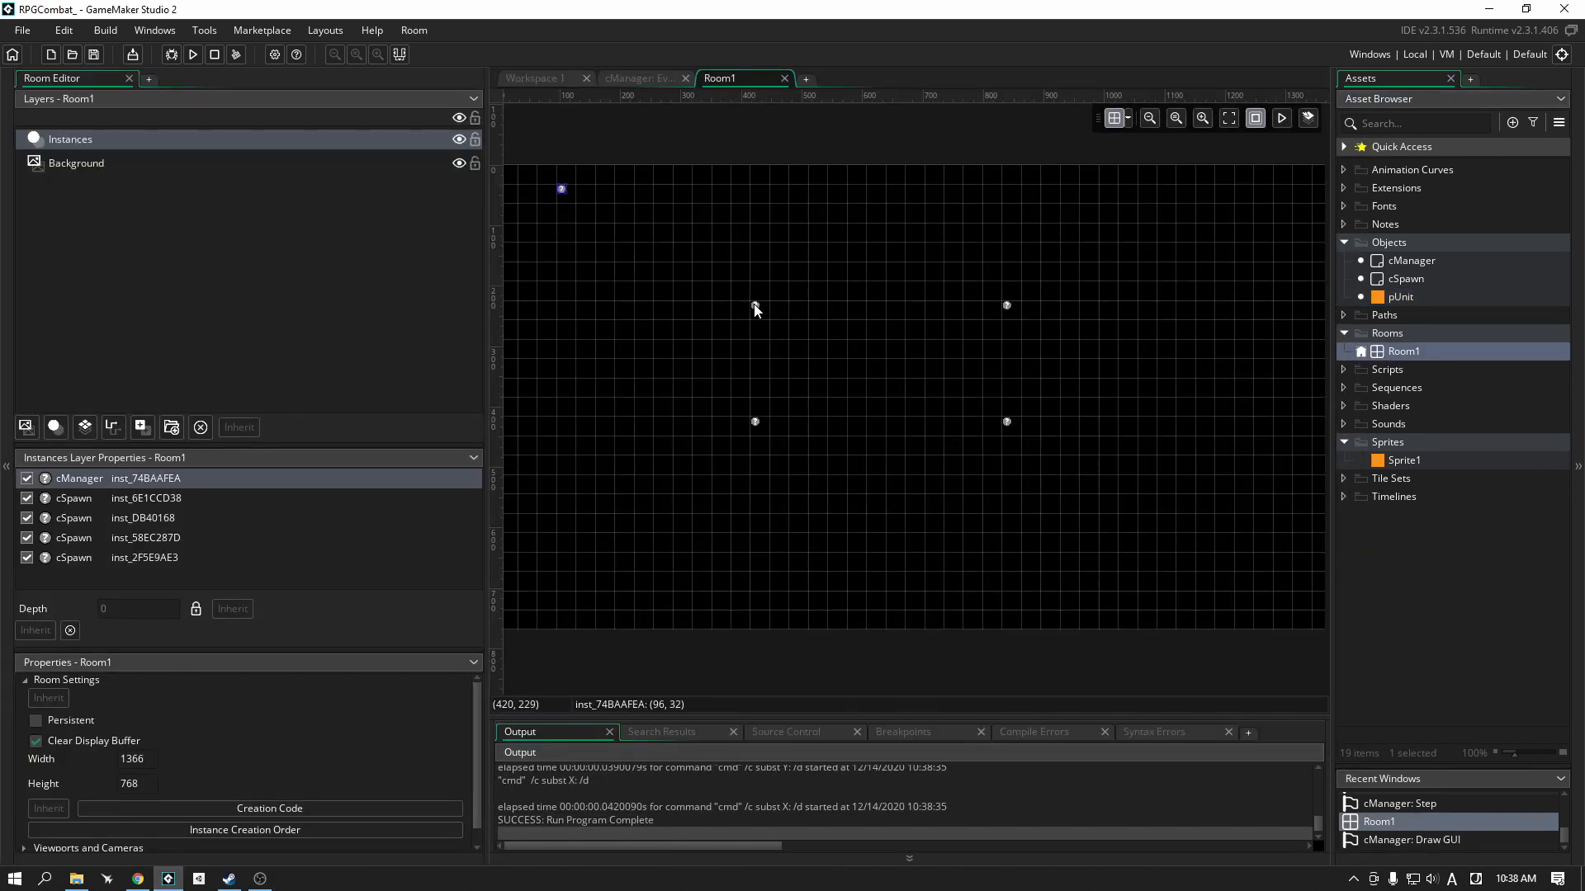
pyautogui.click(145, 536)
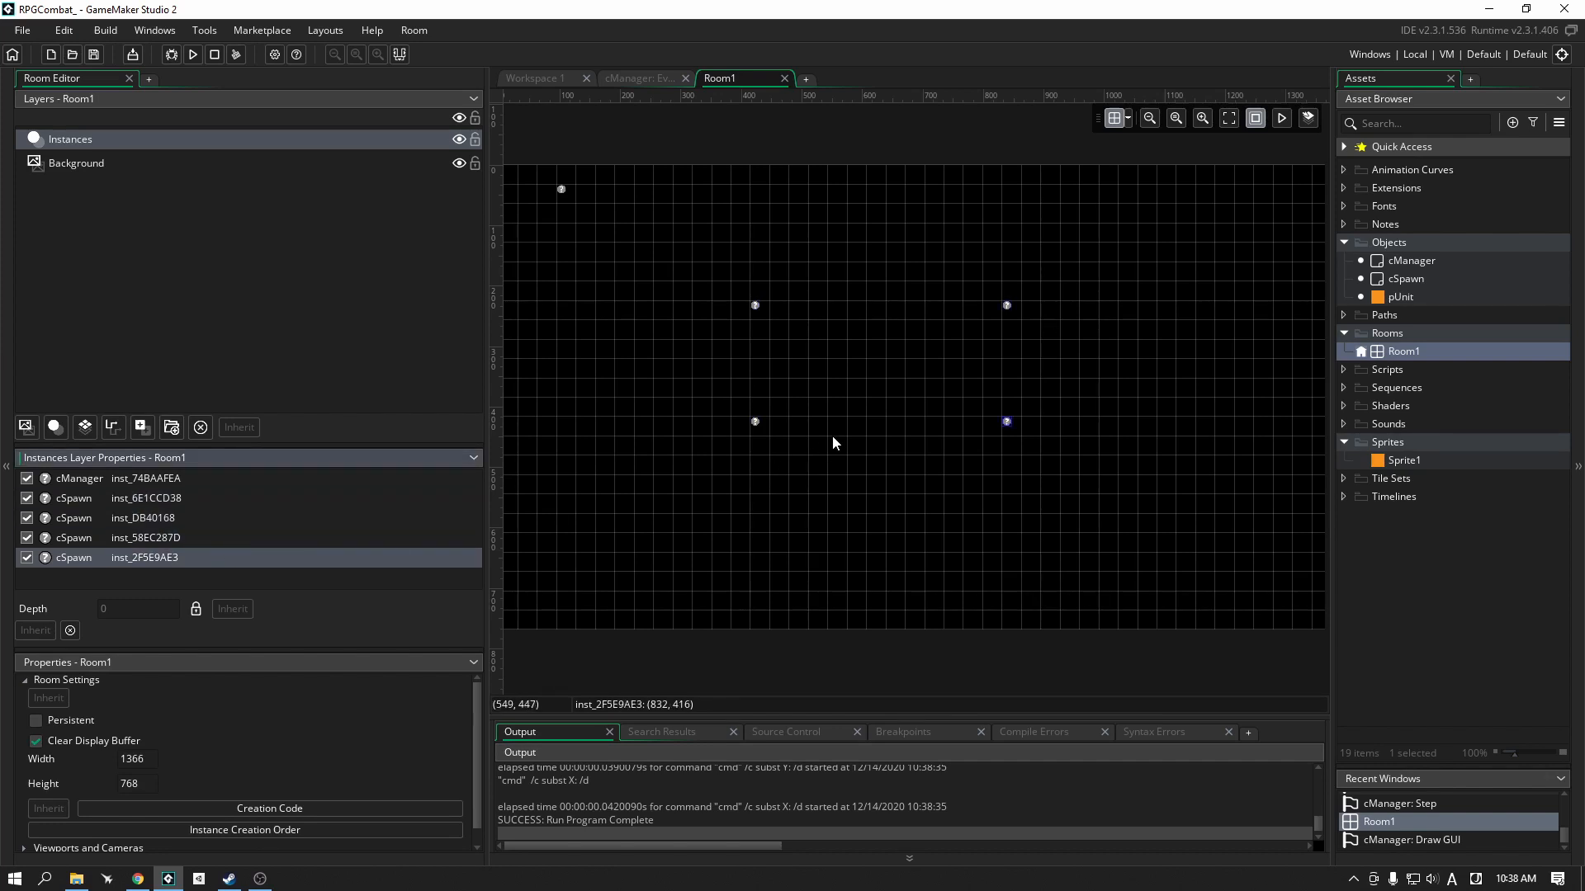
pyautogui.moveTo(555, 139)
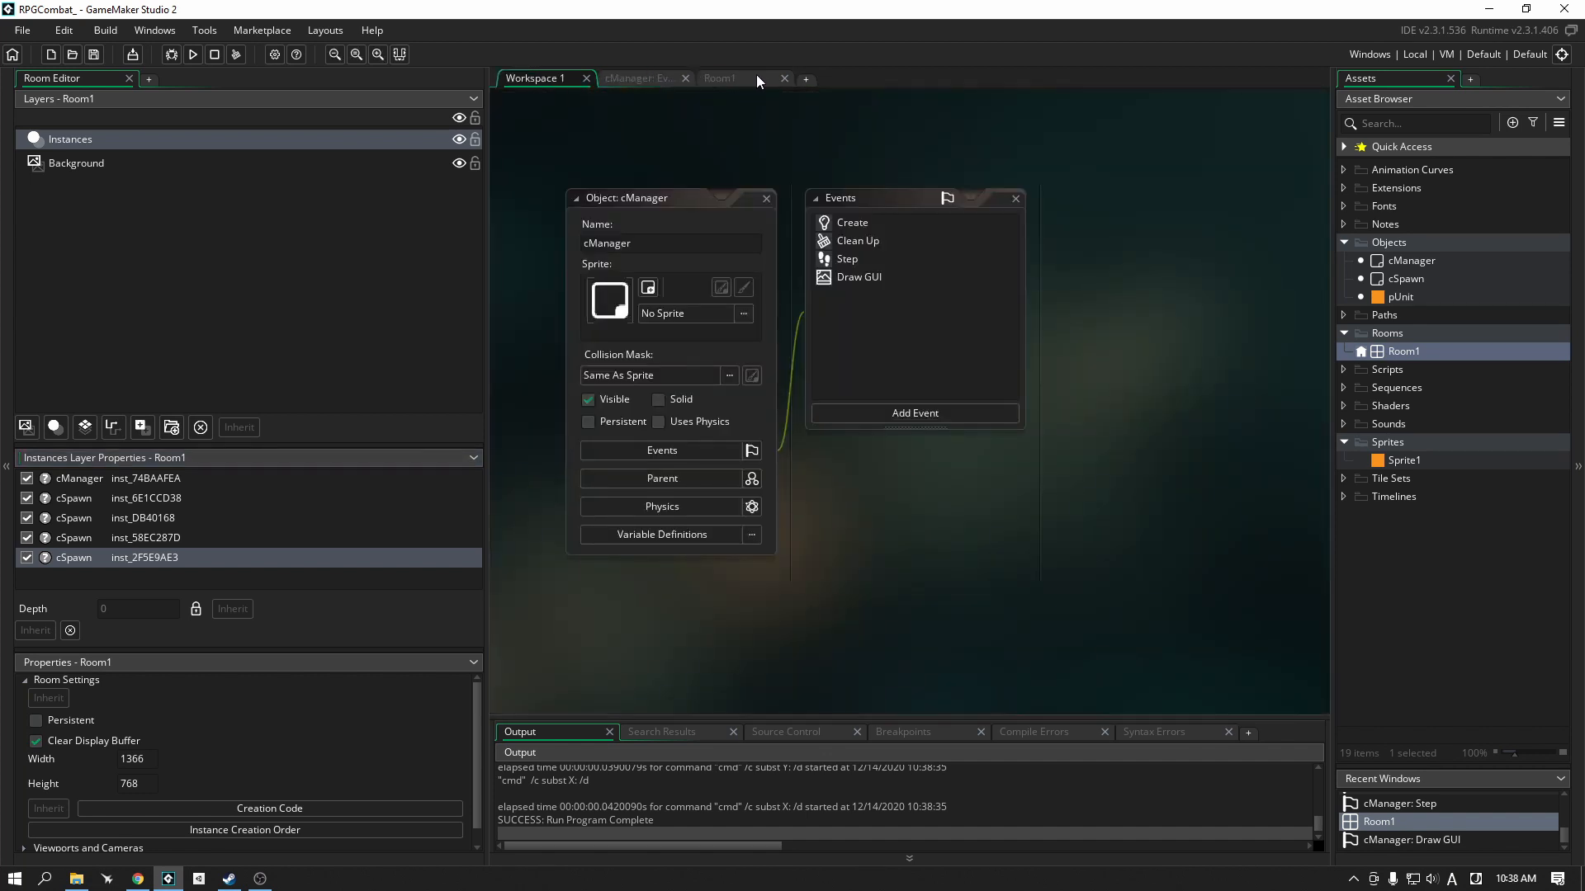
# Step: Add a Draw event to pUnit that calls draw_self();
pyautogui.click(783, 80)
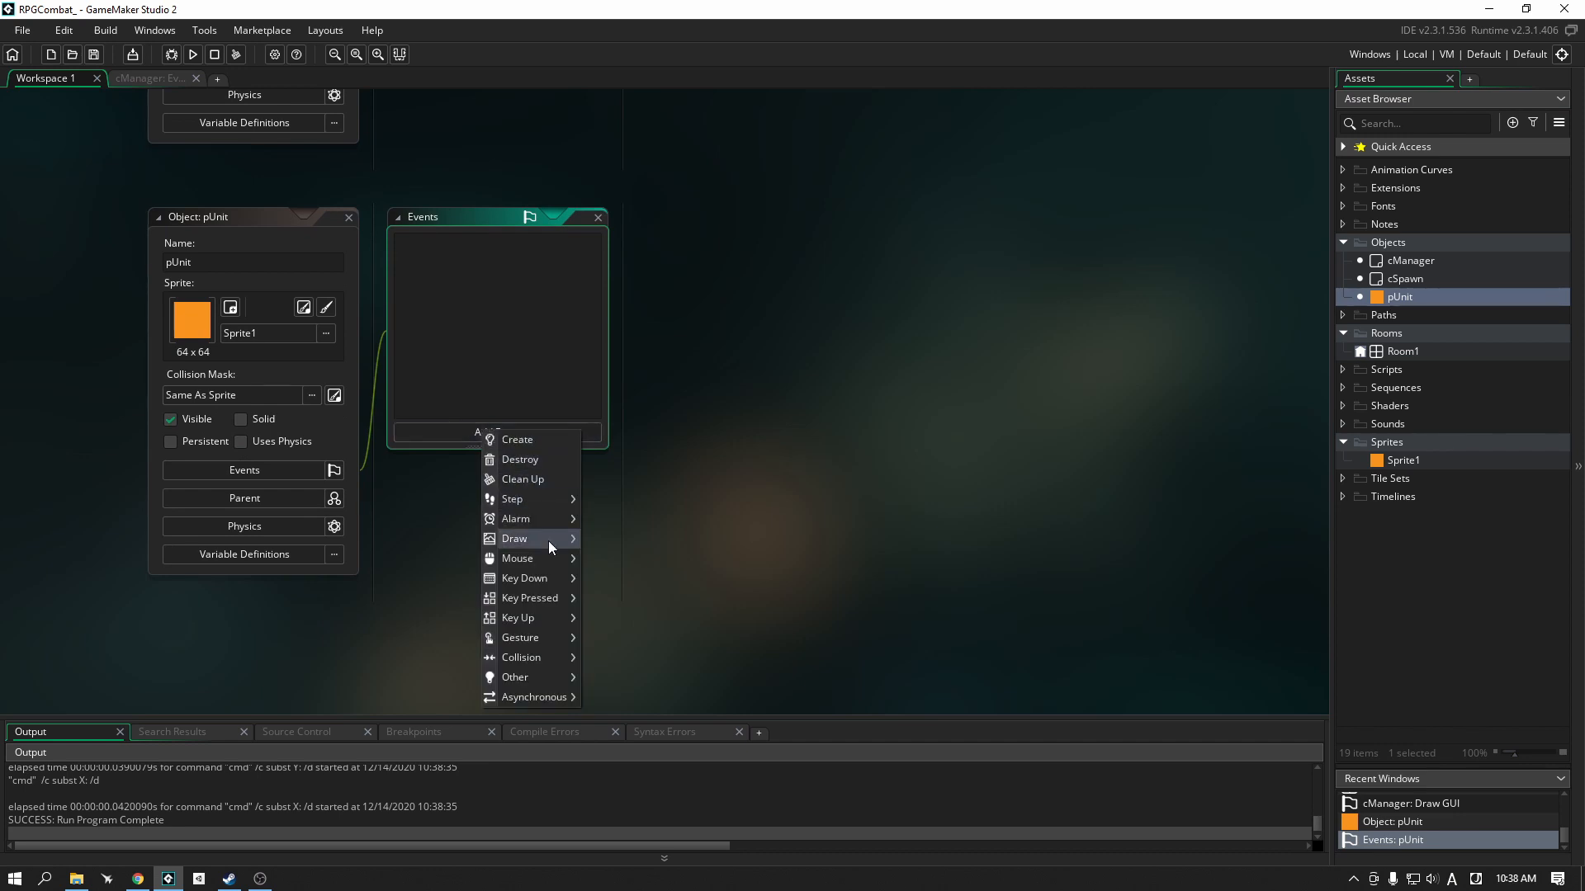
pyautogui.click(513, 538)
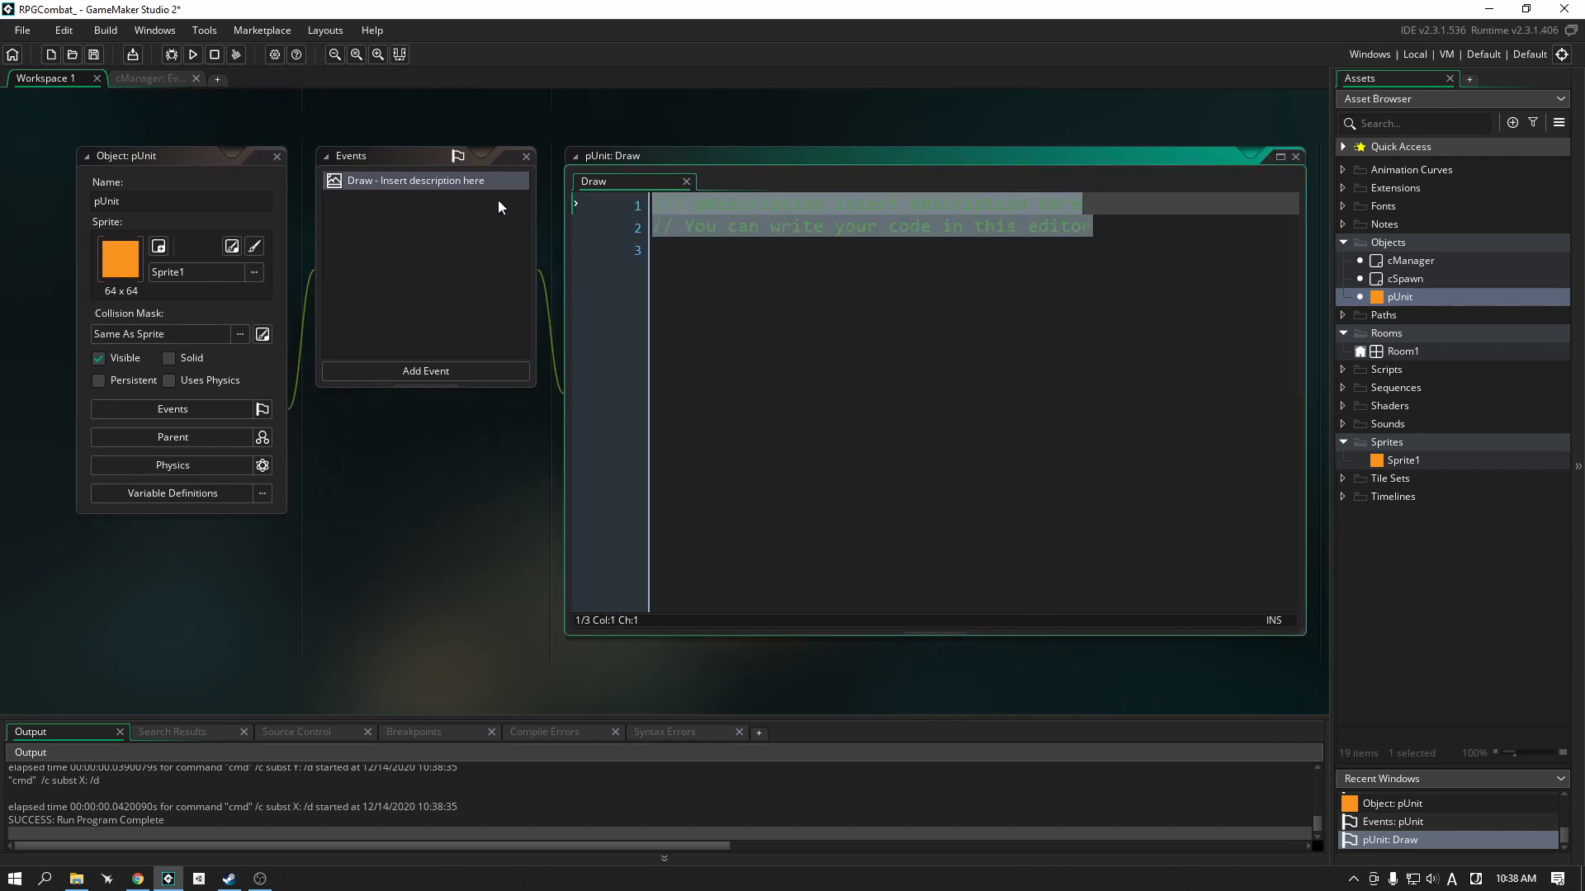
pyautogui.write('draw_self(')
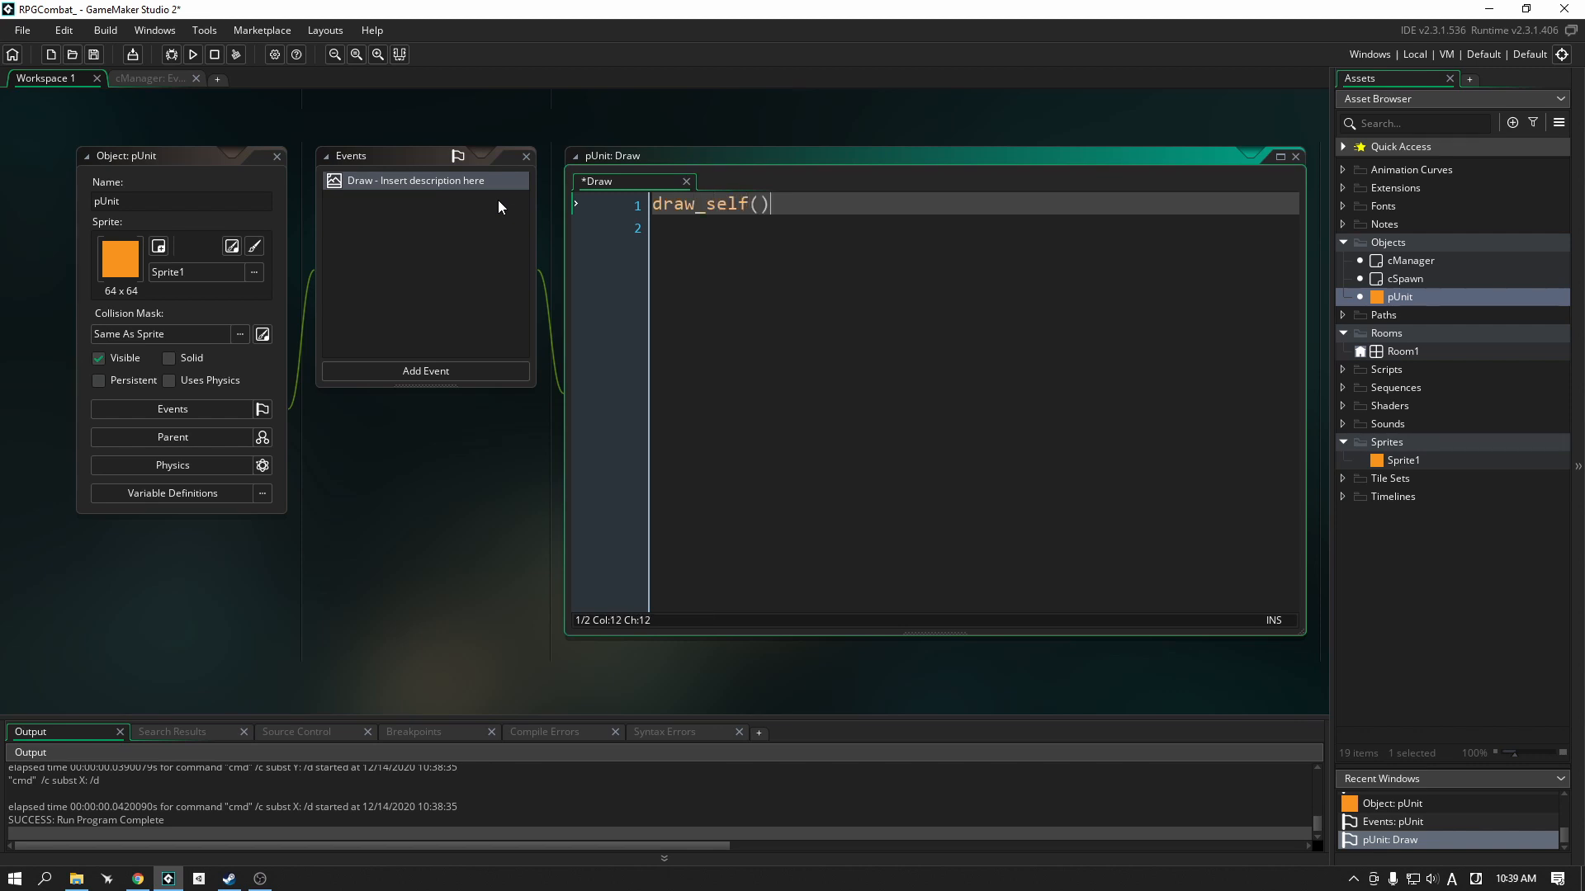
pyautogui.write(';')
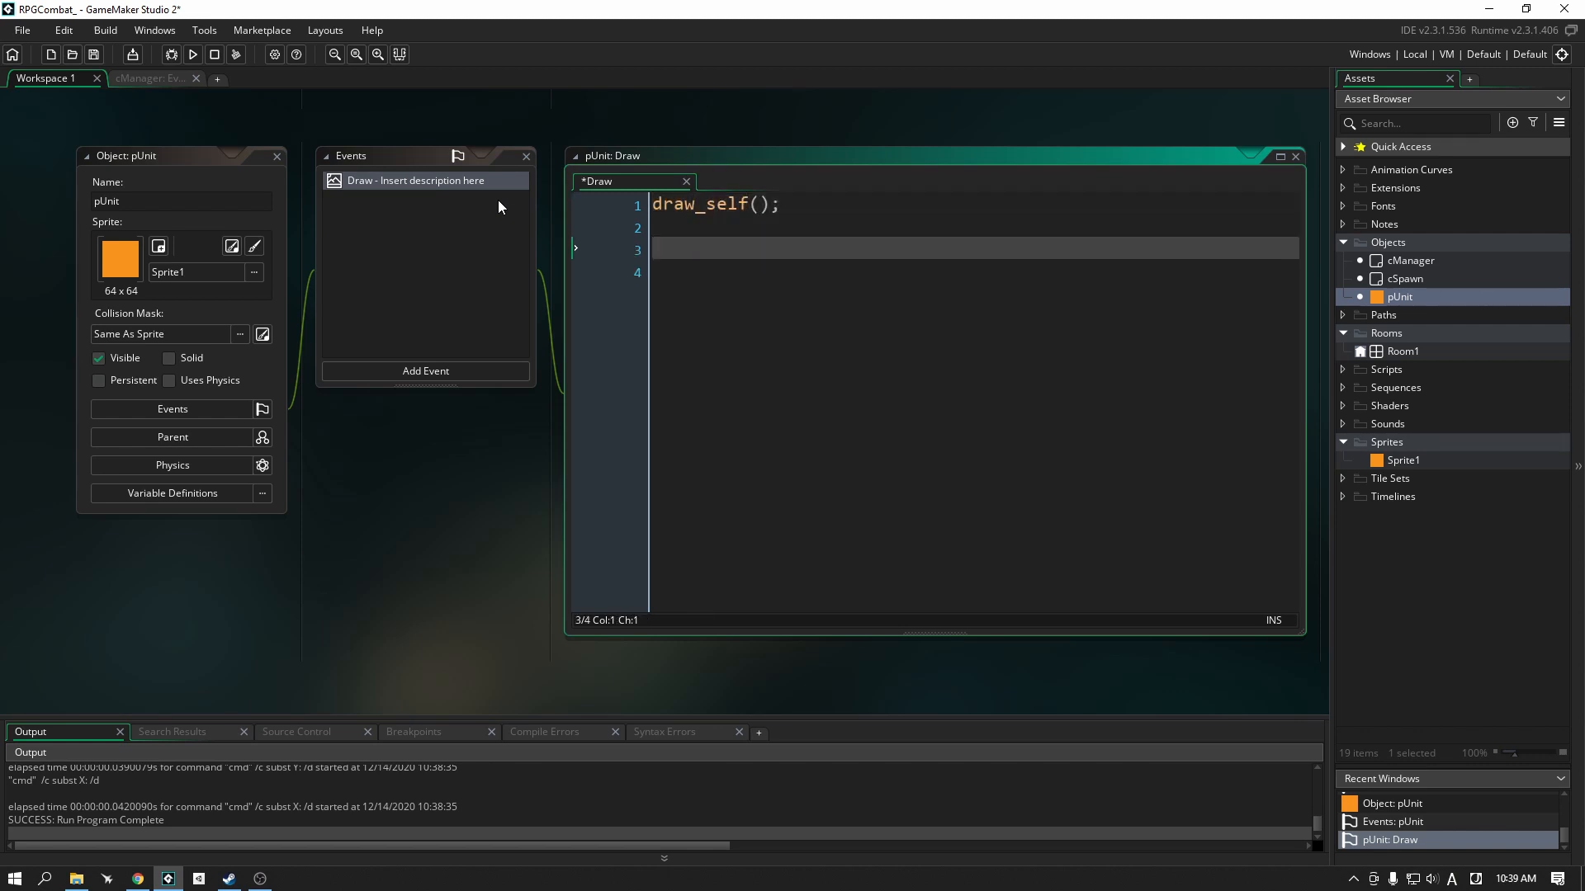
# Step: Add draw_text(x, y-16, string(id)) so each unit shows its ID above its sprite
pyautogui.write('draw_text(x')
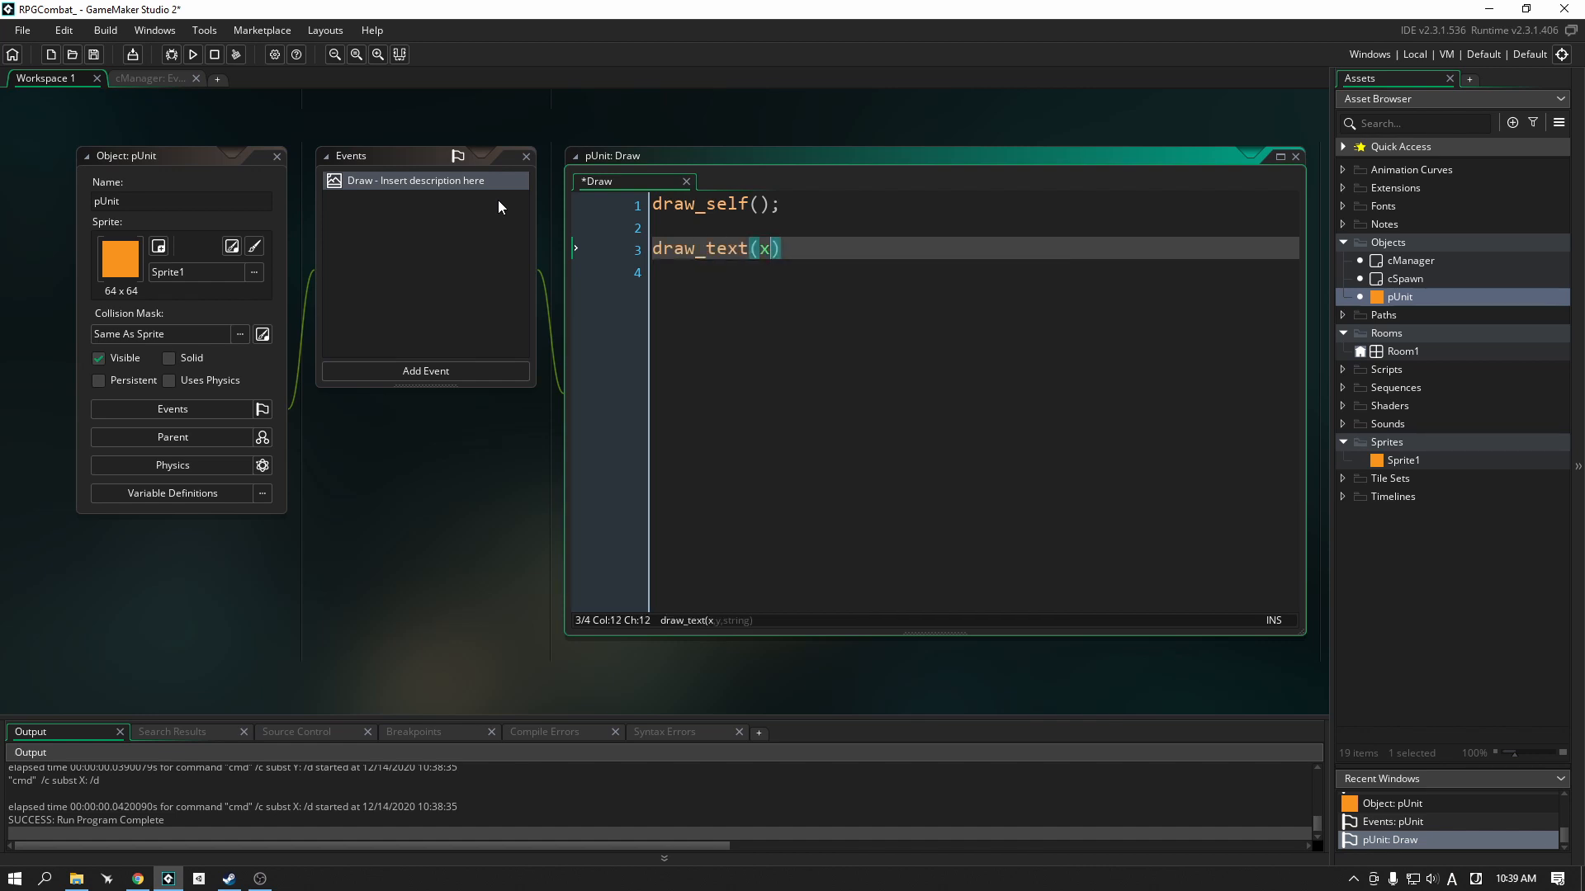
pyautogui.write(',y')
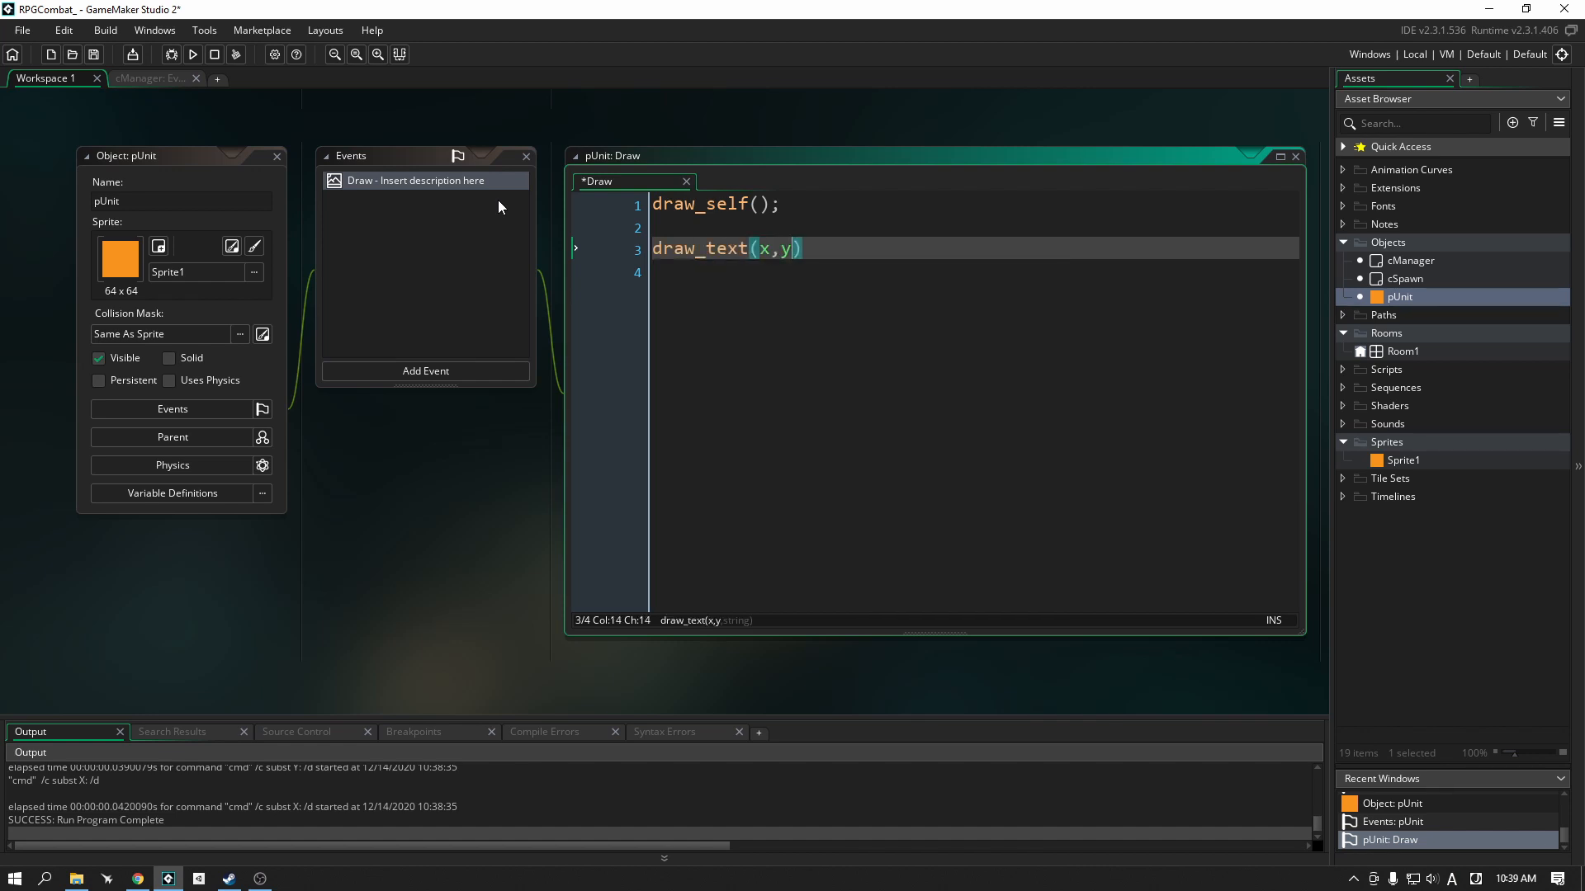
pyautogui.write('=16')
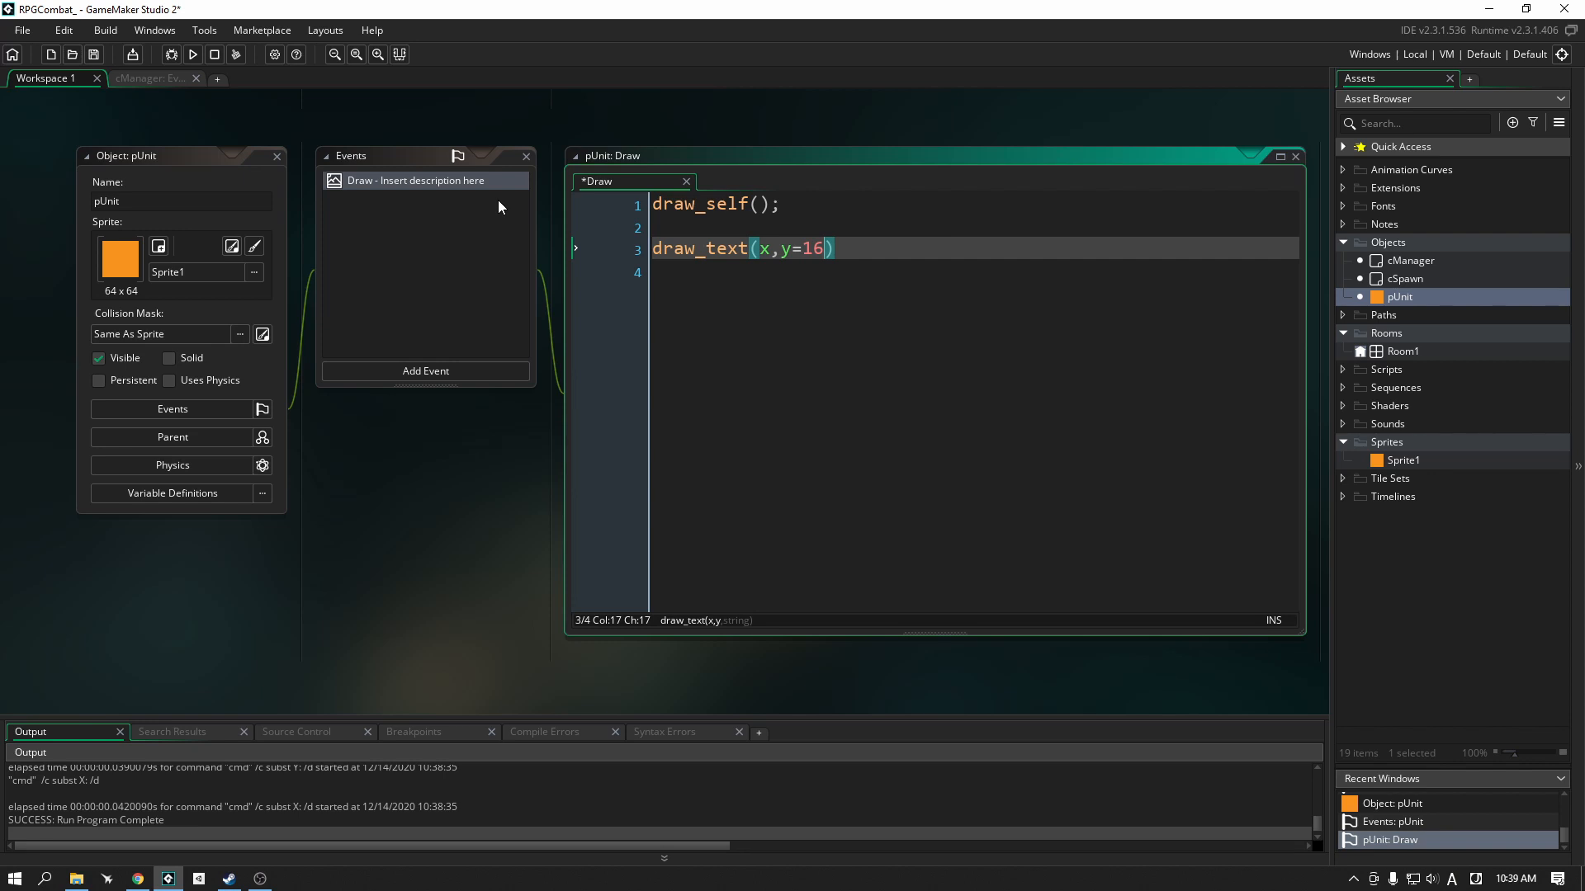
pyautogui.write('-')
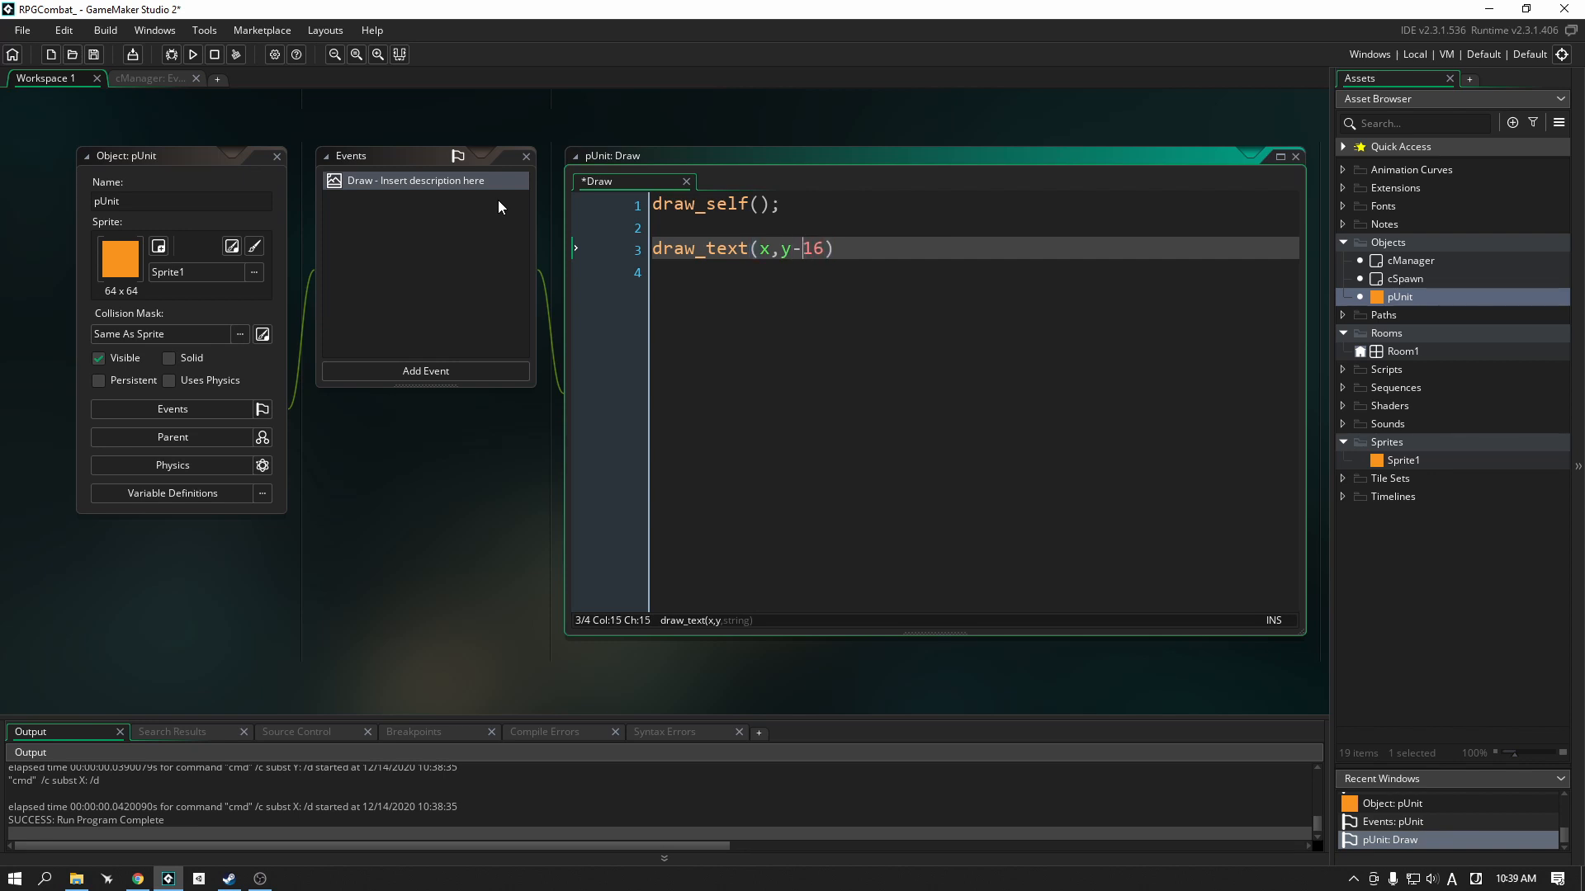
pyautogui.write(',string')
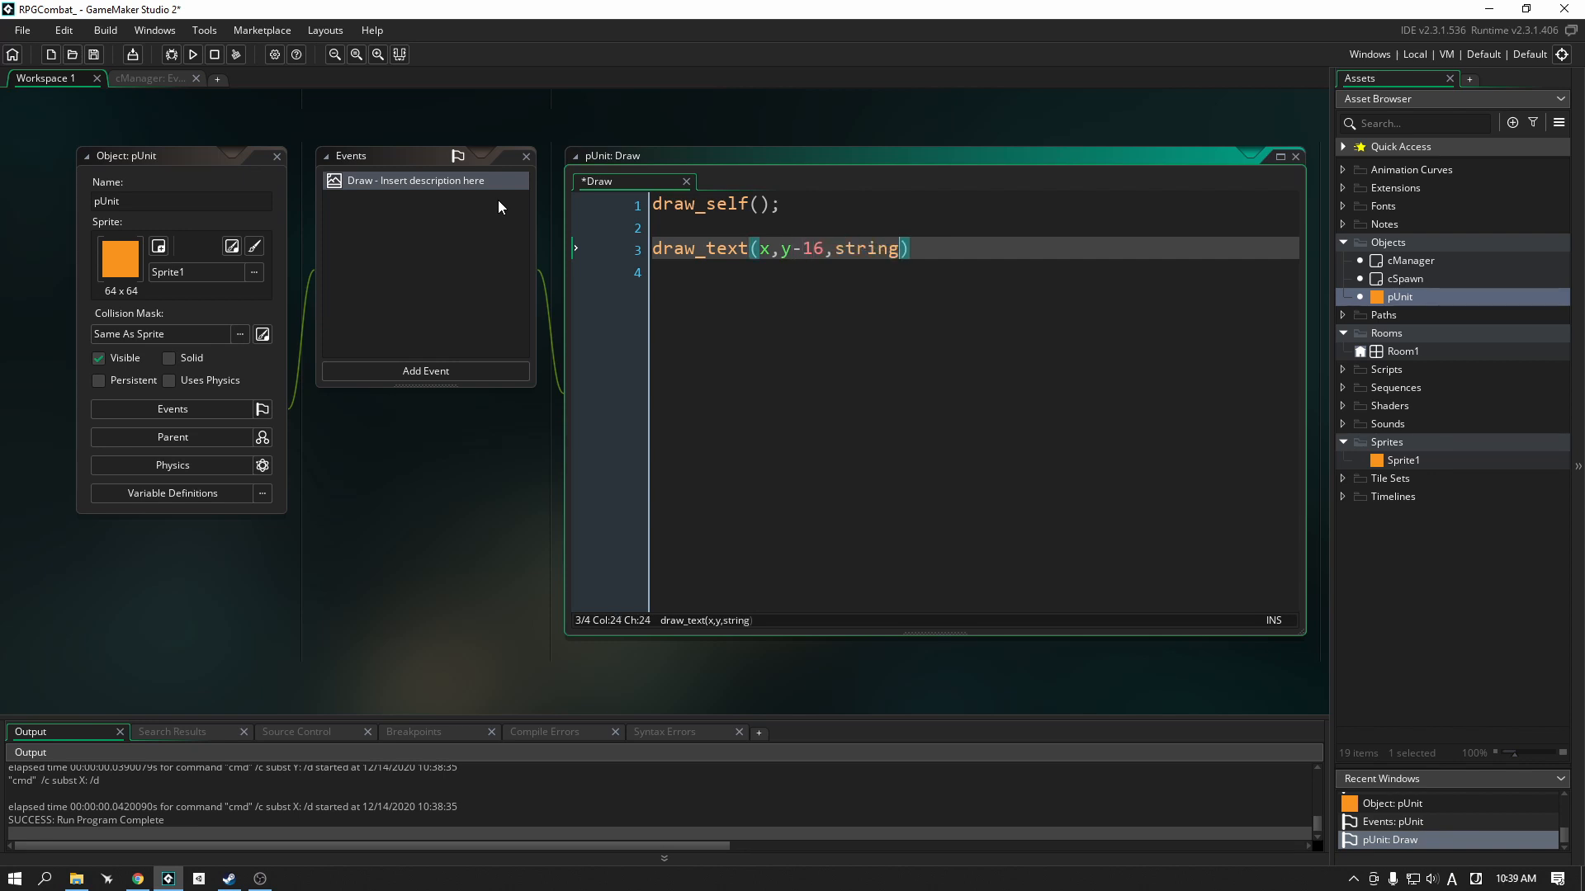
pyautogui.write('(')
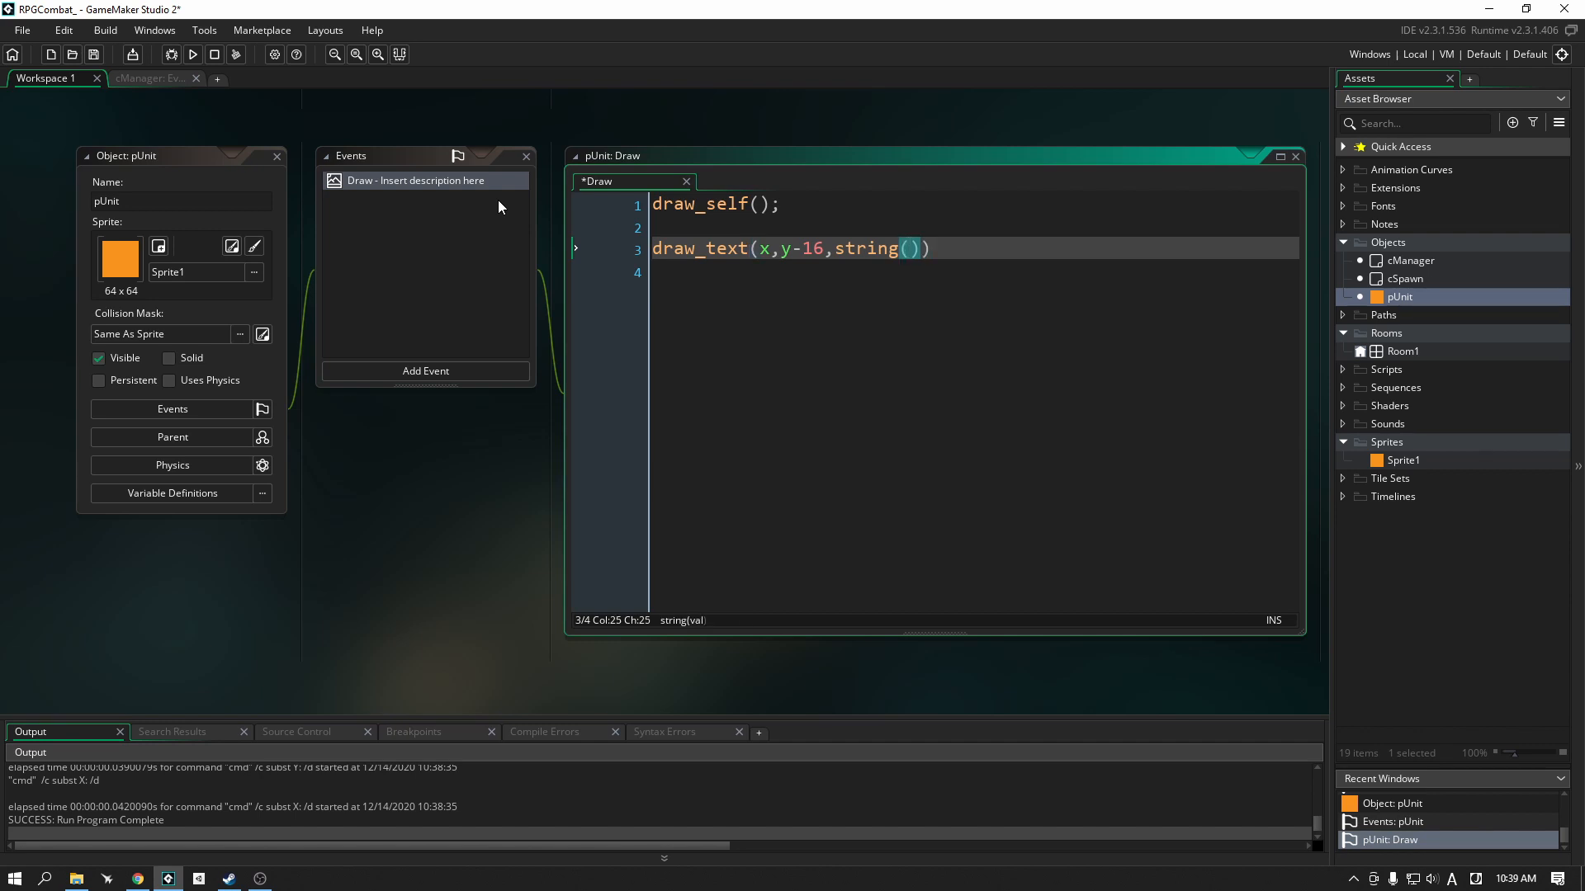
pyautogui.write('id')
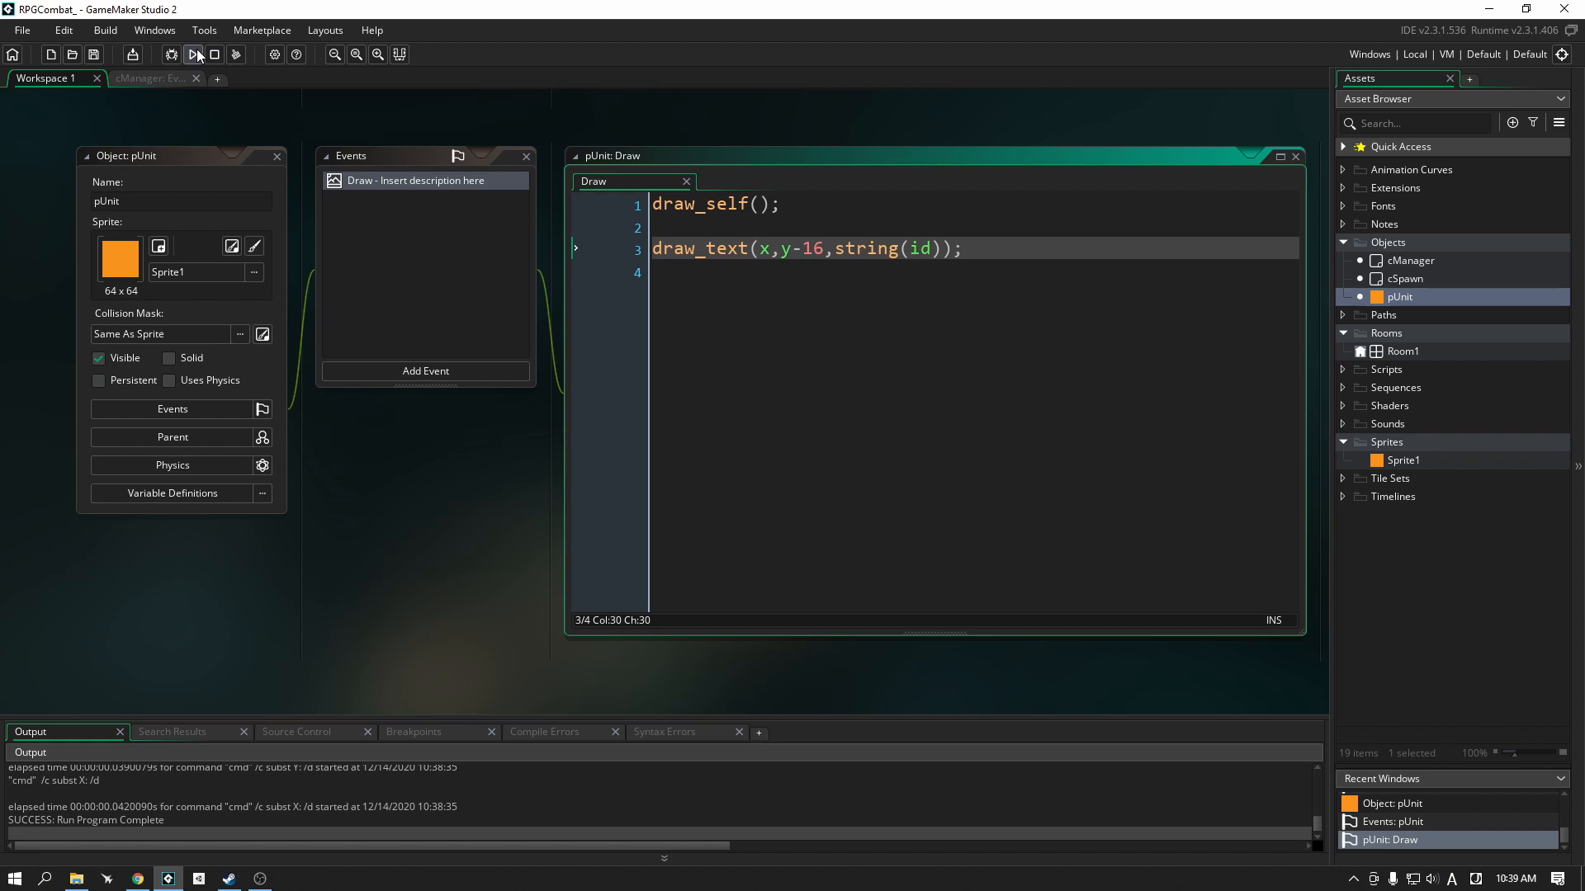
pyautogui.click(196, 55)
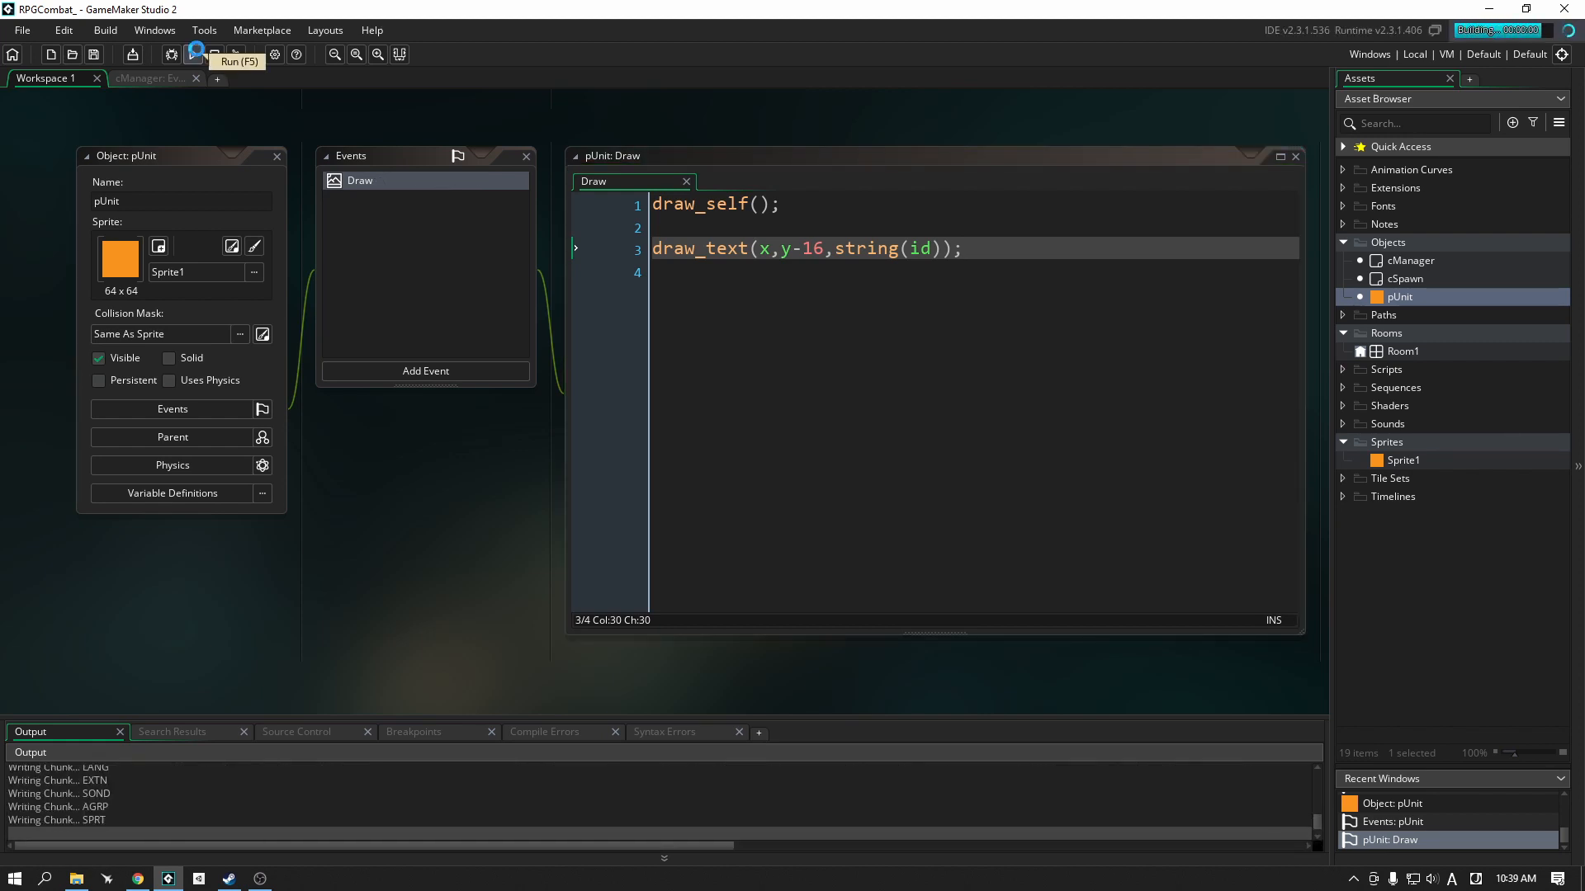
pyautogui.click(192, 54)
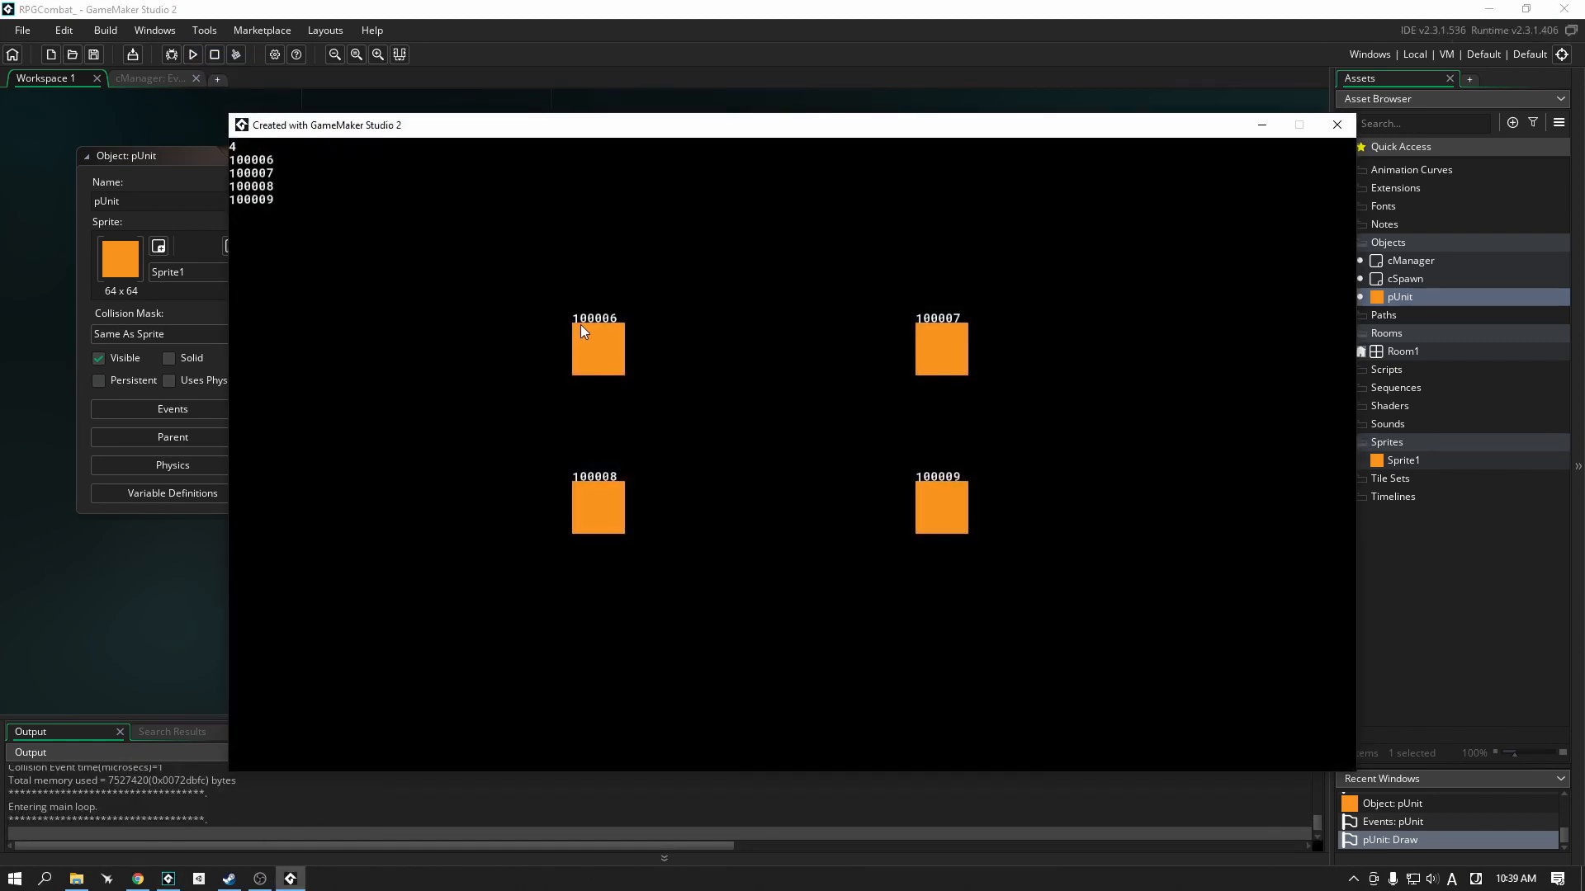
pyautogui.moveTo(636, 466)
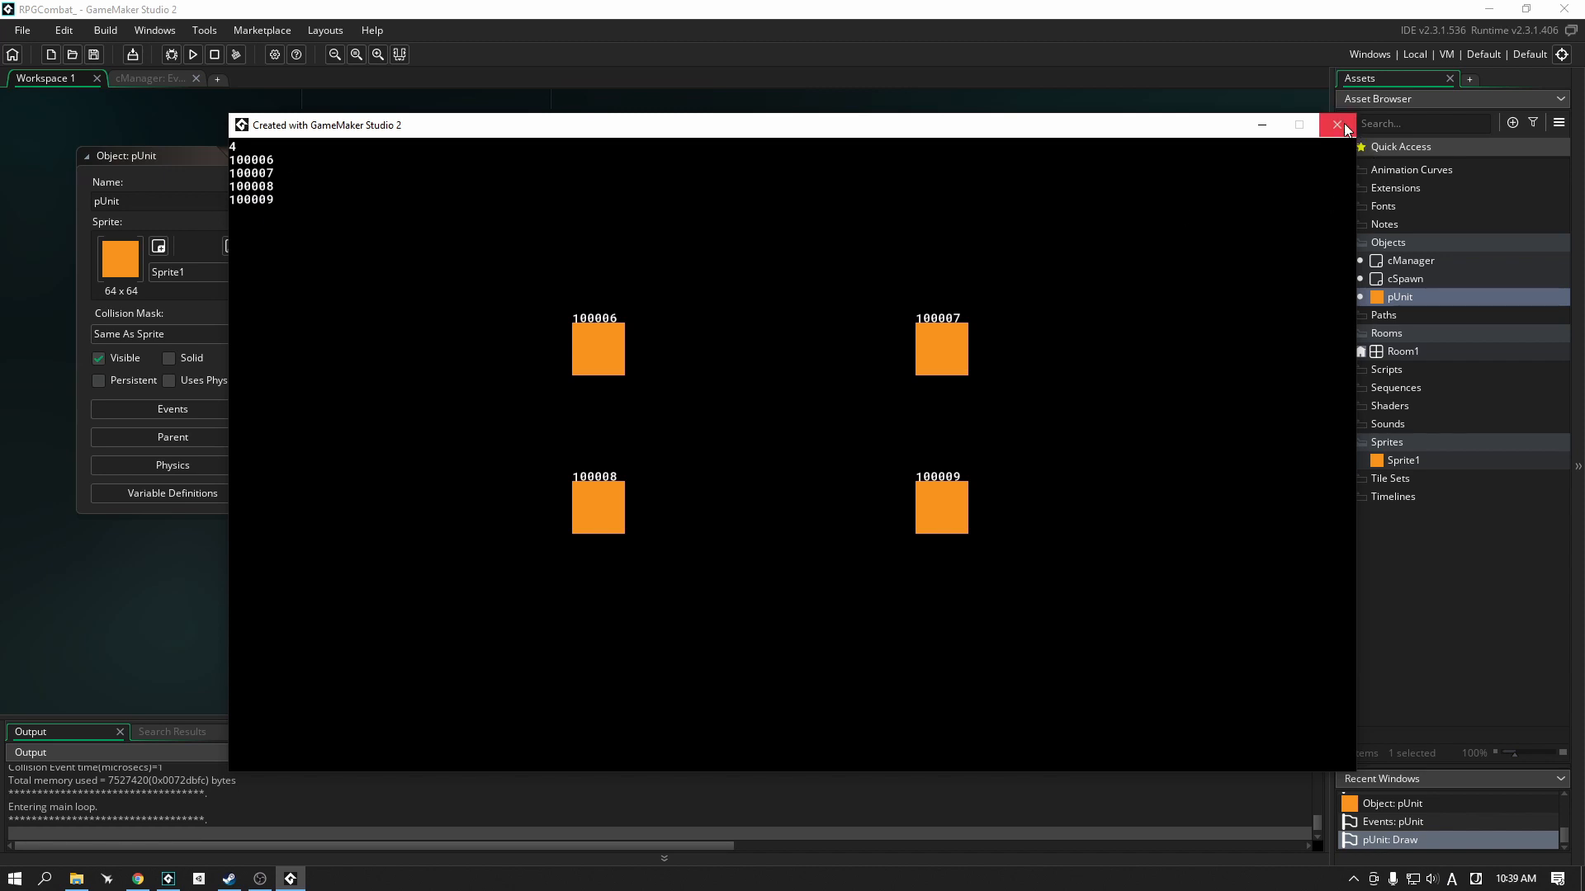
pyautogui.click(1336, 124)
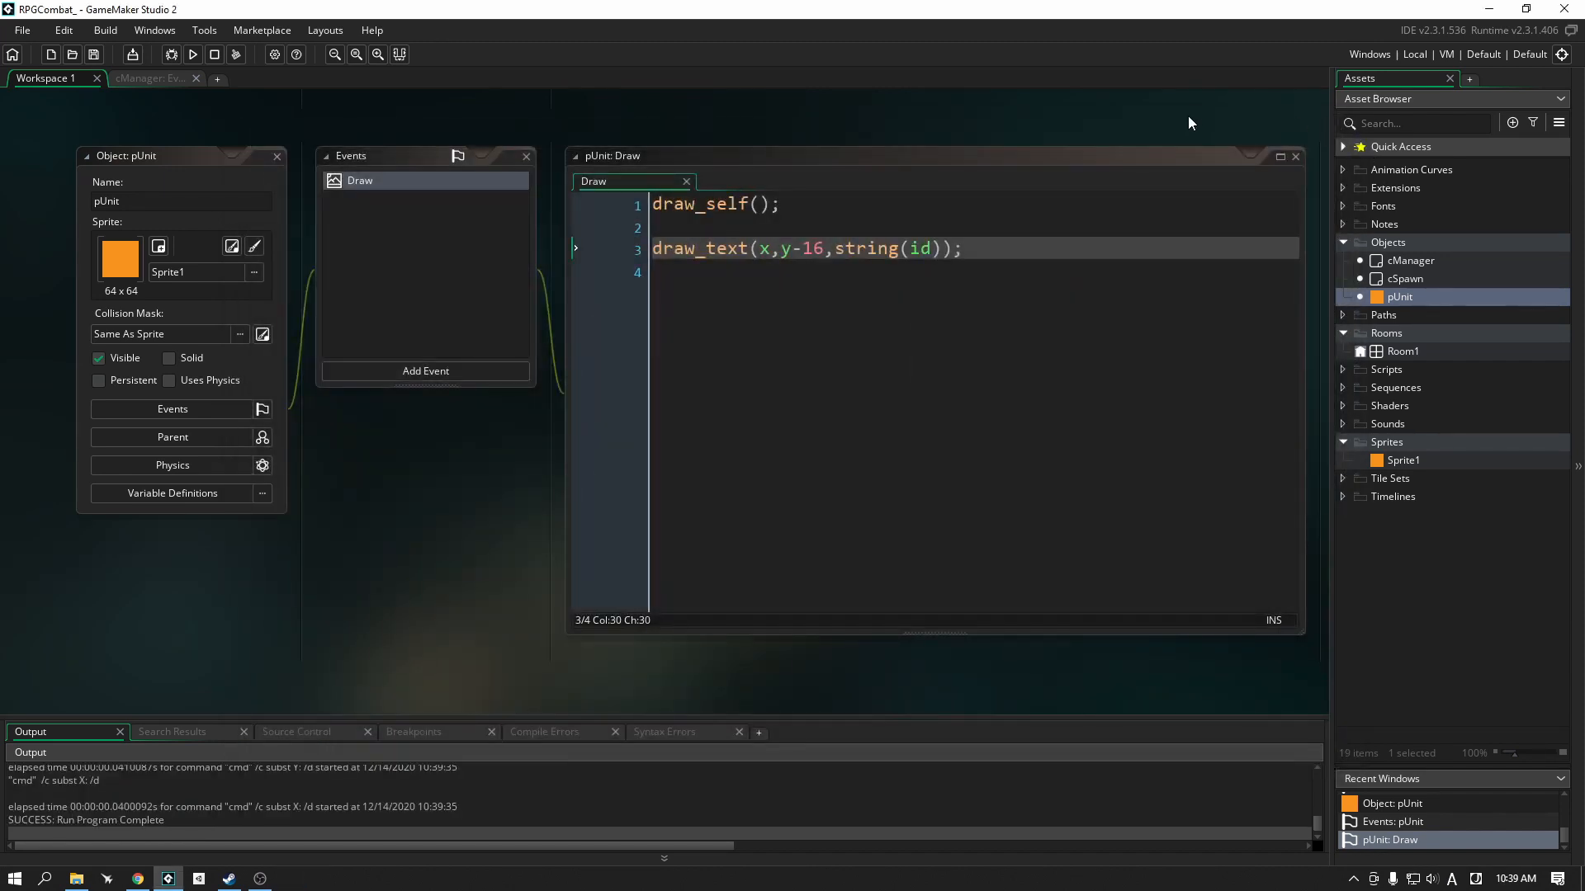